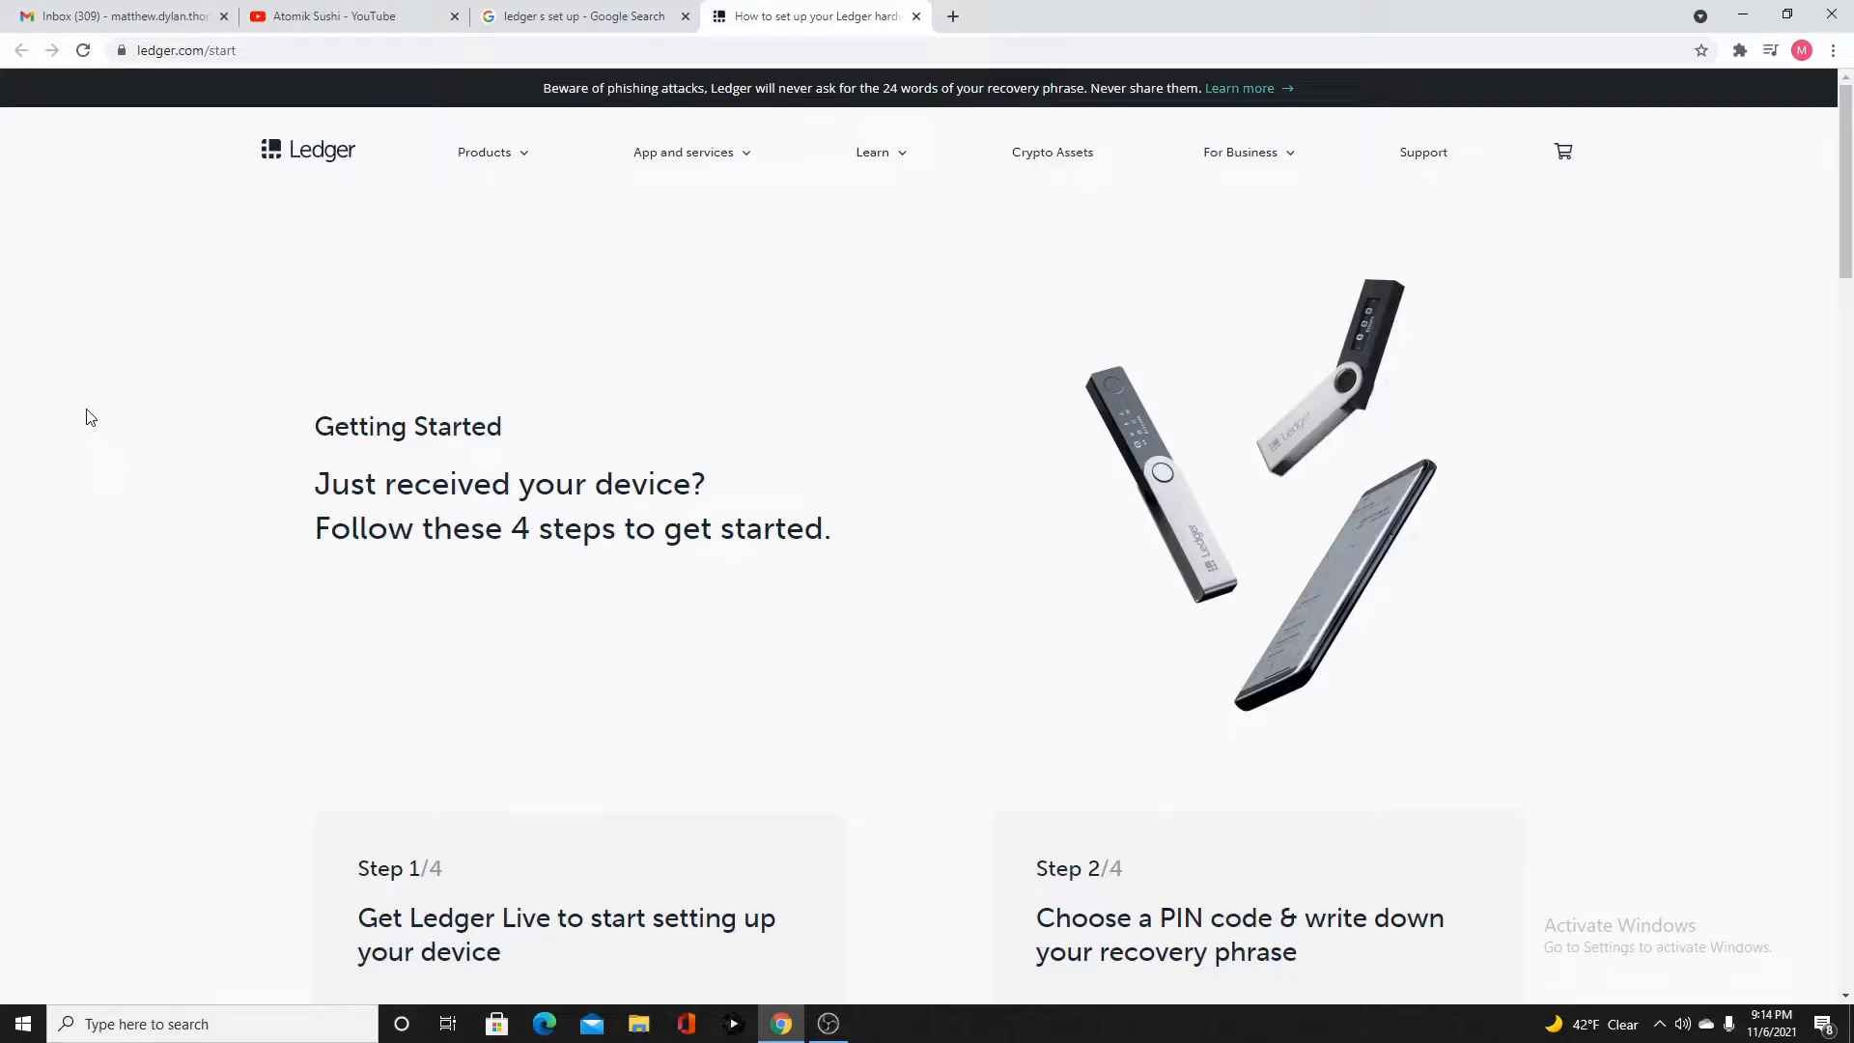
{"action": "mouse_move", "coordinate": [155, 412]}
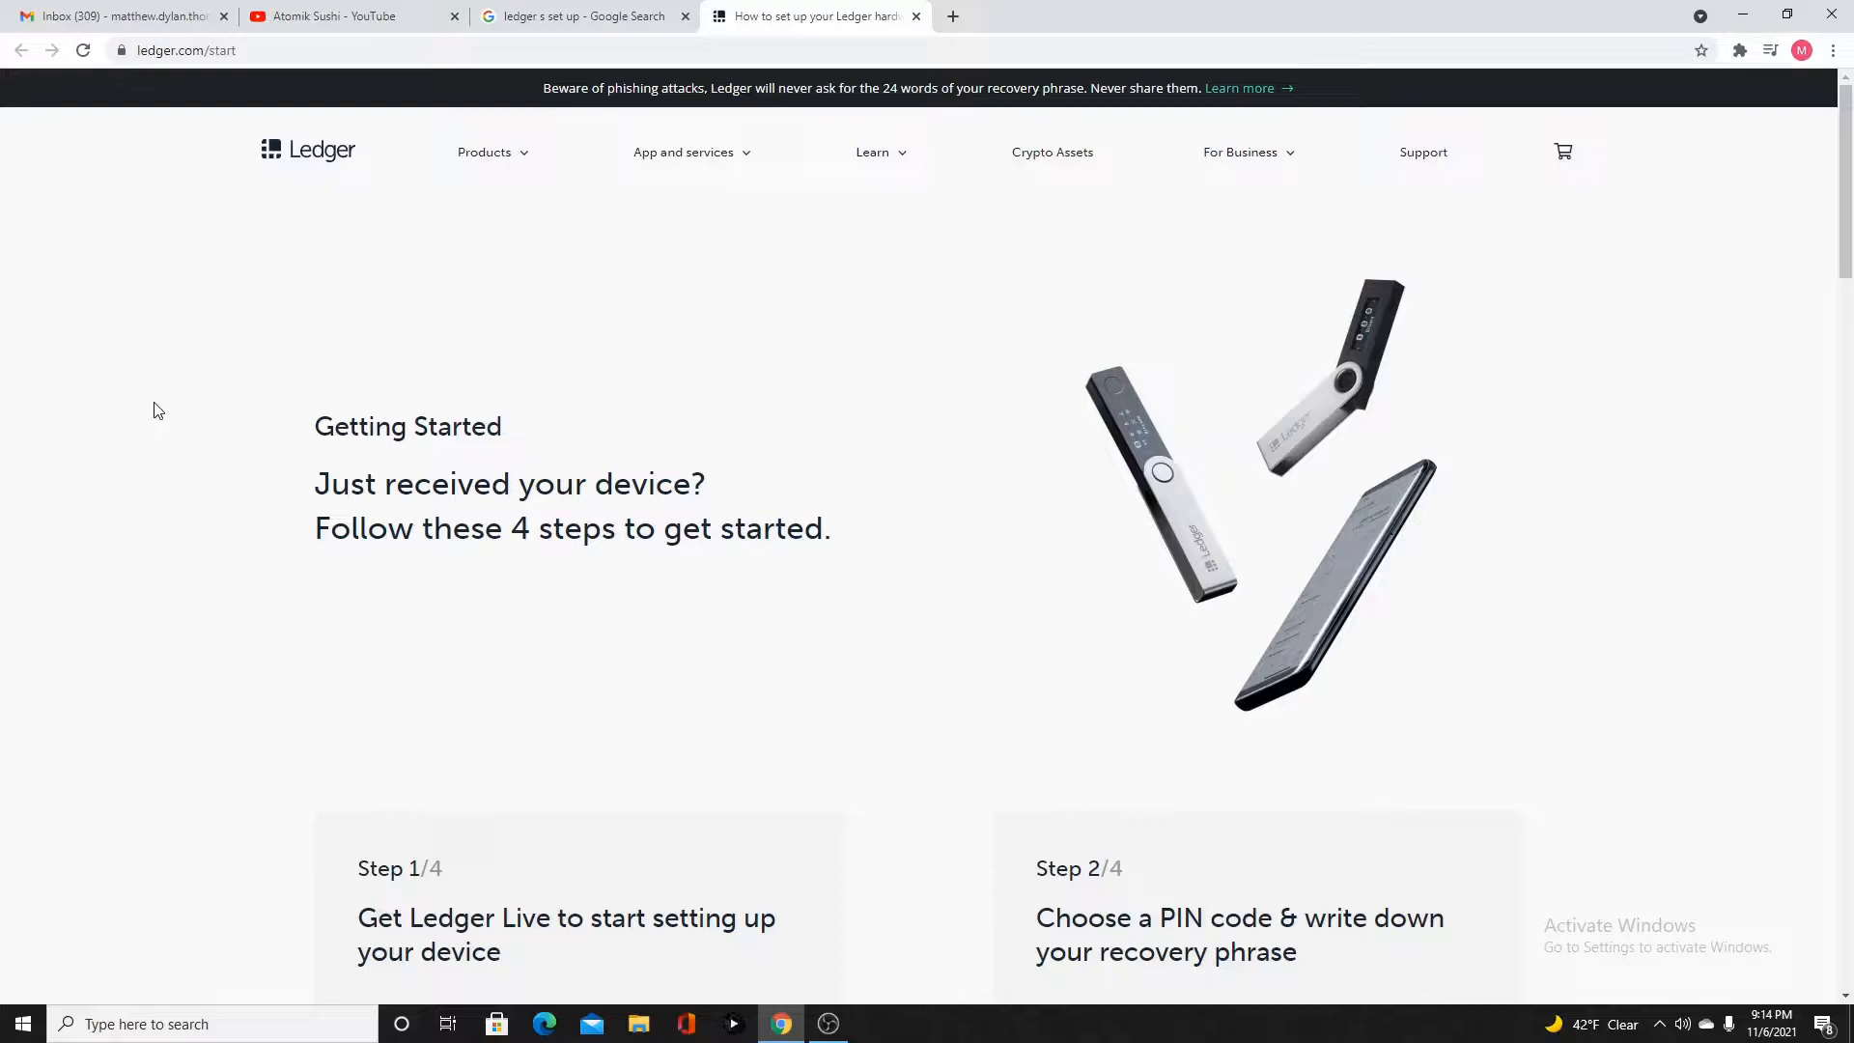
{"action": "mouse_move", "coordinate": [165, 382]}
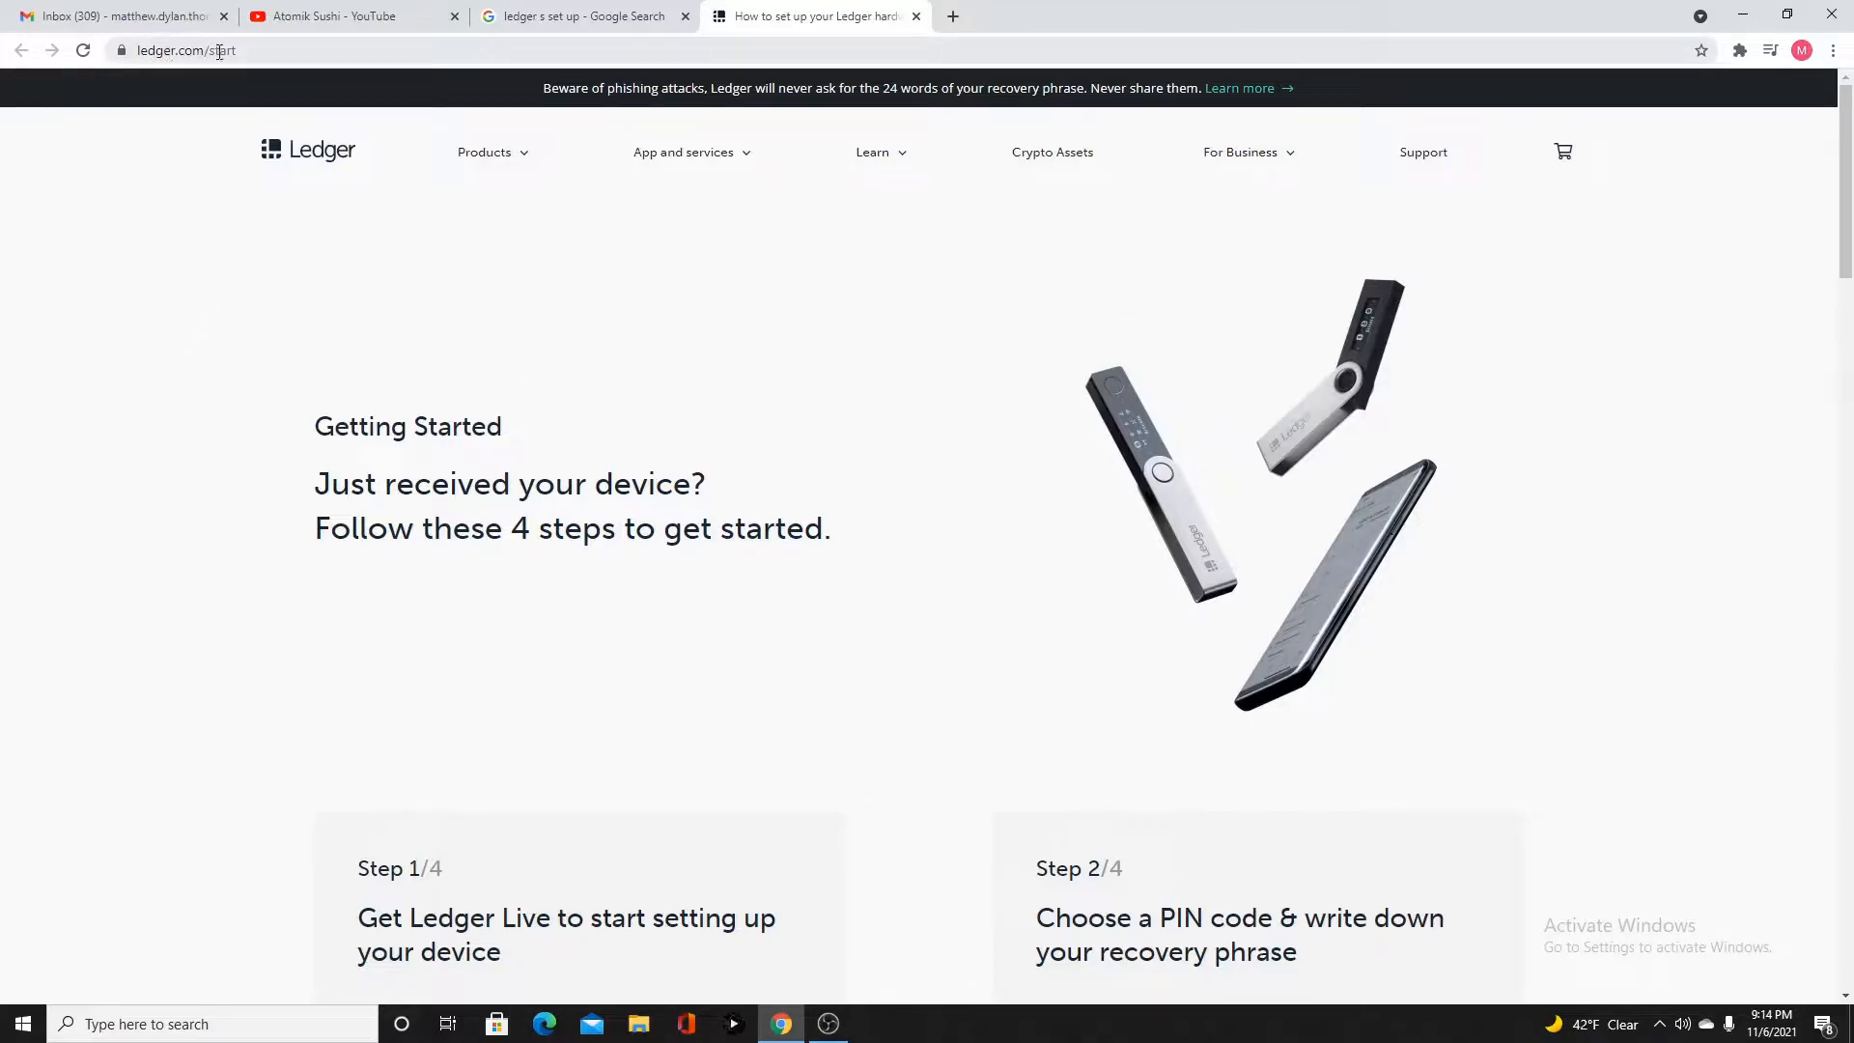
{"action": "mouse_move", "coordinate": [536, 275]}
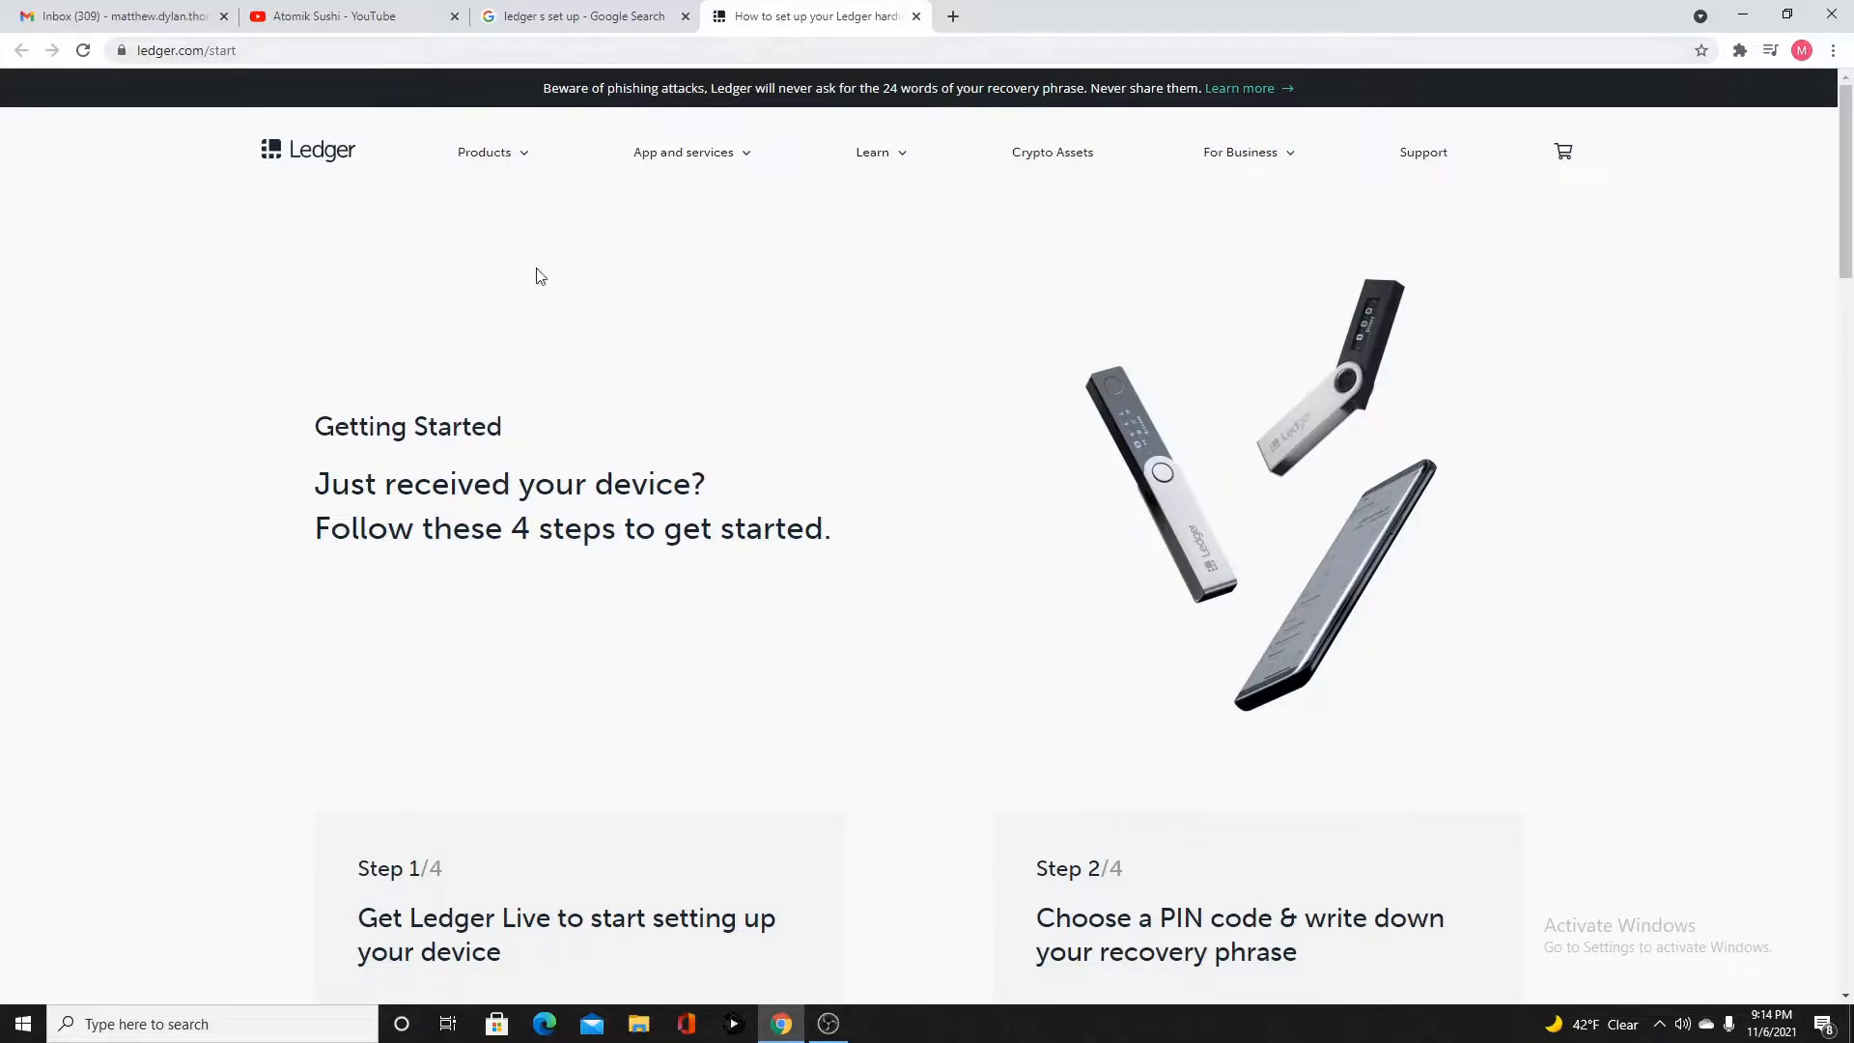
Scroll the getting-started page down to Step 1's Ledger Live download options
{"action": "scroll", "scroll_direction": "down", "scroll_amount": 3}
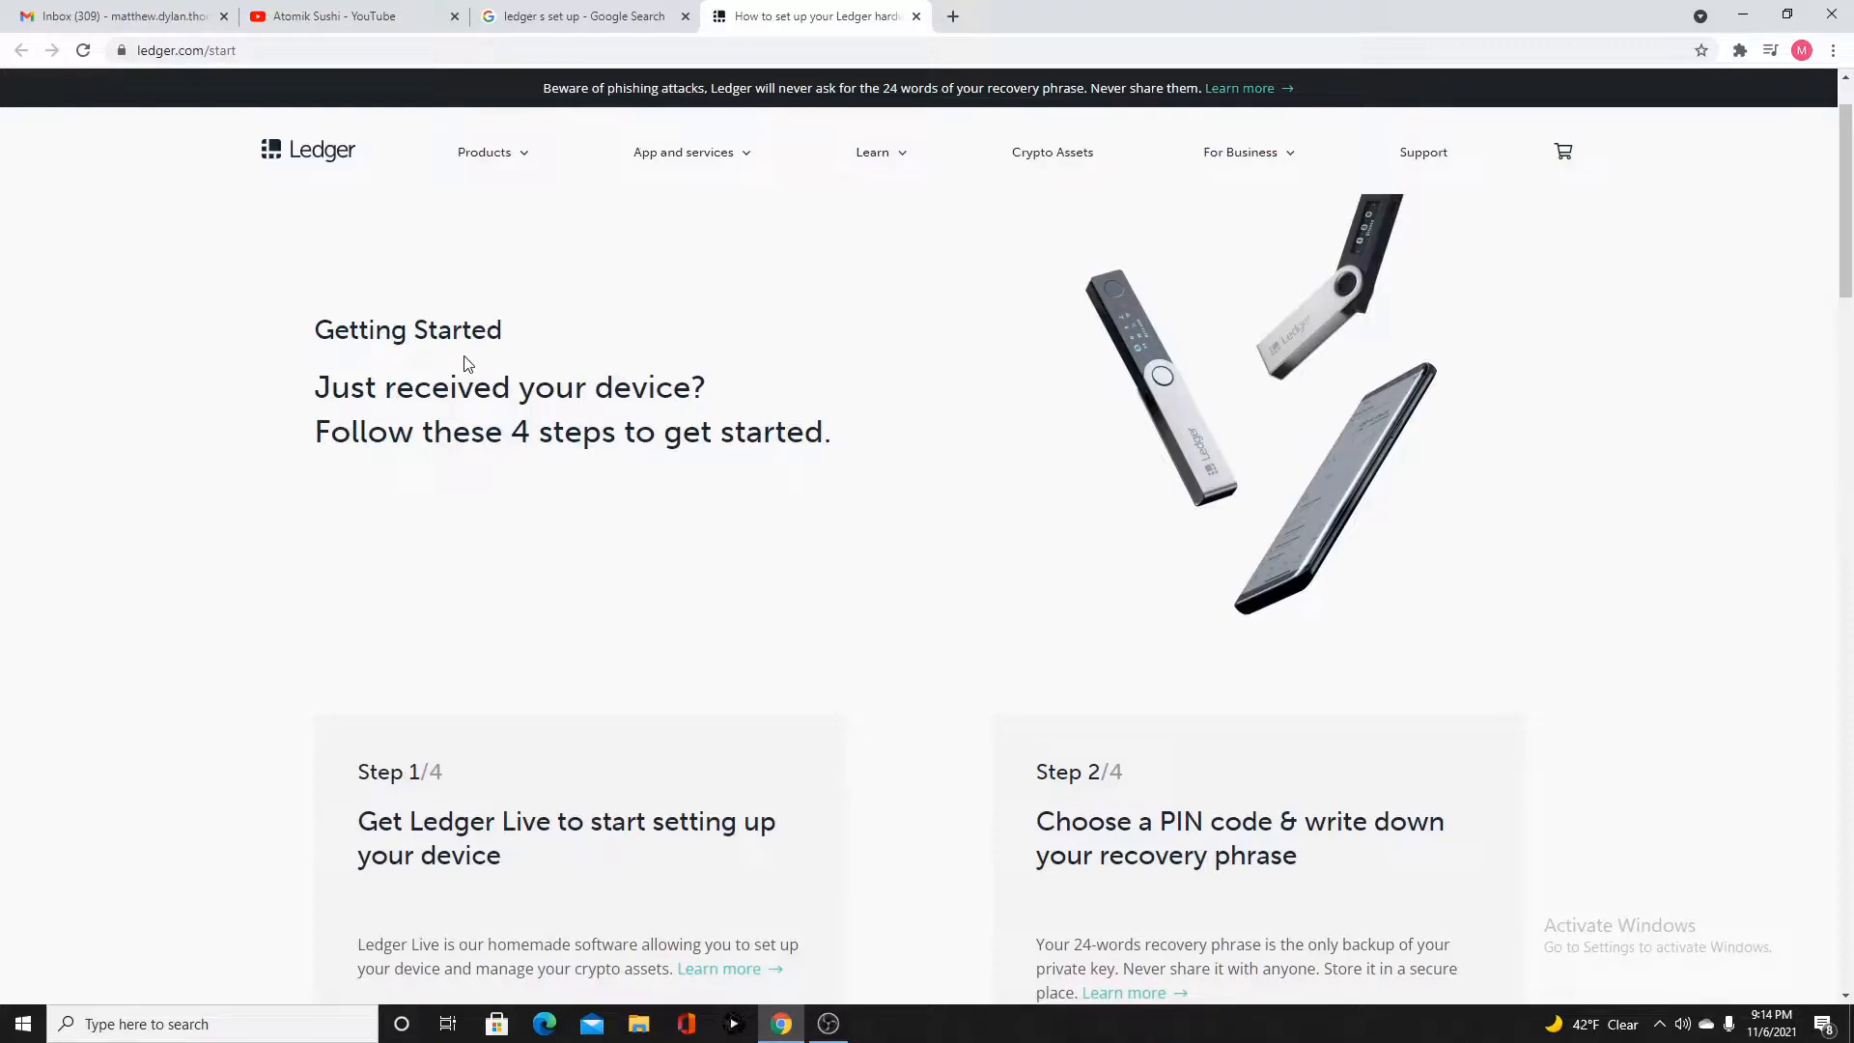
{"action": "scroll", "scroll_direction": "down", "scroll_amount": 3}
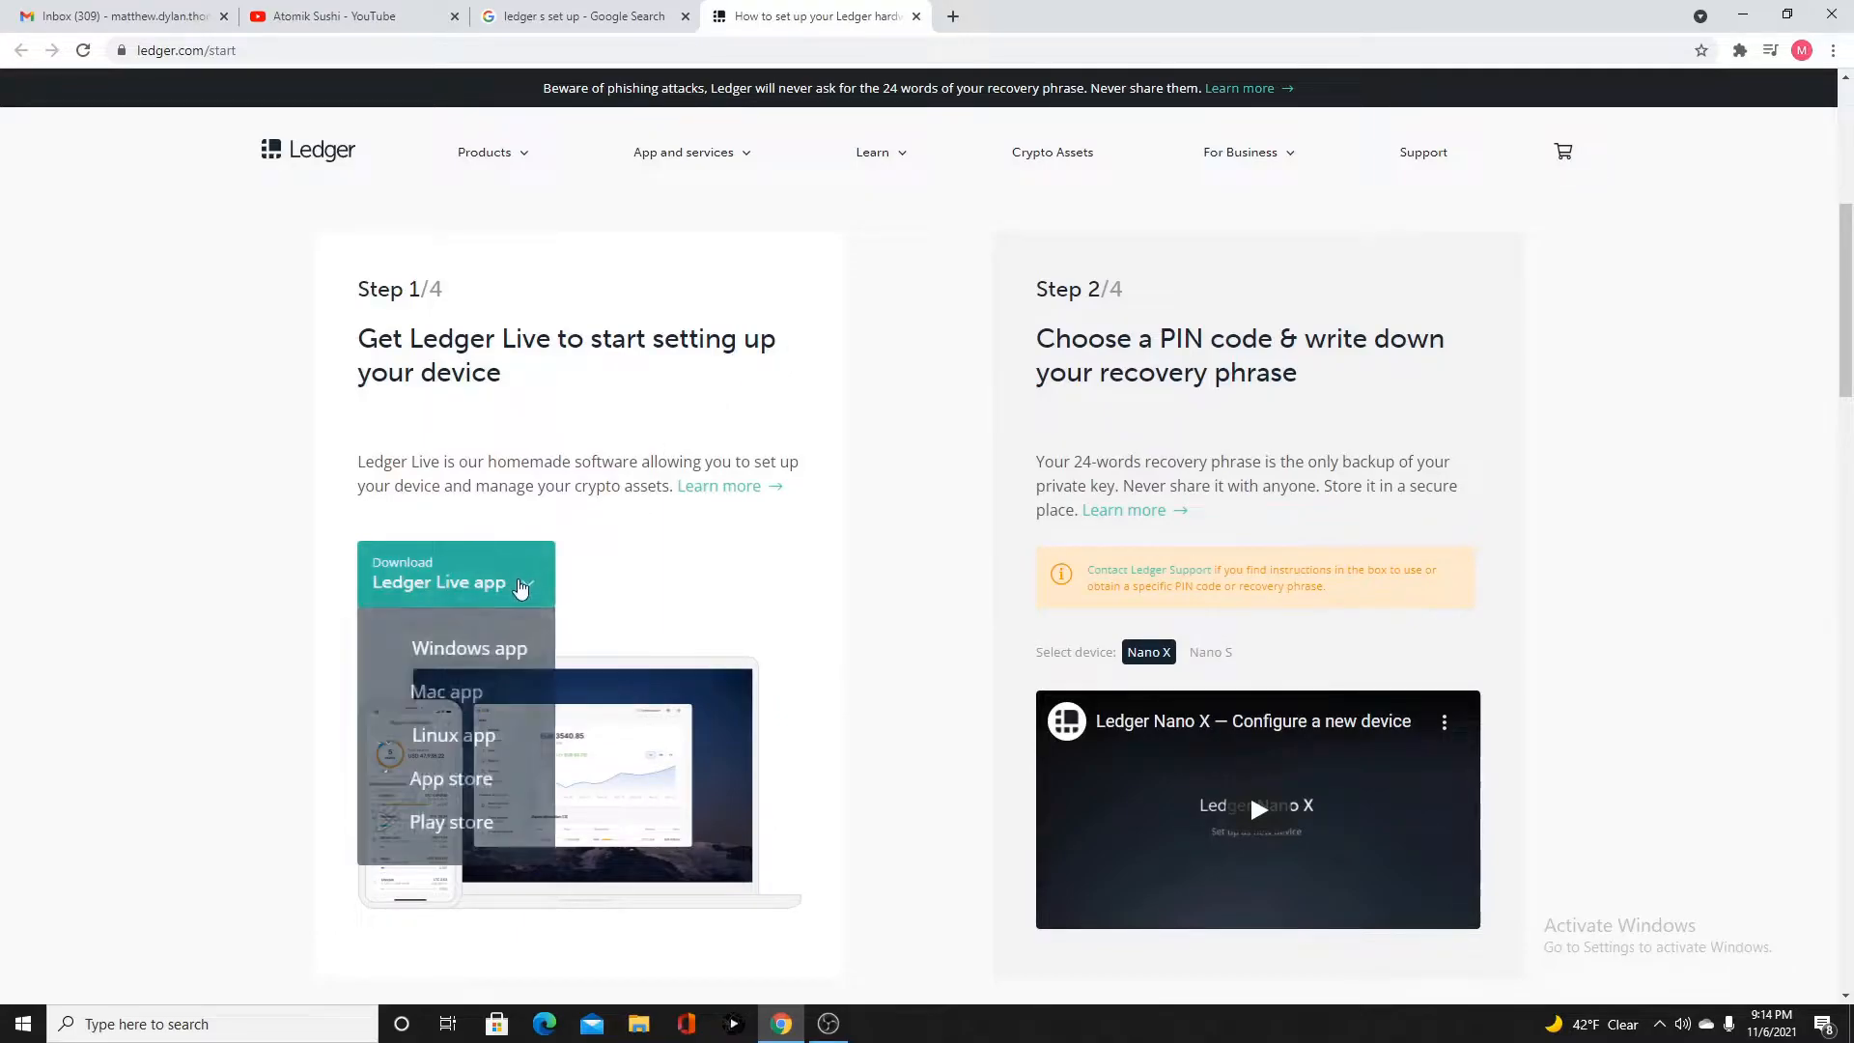
Download the Windows installer, install Ledger Live in the default folder, and launch it
{"action": "left_click", "coordinate": [470, 648]}
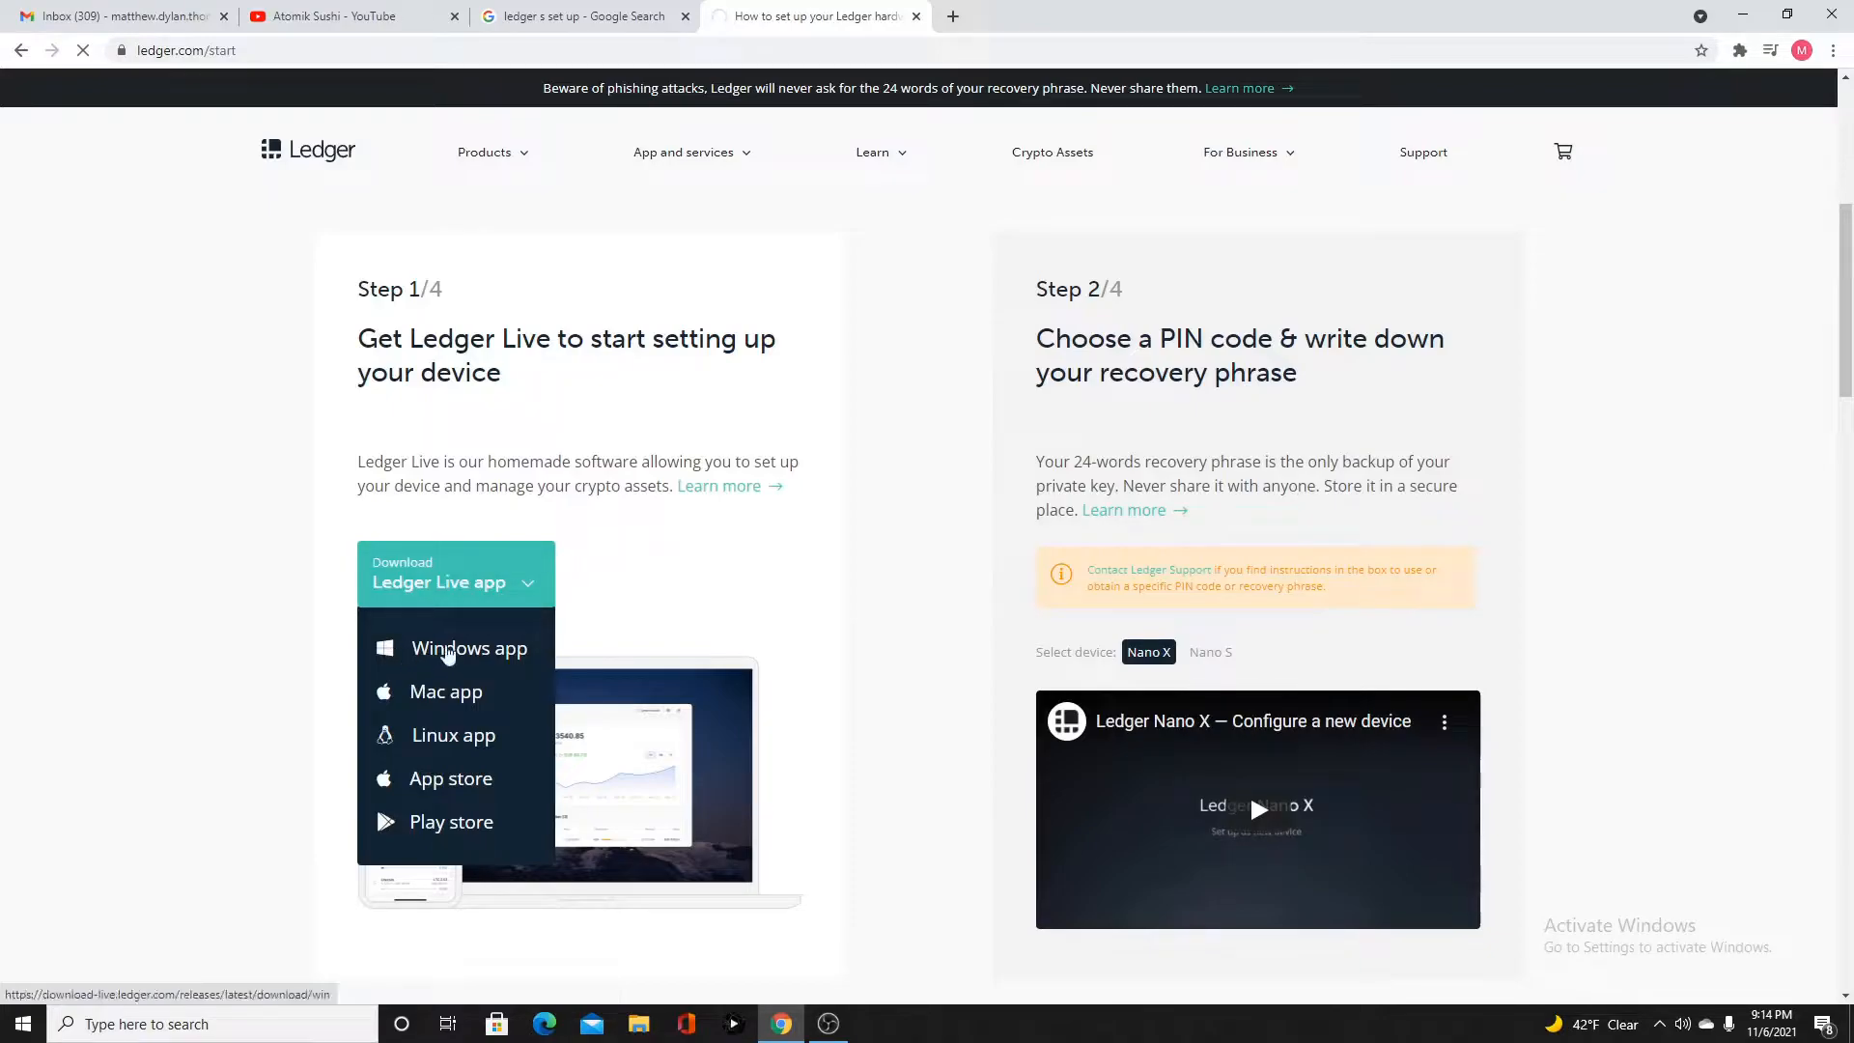
{"action": "left_click", "coordinate": [469, 648]}
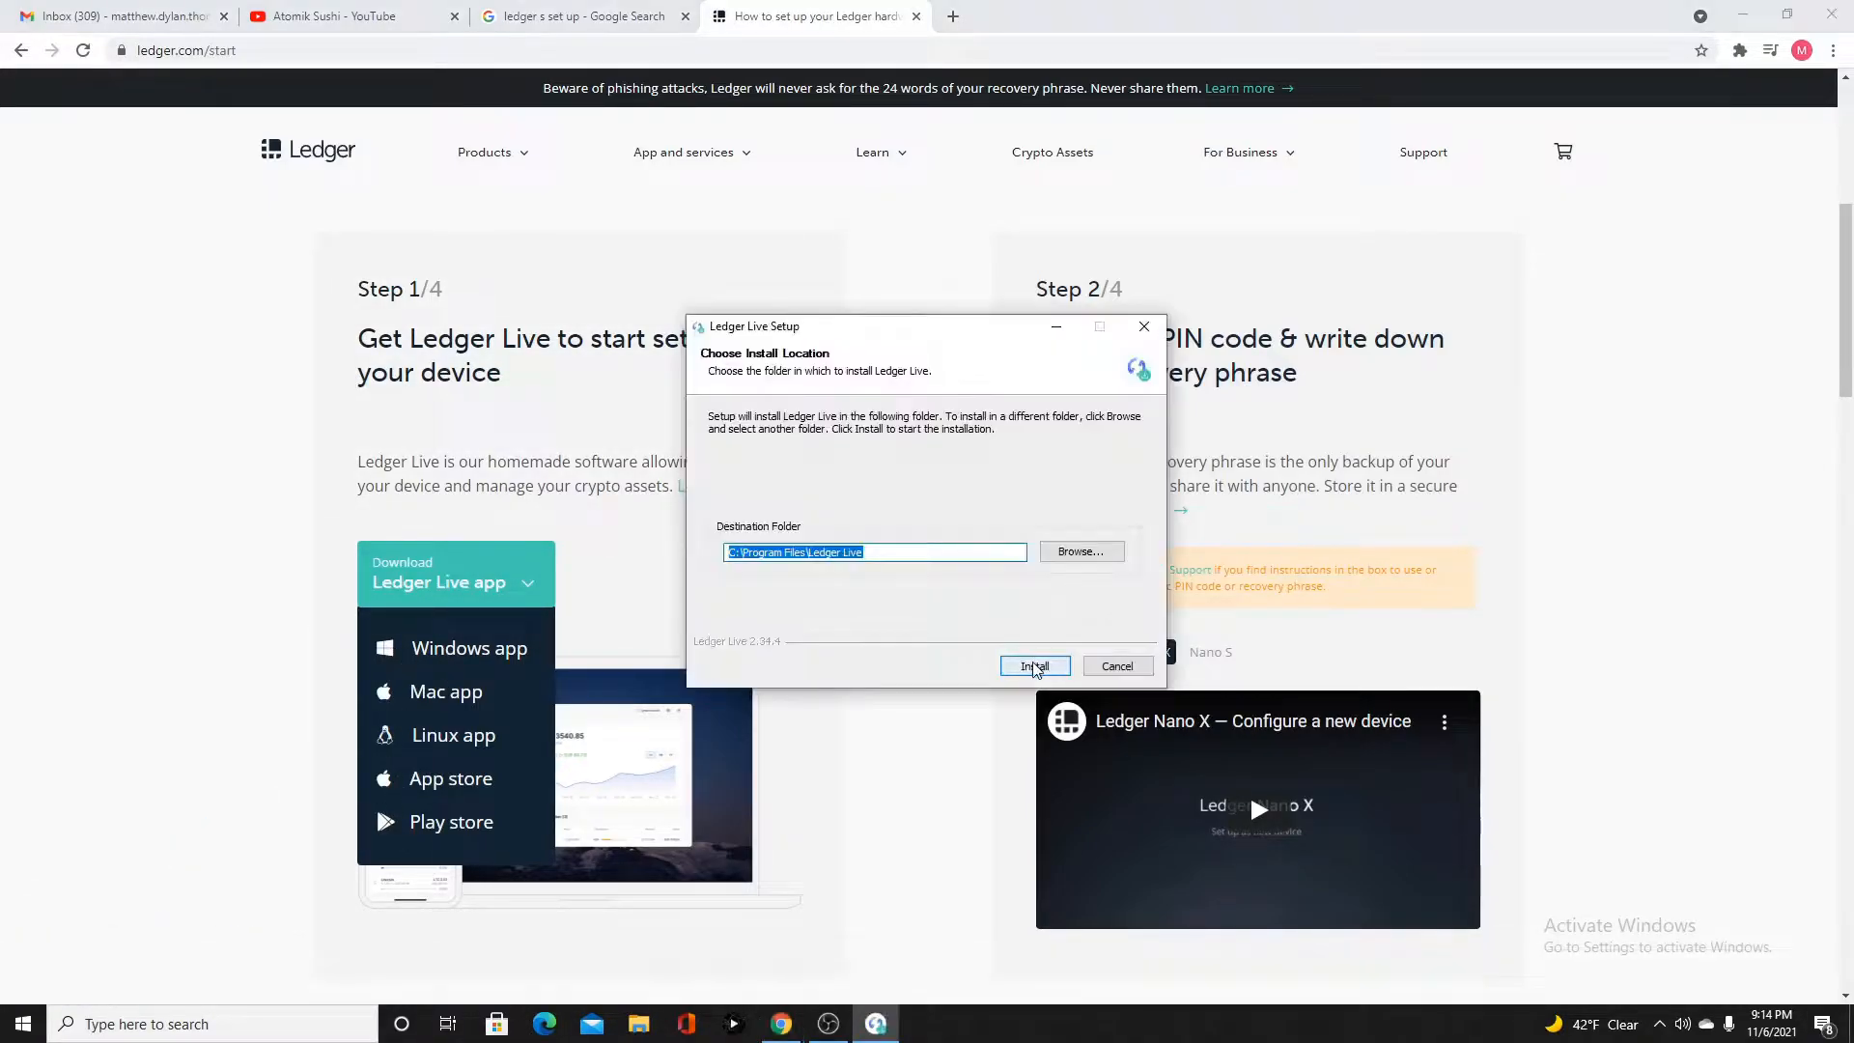
{"action": "left_click", "coordinate": [1032, 665]}
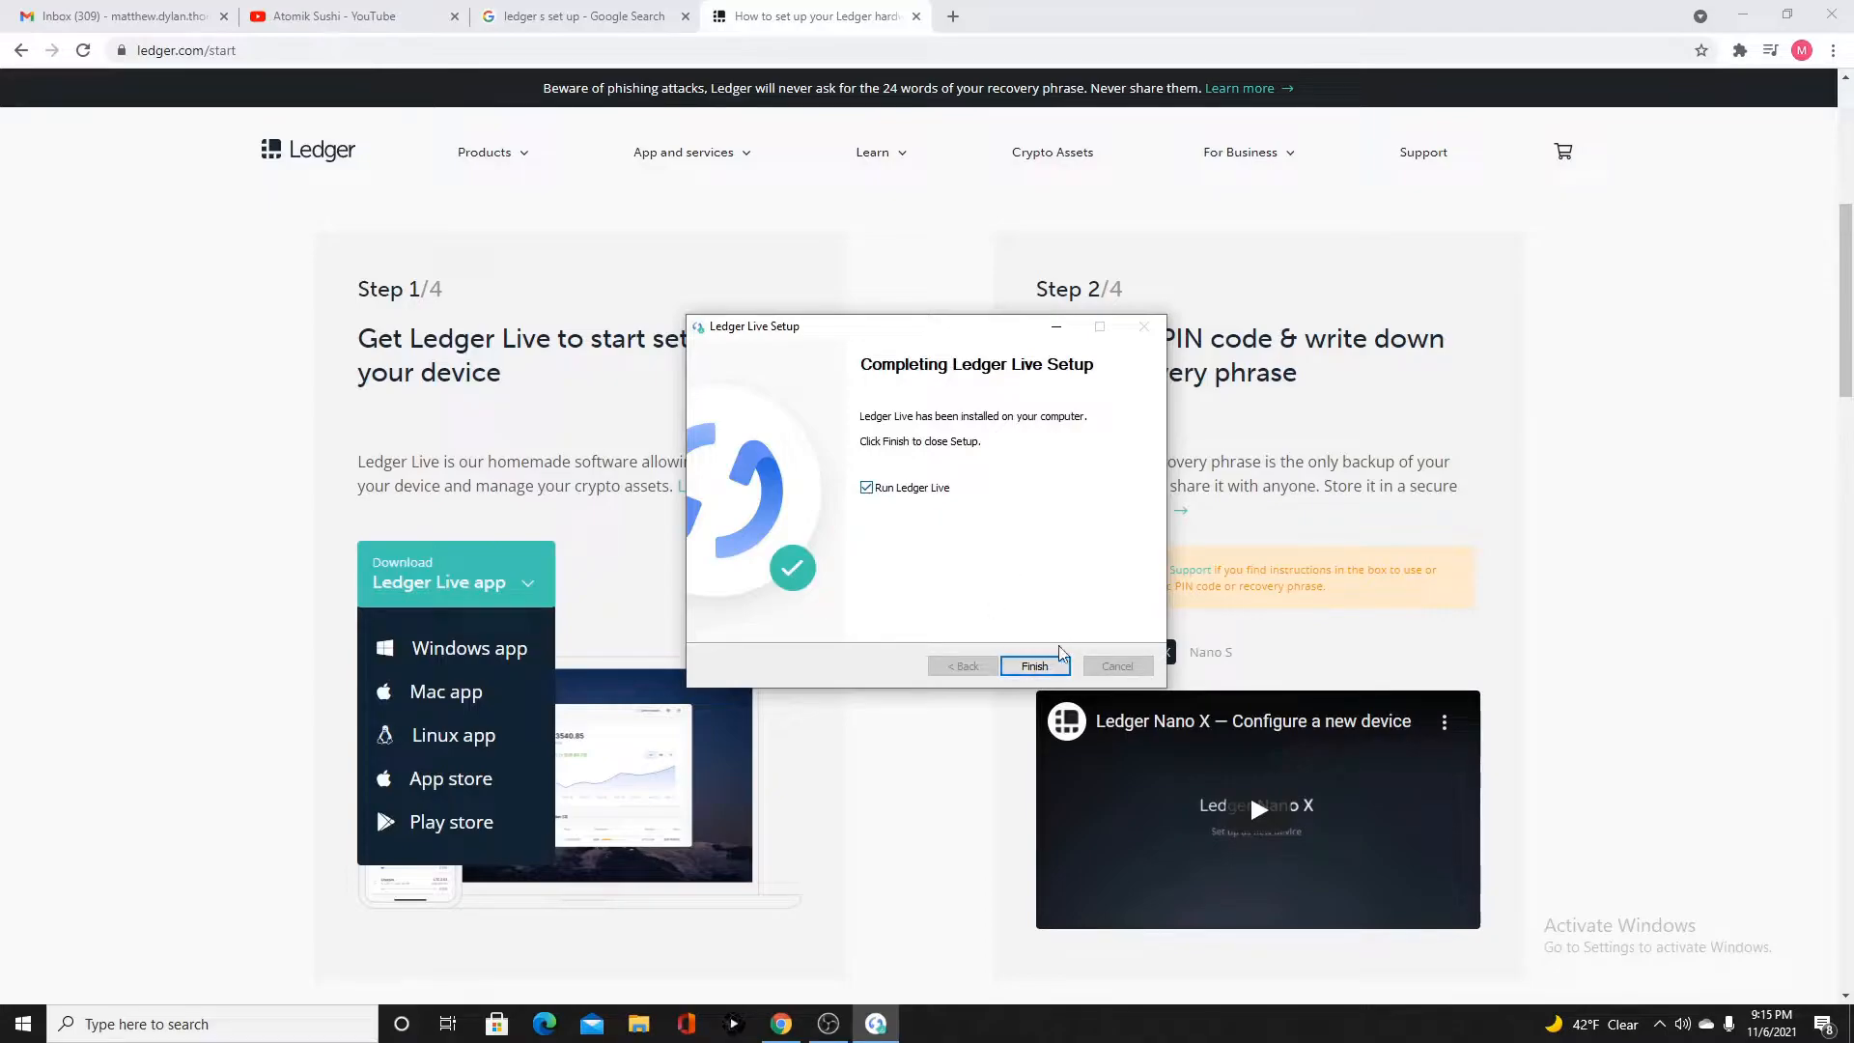
{"action": "left_click", "coordinate": [1032, 665]}
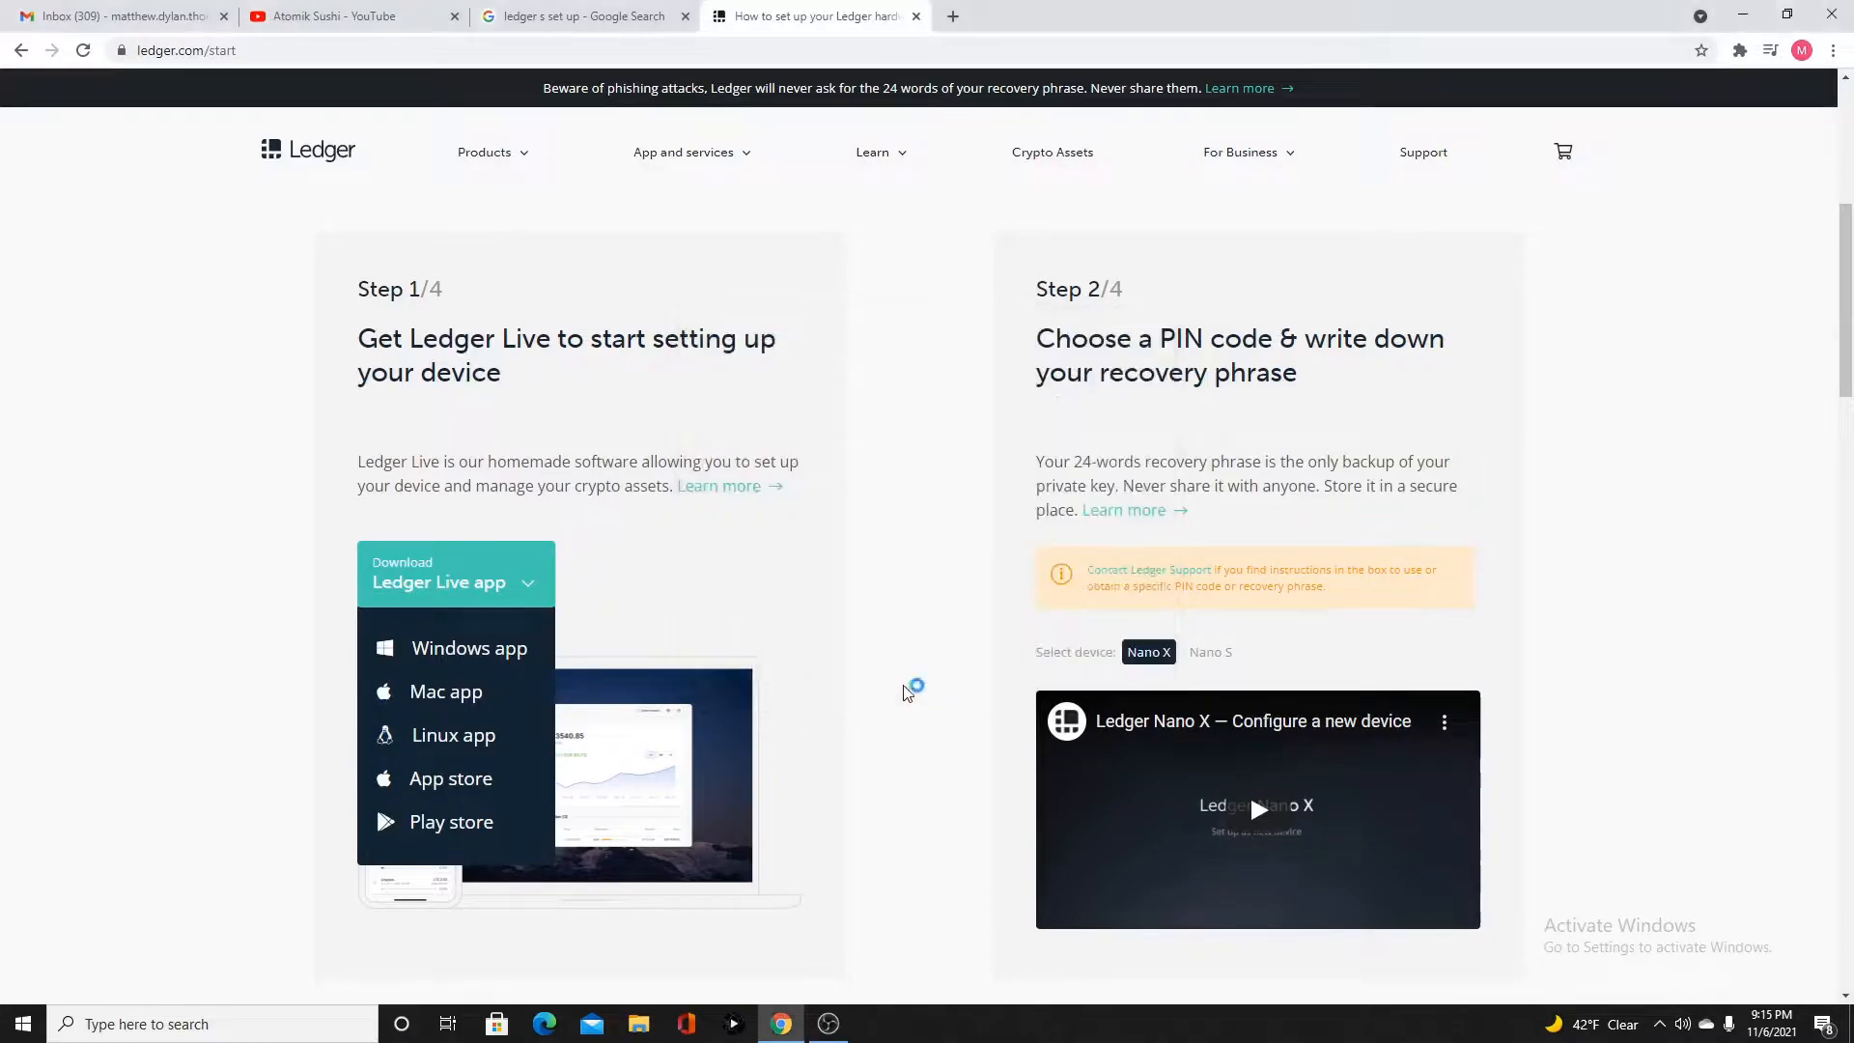
{"action": "mouse_move", "coordinate": [896, 684]}
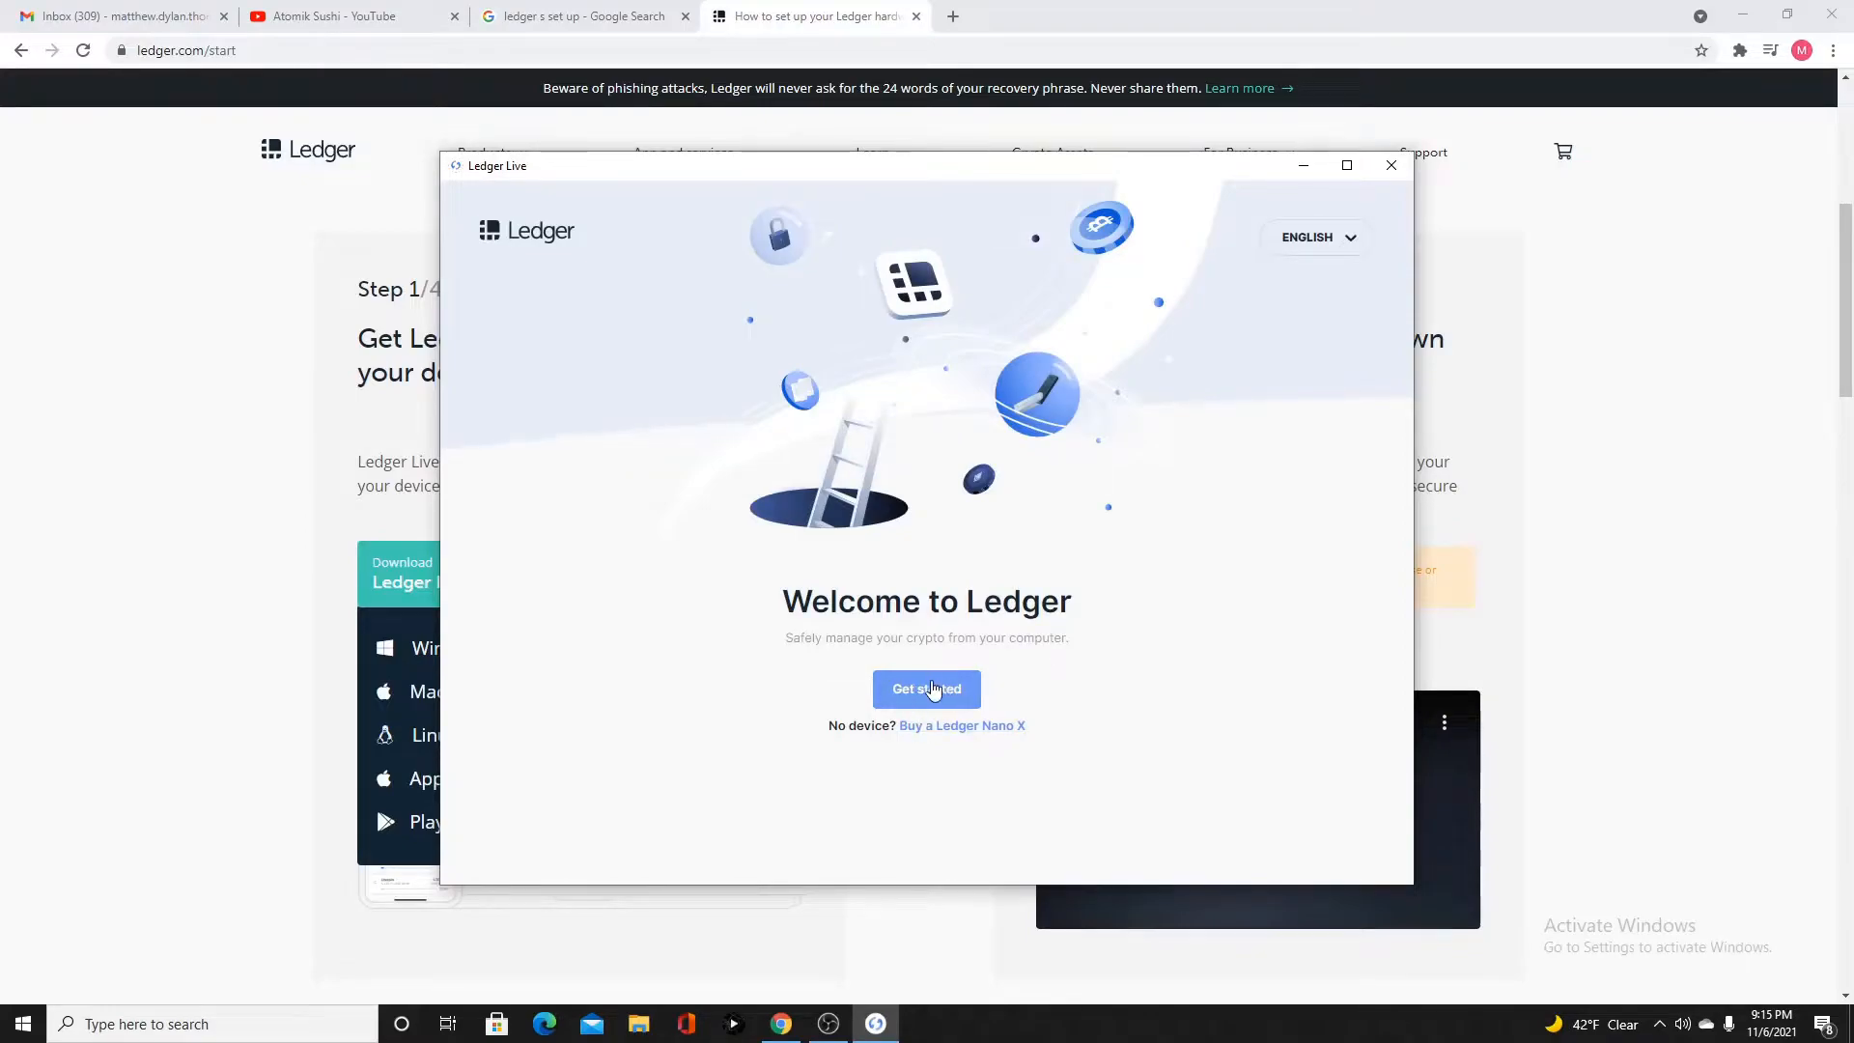
Get started, accept the Terms of service and Privacy policy, and enter Ledger Live
{"action": "left_click", "coordinate": [926, 689]}
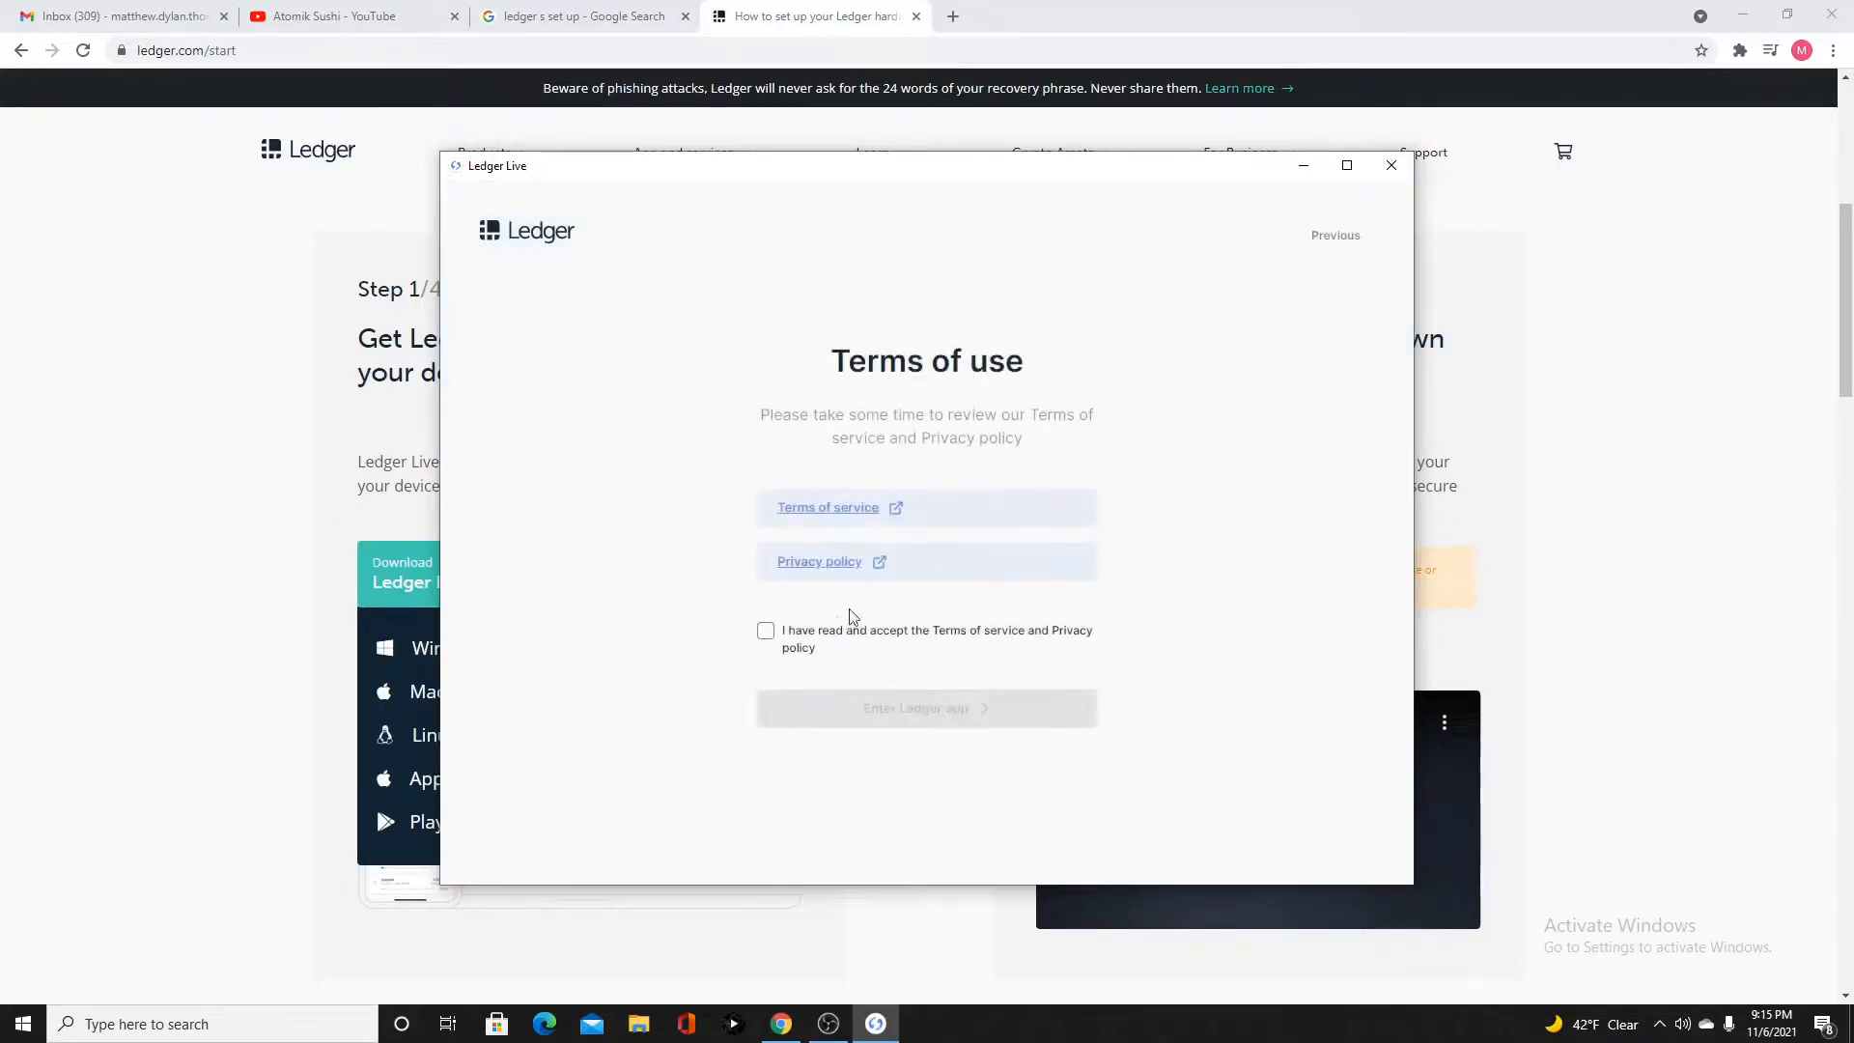
{"action": "left_click", "coordinate": [765, 631]}
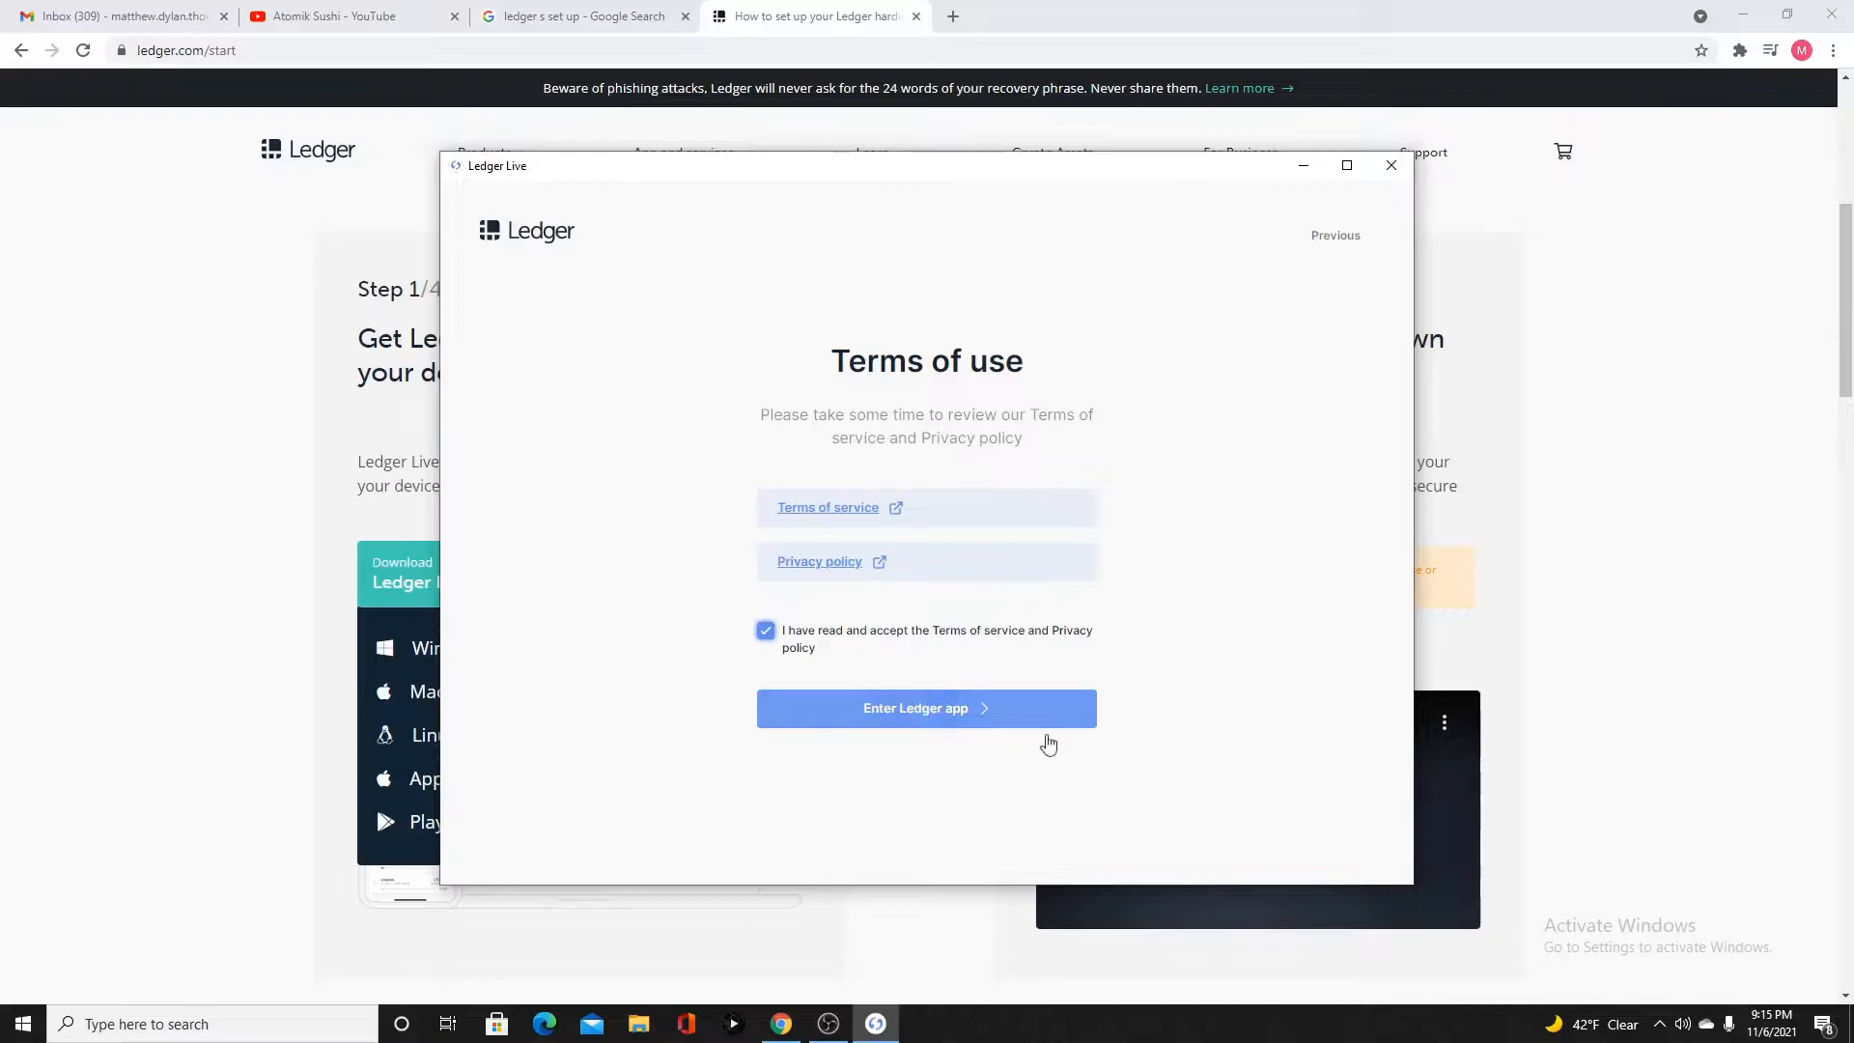
{"action": "mouse_move", "coordinate": [831, 647]}
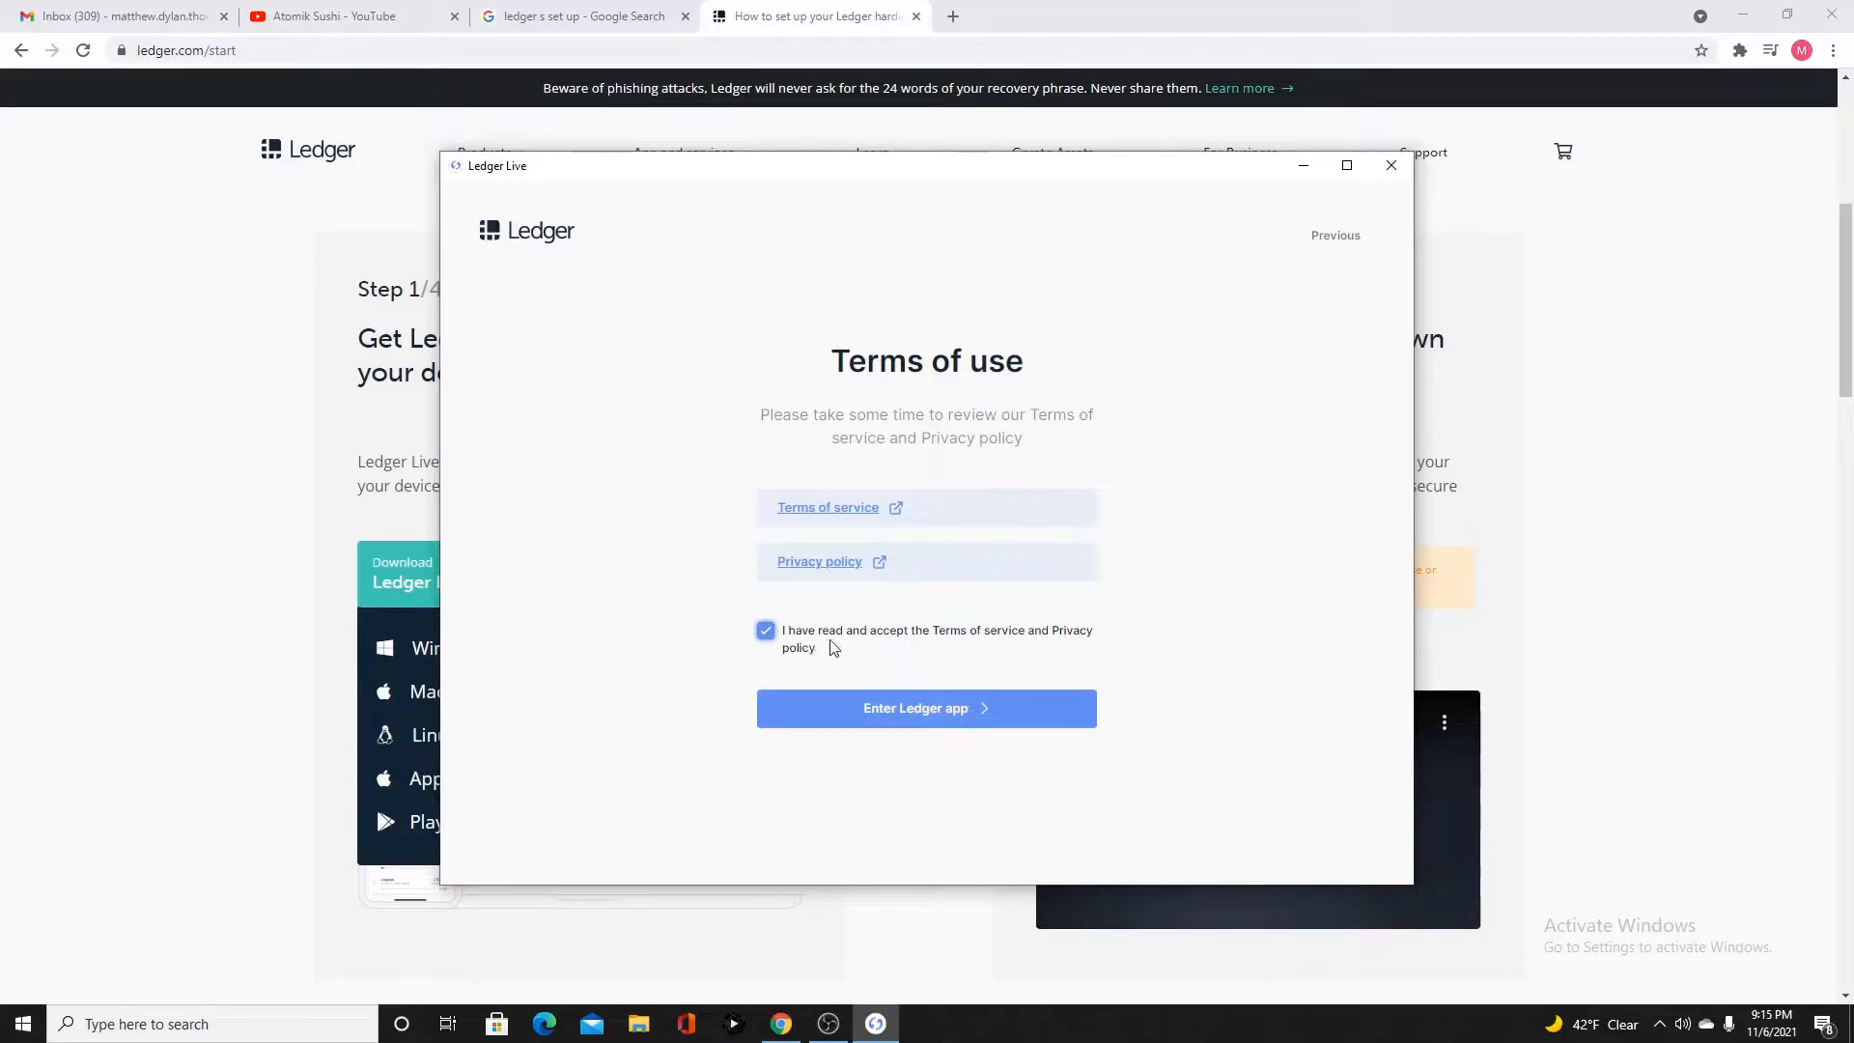
{"action": "mouse_move", "coordinate": [858, 606]}
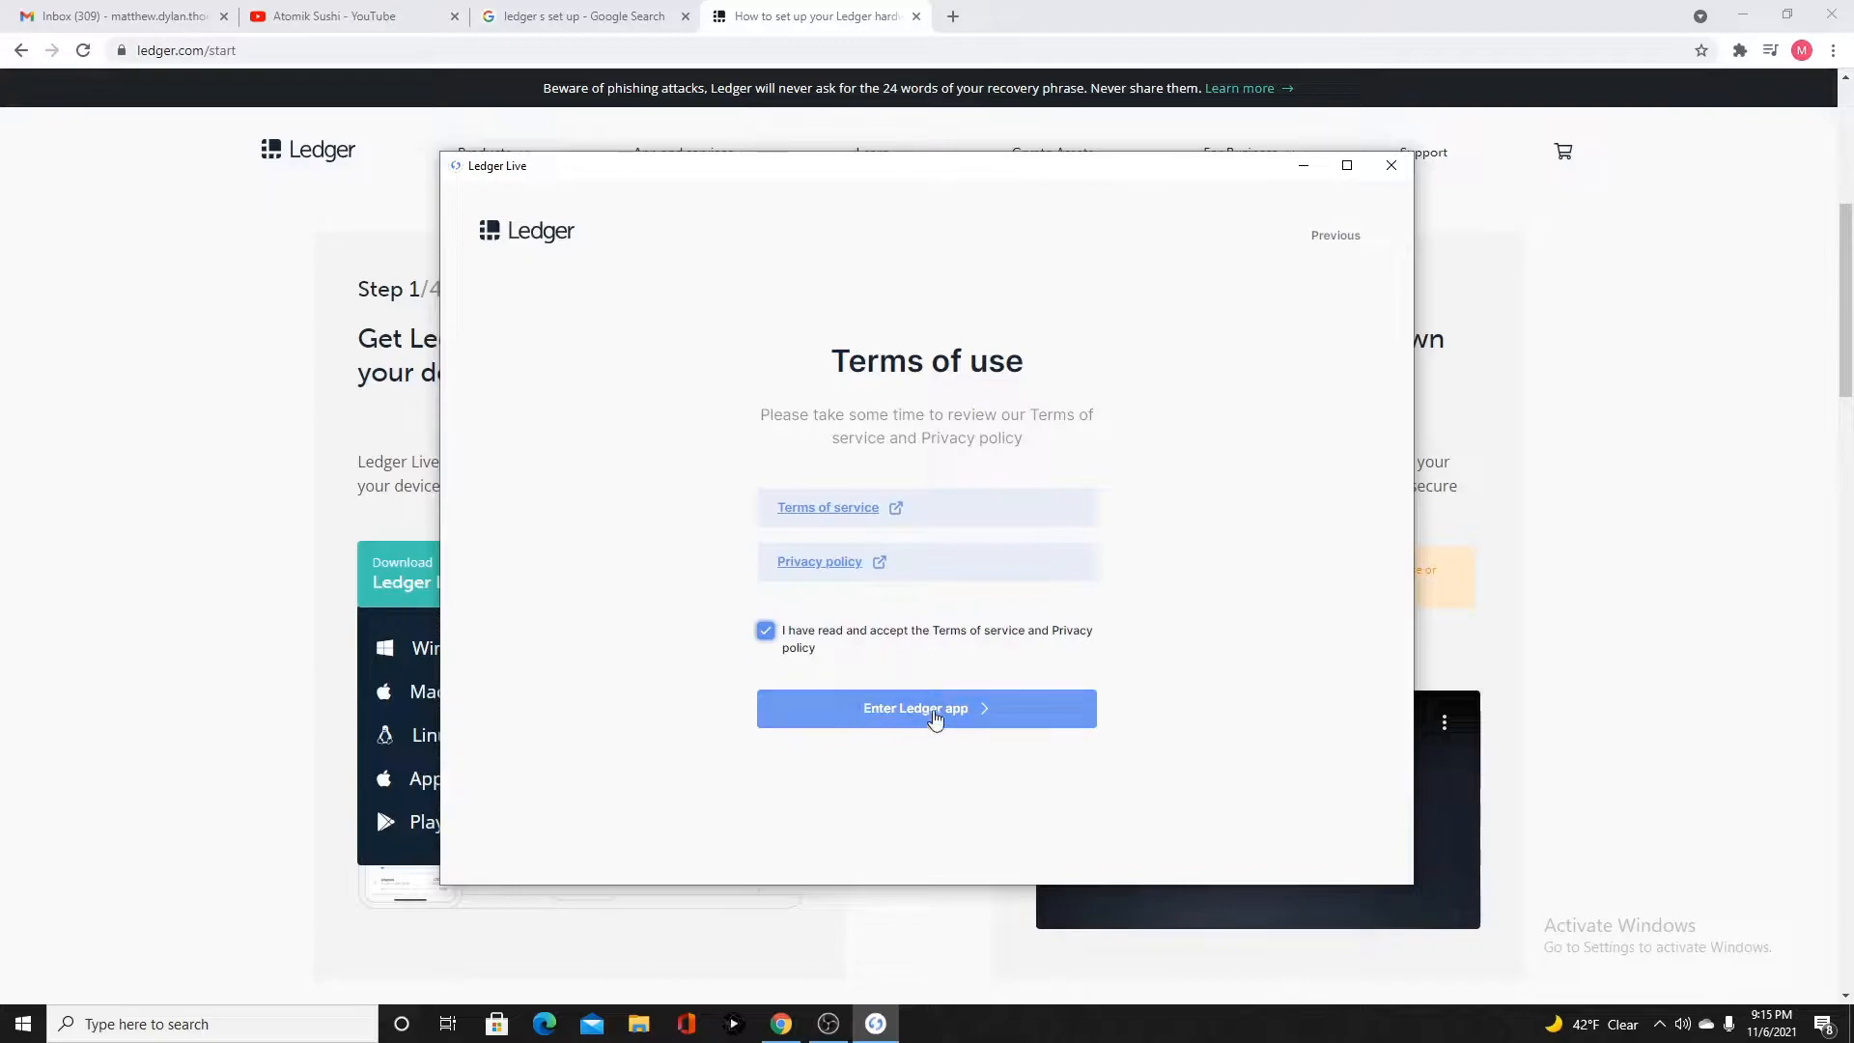
{"action": "left_click", "coordinate": [926, 706]}
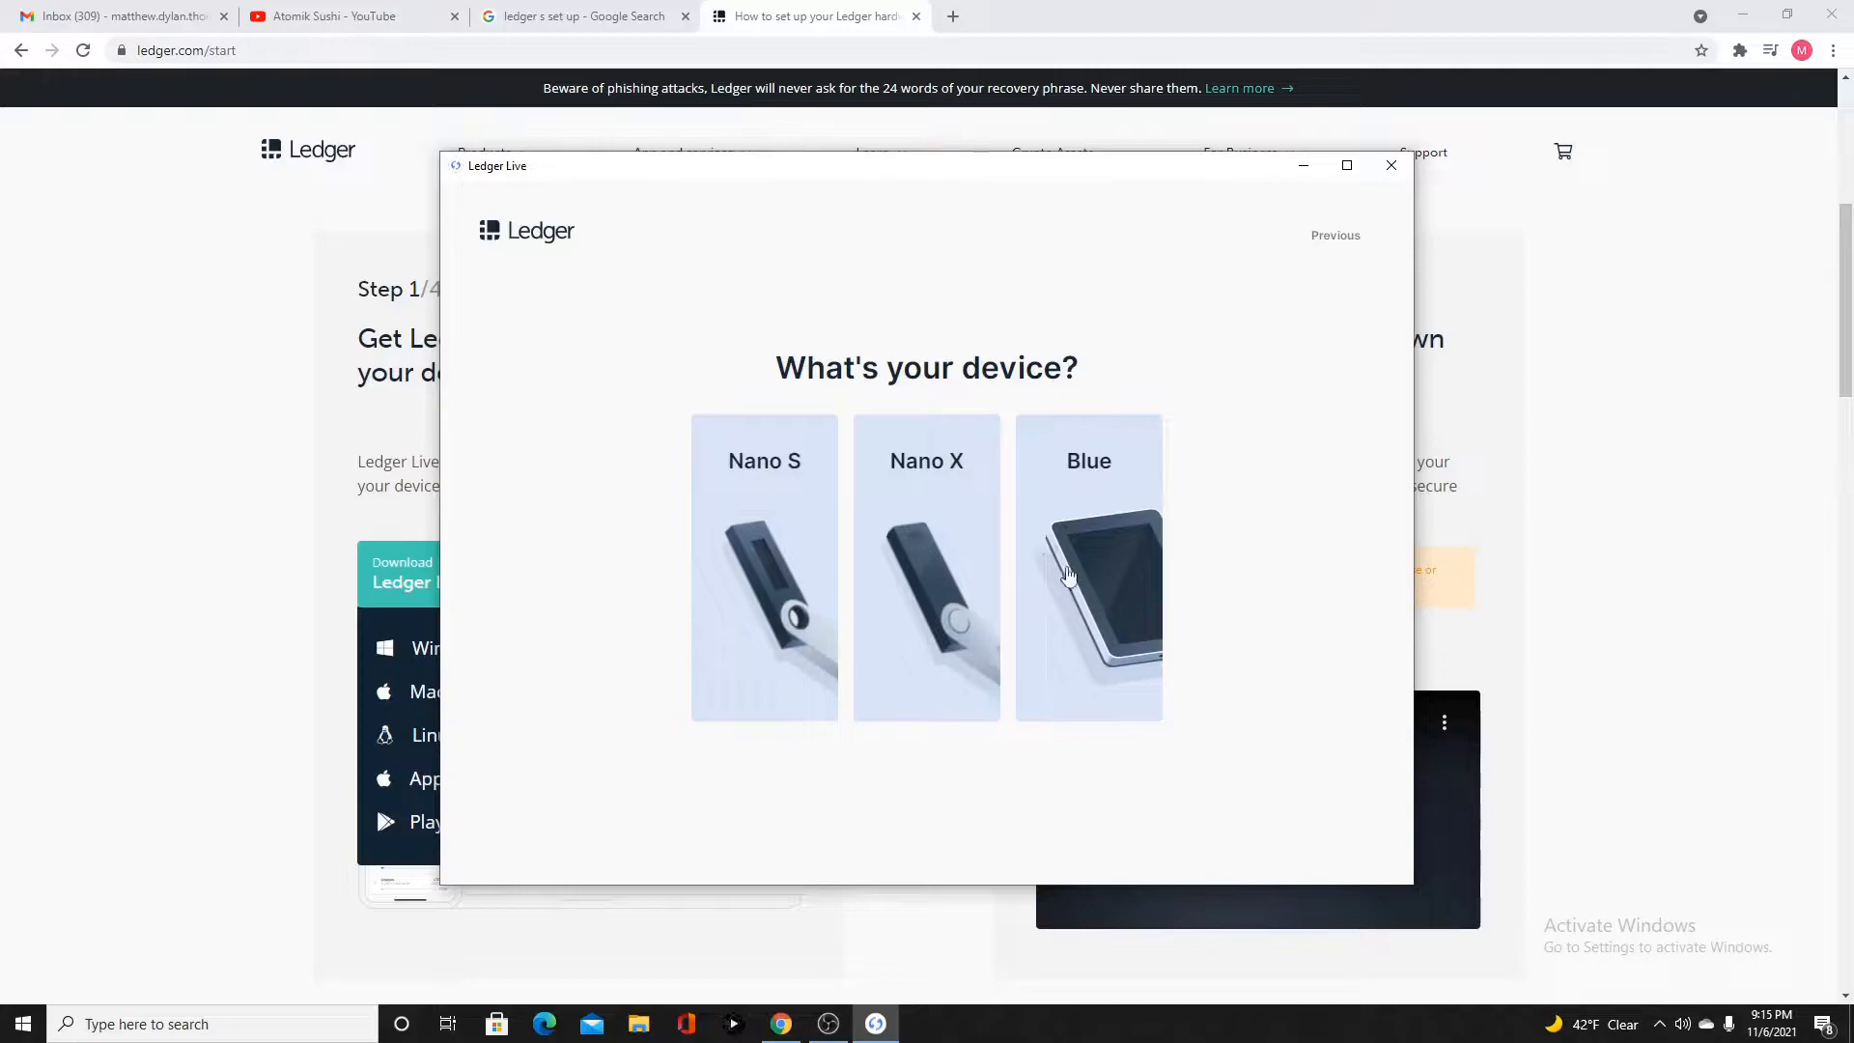
Choose a new Nano S and page through the Stay offline and Validate transactions tips
{"action": "left_click", "coordinate": [763, 567]}
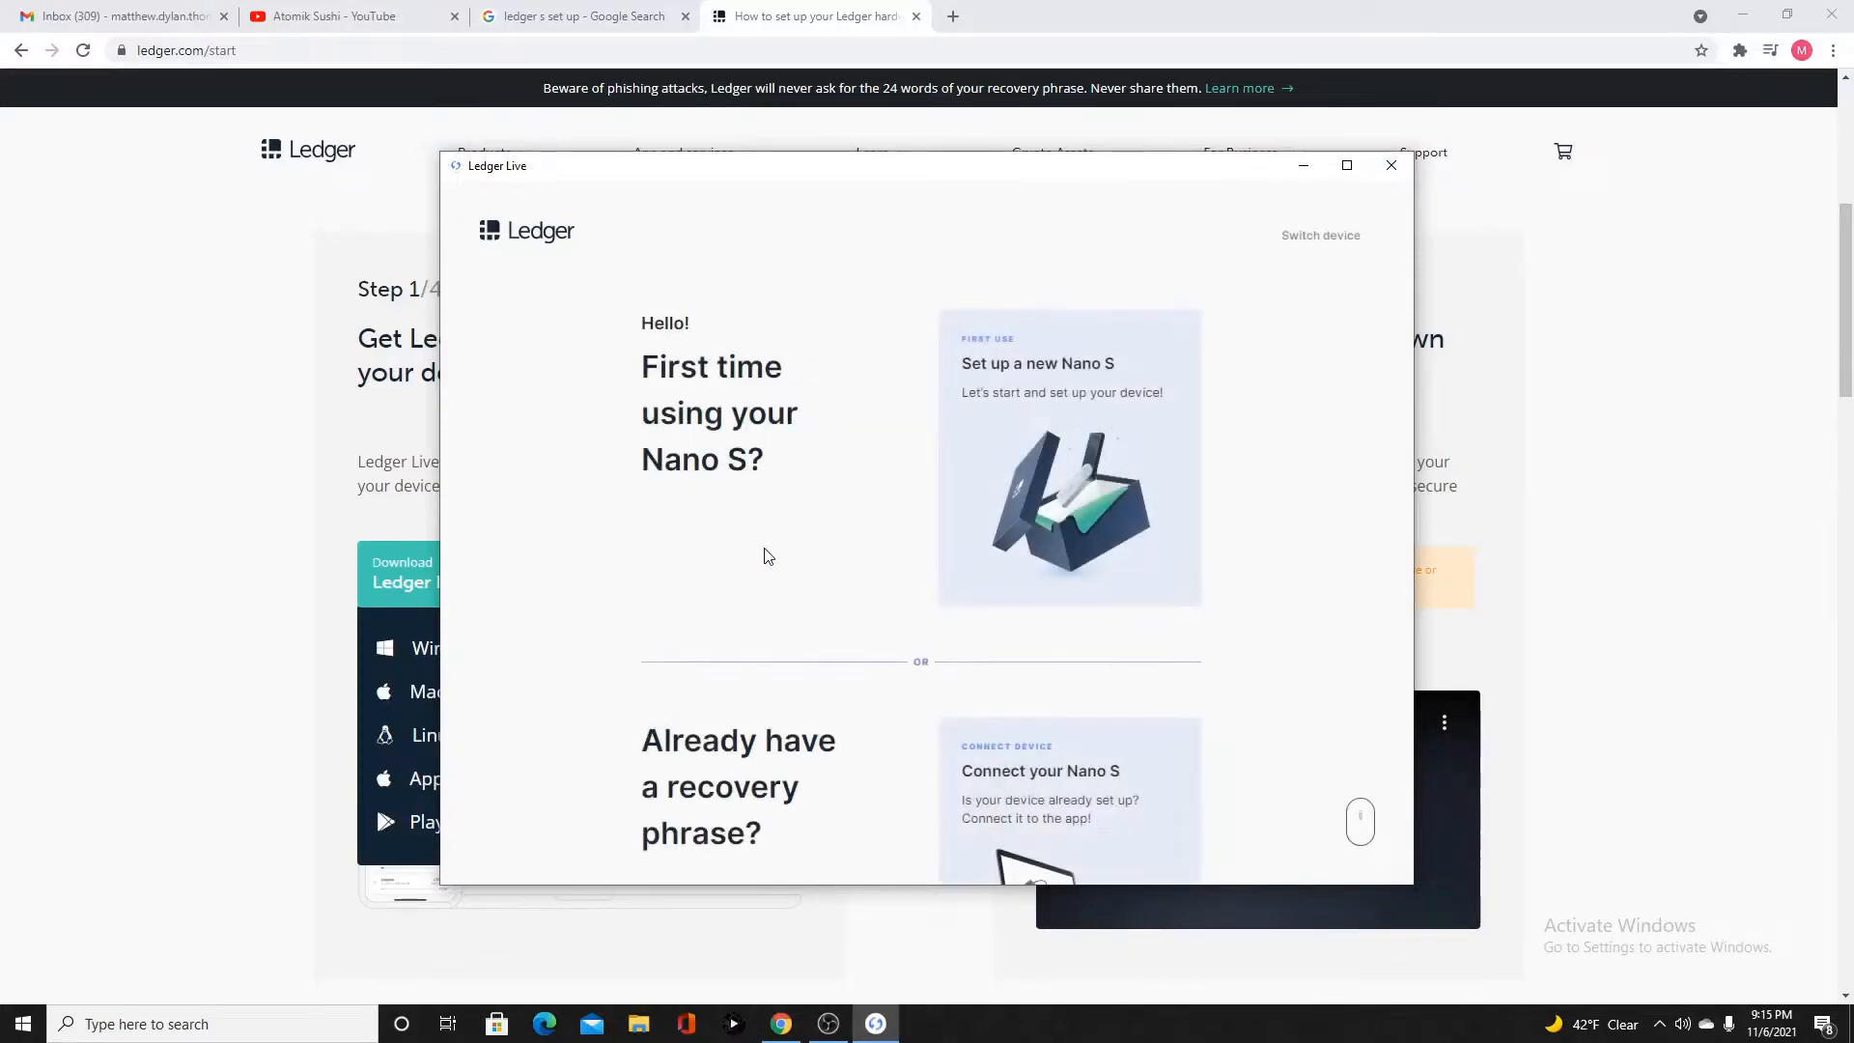
{"action": "scroll", "scroll_direction": "down", "scroll_amount": 3}
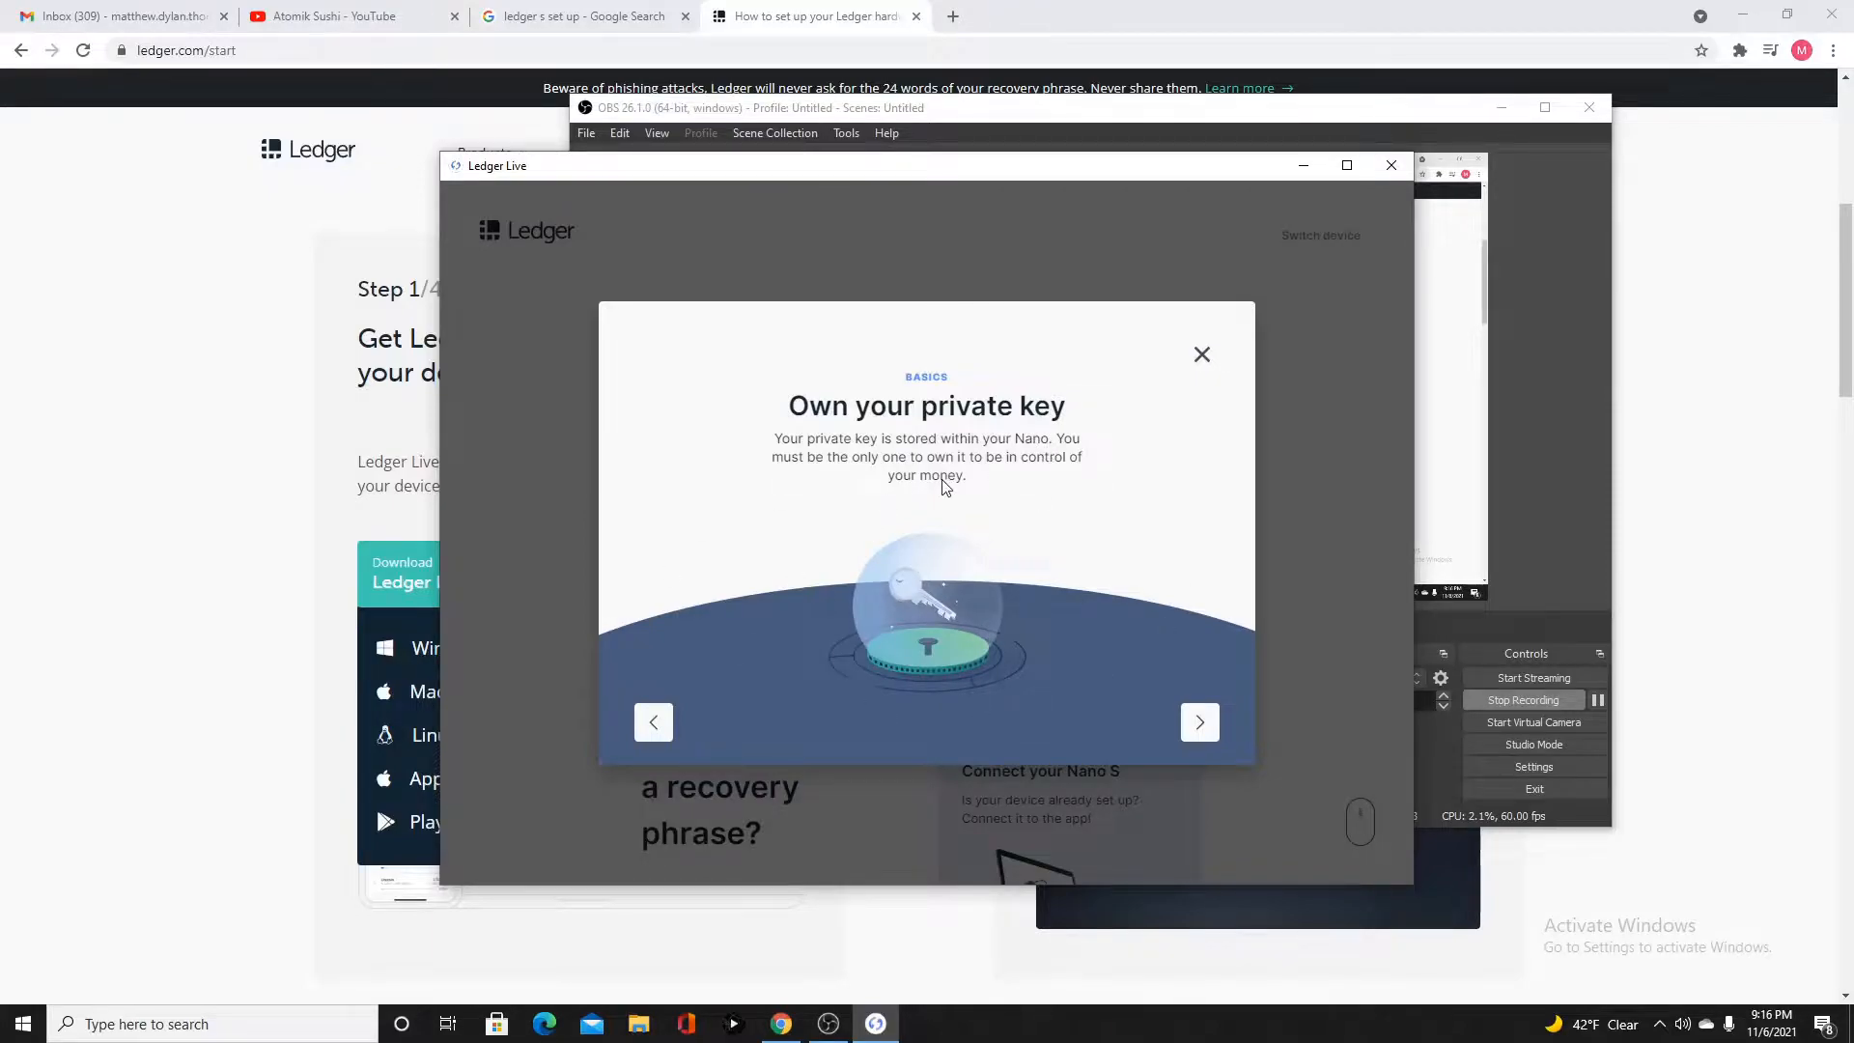
{"action": "mouse_move", "coordinate": [976, 579]}
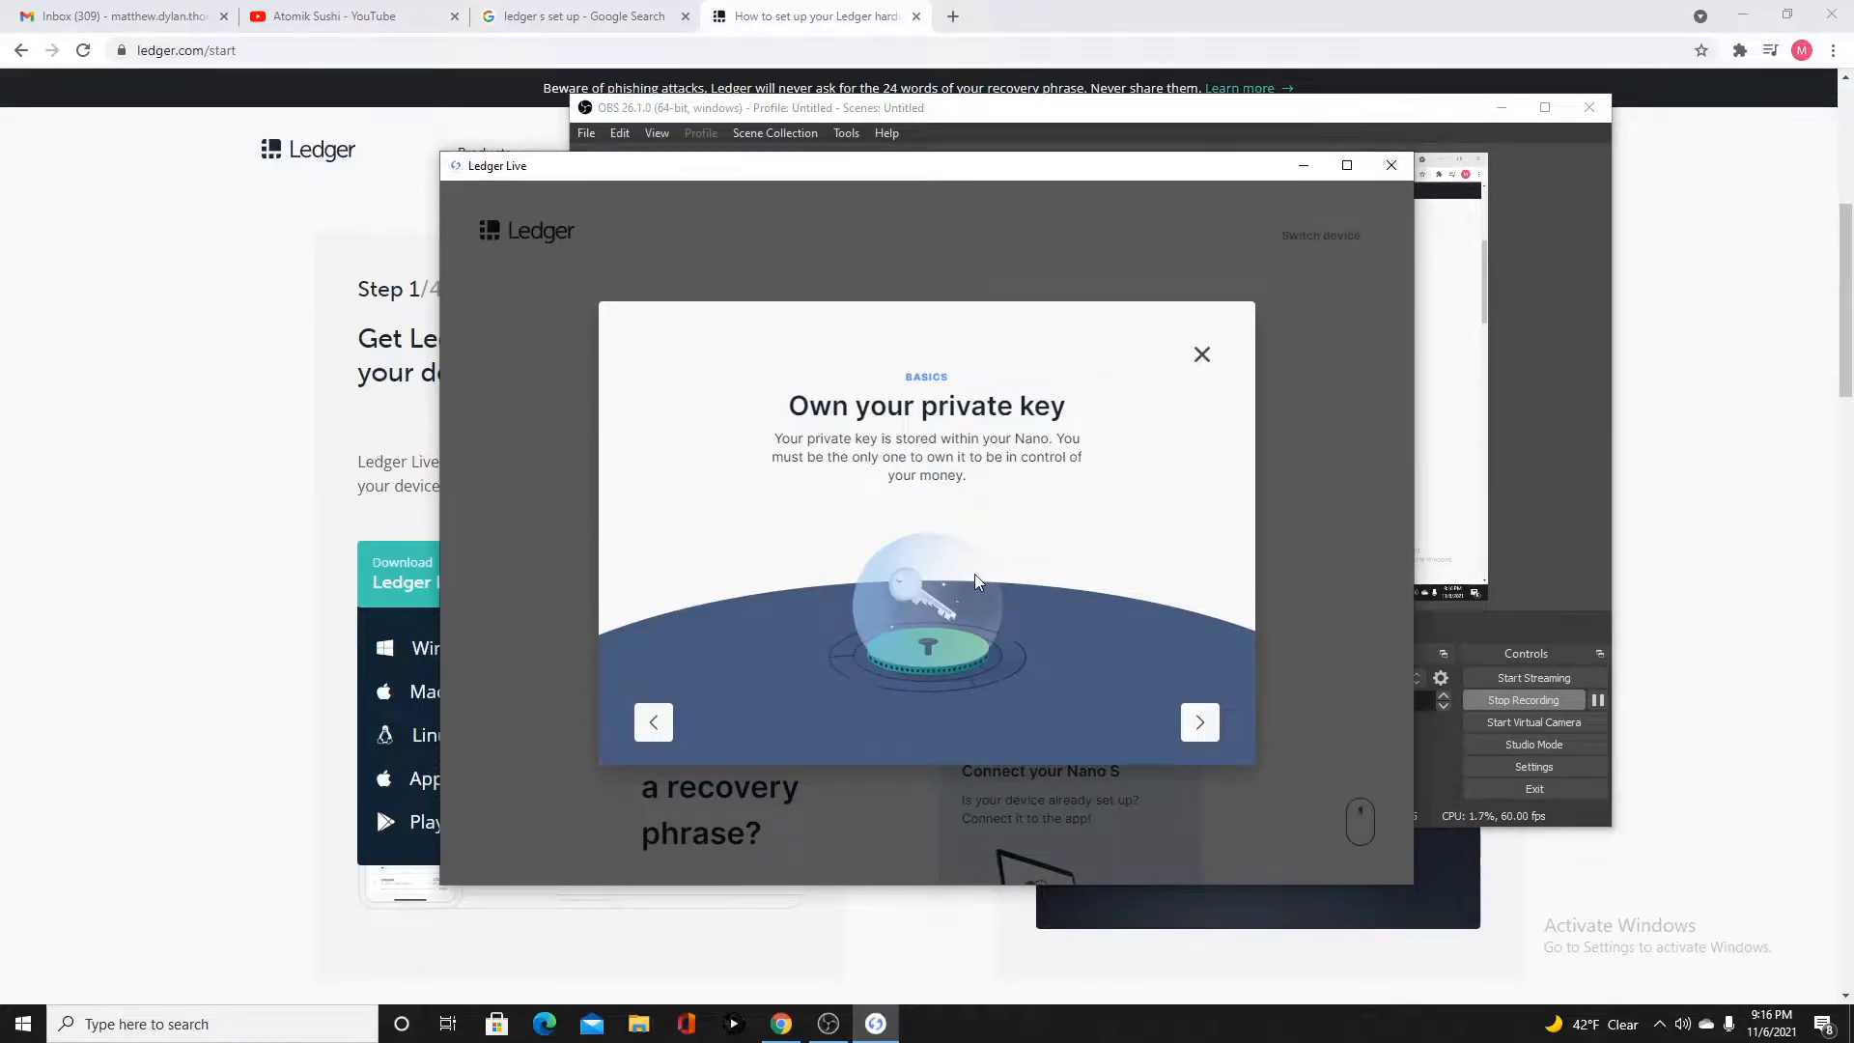
{"action": "left_click", "coordinate": [1199, 722]}
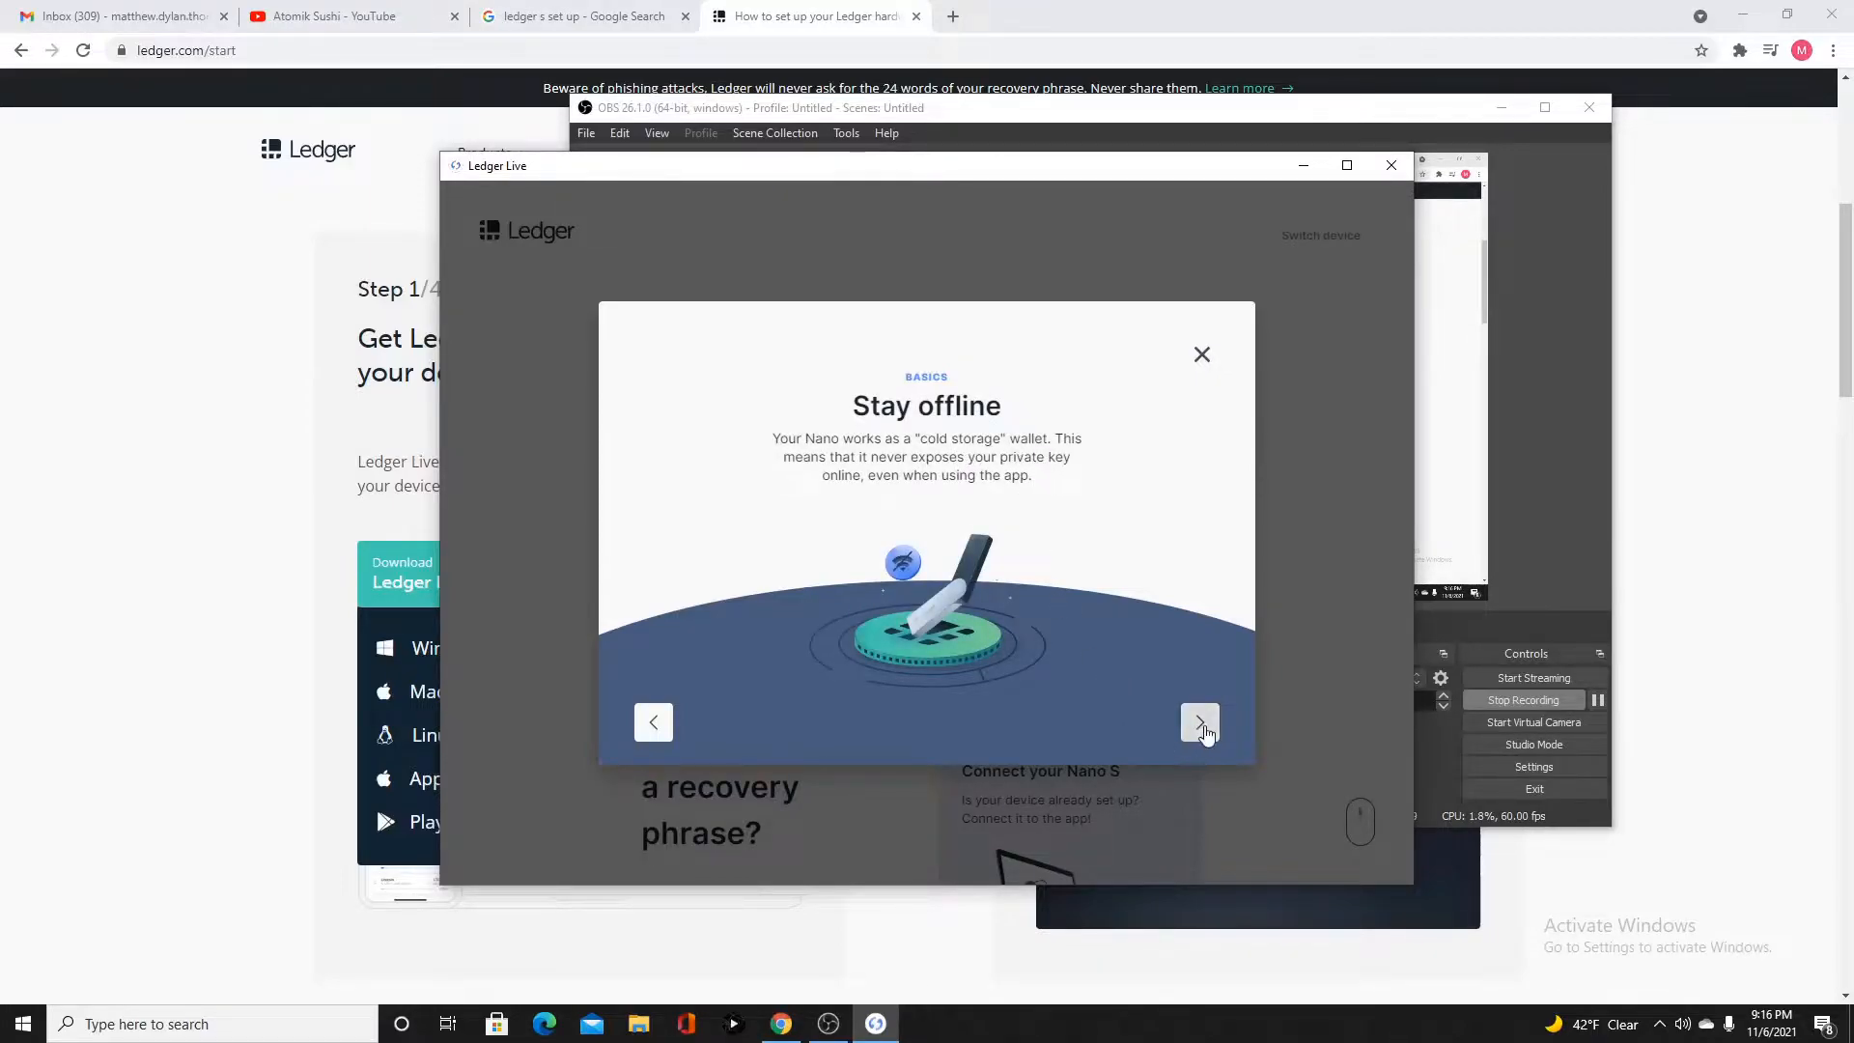
{"action": "left_click", "coordinate": [1199, 722]}
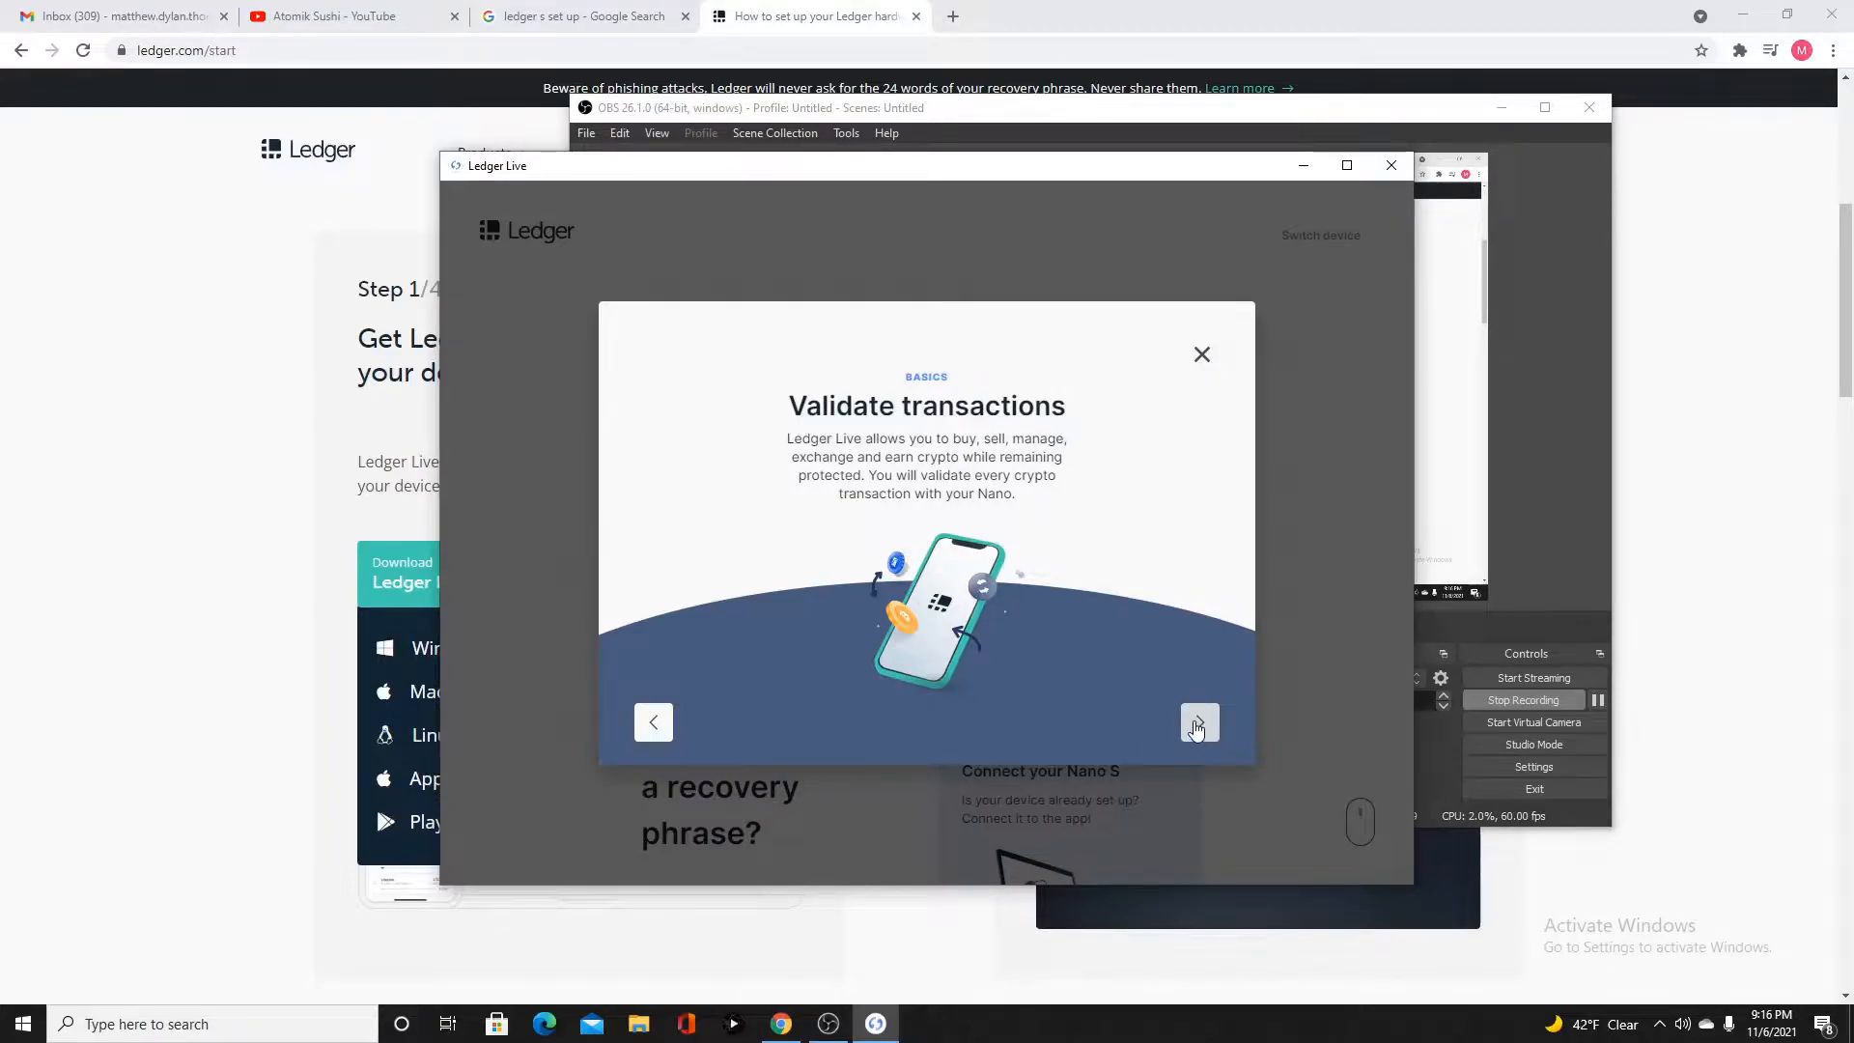
{"action": "left_click", "coordinate": [1199, 723]}
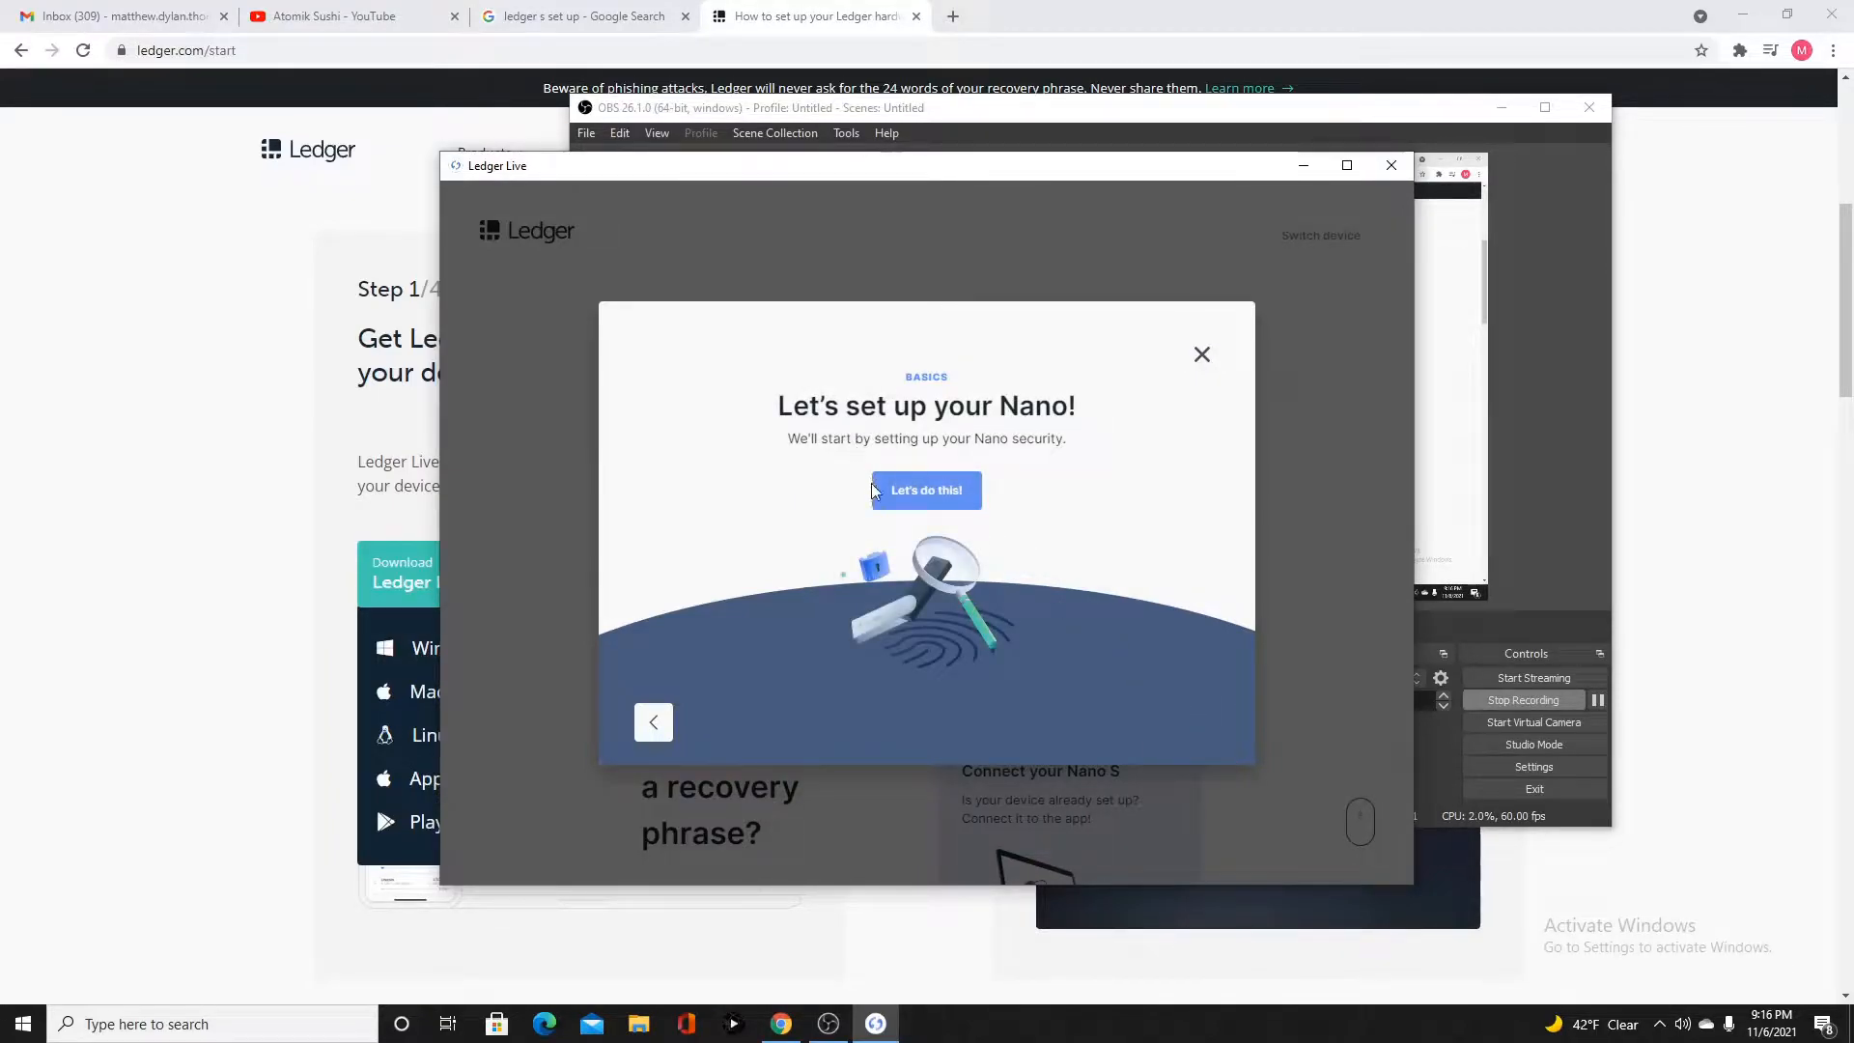
Confirm readiness, acknowledge the follow-instructions warning, and advance to the PIN code step
{"action": "left_click", "coordinate": [926, 490]}
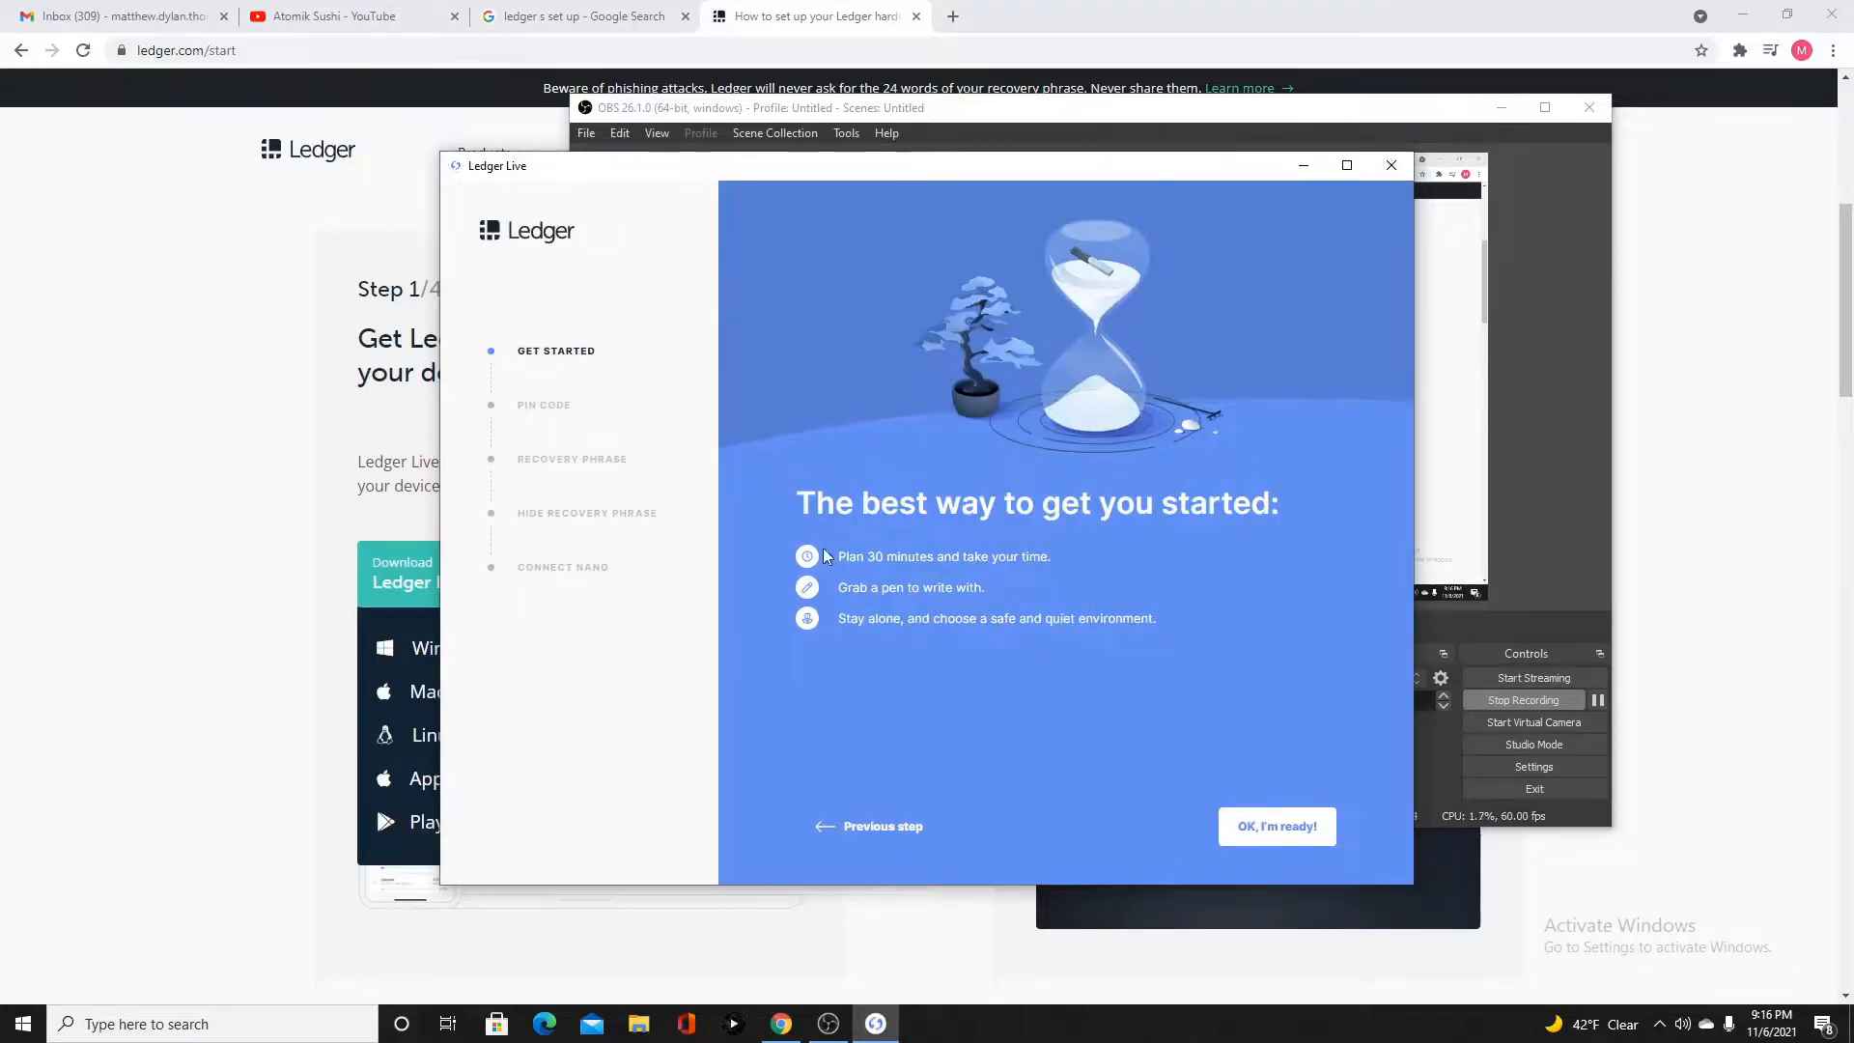
{"action": "mouse_move", "coordinate": [887, 602]}
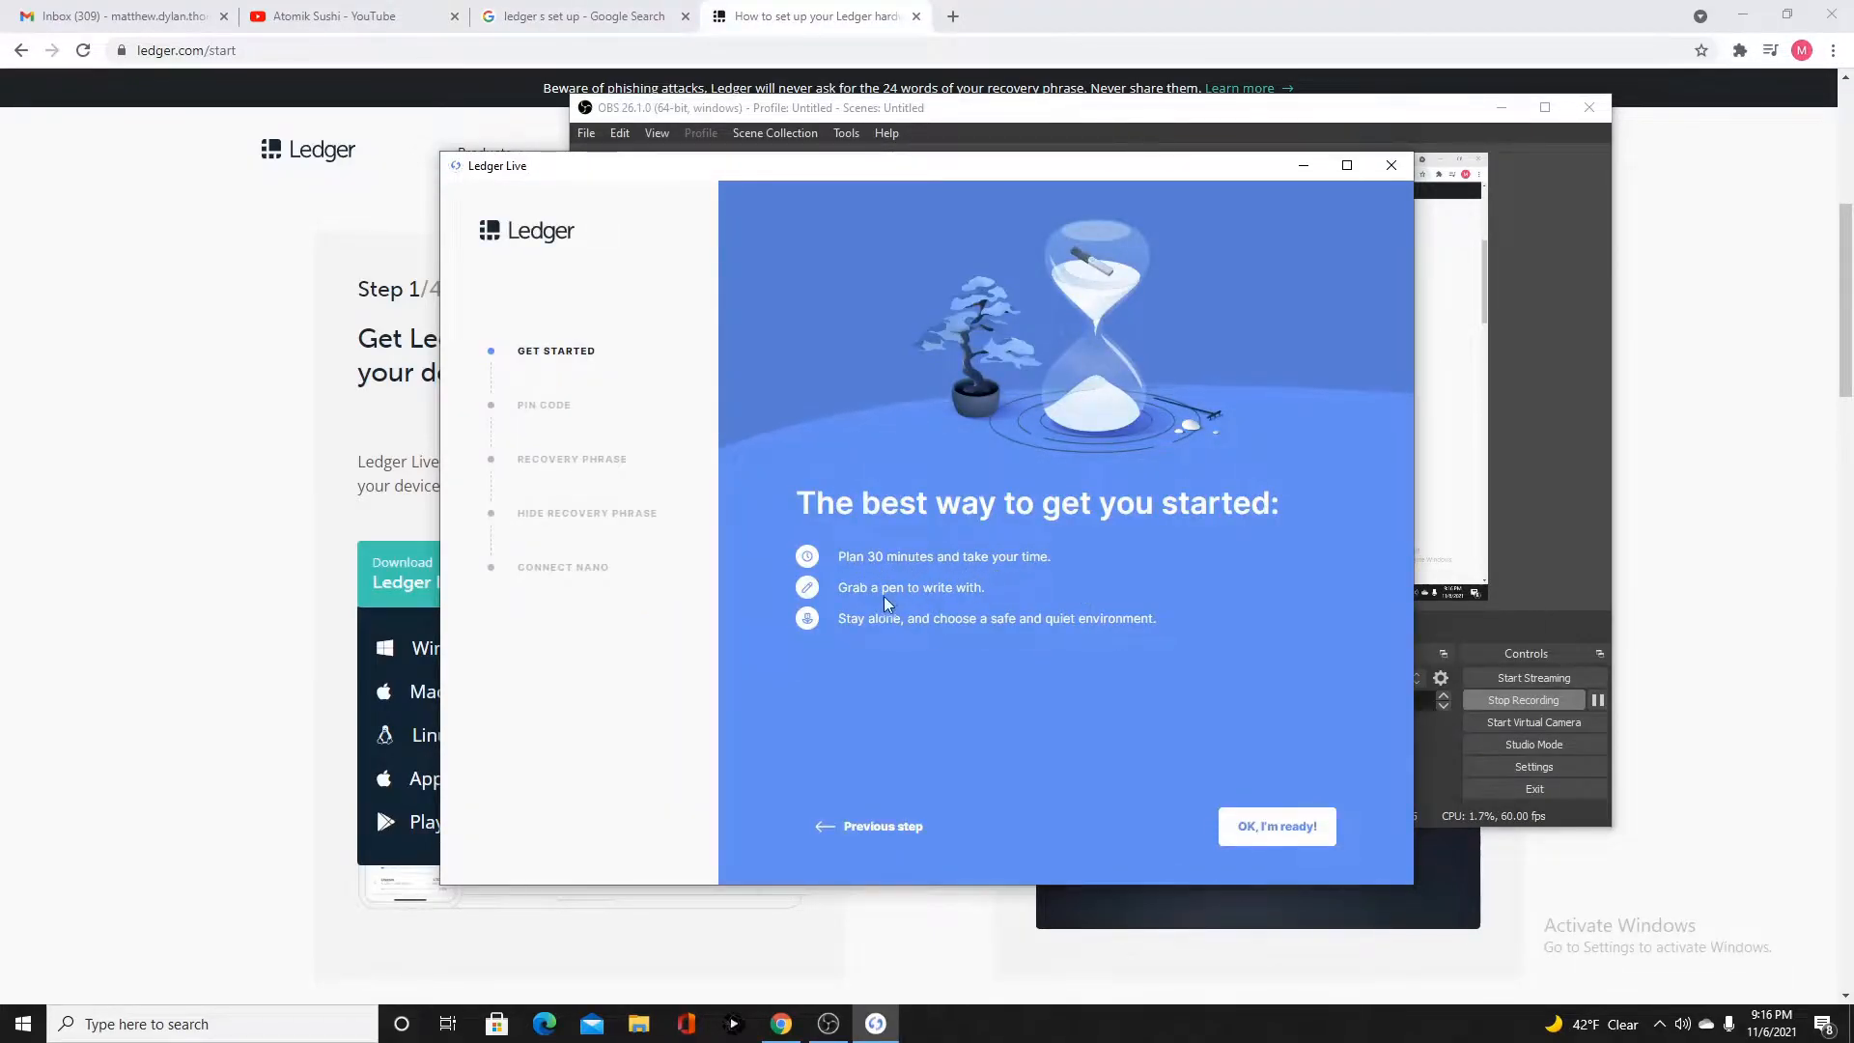
{"action": "mouse_move", "coordinate": [846, 648]}
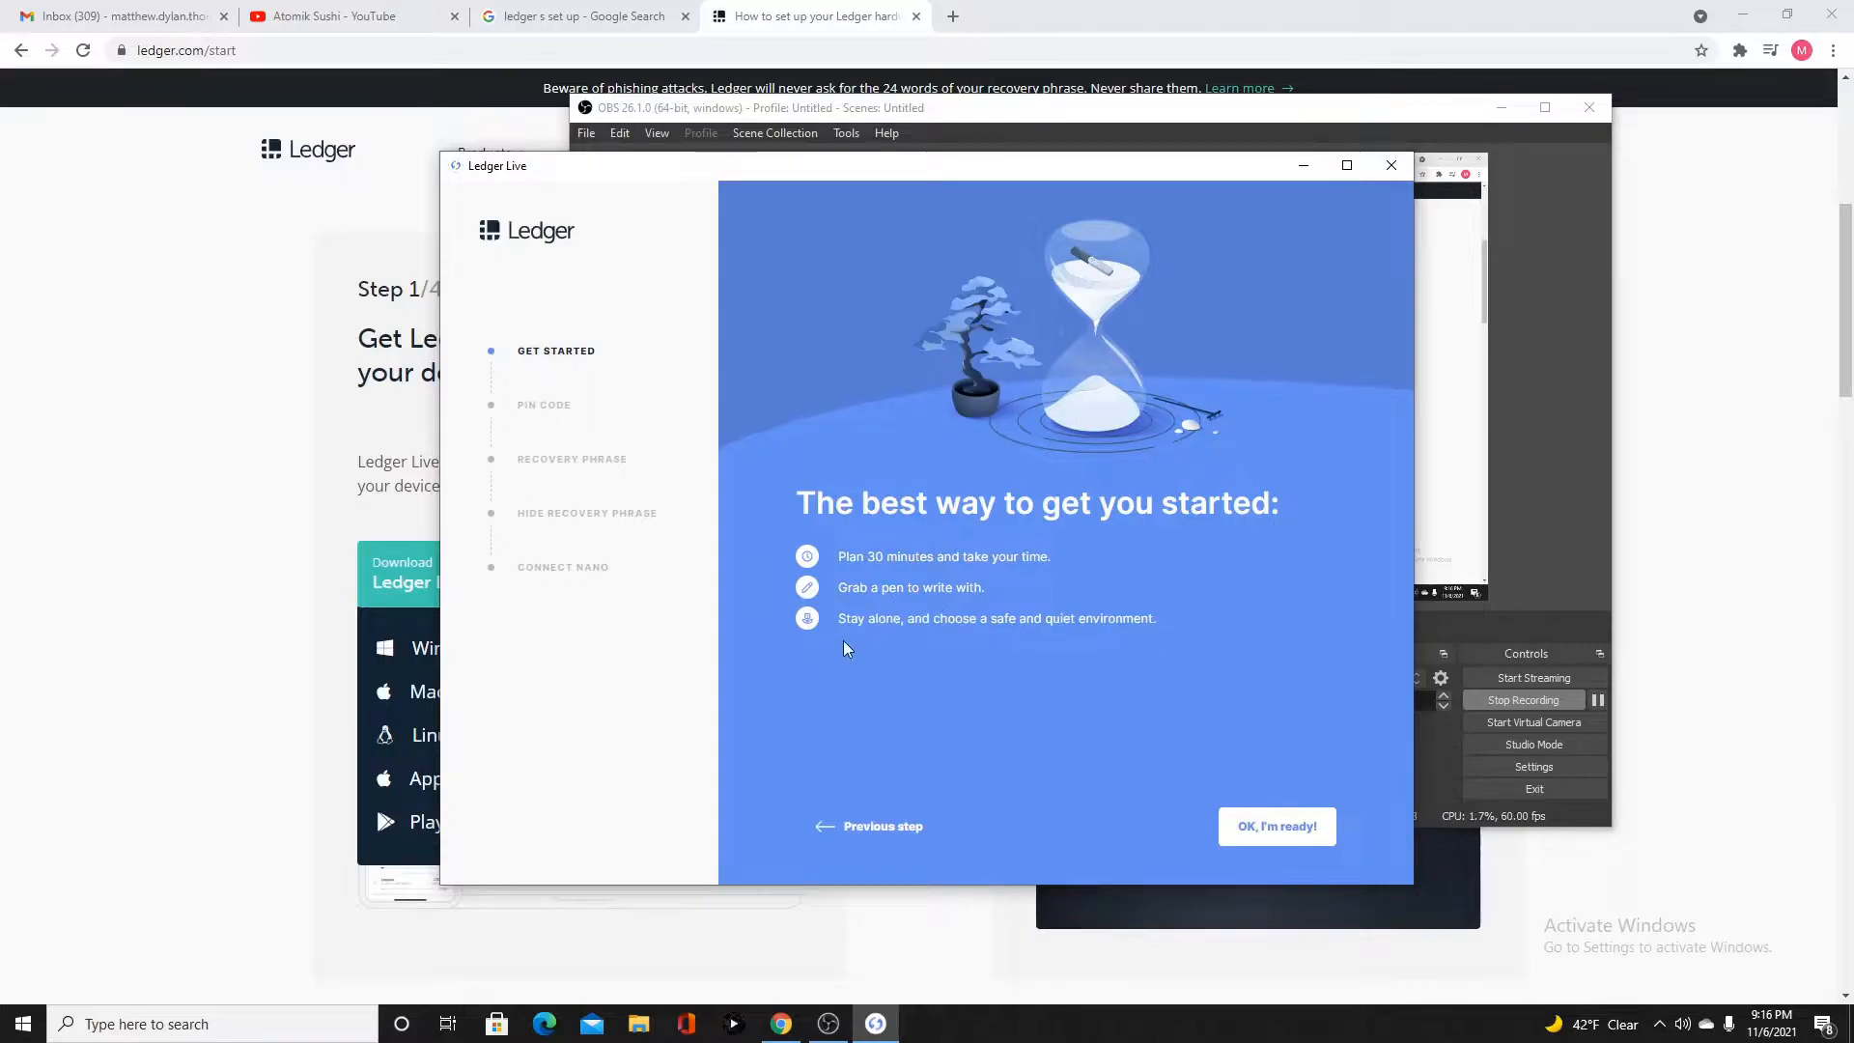
{"action": "mouse_move", "coordinate": [916, 636]}
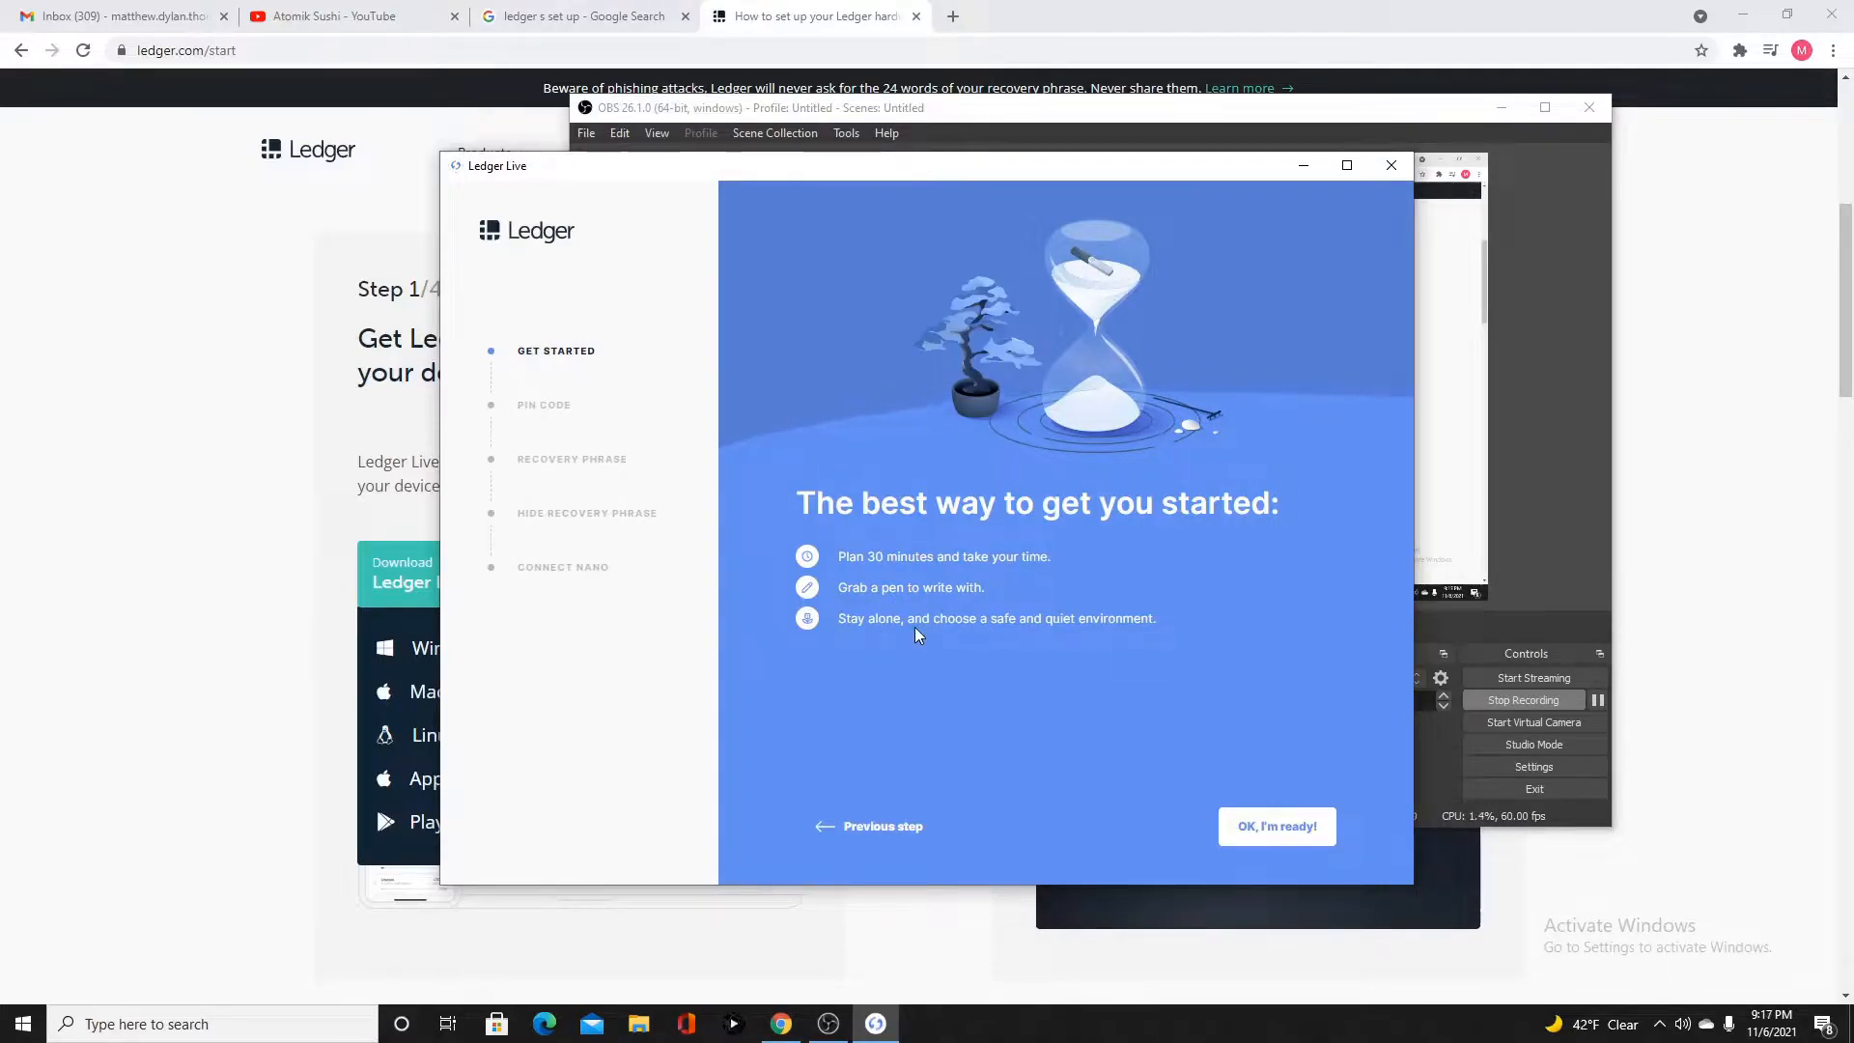
{"action": "mouse_move", "coordinate": [1112, 643]}
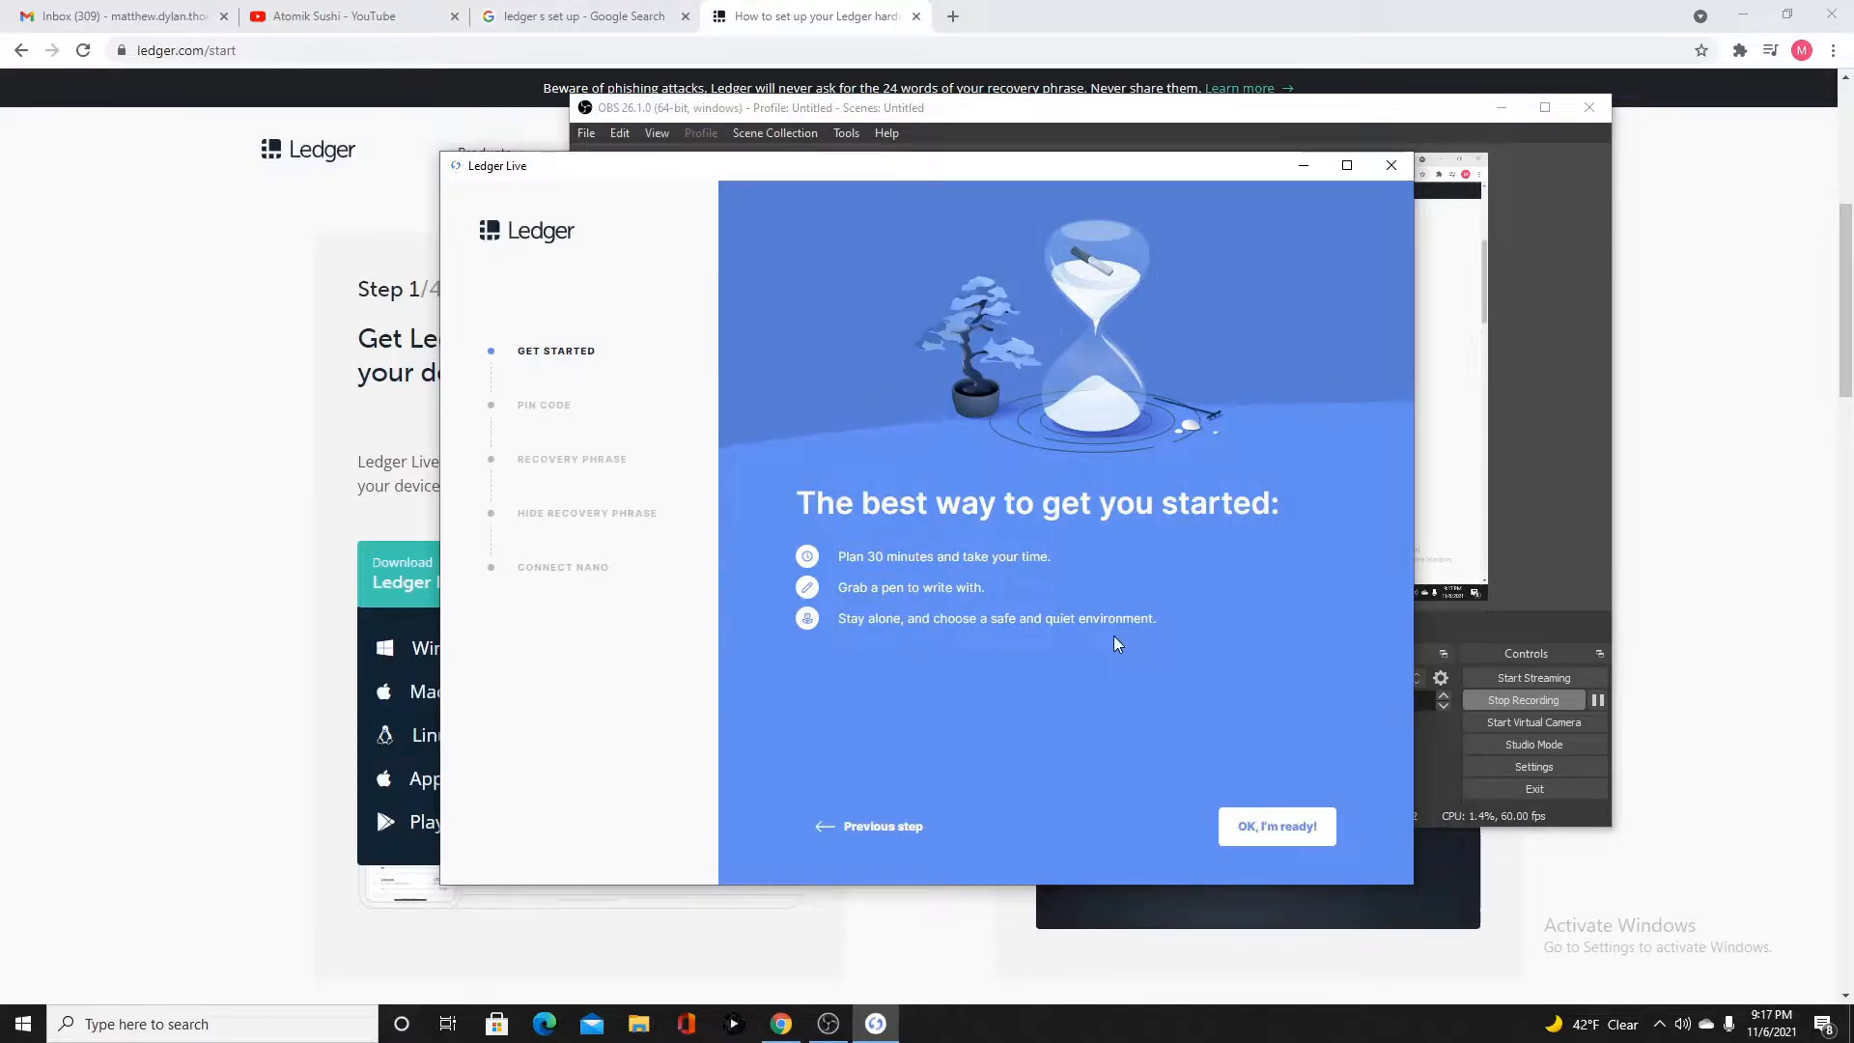
{"action": "mouse_move", "coordinate": [957, 680]}
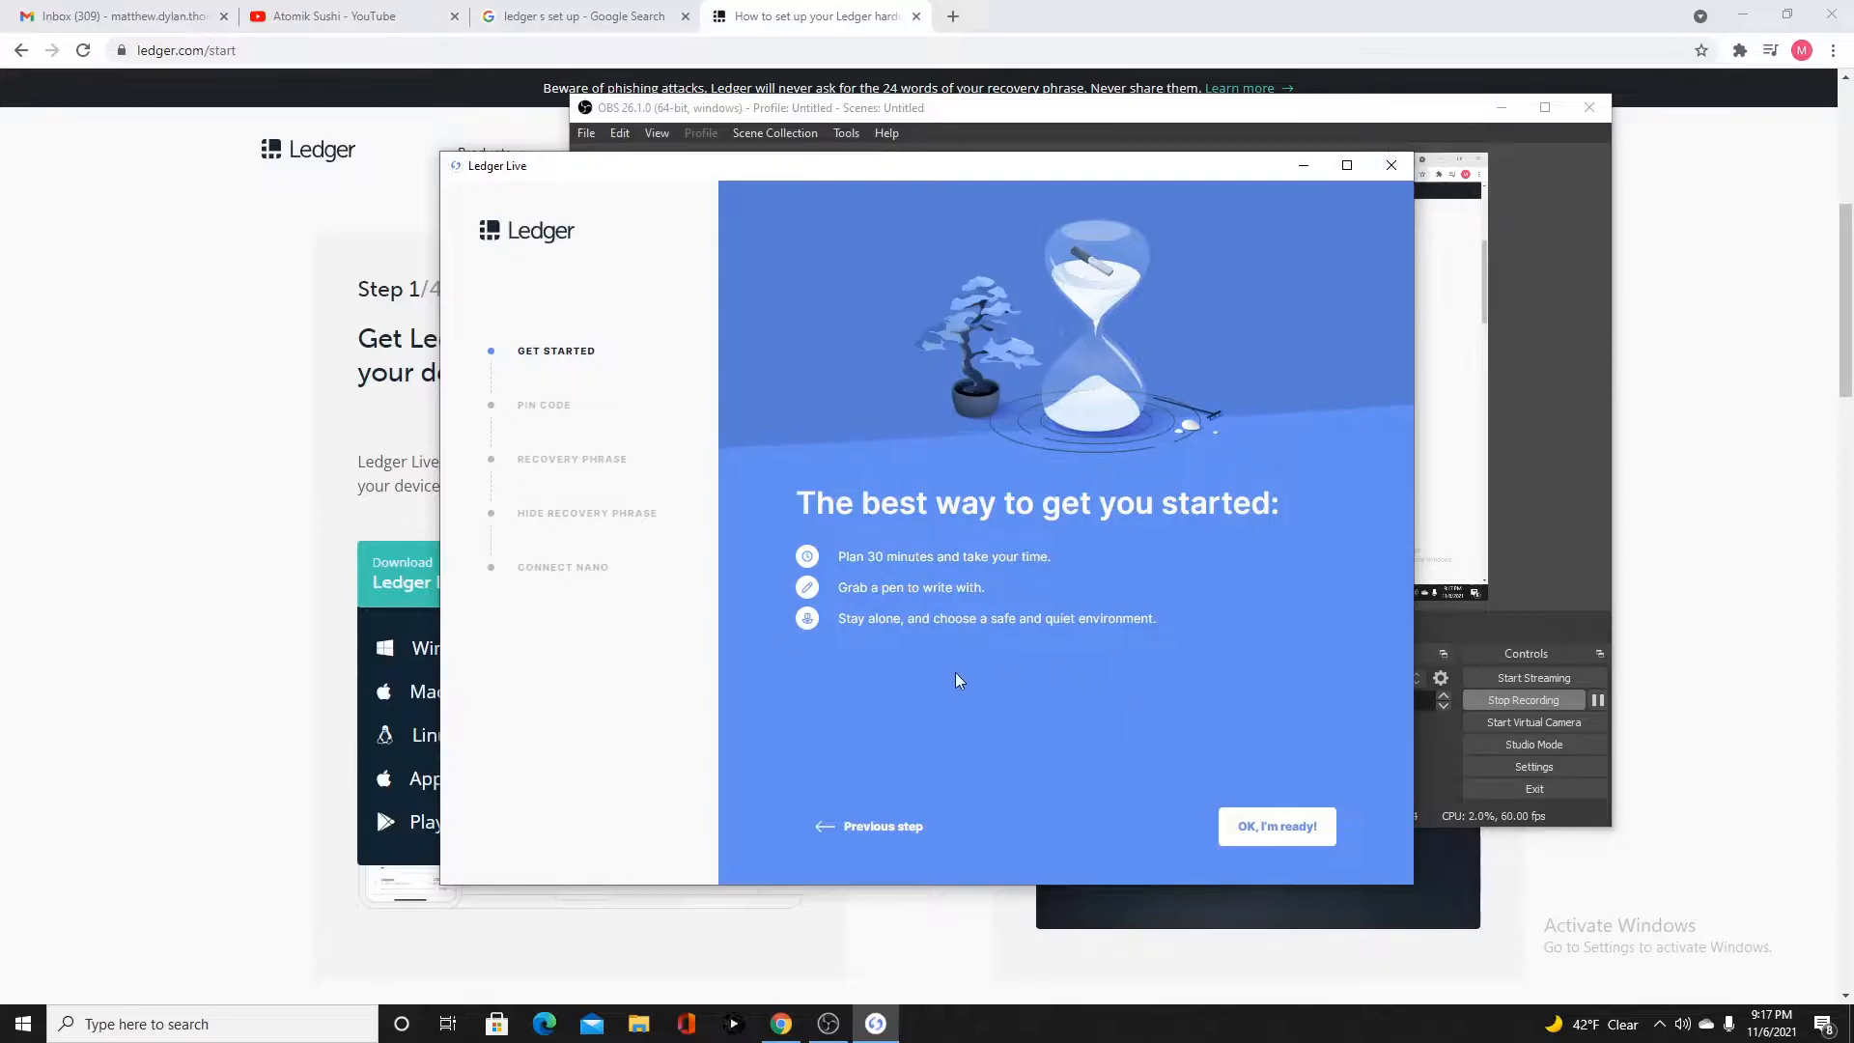
{"action": "mouse_move", "coordinate": [1276, 825]}
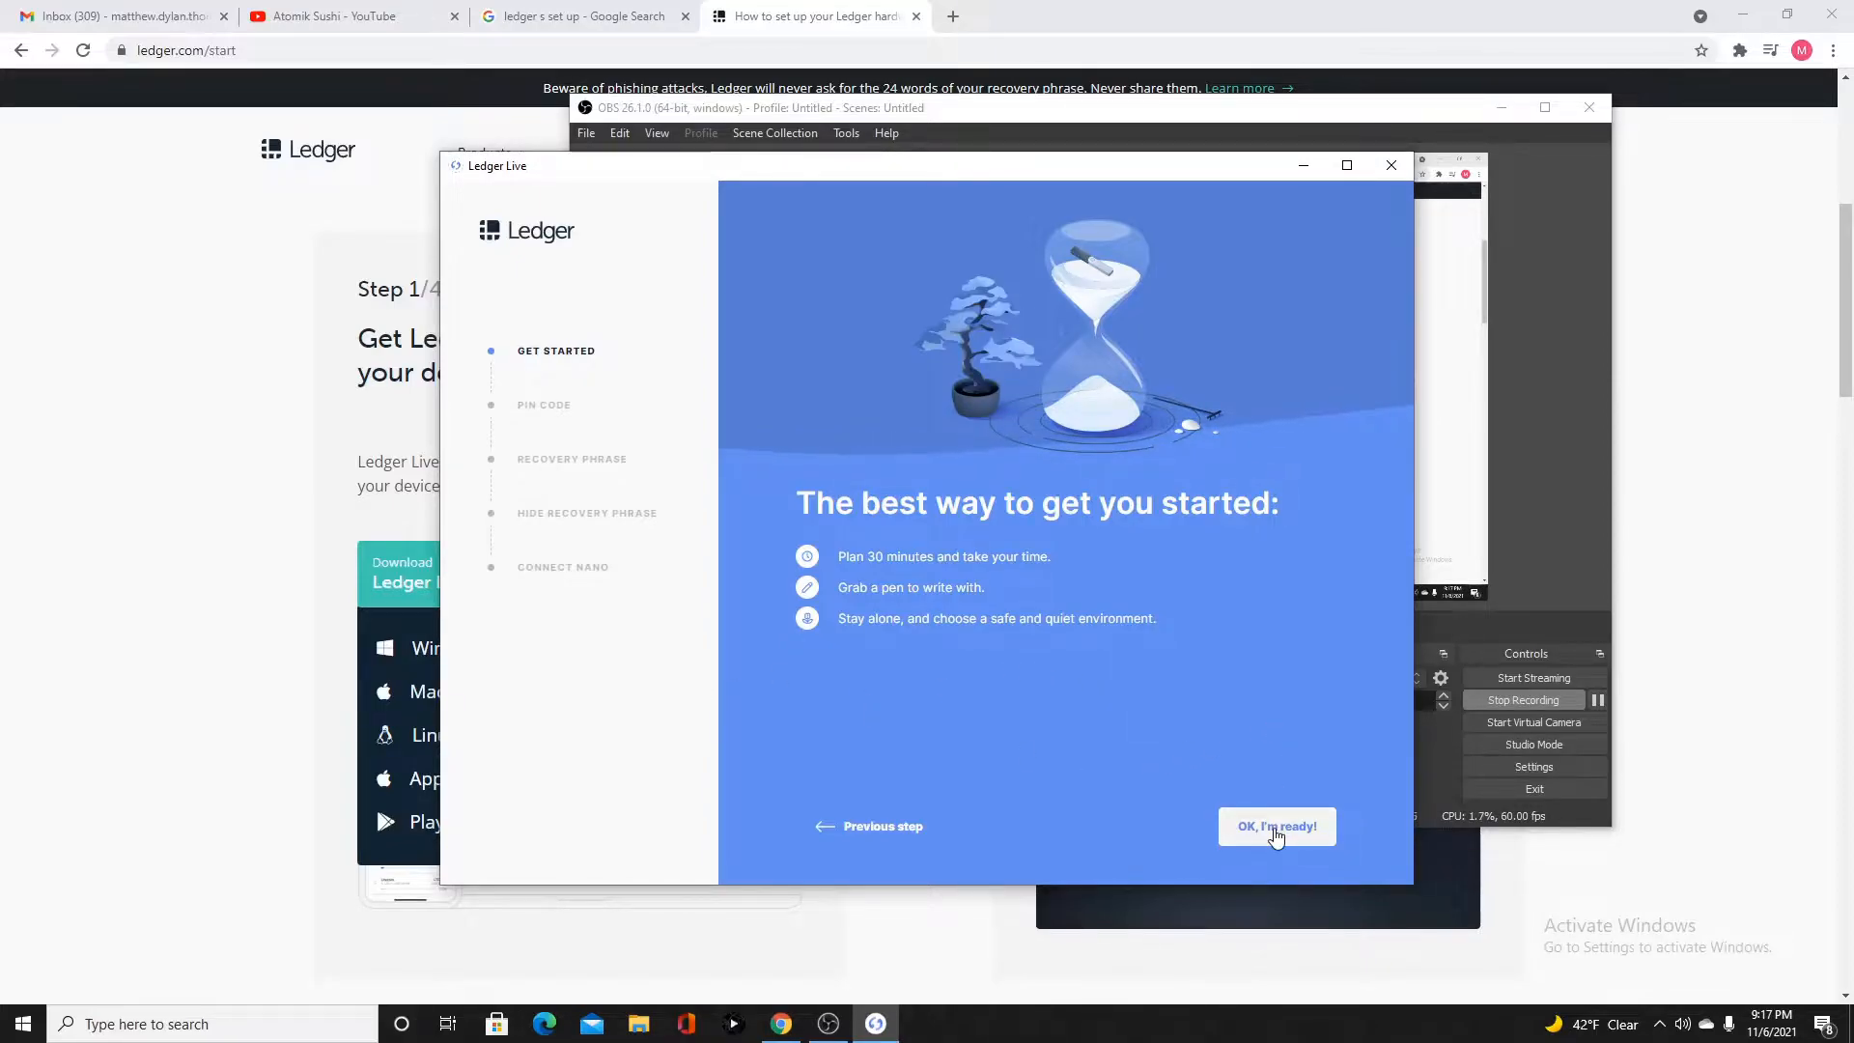
{"action": "left_click", "coordinate": [1275, 826]}
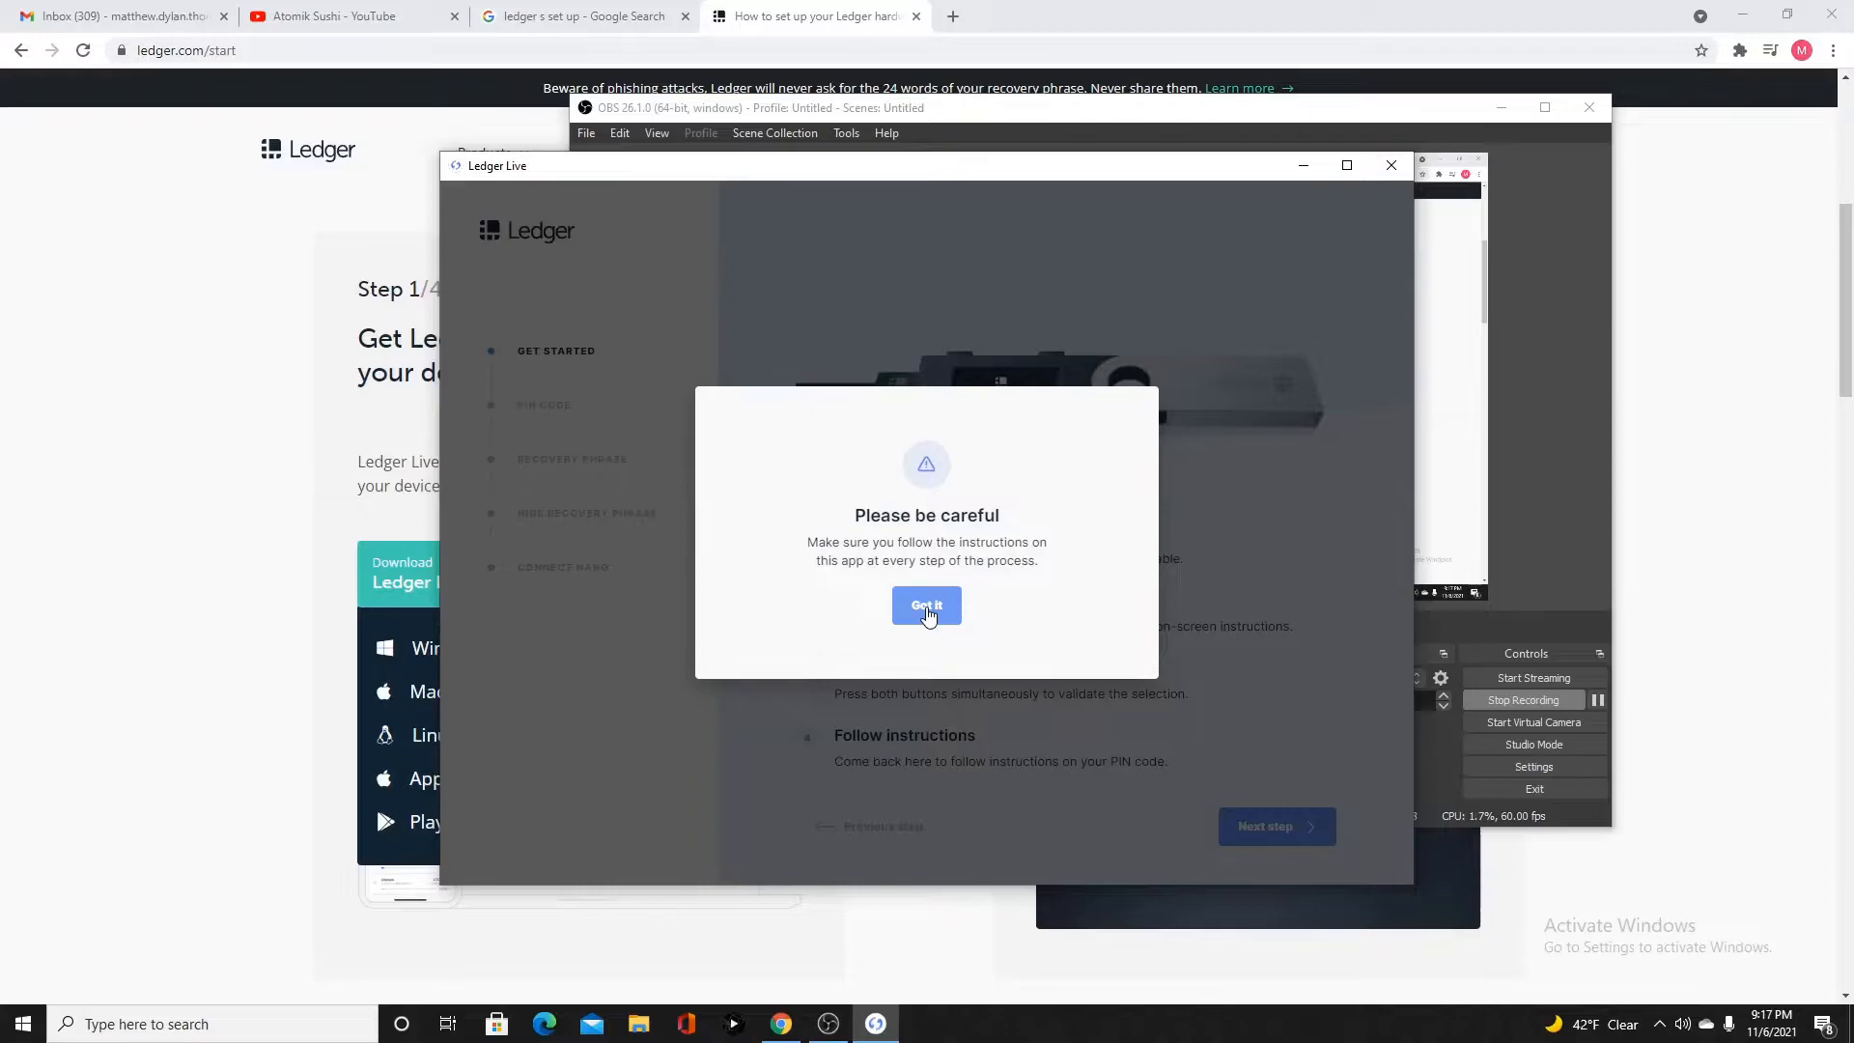
{"action": "left_click", "coordinate": [926, 605]}
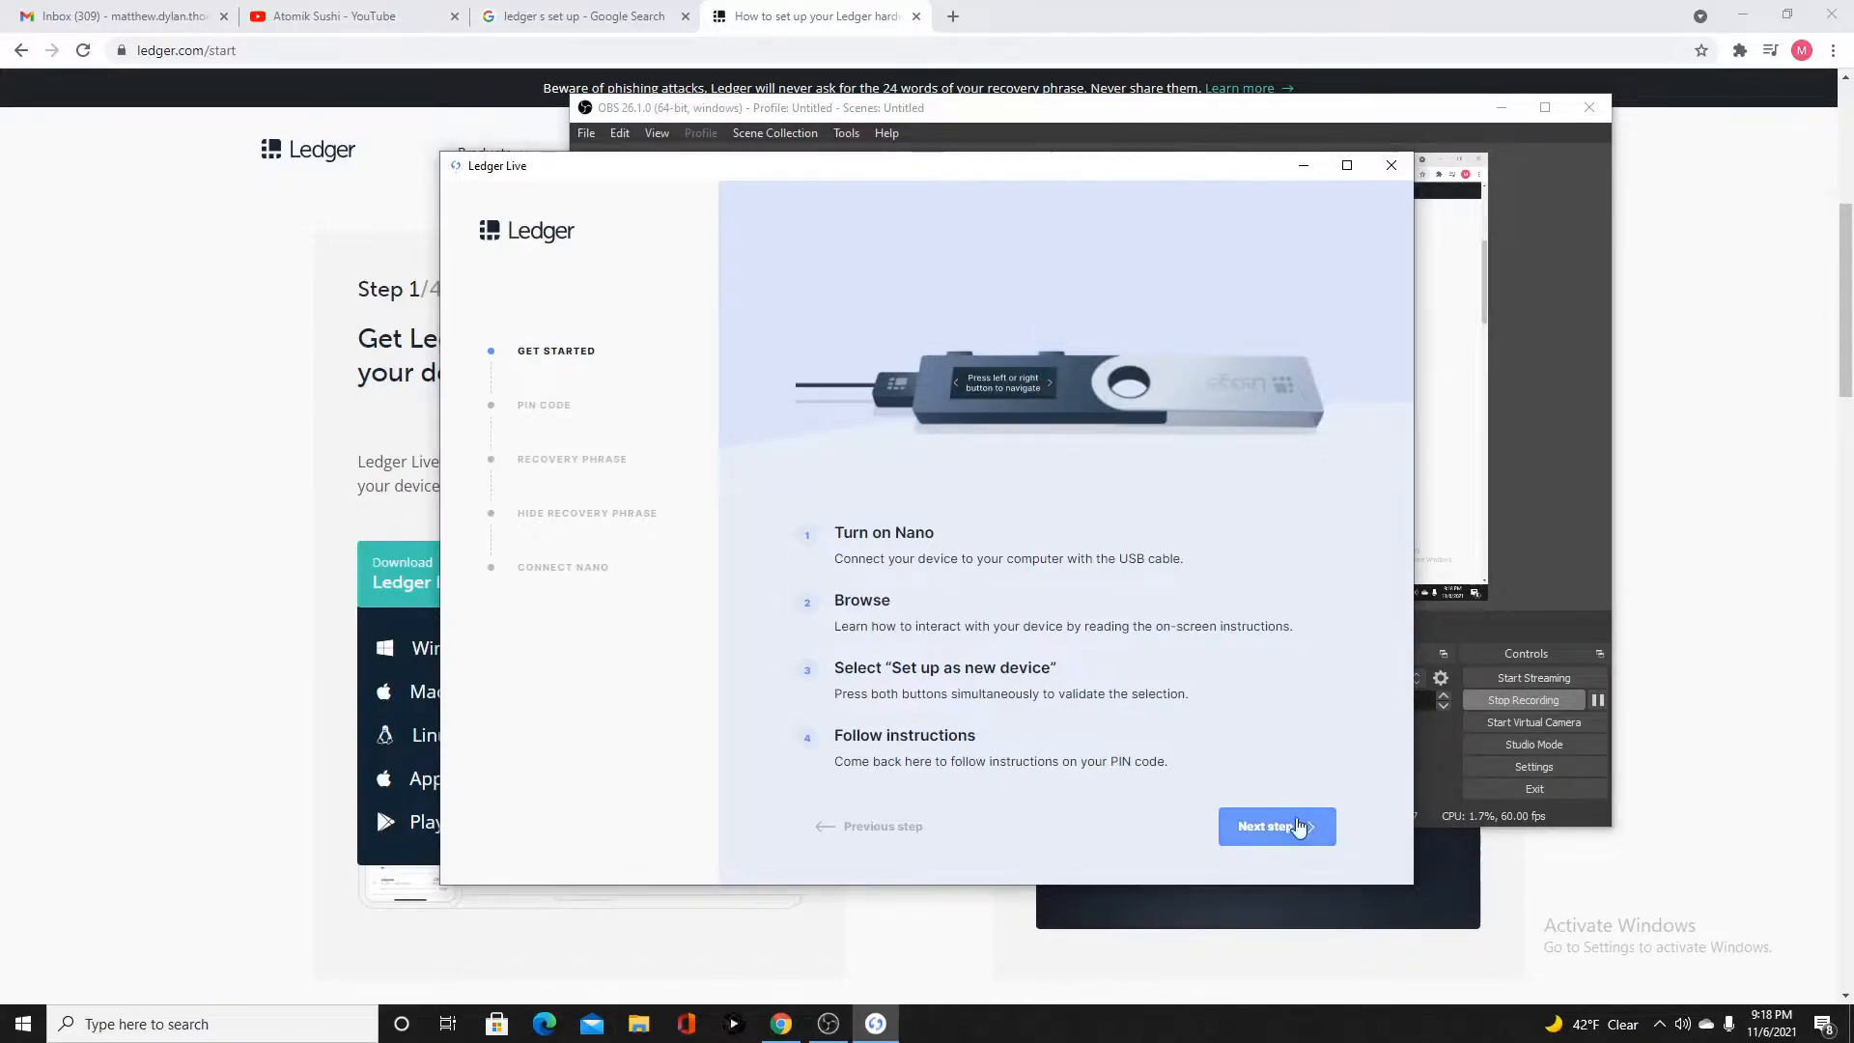
{"action": "left_click", "coordinate": [1275, 826]}
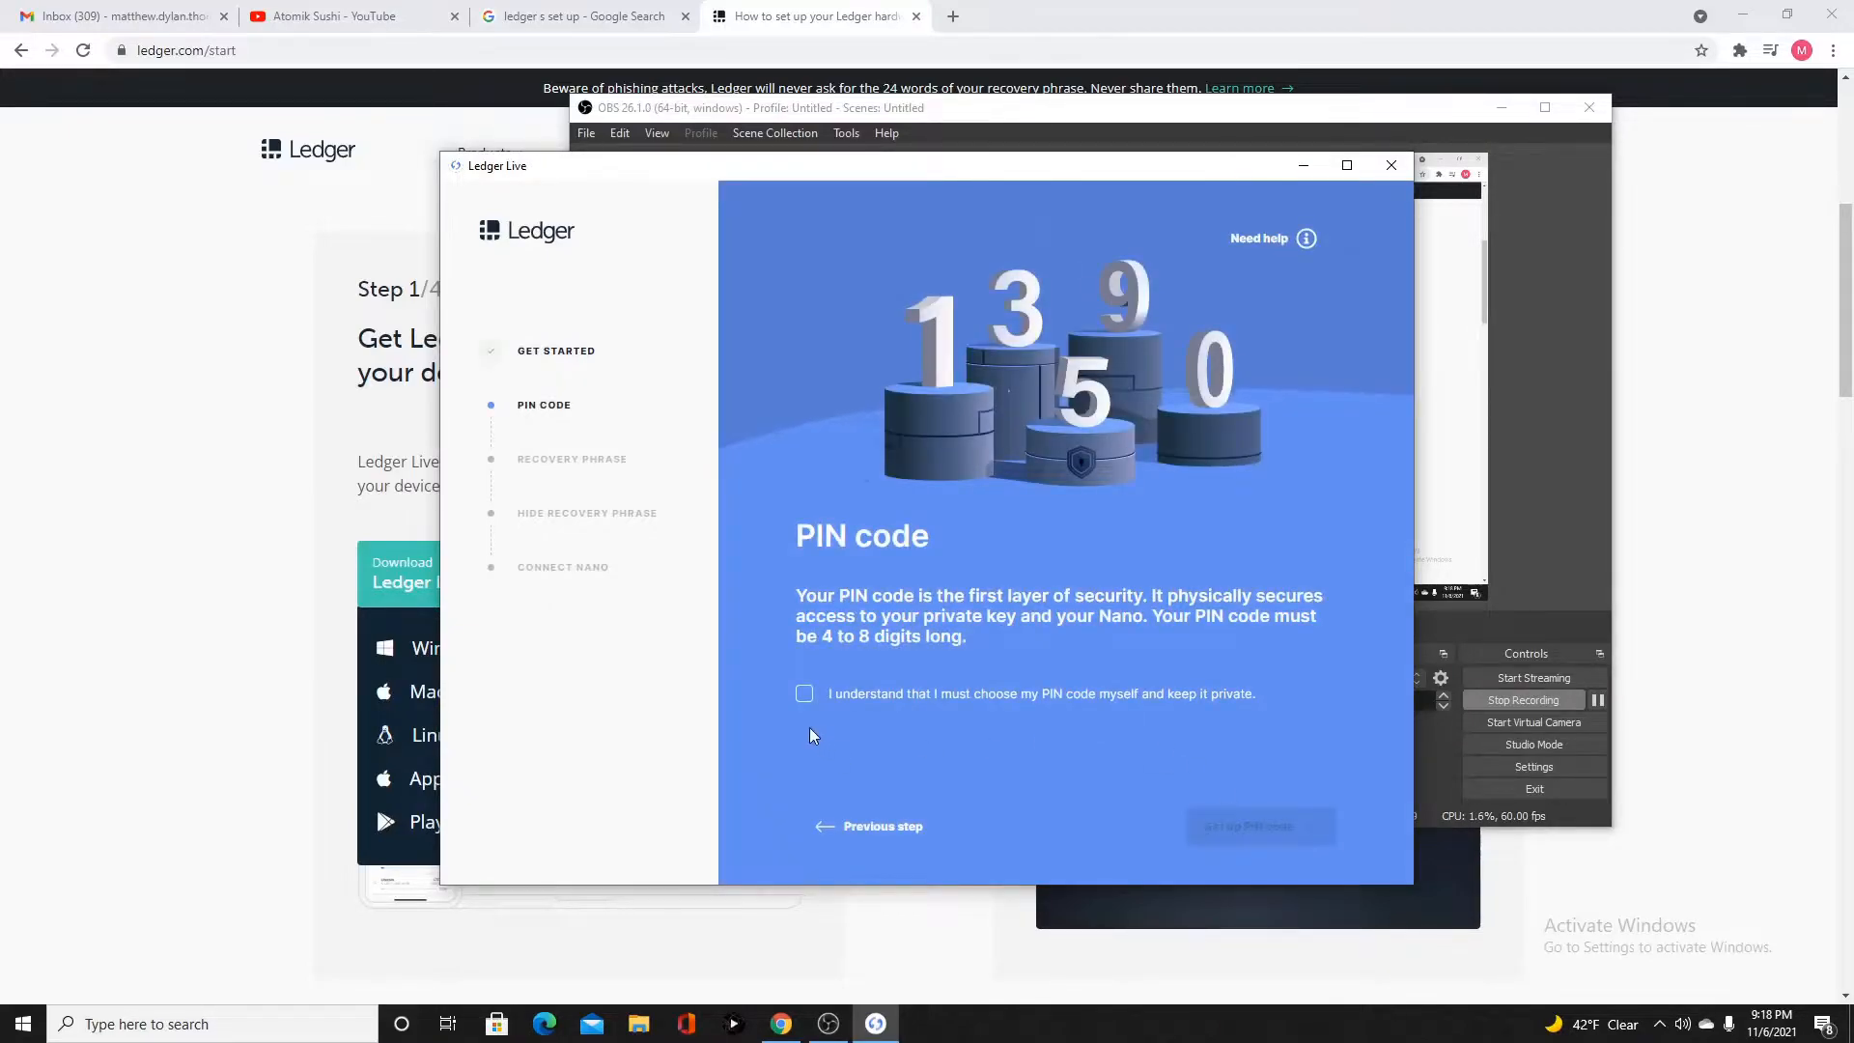
Tick the checkbox accepting responsibility for choosing a private PIN code
{"action": "left_click", "coordinate": [804, 693]}
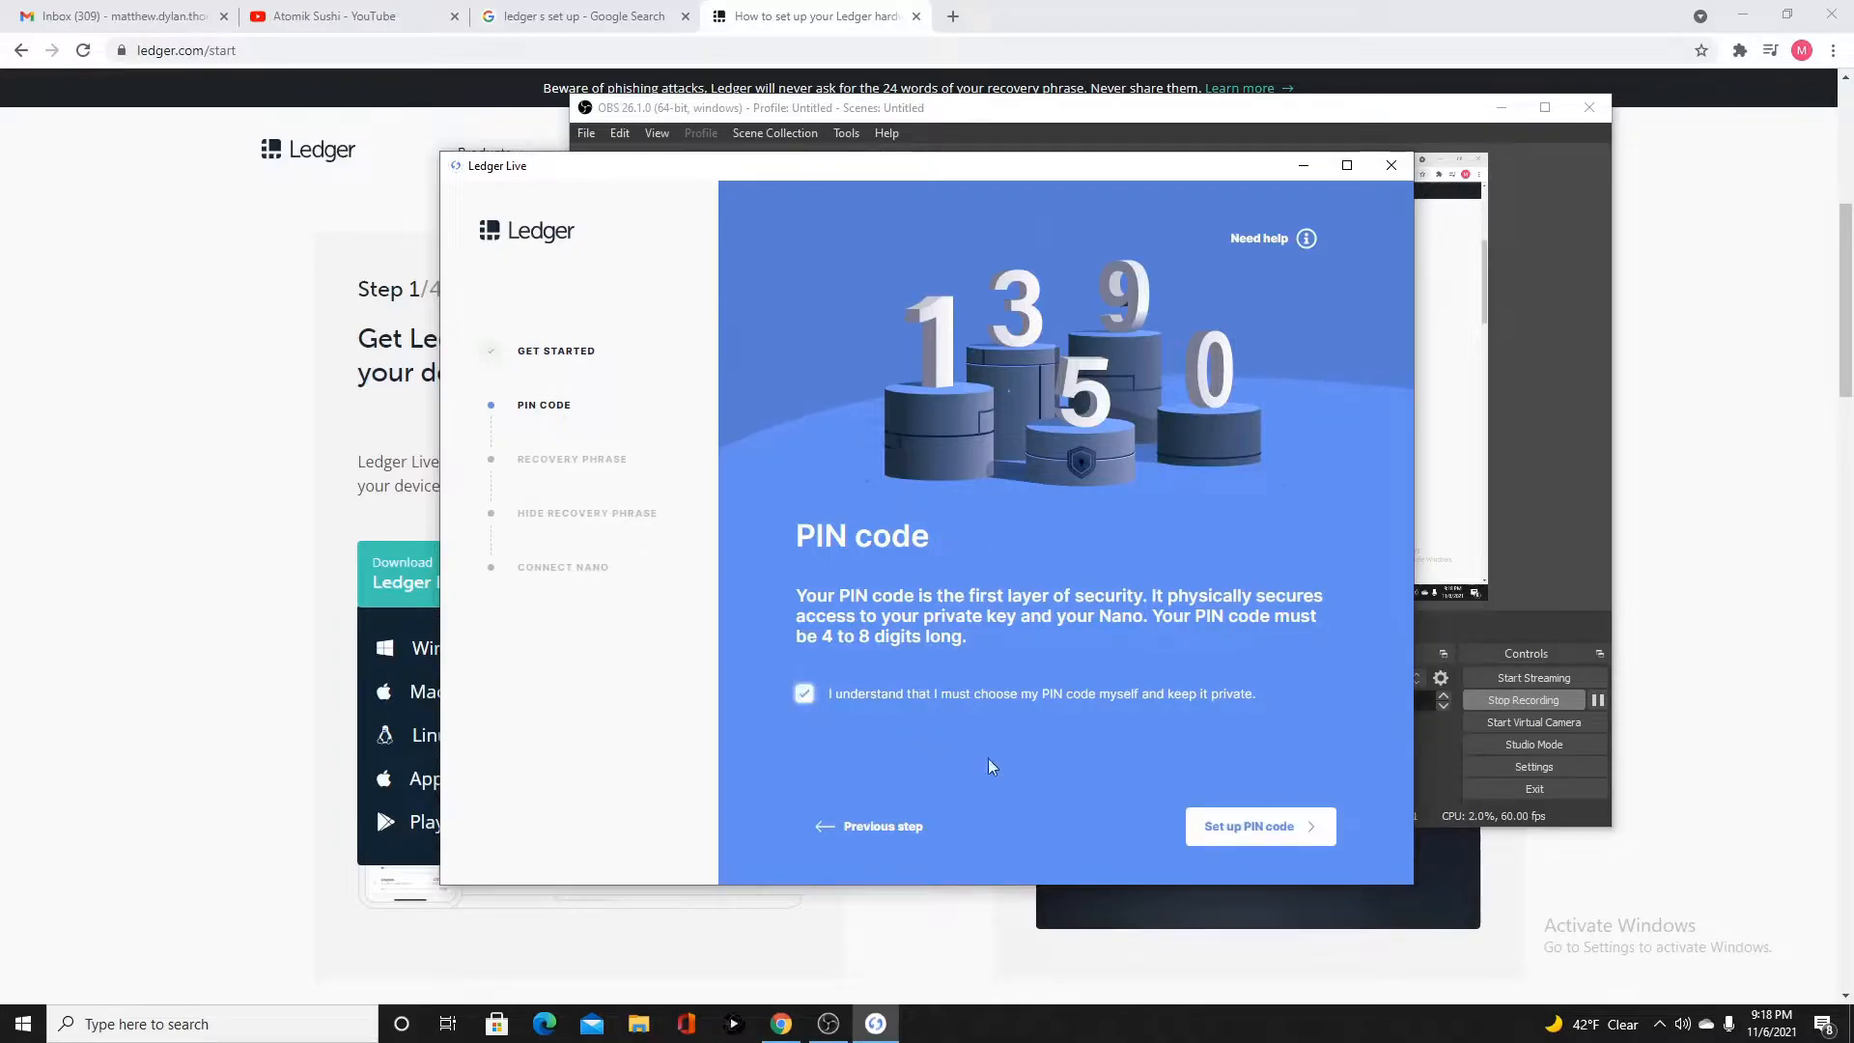
{"action": "mouse_move", "coordinate": [1241, 757]}
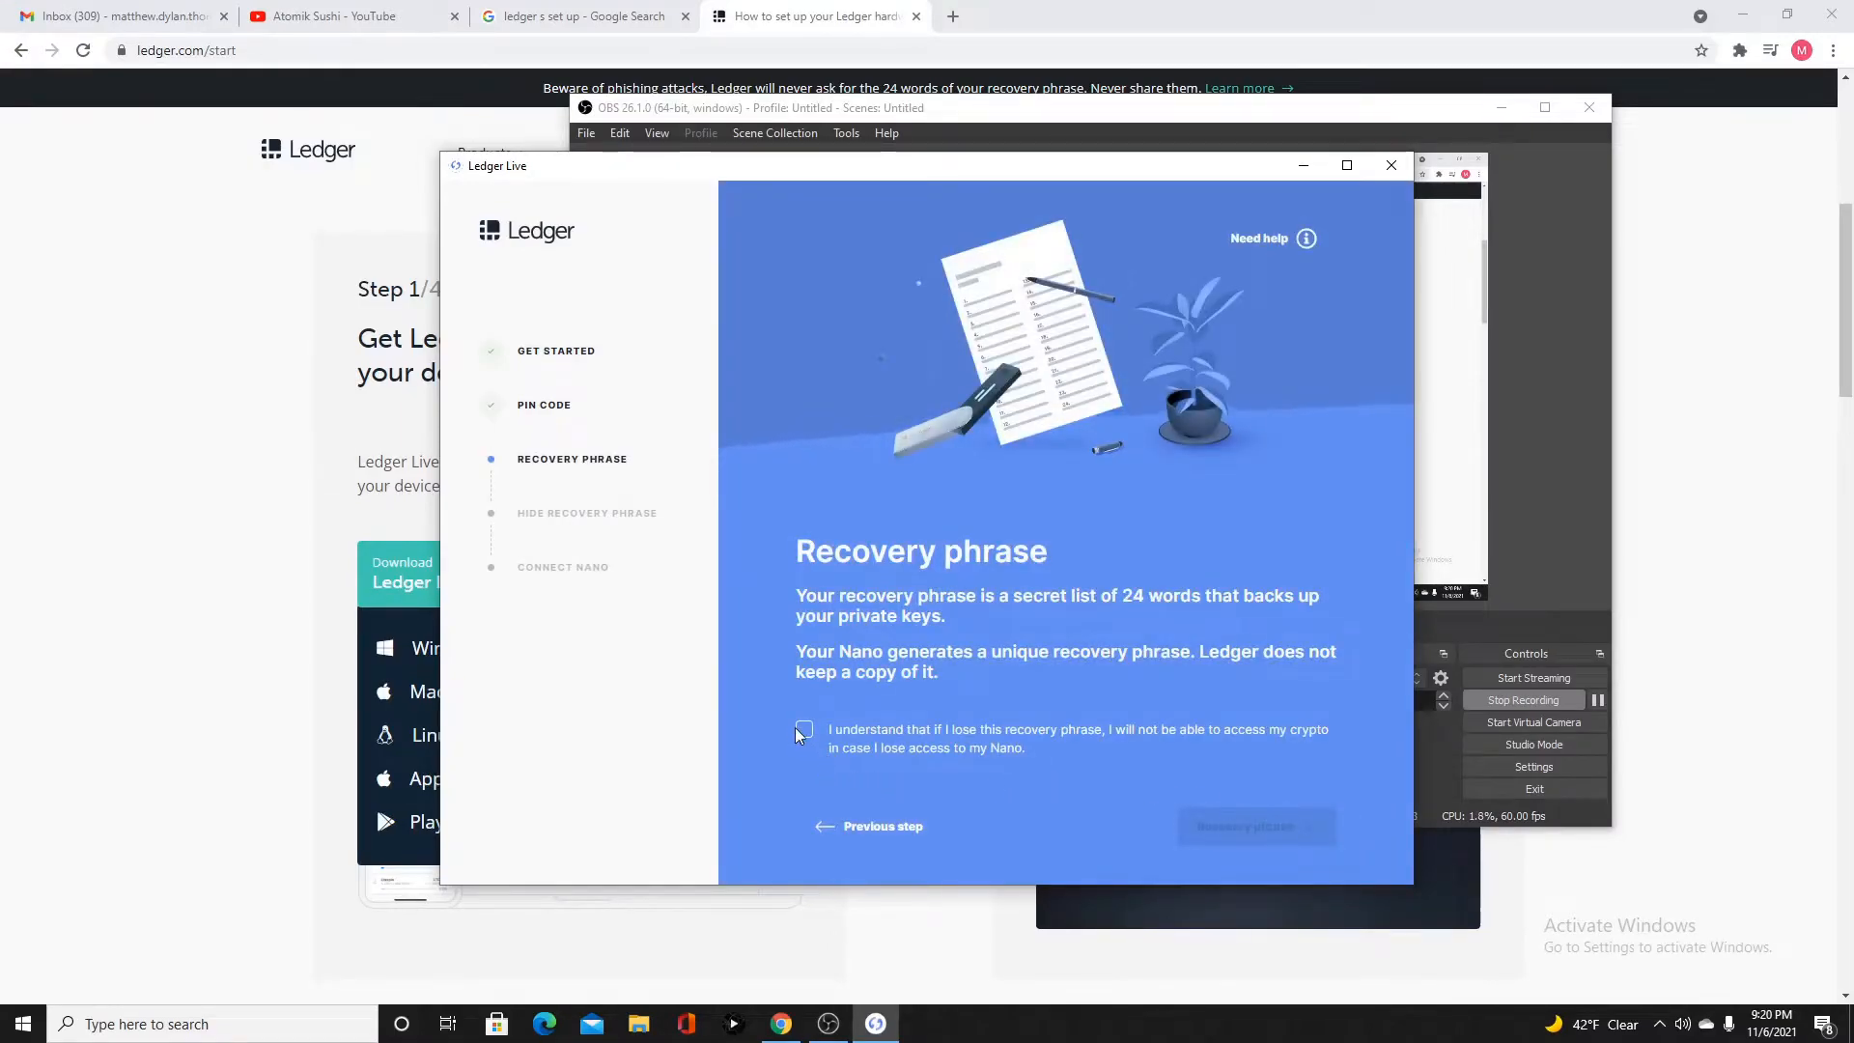
Accept the lost-recovery-phrase warning, confirm the recovery words, and reach the hiding advice
{"action": "left_click", "coordinate": [804, 730]}
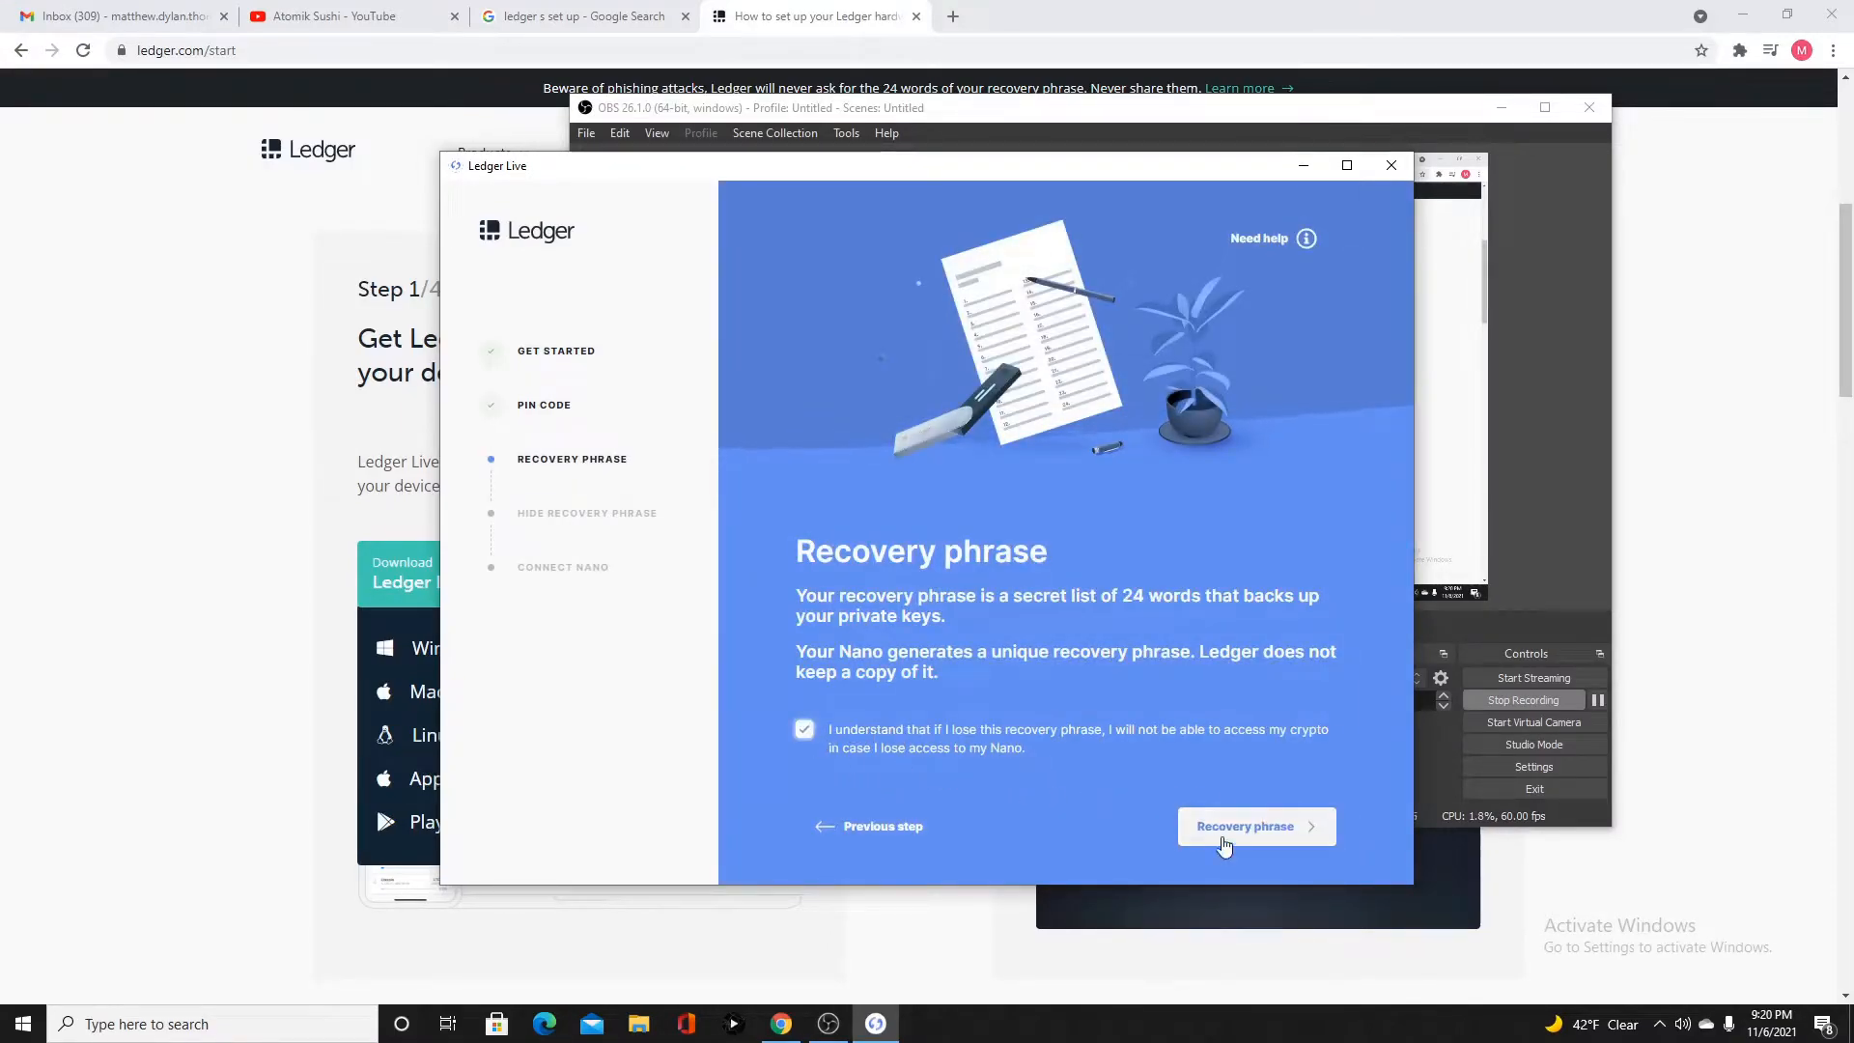
{"action": "left_click", "coordinate": [1244, 825]}
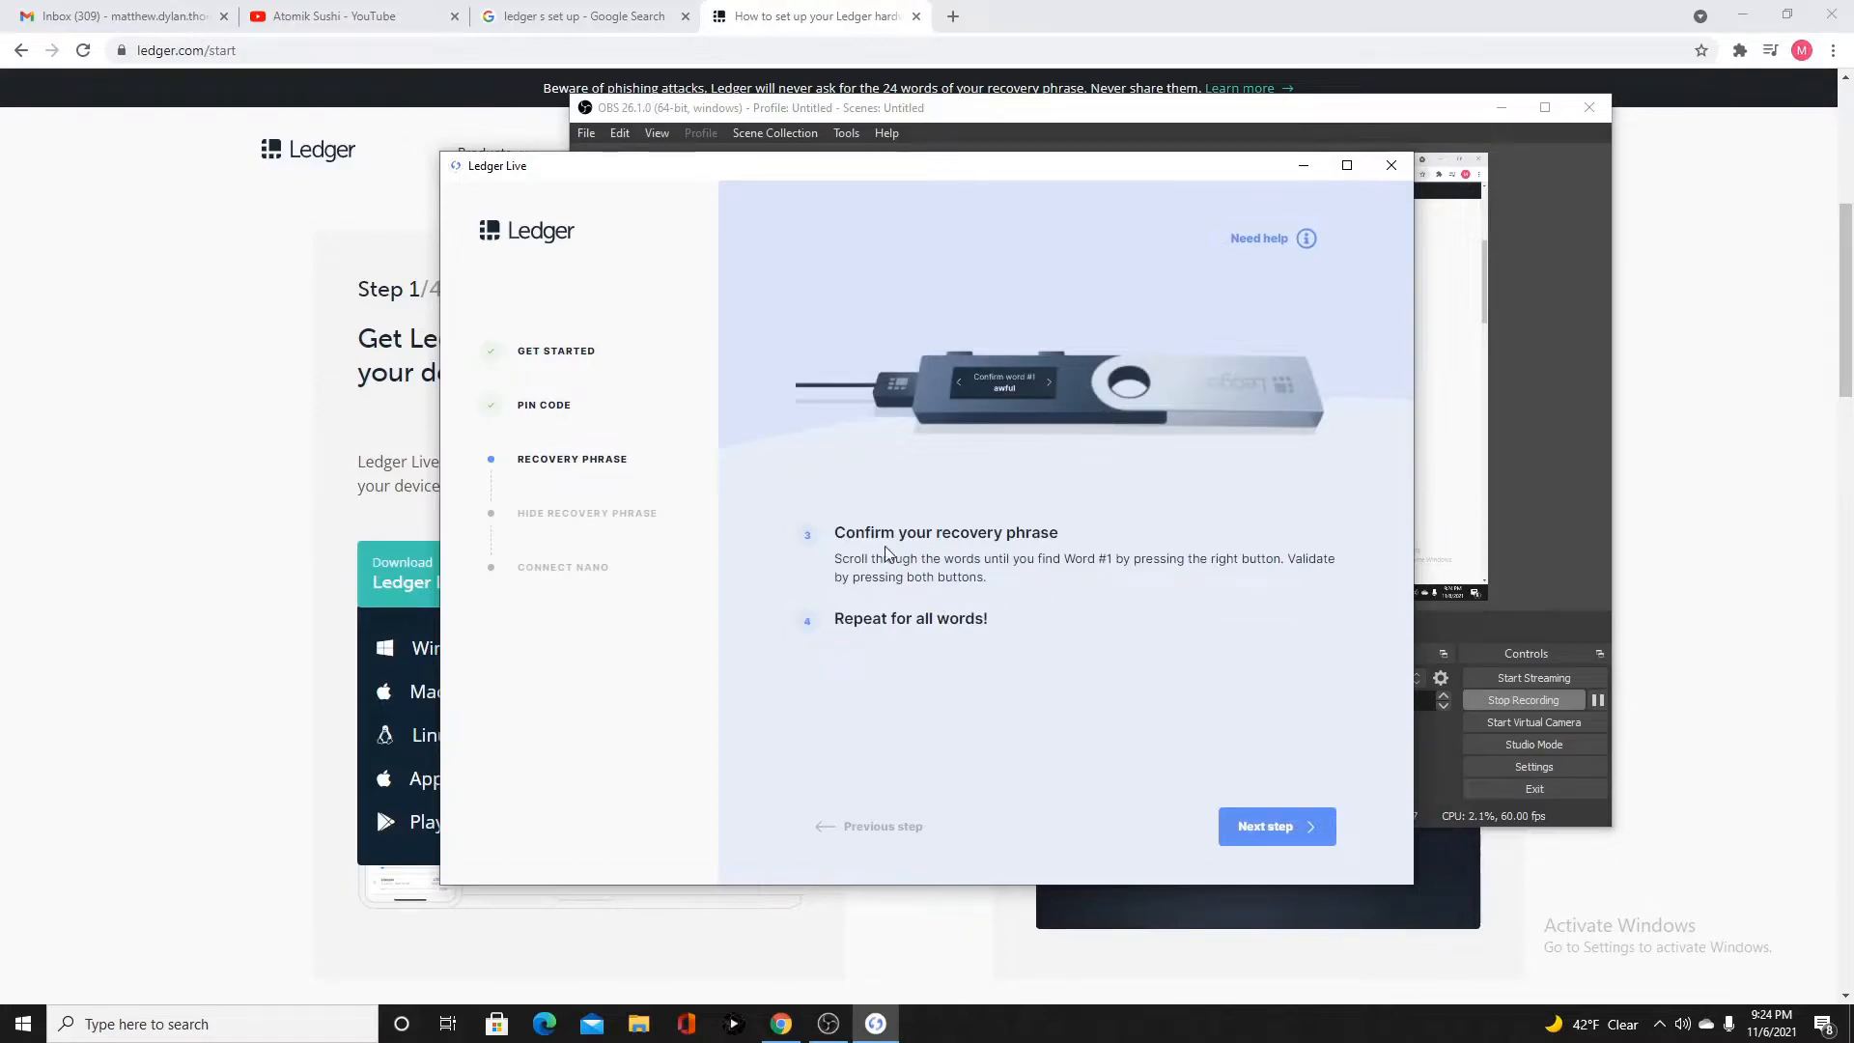
{"action": "left_click", "coordinate": [1275, 826]}
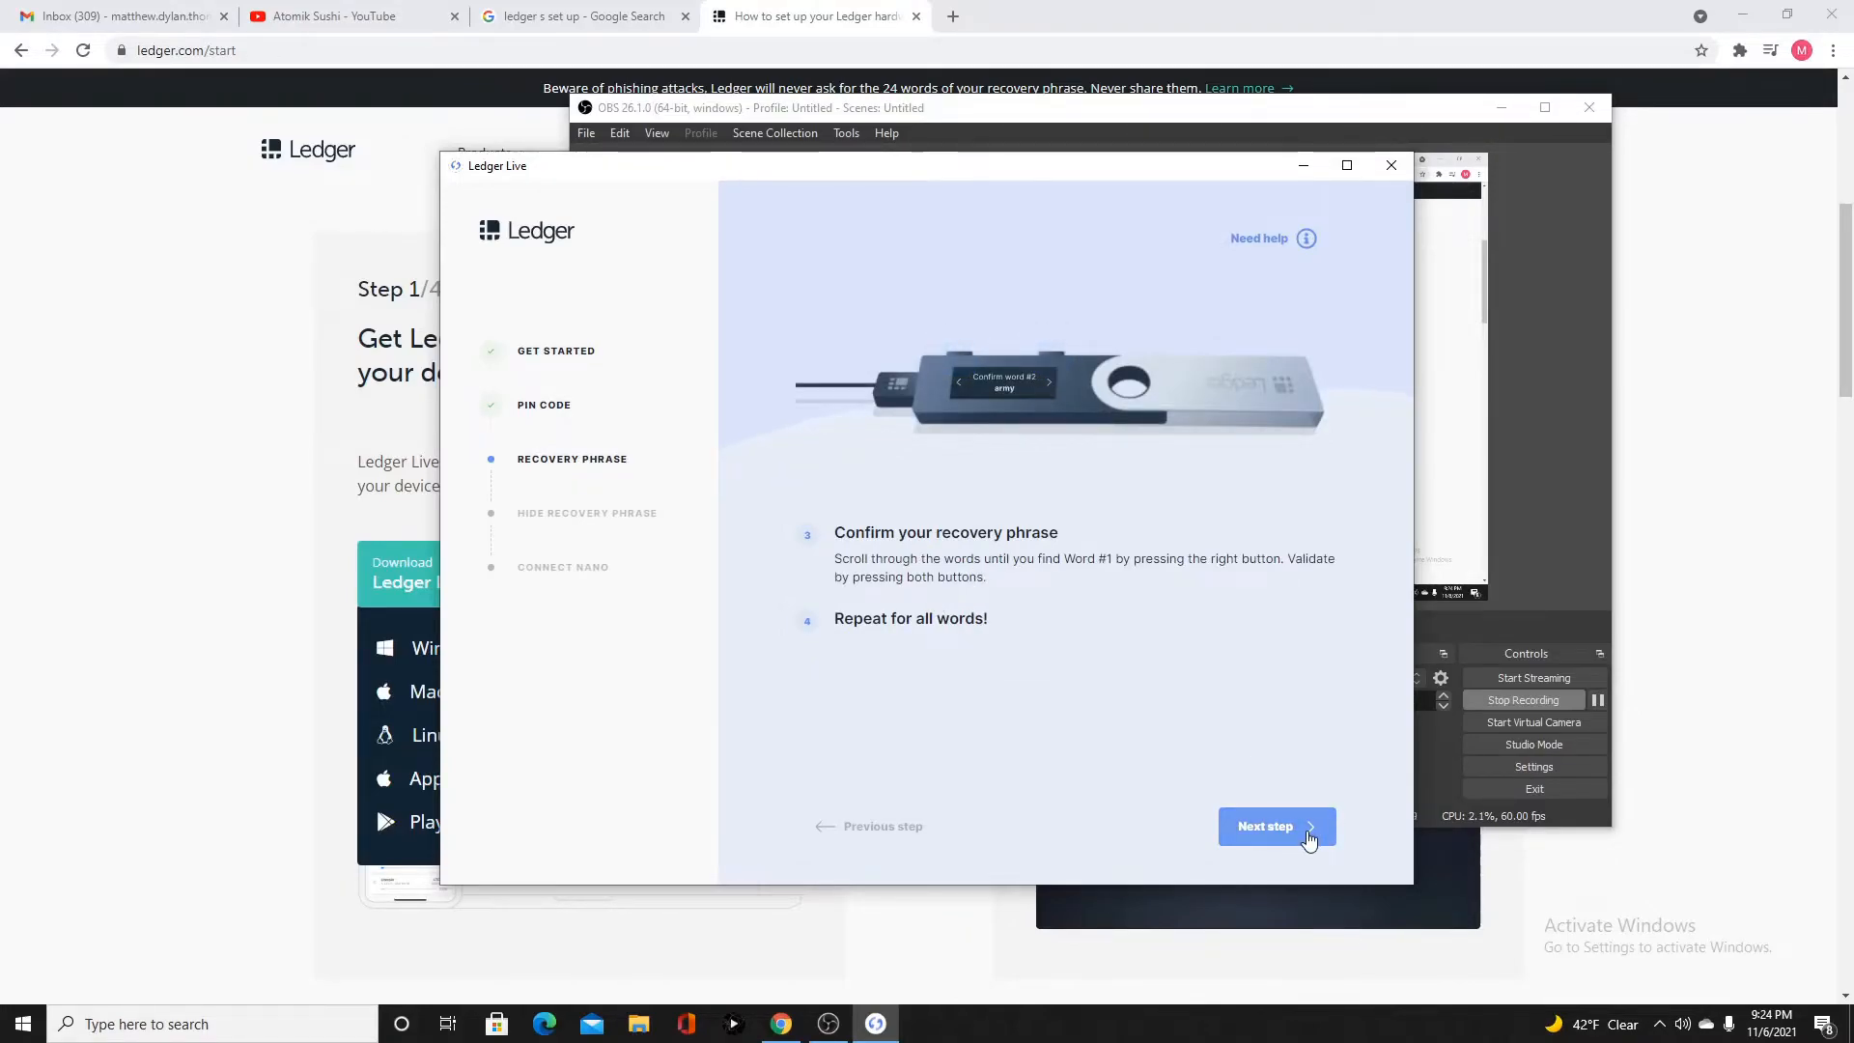
{"action": "left_click", "coordinate": [1275, 826]}
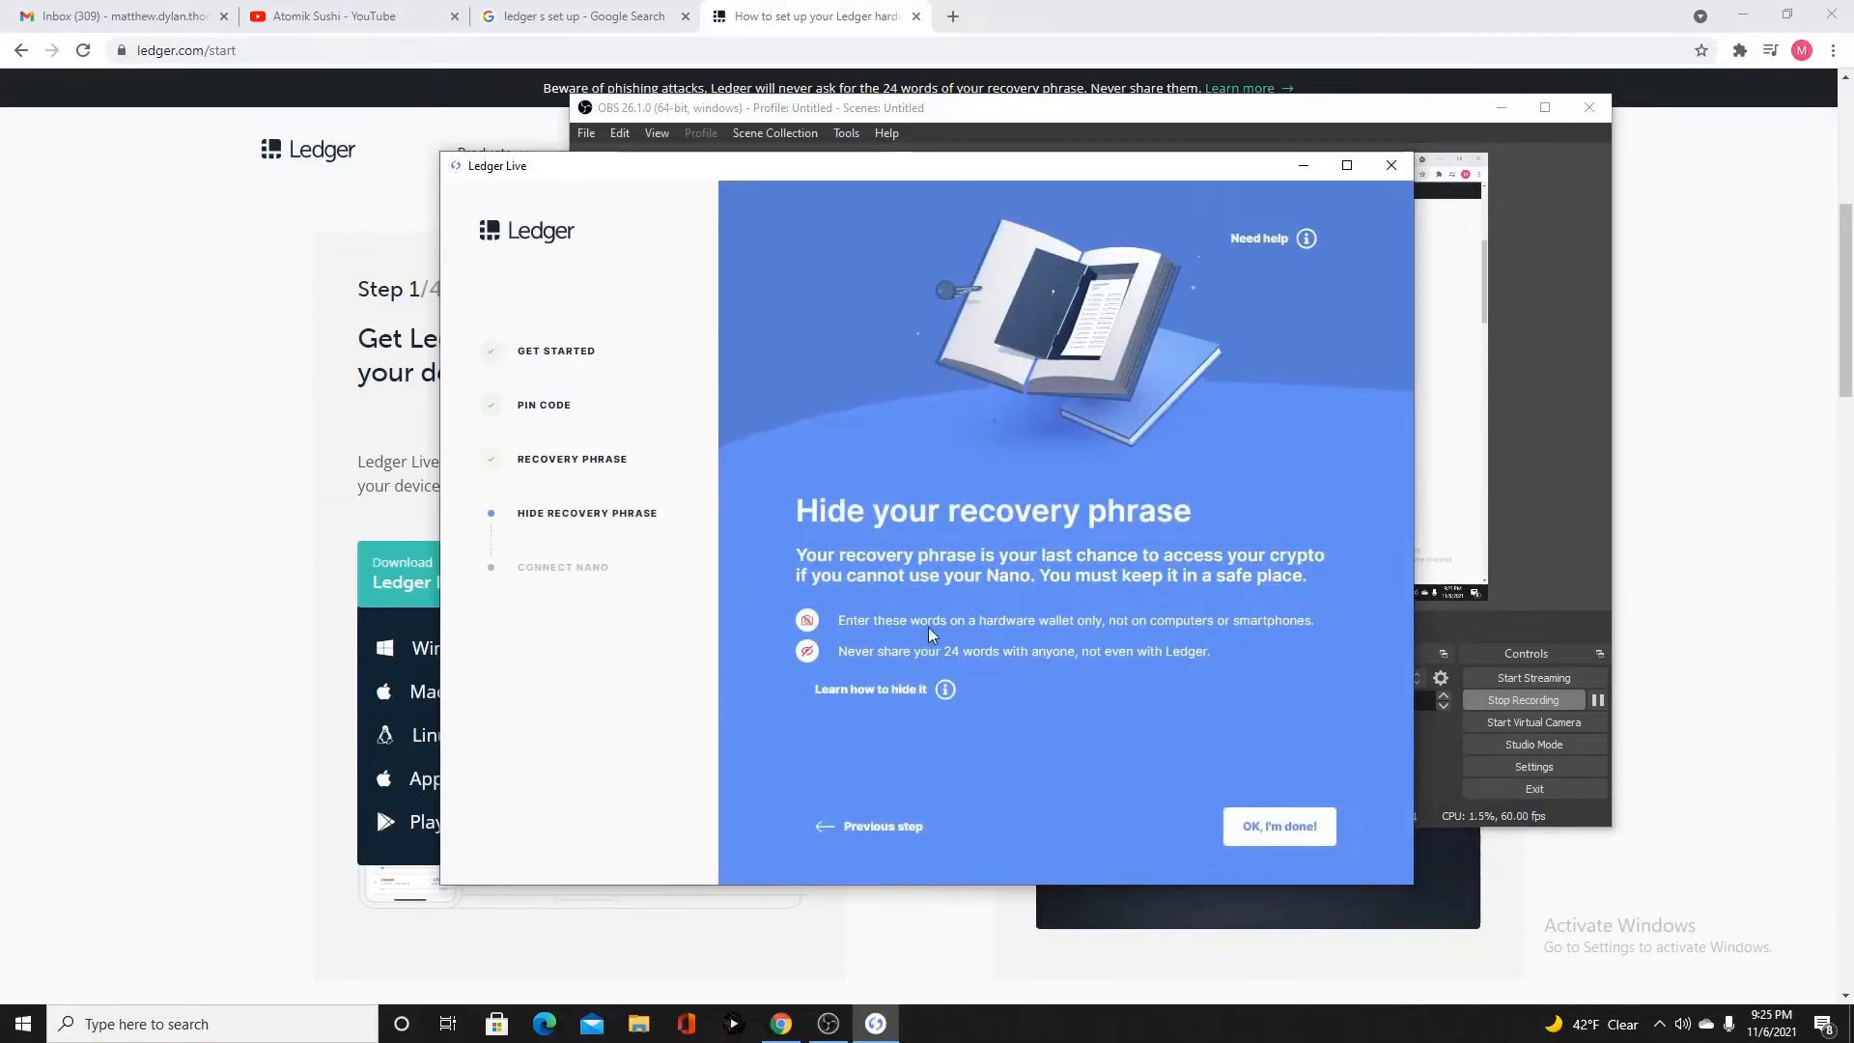
{"action": "mouse_move", "coordinate": [1121, 596]}
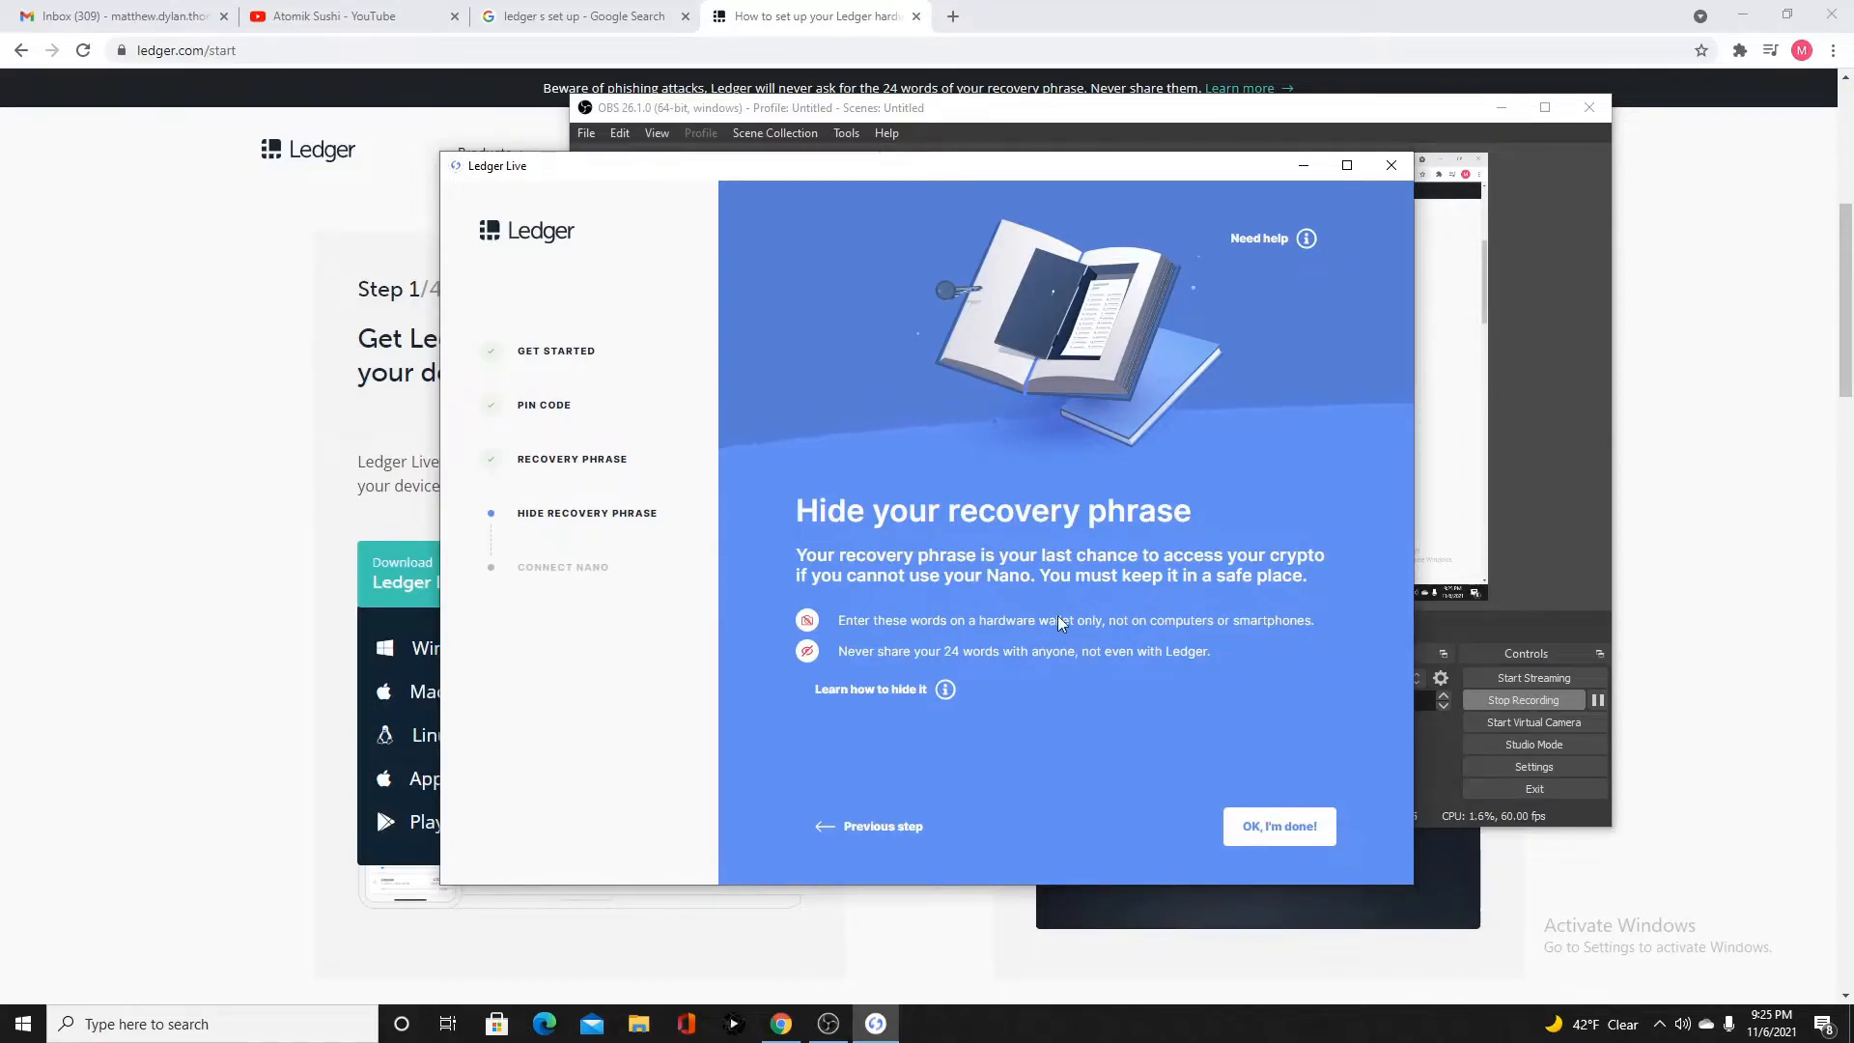
{"action": "mouse_move", "coordinate": [1166, 674]}
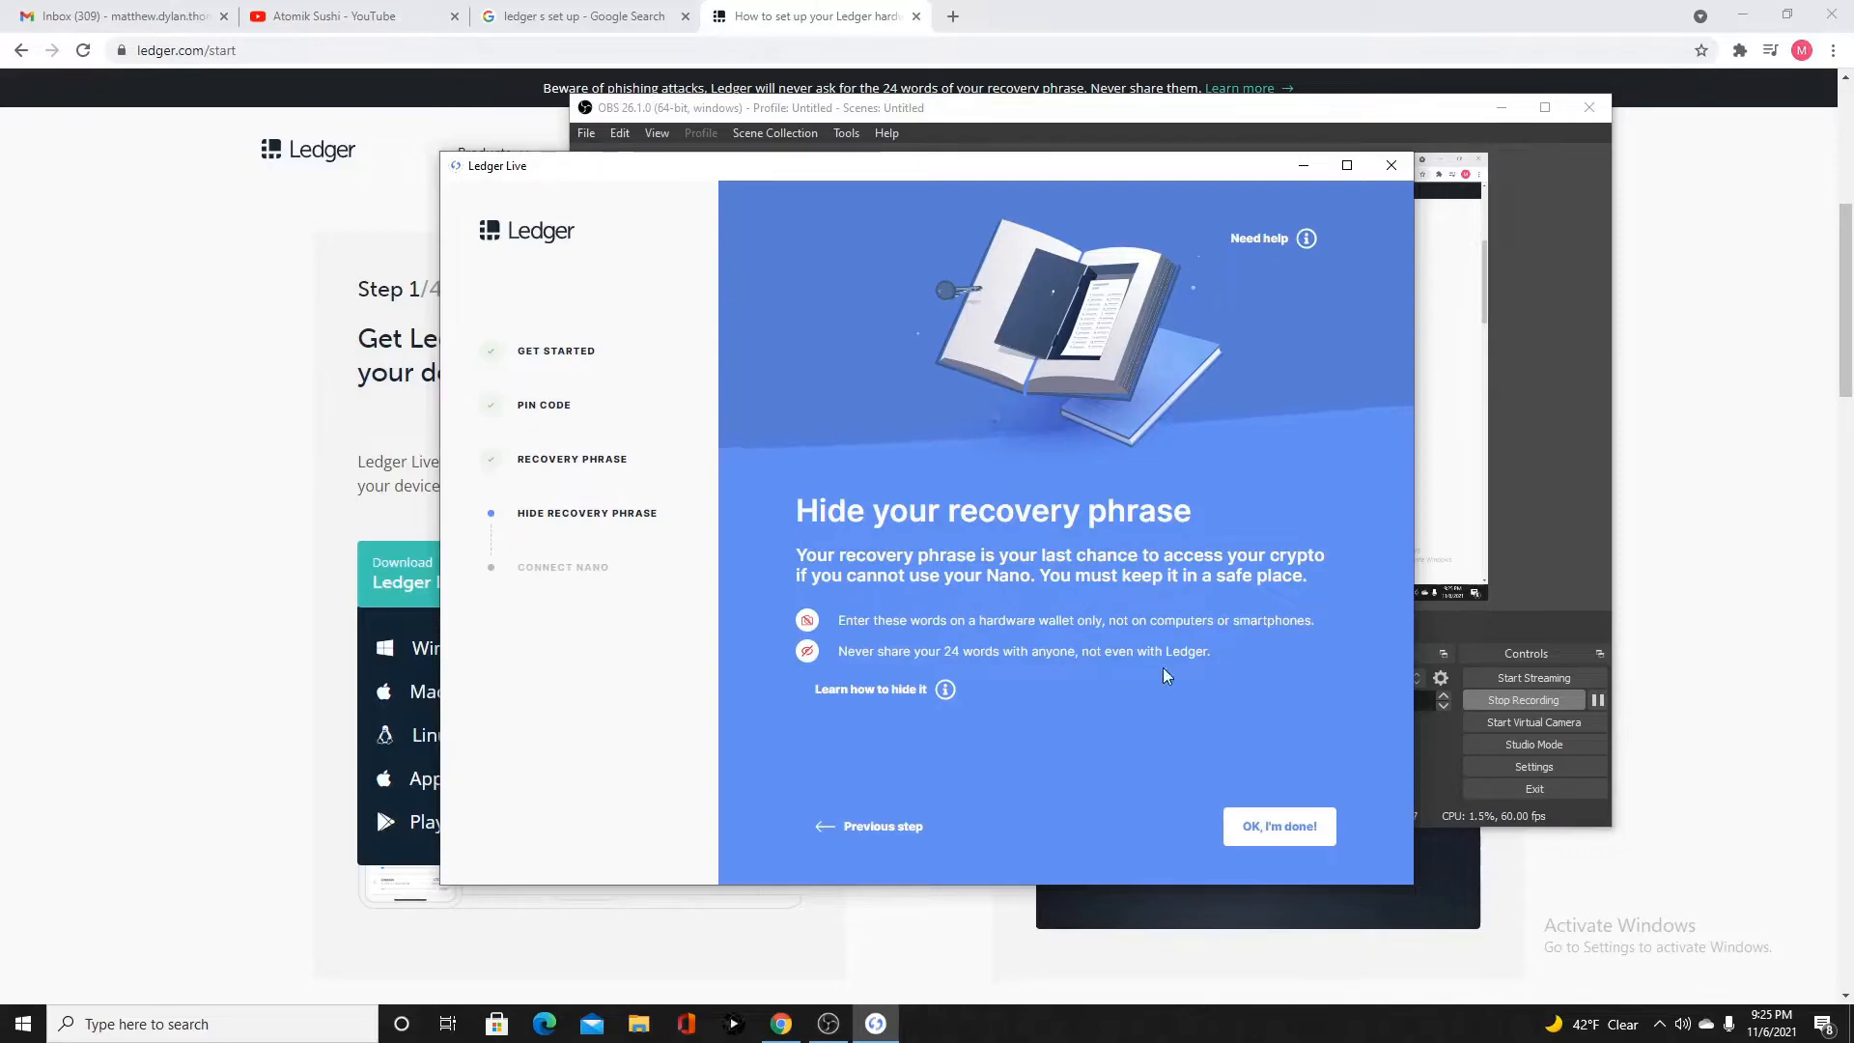
{"action": "mouse_move", "coordinate": [1046, 656]}
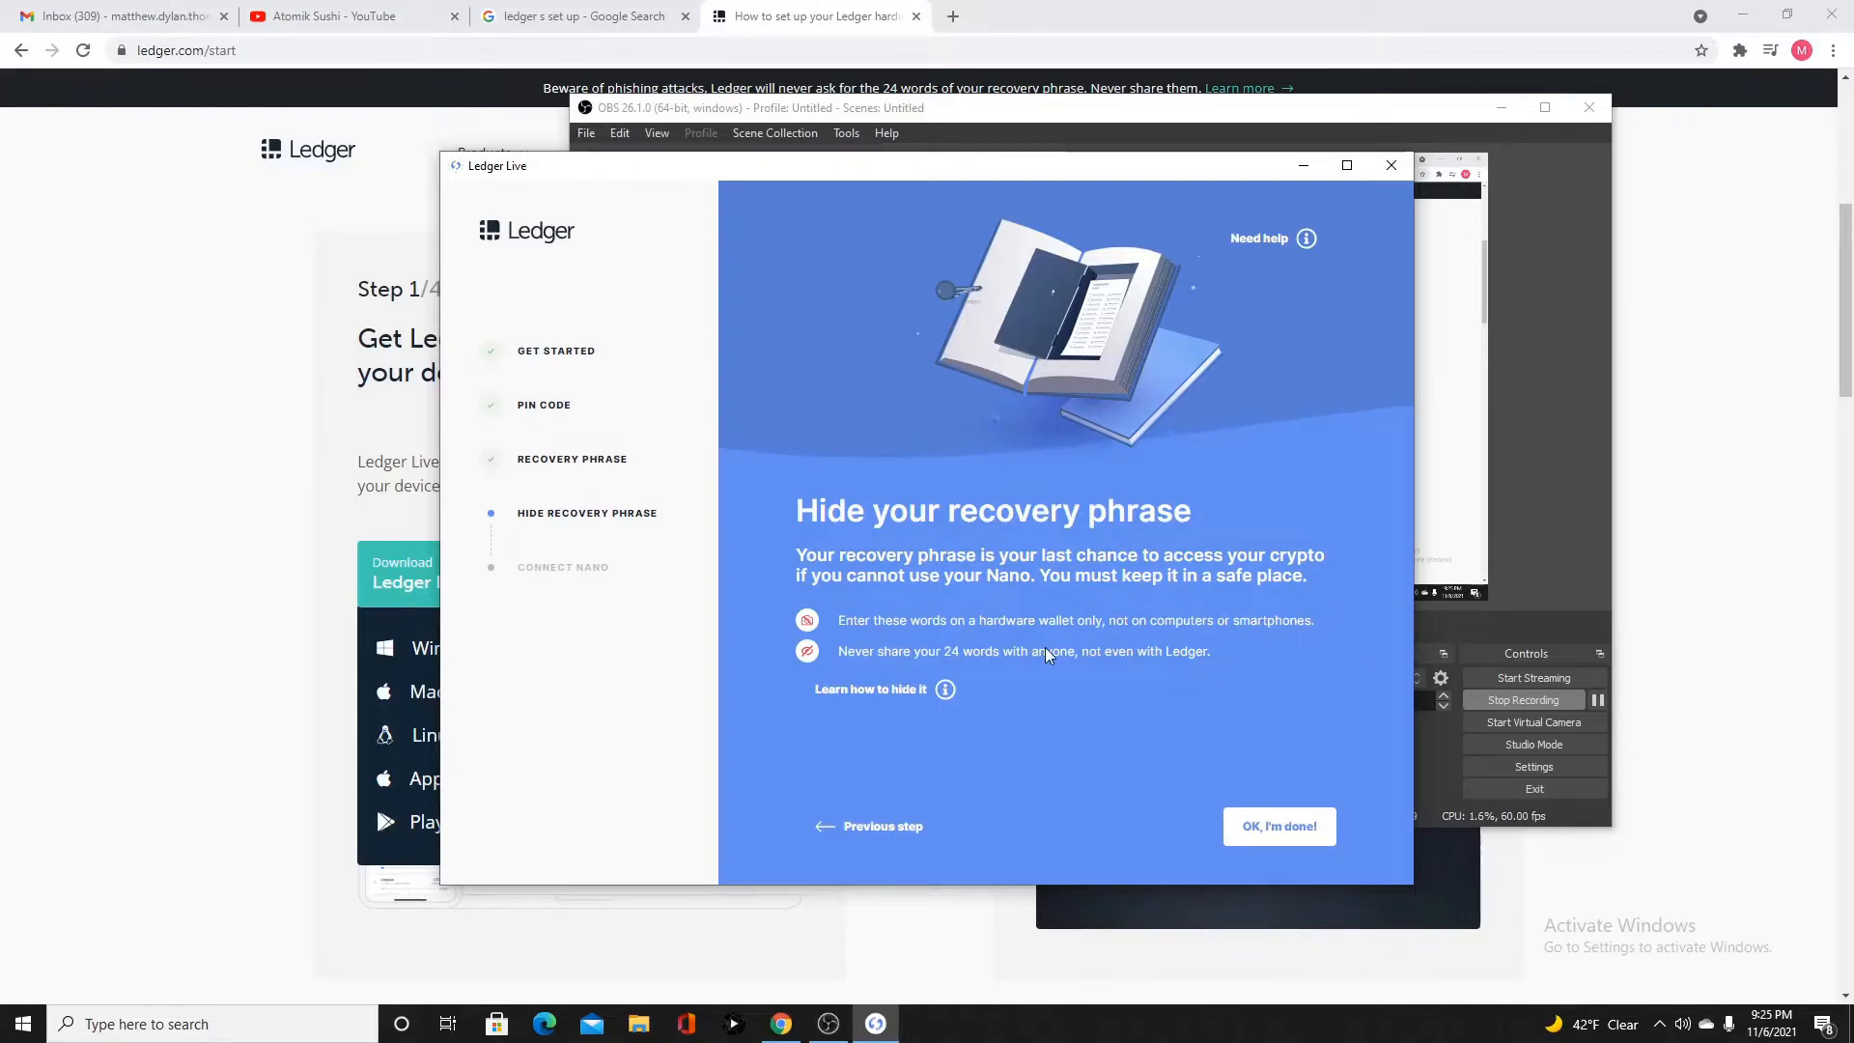
{"action": "mouse_move", "coordinate": [1053, 638]}
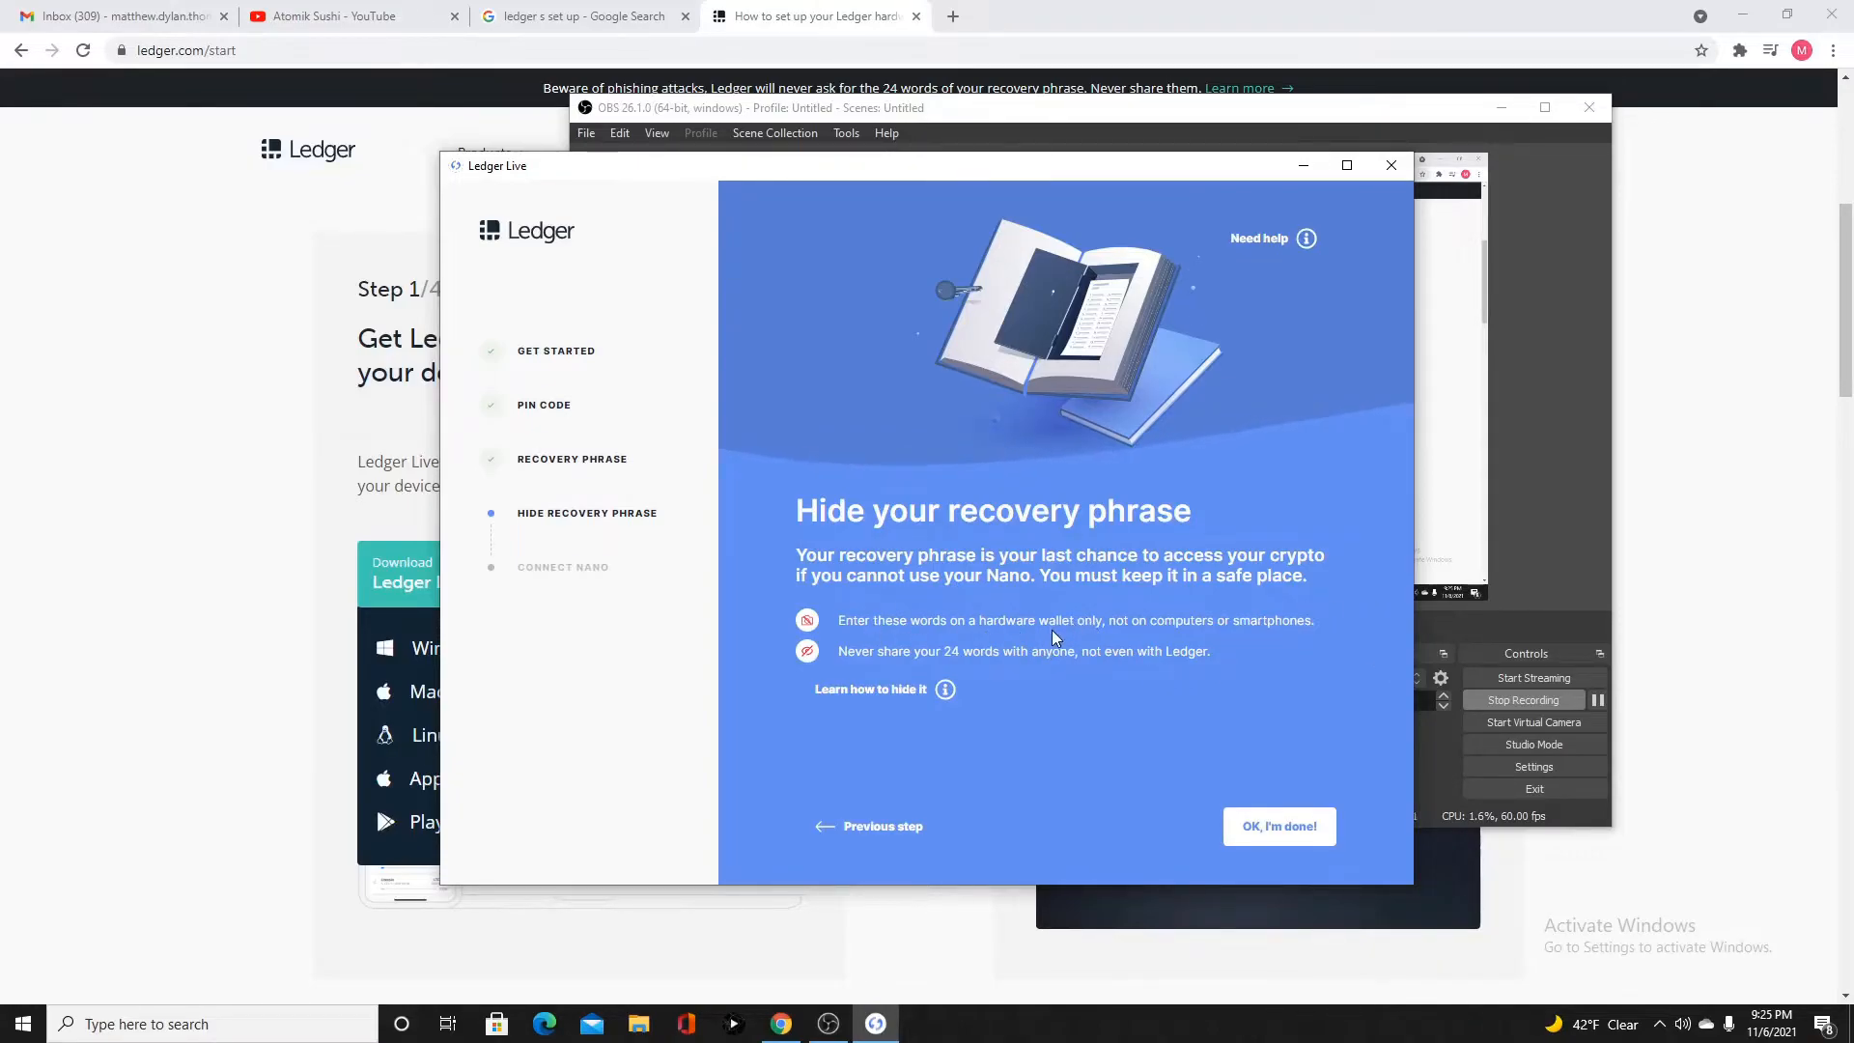
{"action": "mouse_move", "coordinate": [1274, 631]}
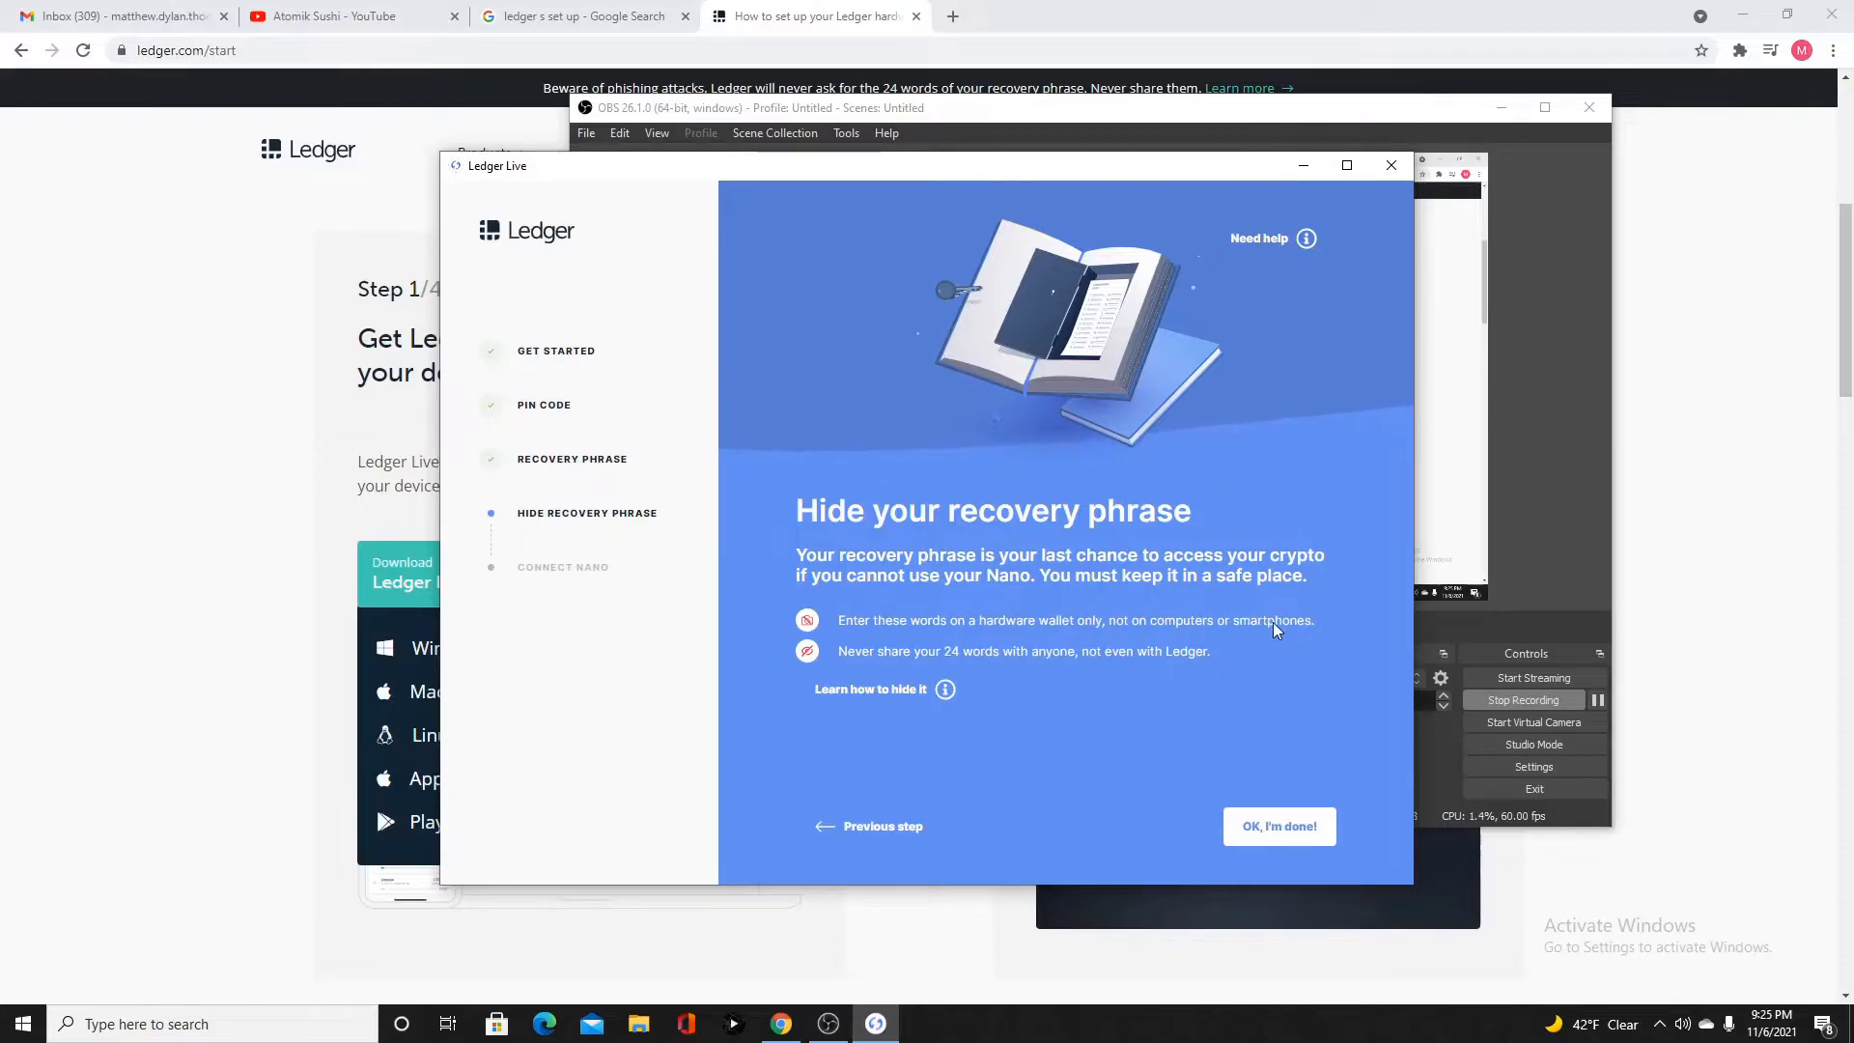
{"action": "mouse_move", "coordinate": [1100, 765]}
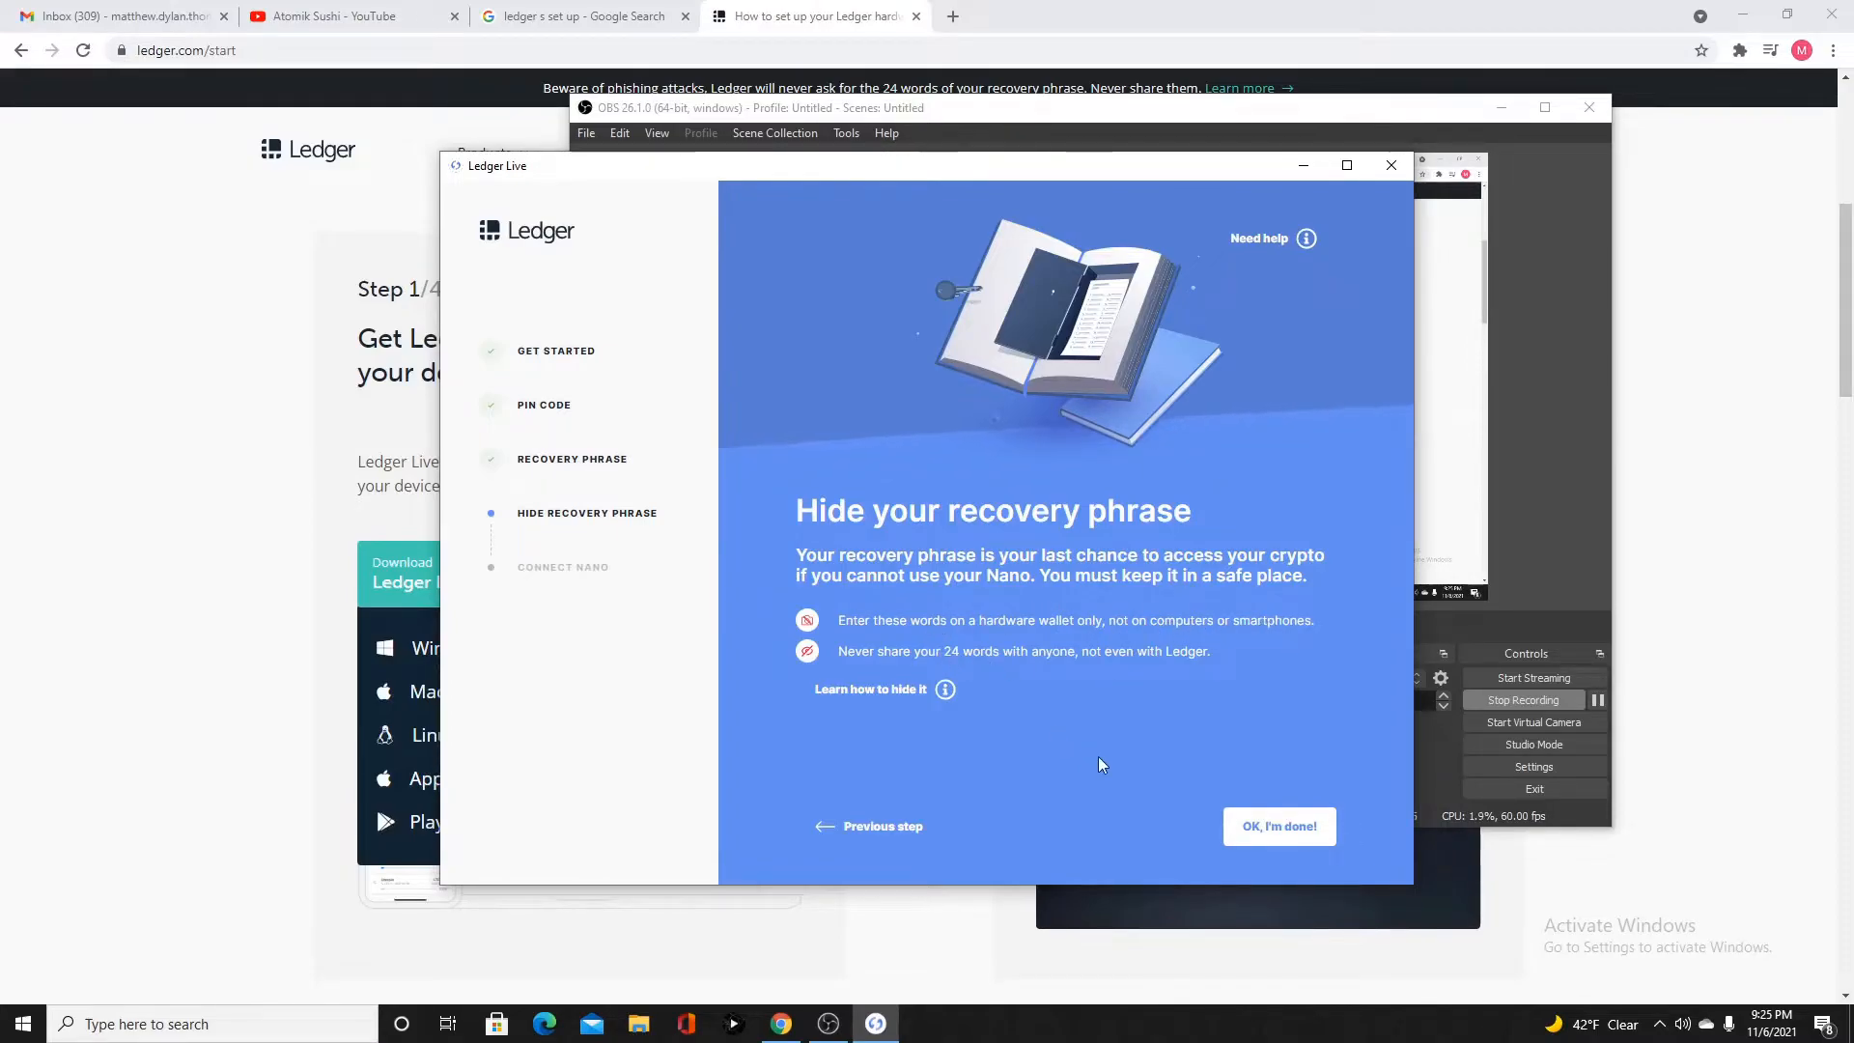
{"action": "mouse_move", "coordinate": [1176, 769]}
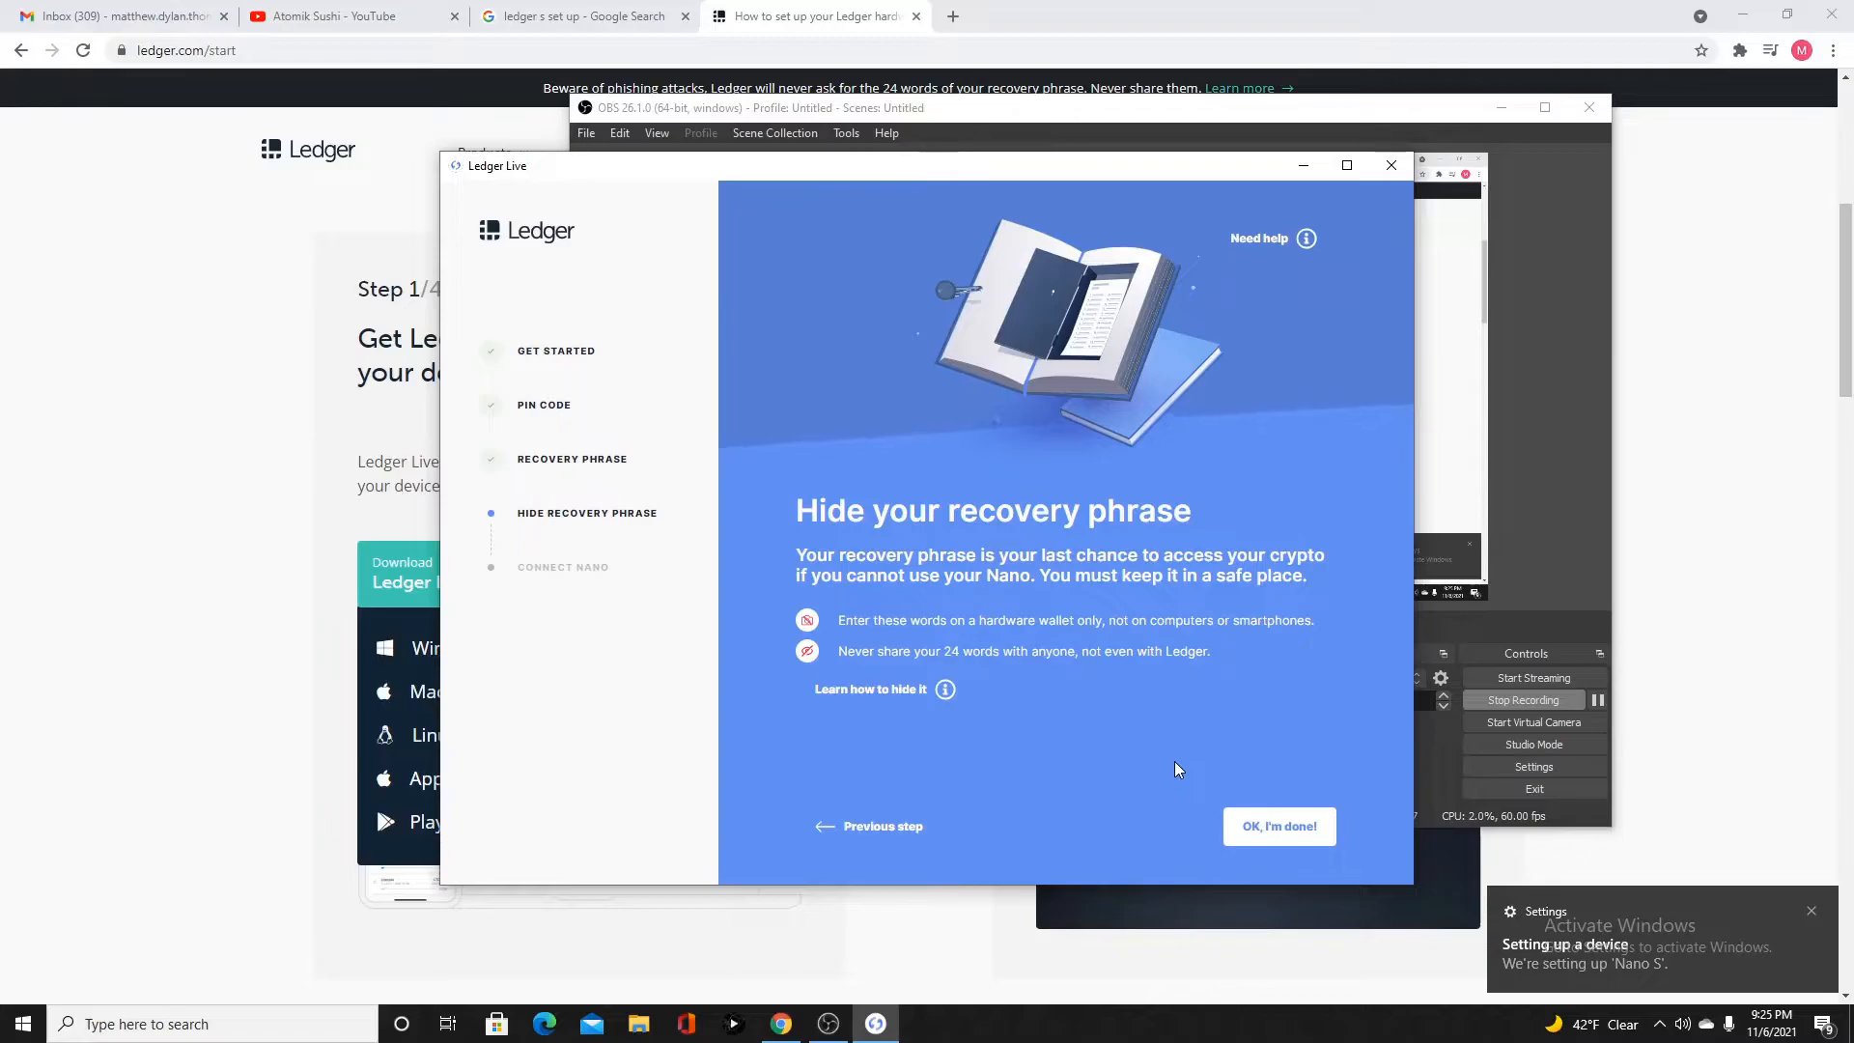
{"action": "mouse_move", "coordinate": [1606, 774]}
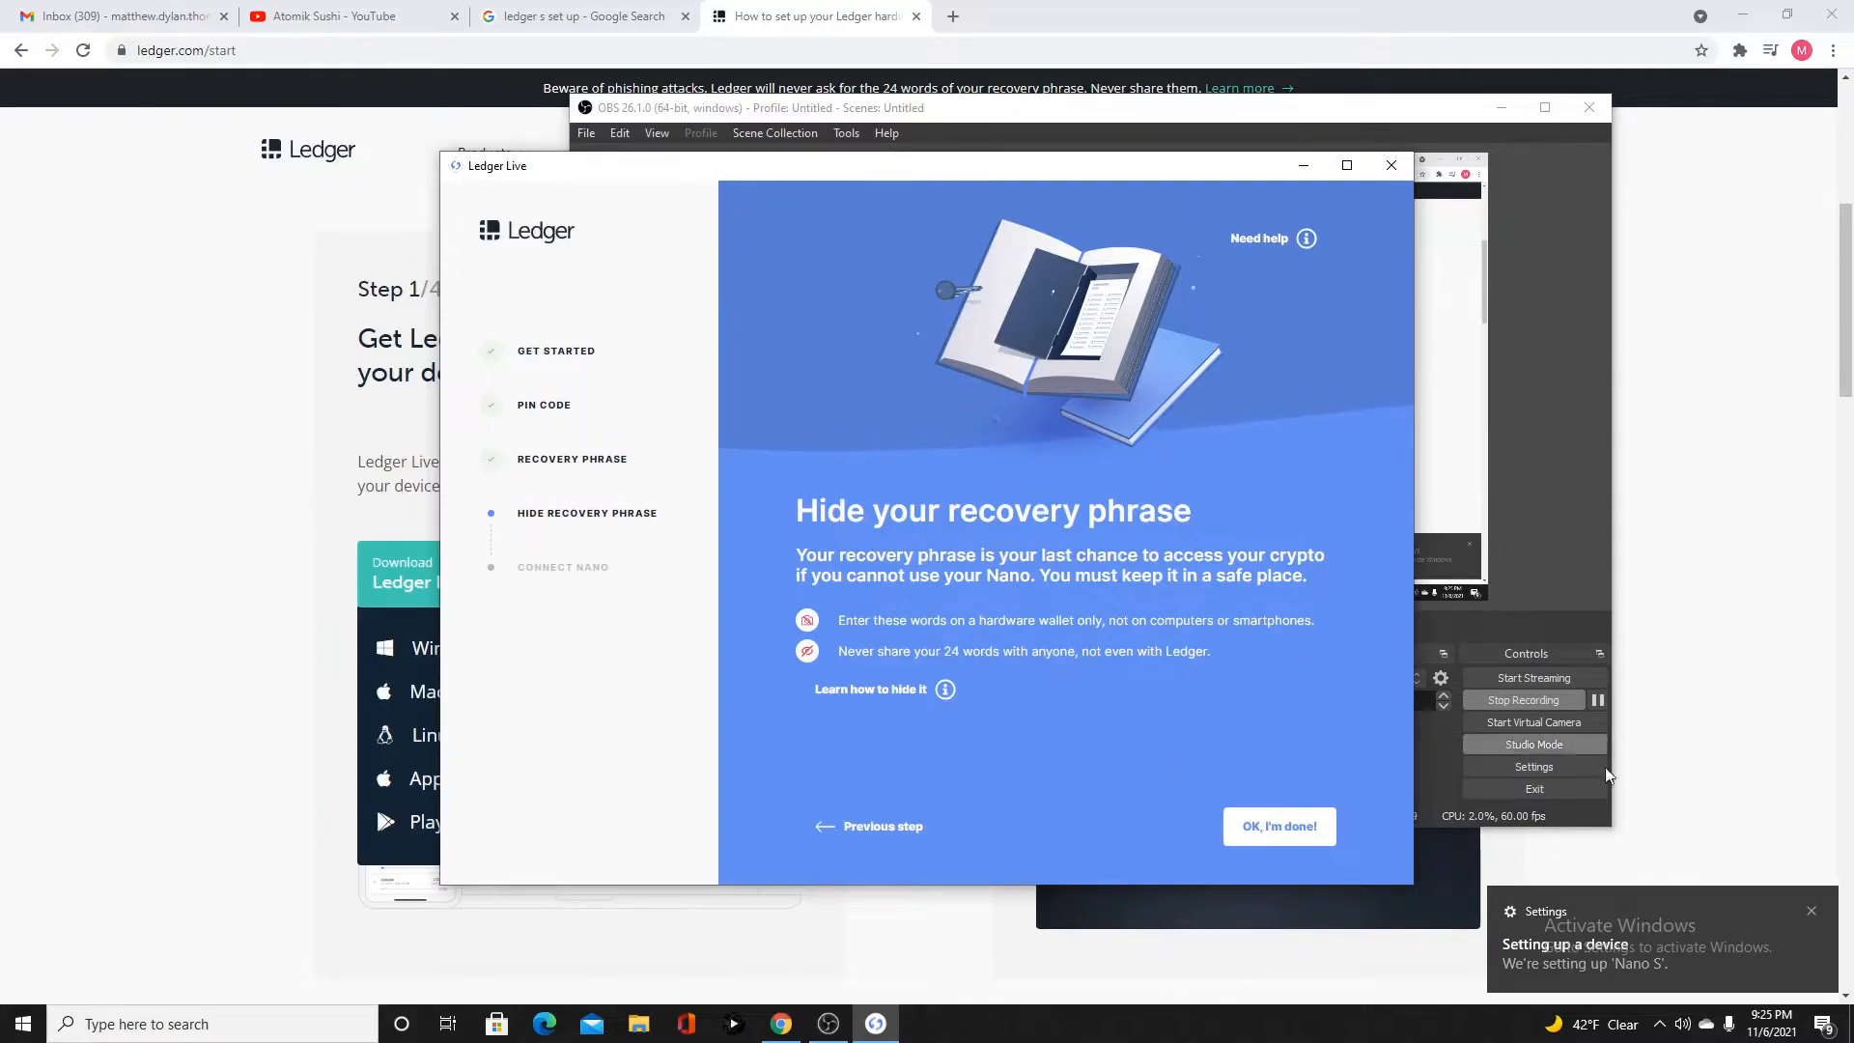
{"action": "left_click", "coordinate": [1278, 826]}
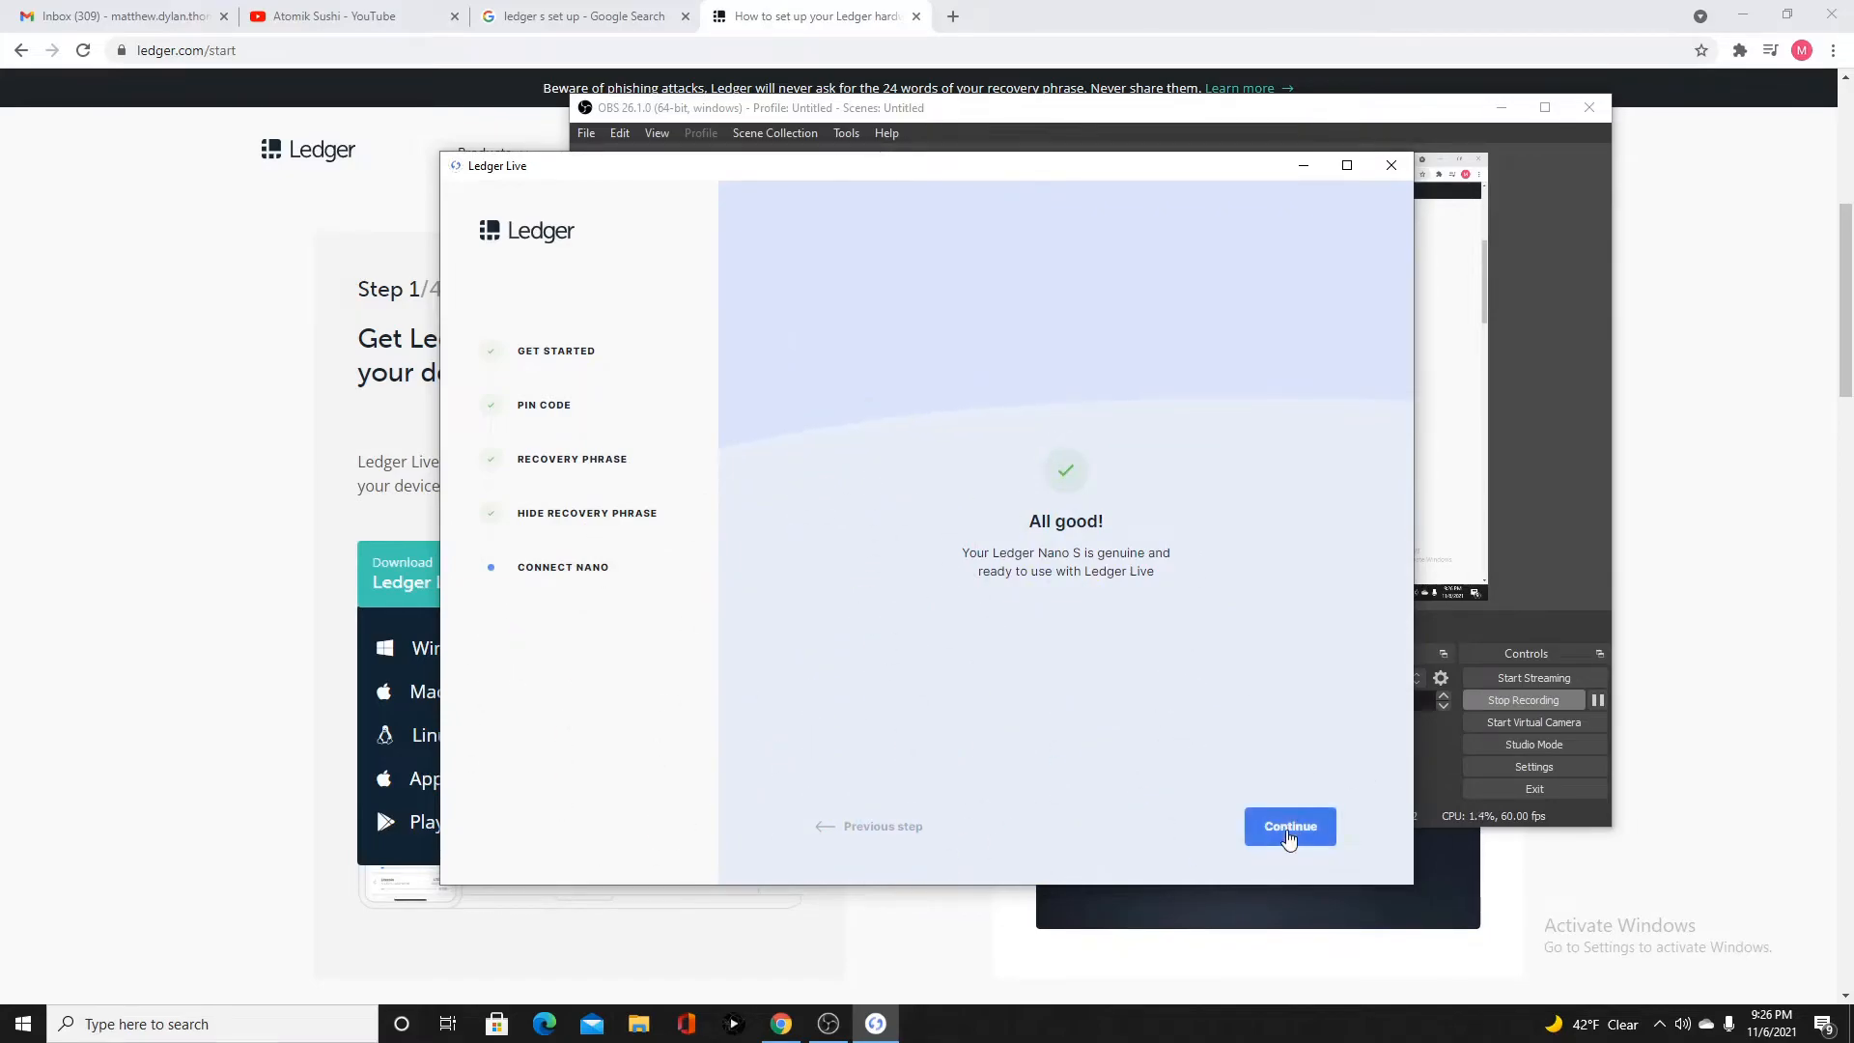
Confirm onboarding is done and continue to the empty Portfolio
{"action": "left_click", "coordinate": [1289, 826]}
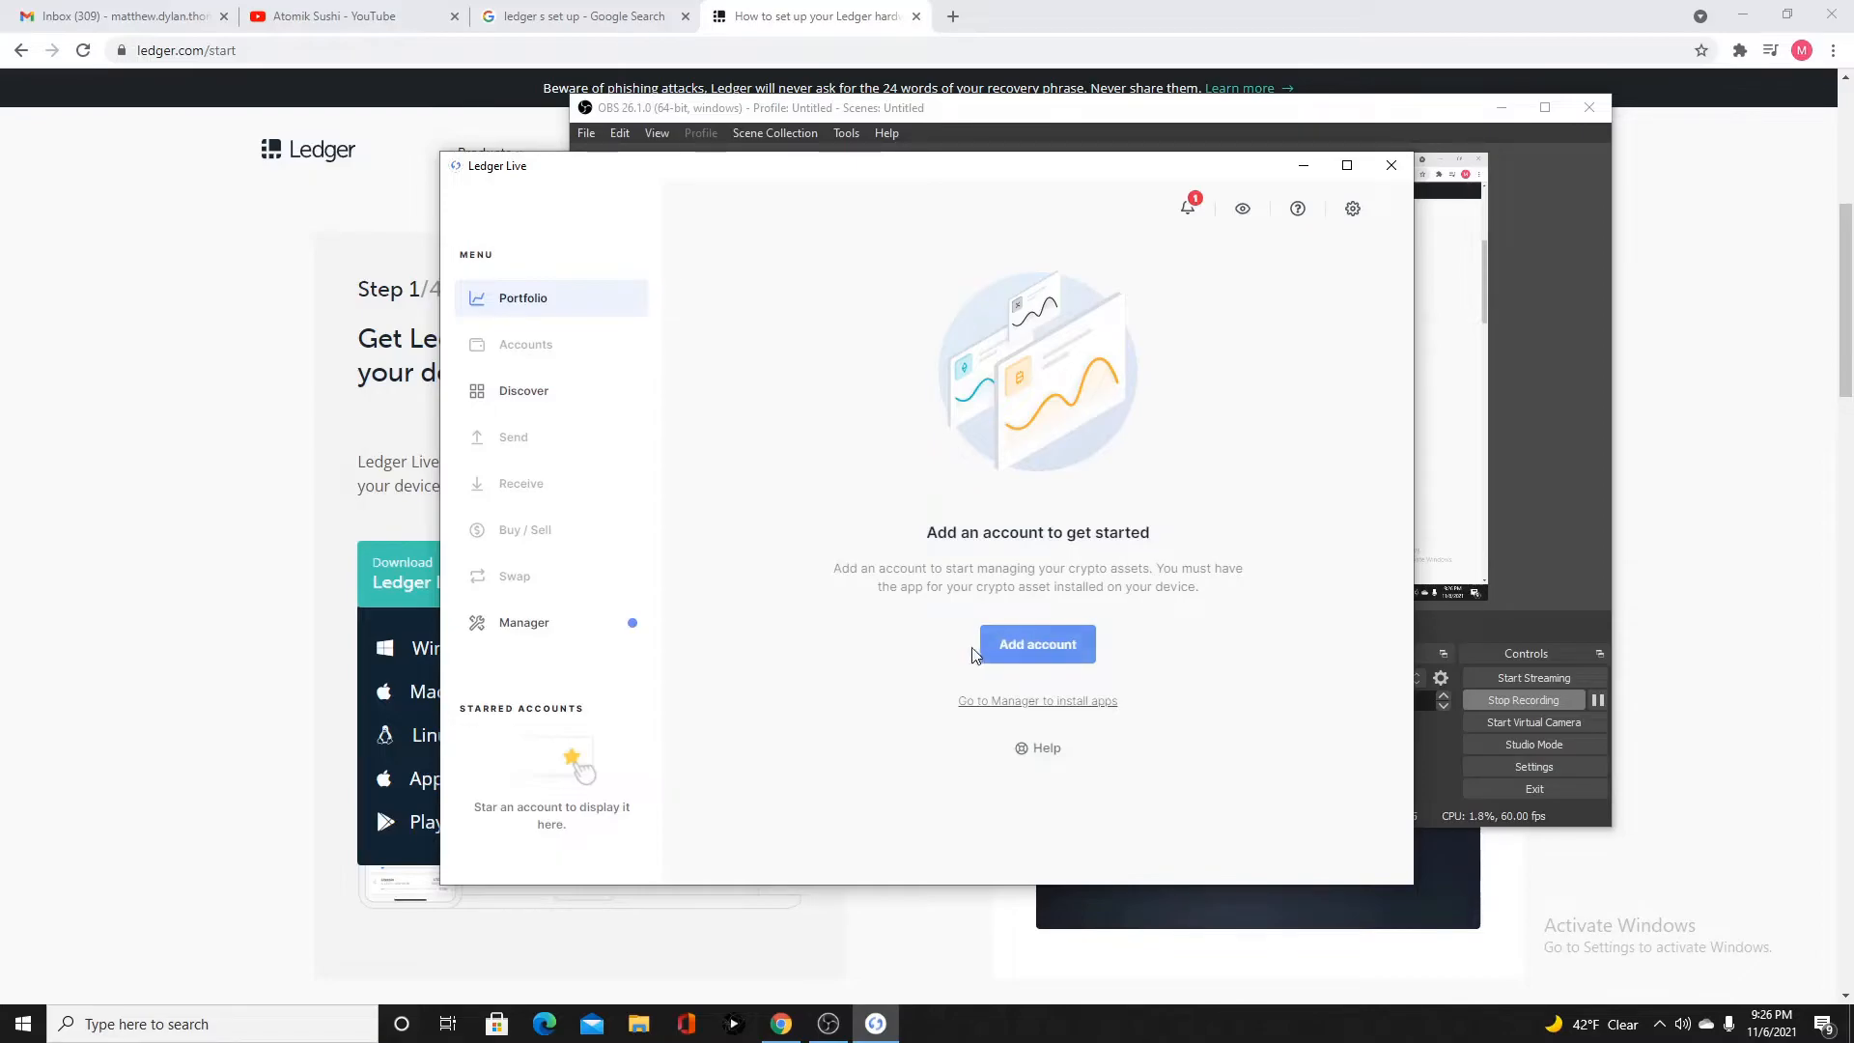
{"action": "mouse_move", "coordinate": [1037, 643]}
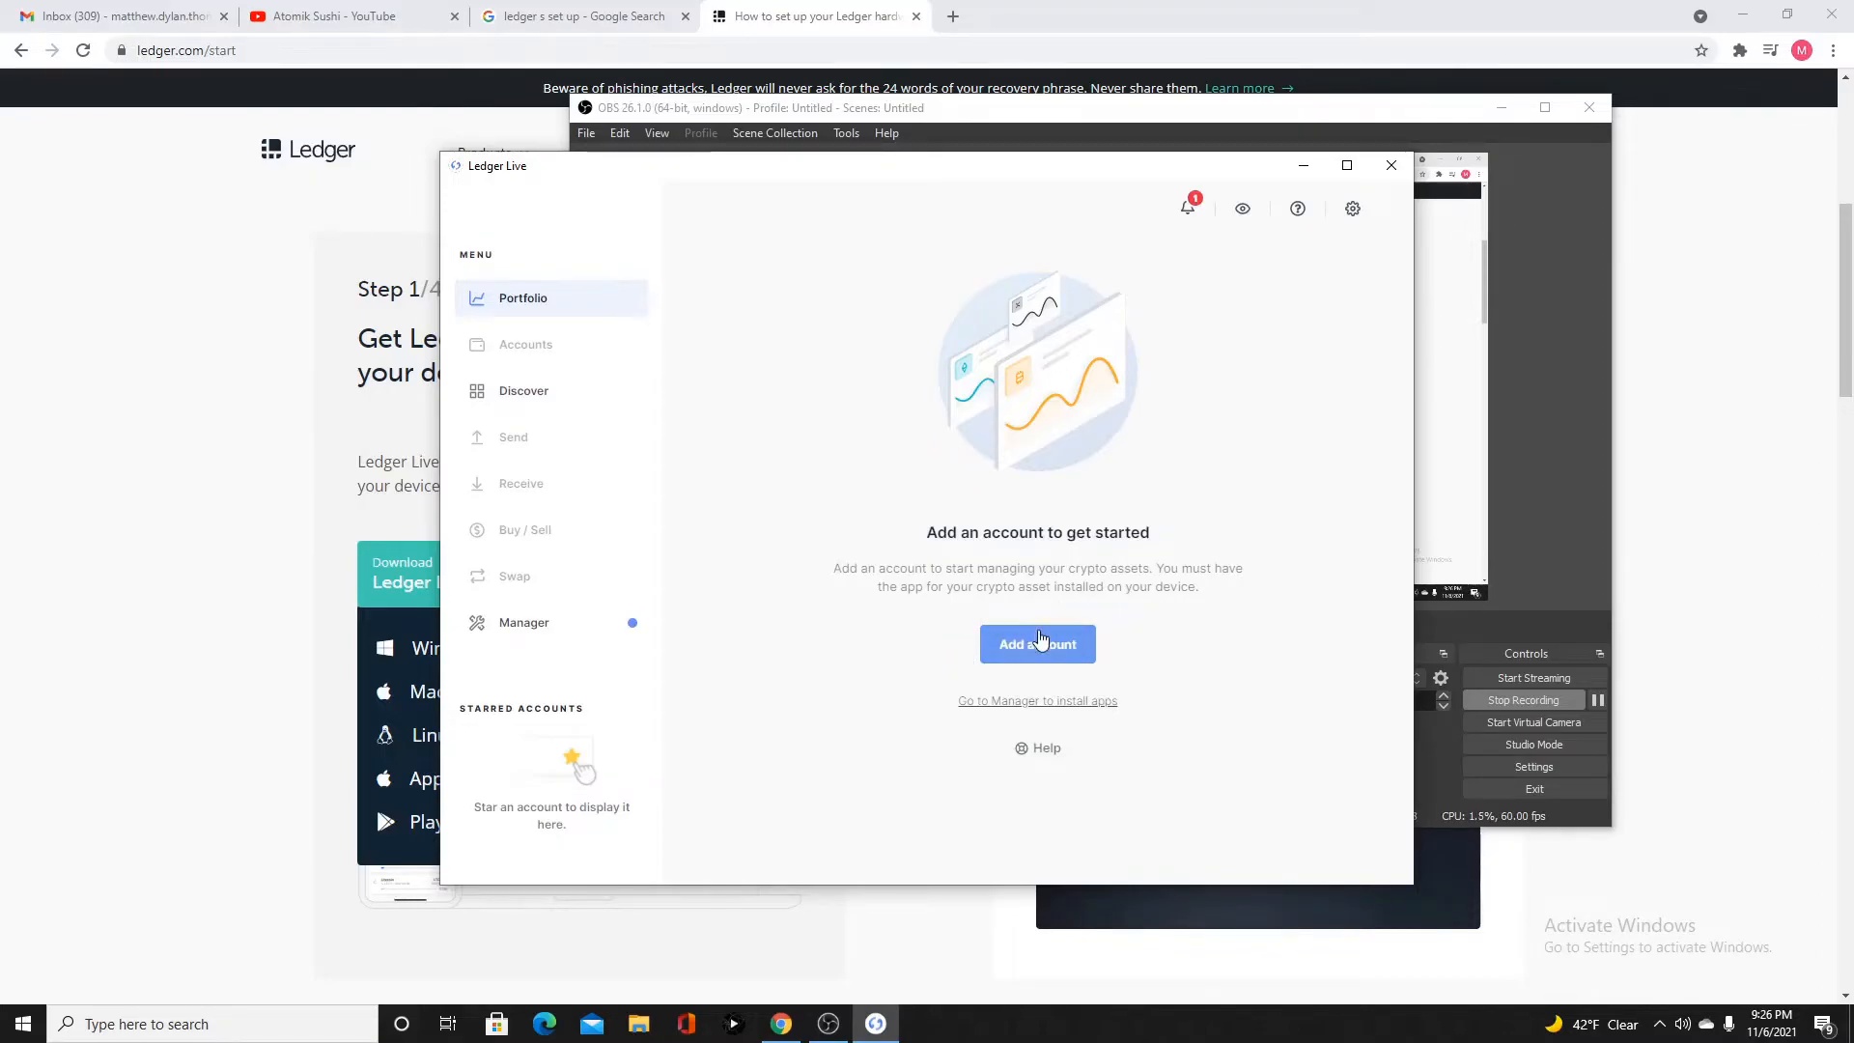
Add an Ethereum (ETH) account and return to the synchronized Portfolio
{"action": "left_click", "coordinate": [1037, 643]}
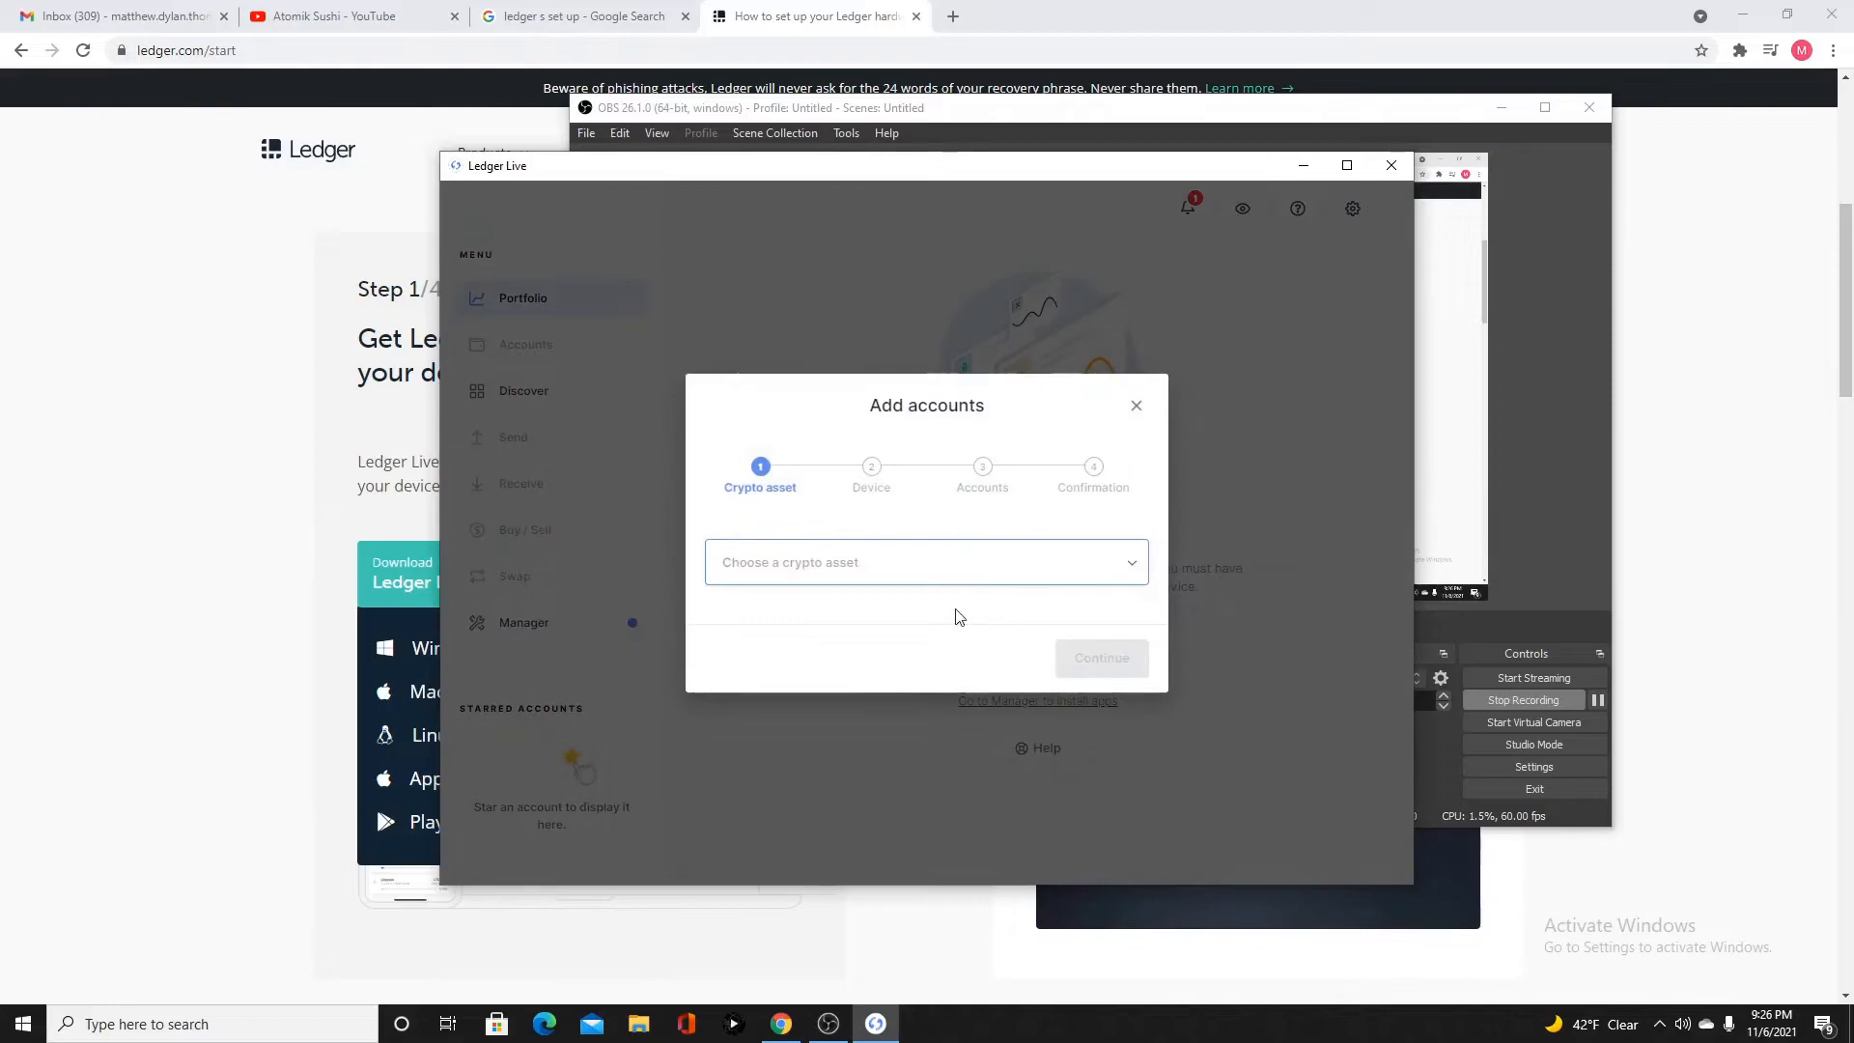
{"action": "left_click", "coordinate": [926, 562]}
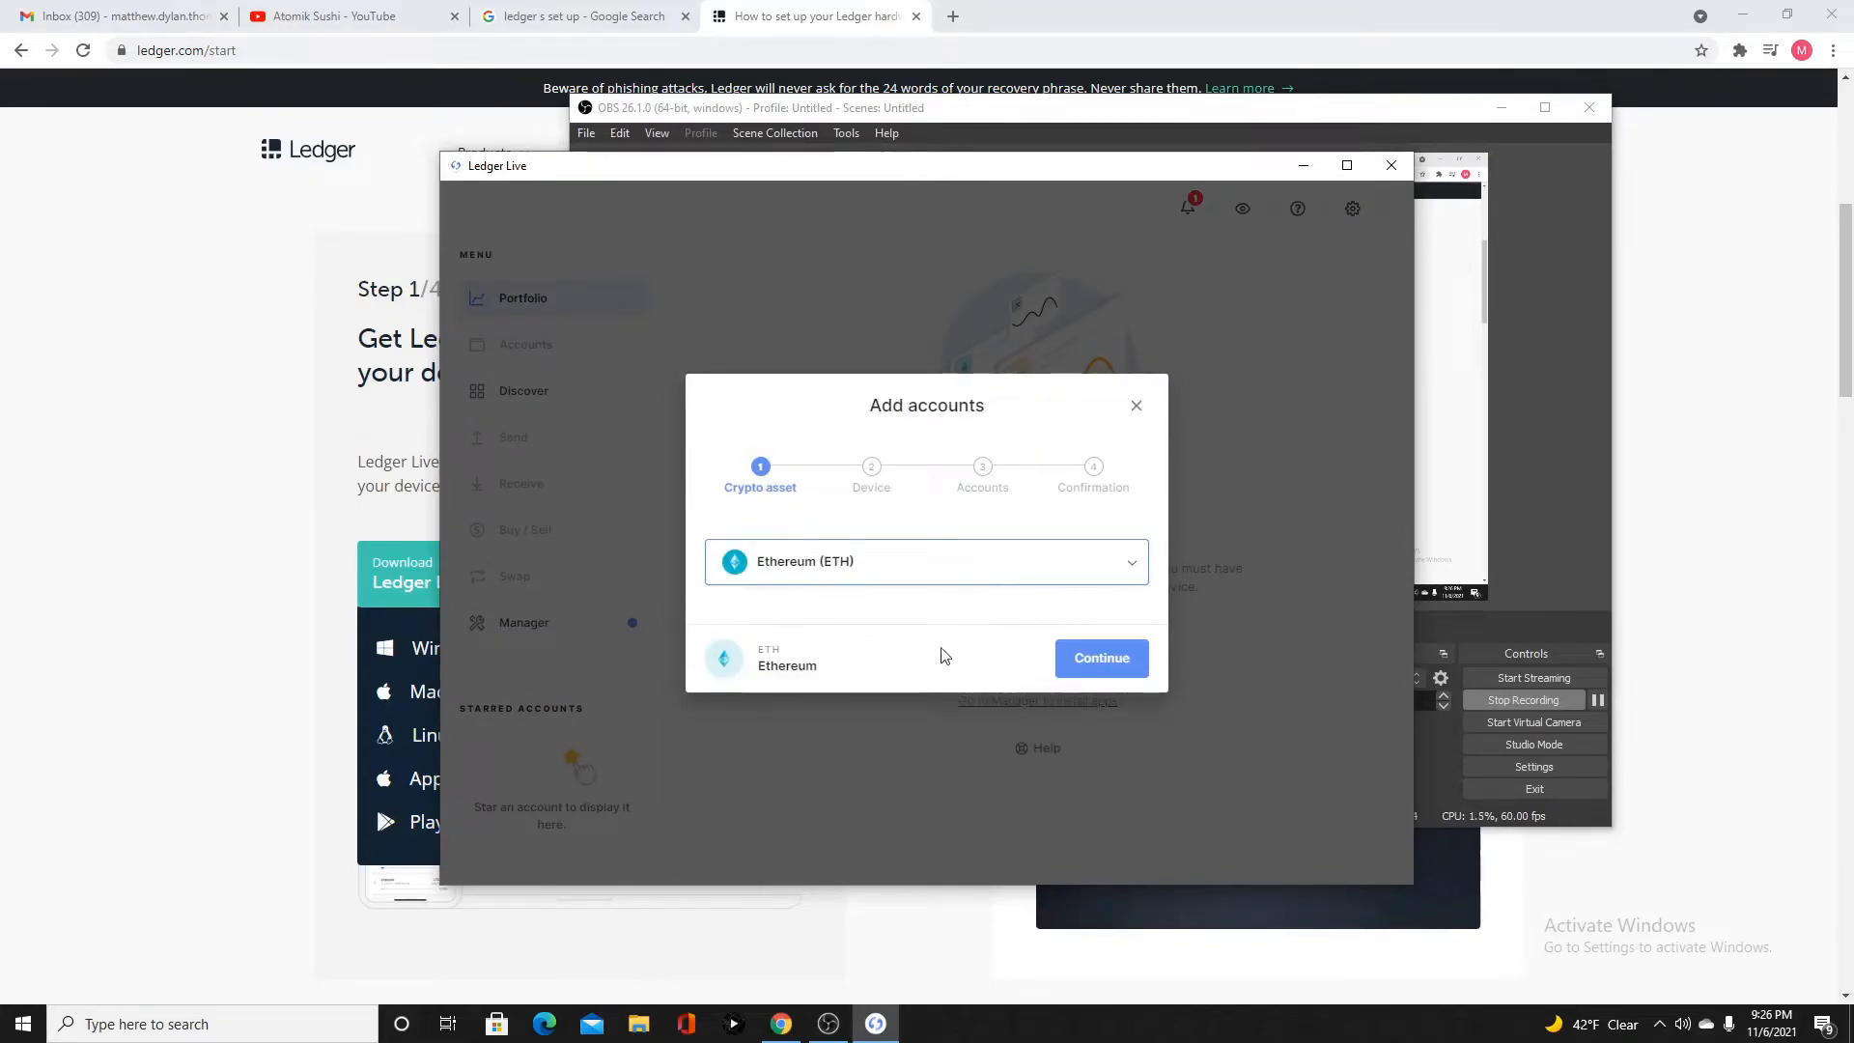
{"action": "left_click", "coordinate": [1100, 658]}
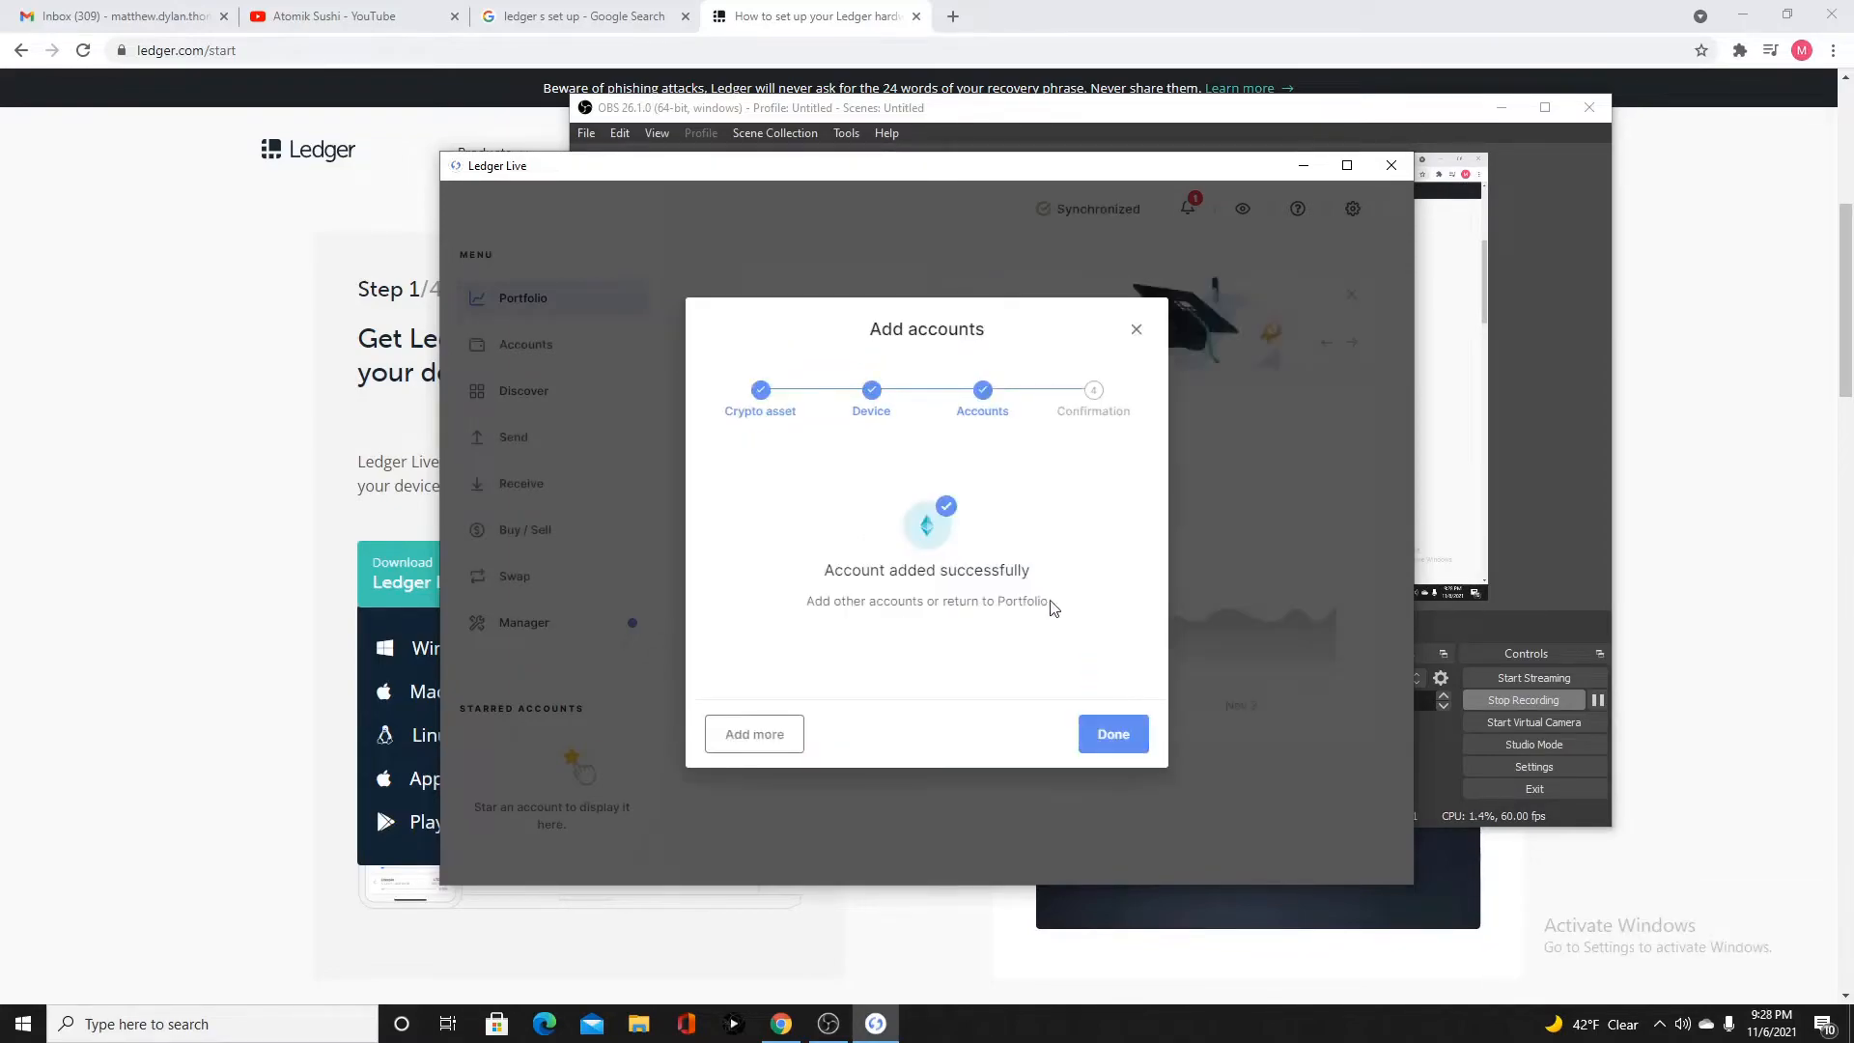
{"action": "left_click", "coordinate": [1111, 733]}
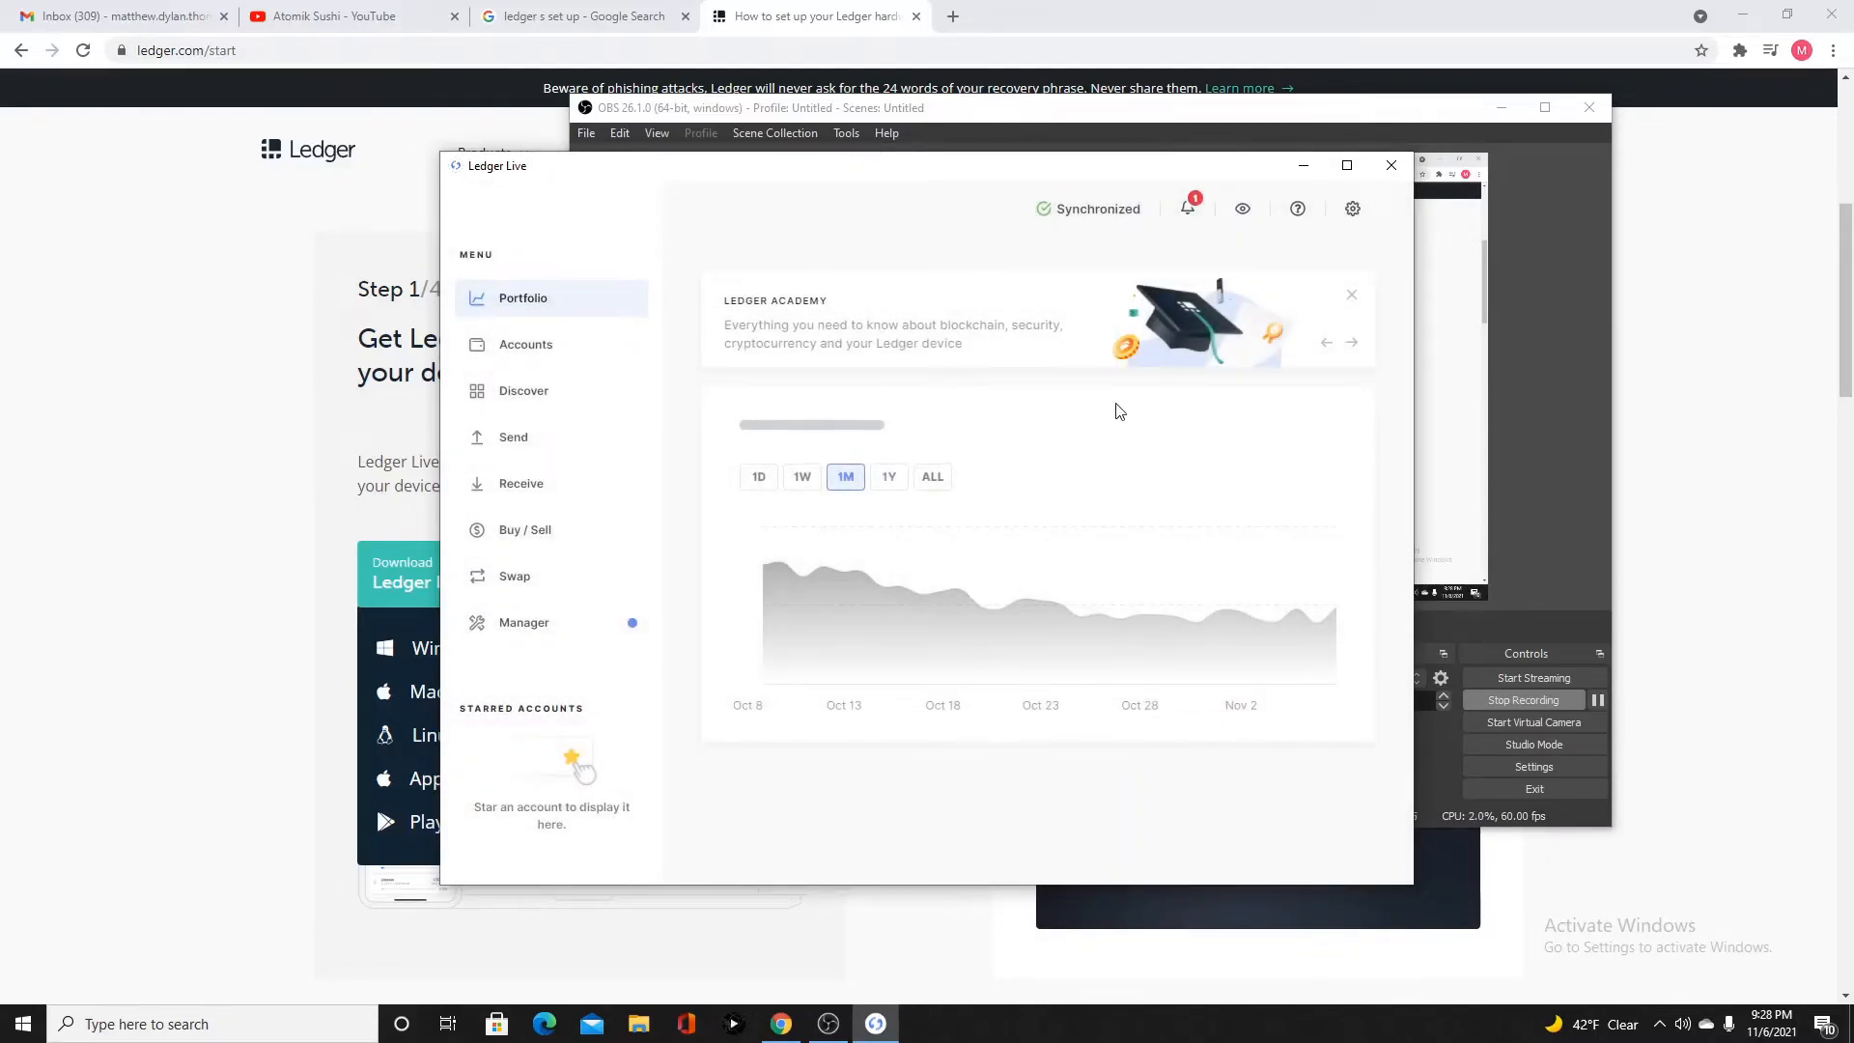
Go to Accounts in the left menu and select the Ethereum 1 account row
{"action": "left_click", "coordinate": [1351, 343]}
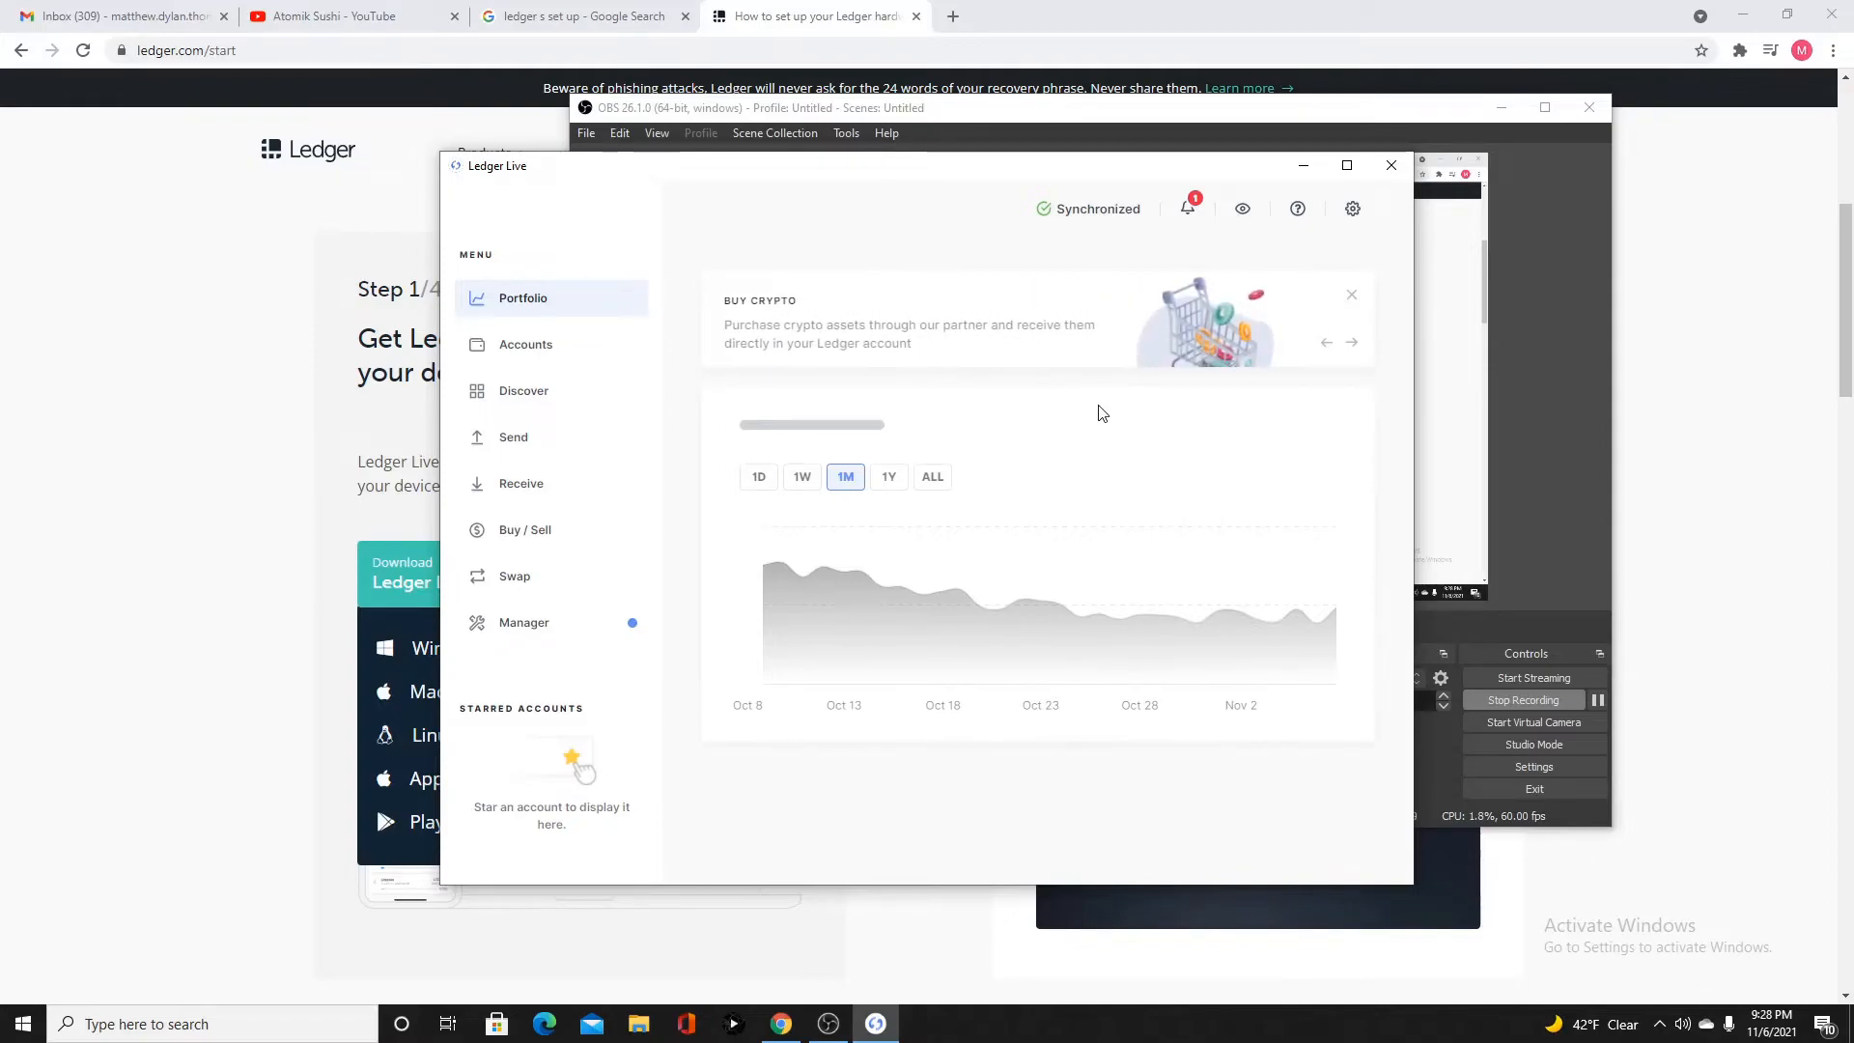
{"action": "left_click", "coordinate": [526, 344]}
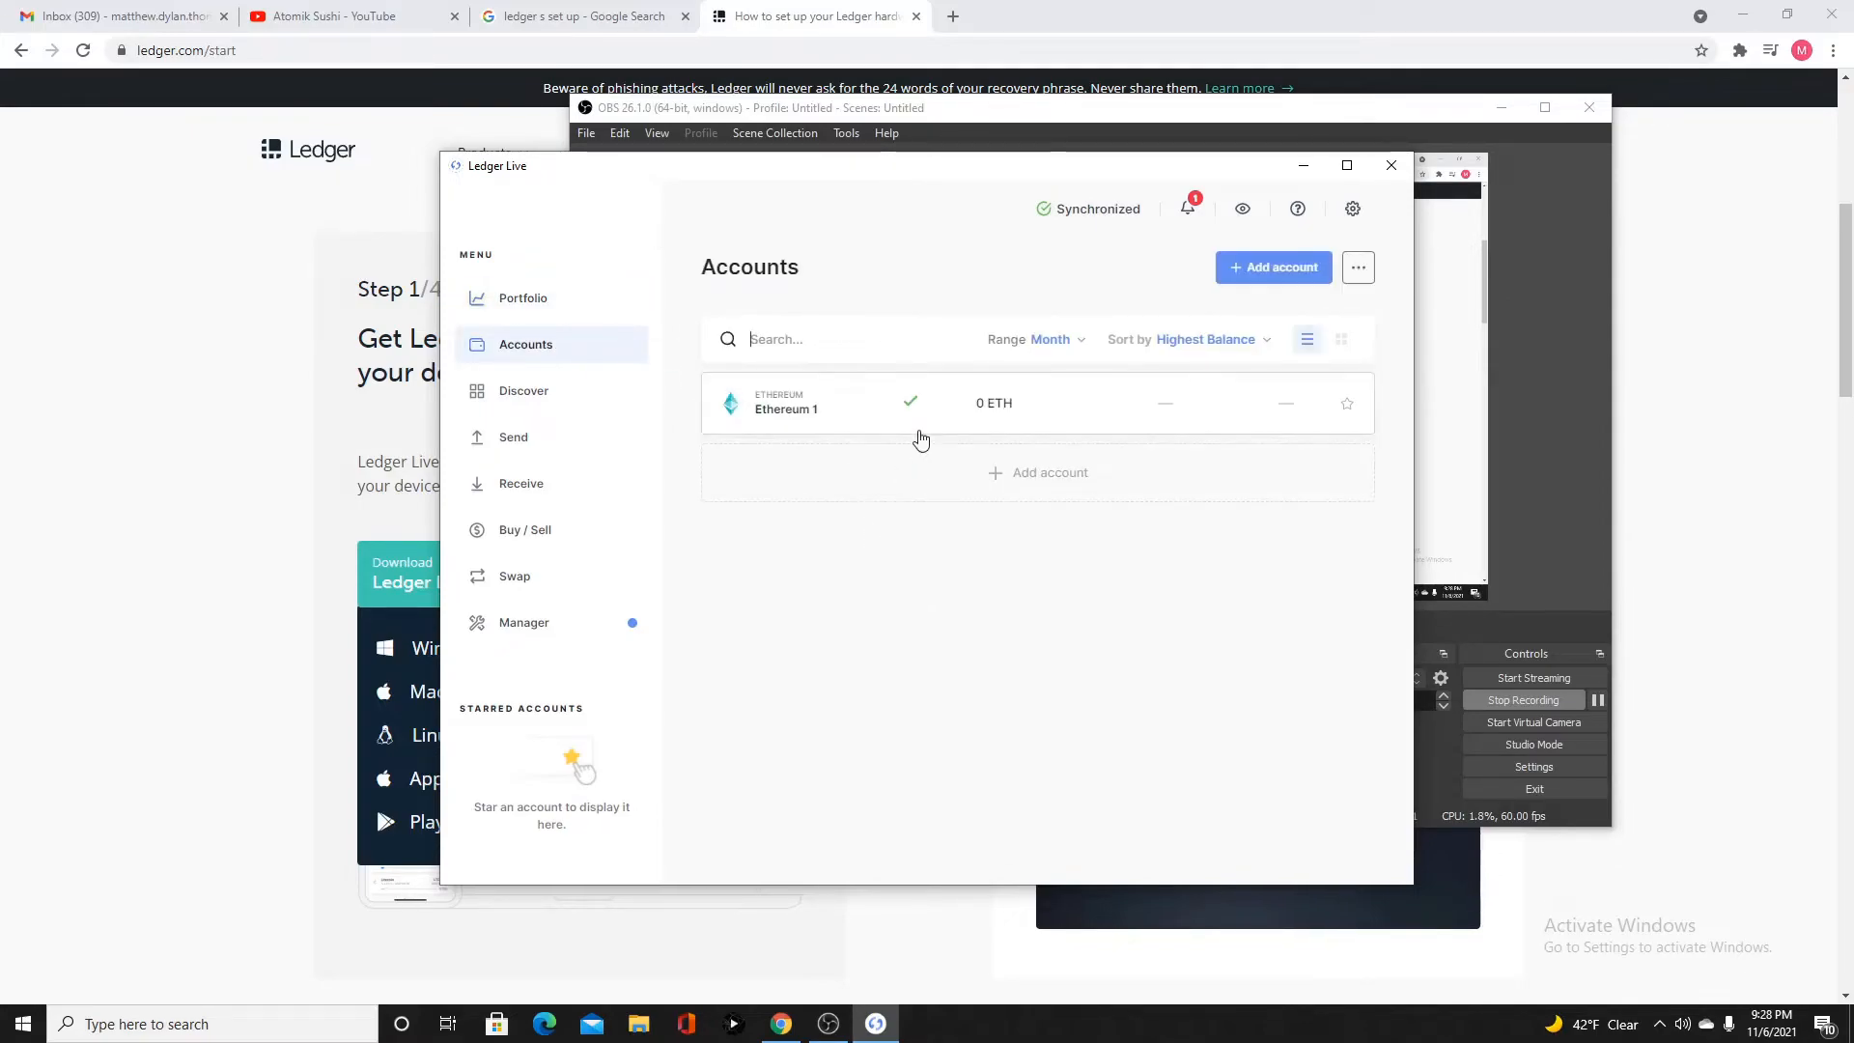
{"action": "left_click", "coordinate": [785, 408]}
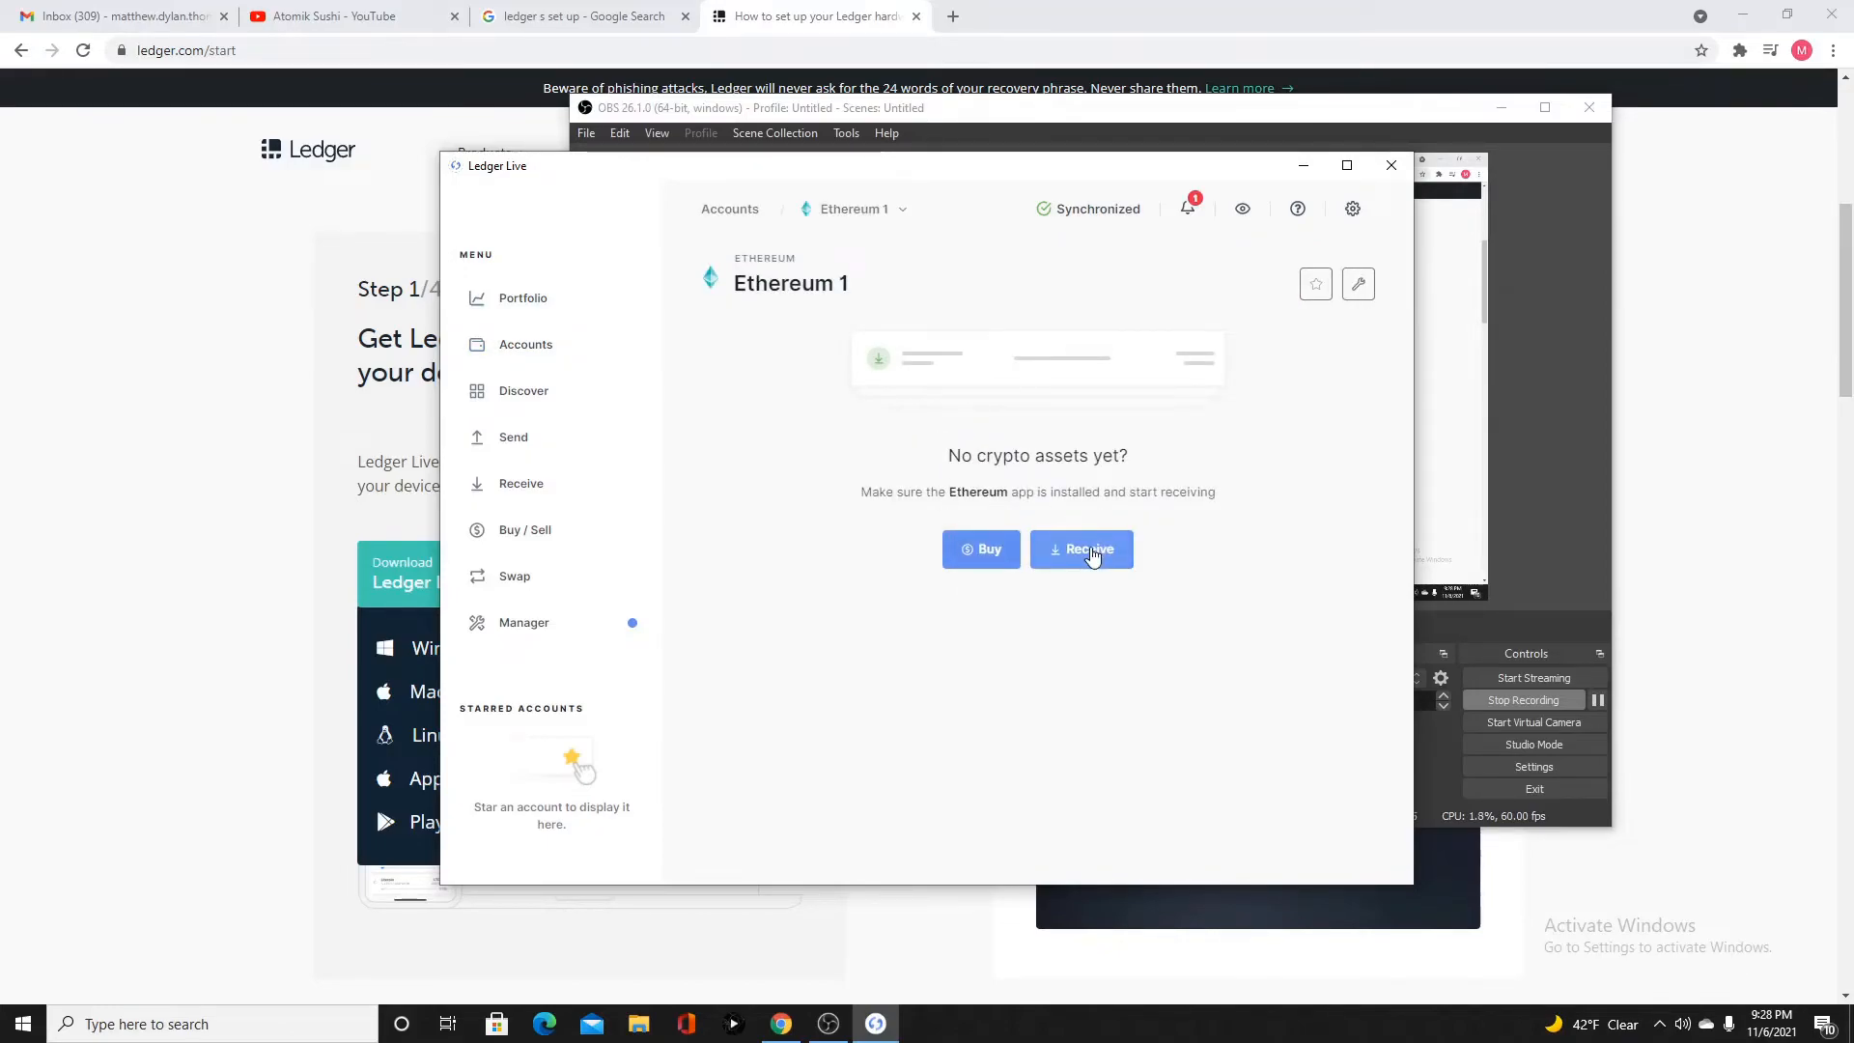
{"action": "mouse_move", "coordinate": [922, 349]}
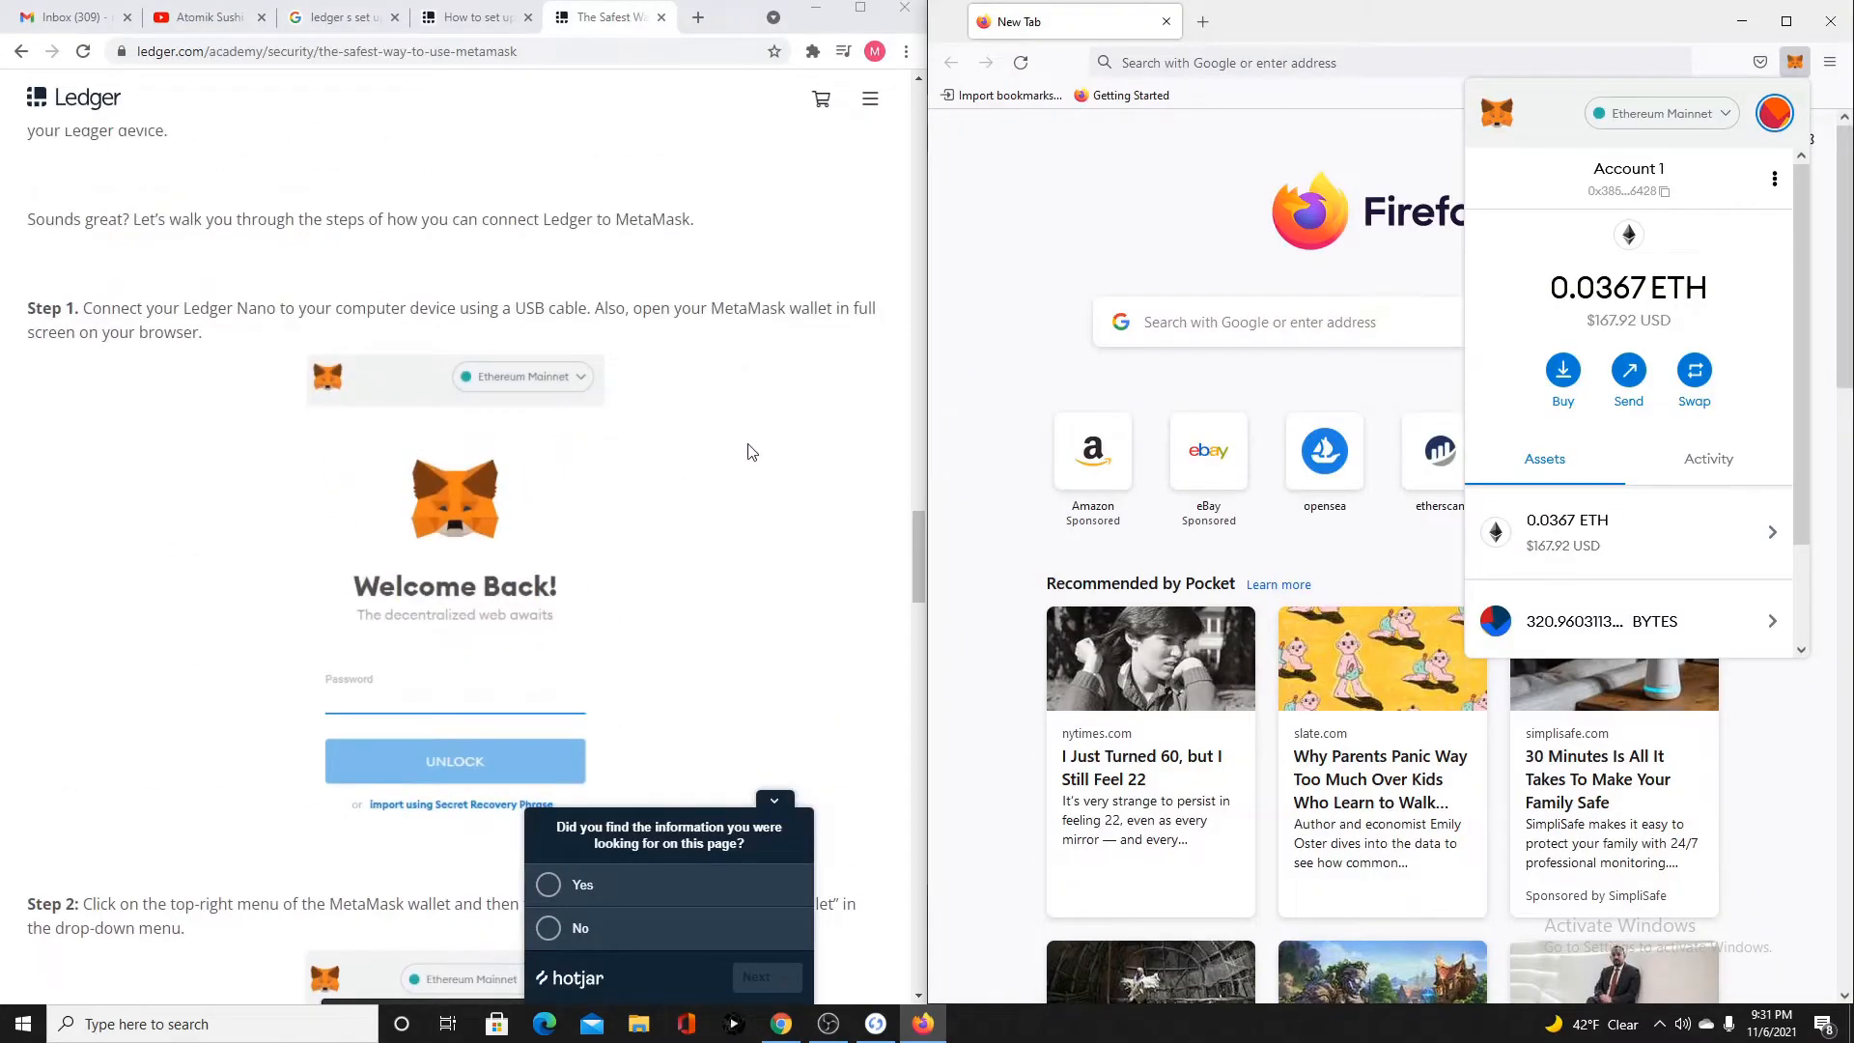
{"action": "mouse_move", "coordinate": [459, 178]}
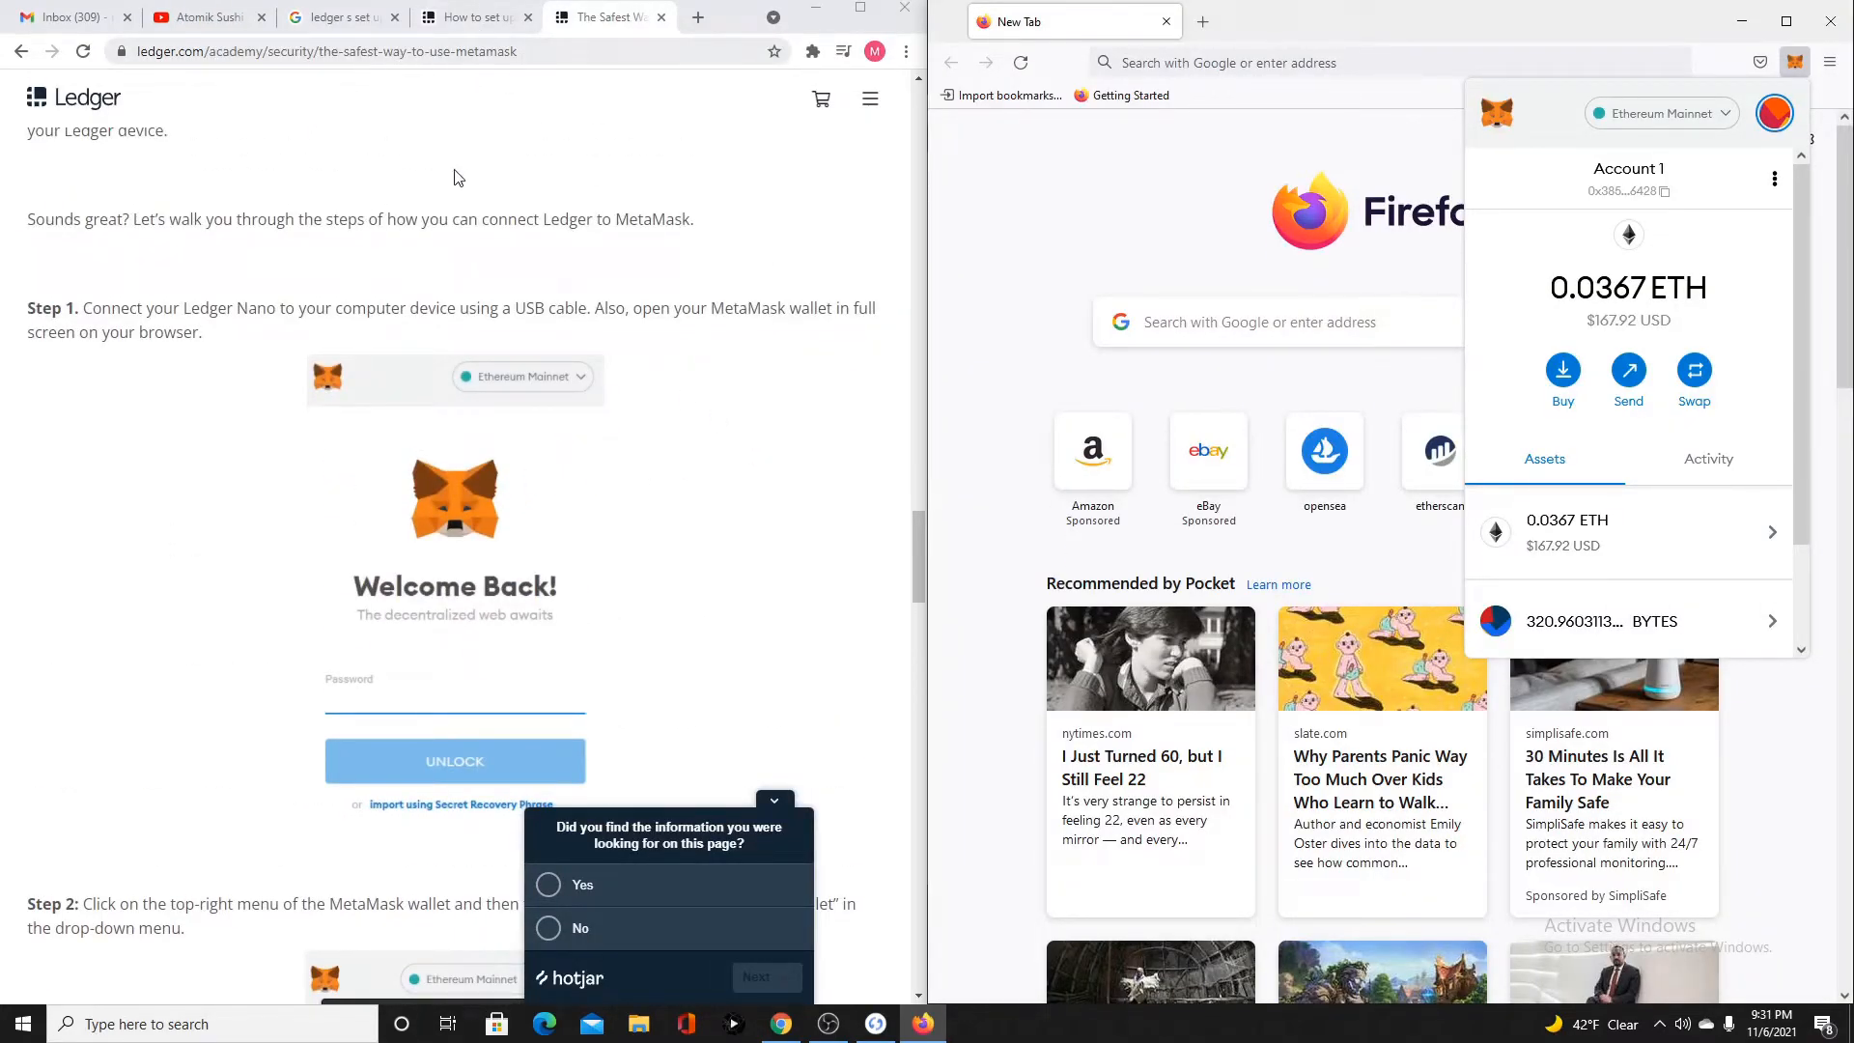
{"action": "mouse_move", "coordinate": [102, 395]}
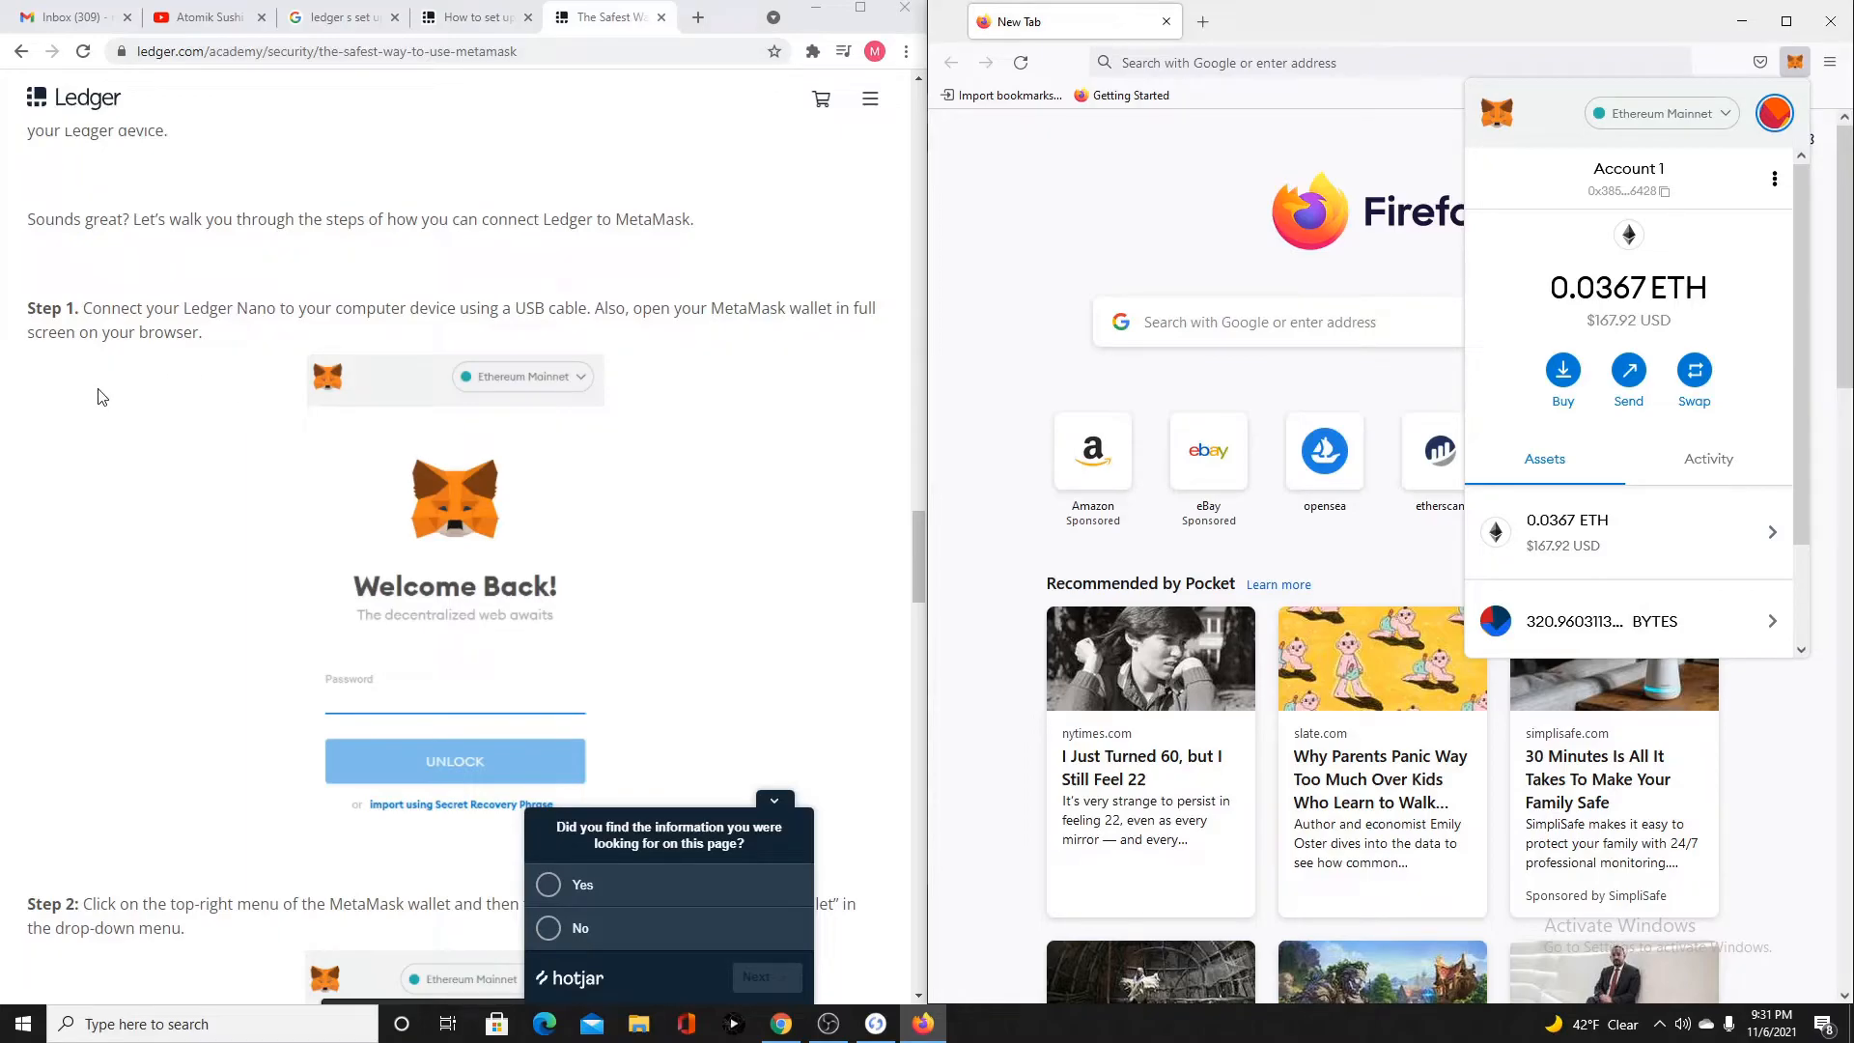
From the MetaMask account menu, choose Connect Hardware Wallet
{"action": "scroll", "scroll_direction": "down", "scroll_amount": 3}
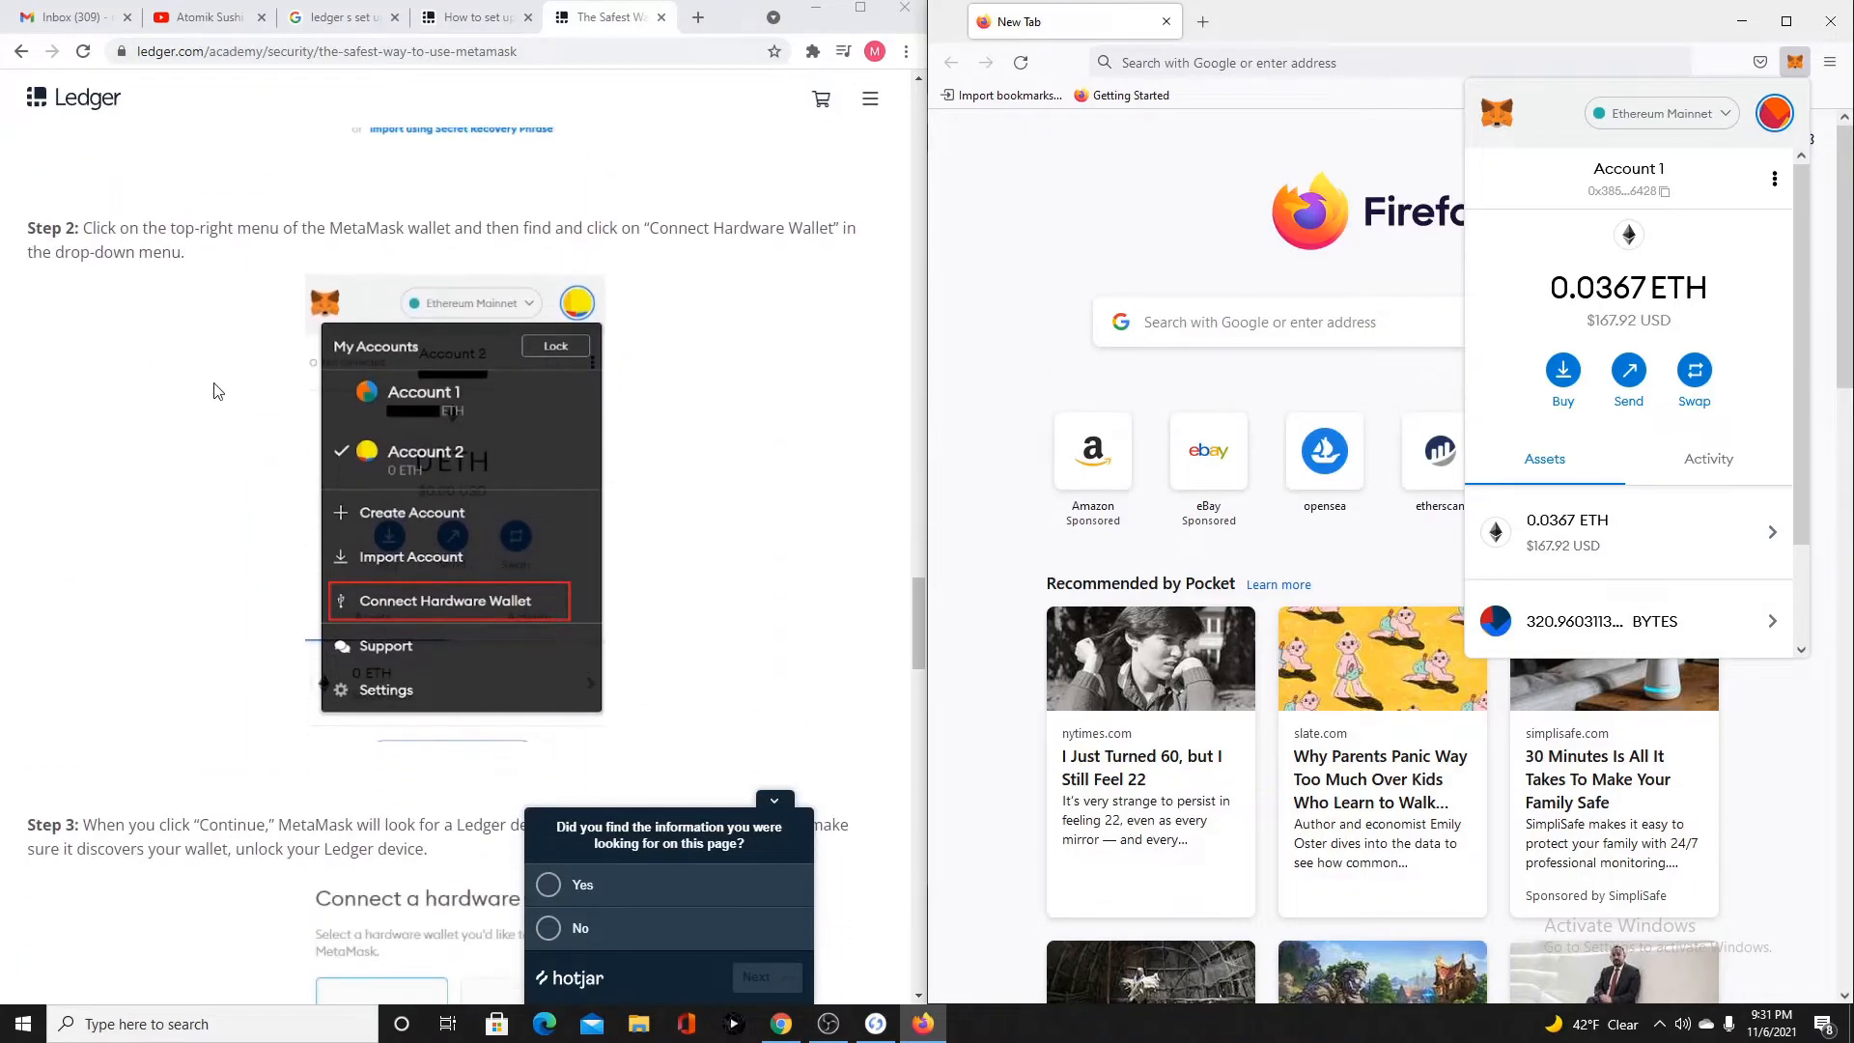
{"action": "left_click", "coordinate": [1774, 112]}
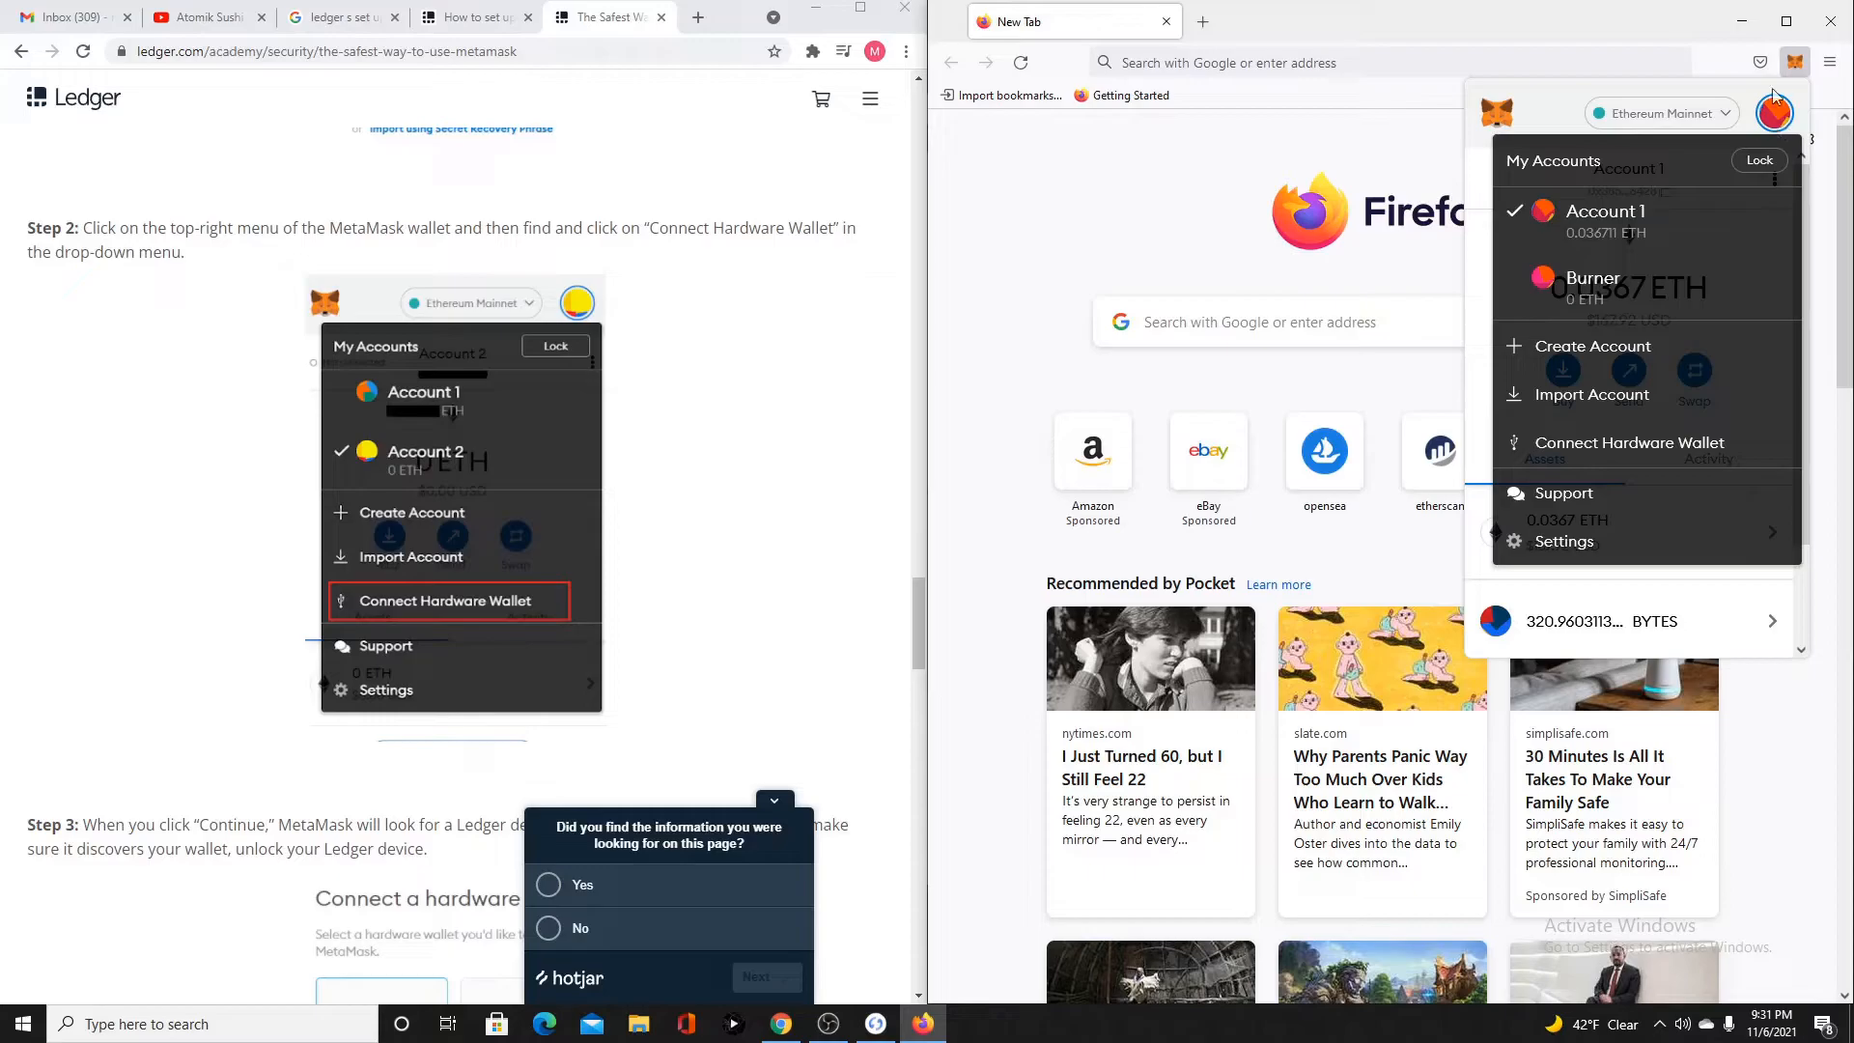
{"action": "mouse_move", "coordinate": [1573, 442]}
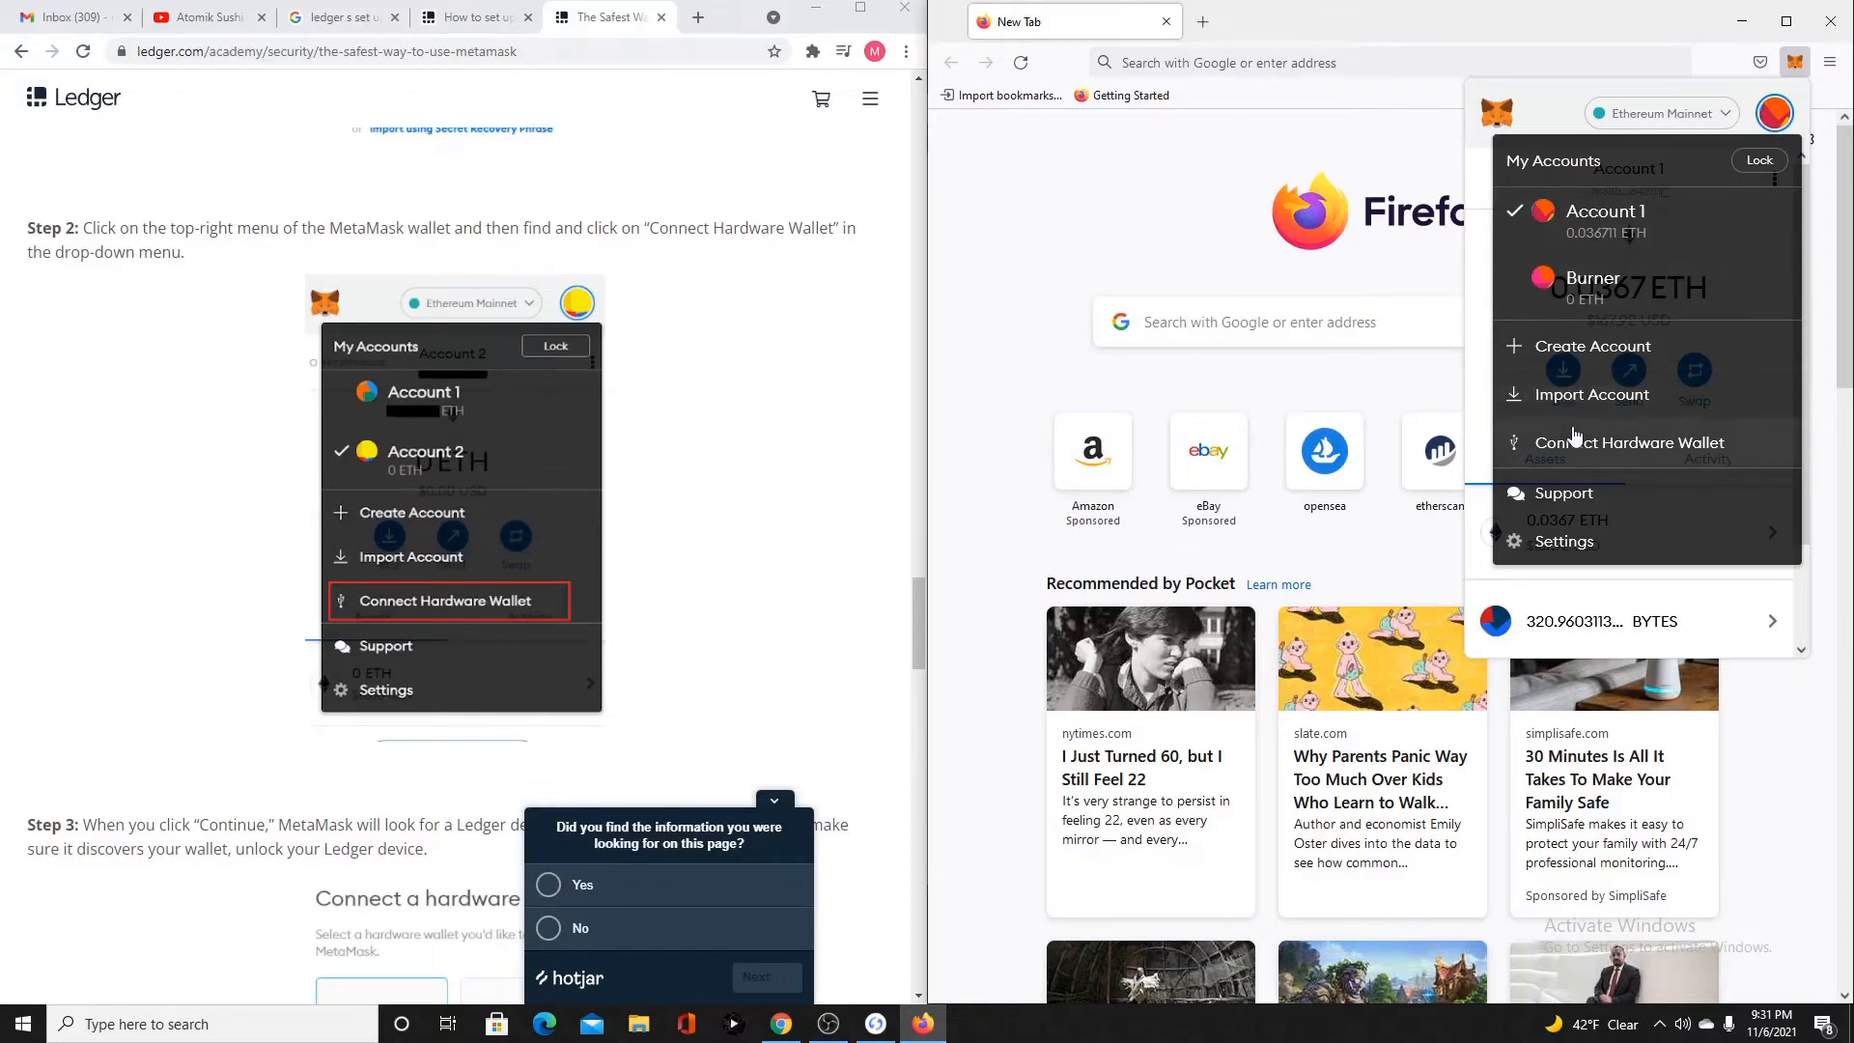
{"action": "left_click", "coordinate": [1628, 442]}
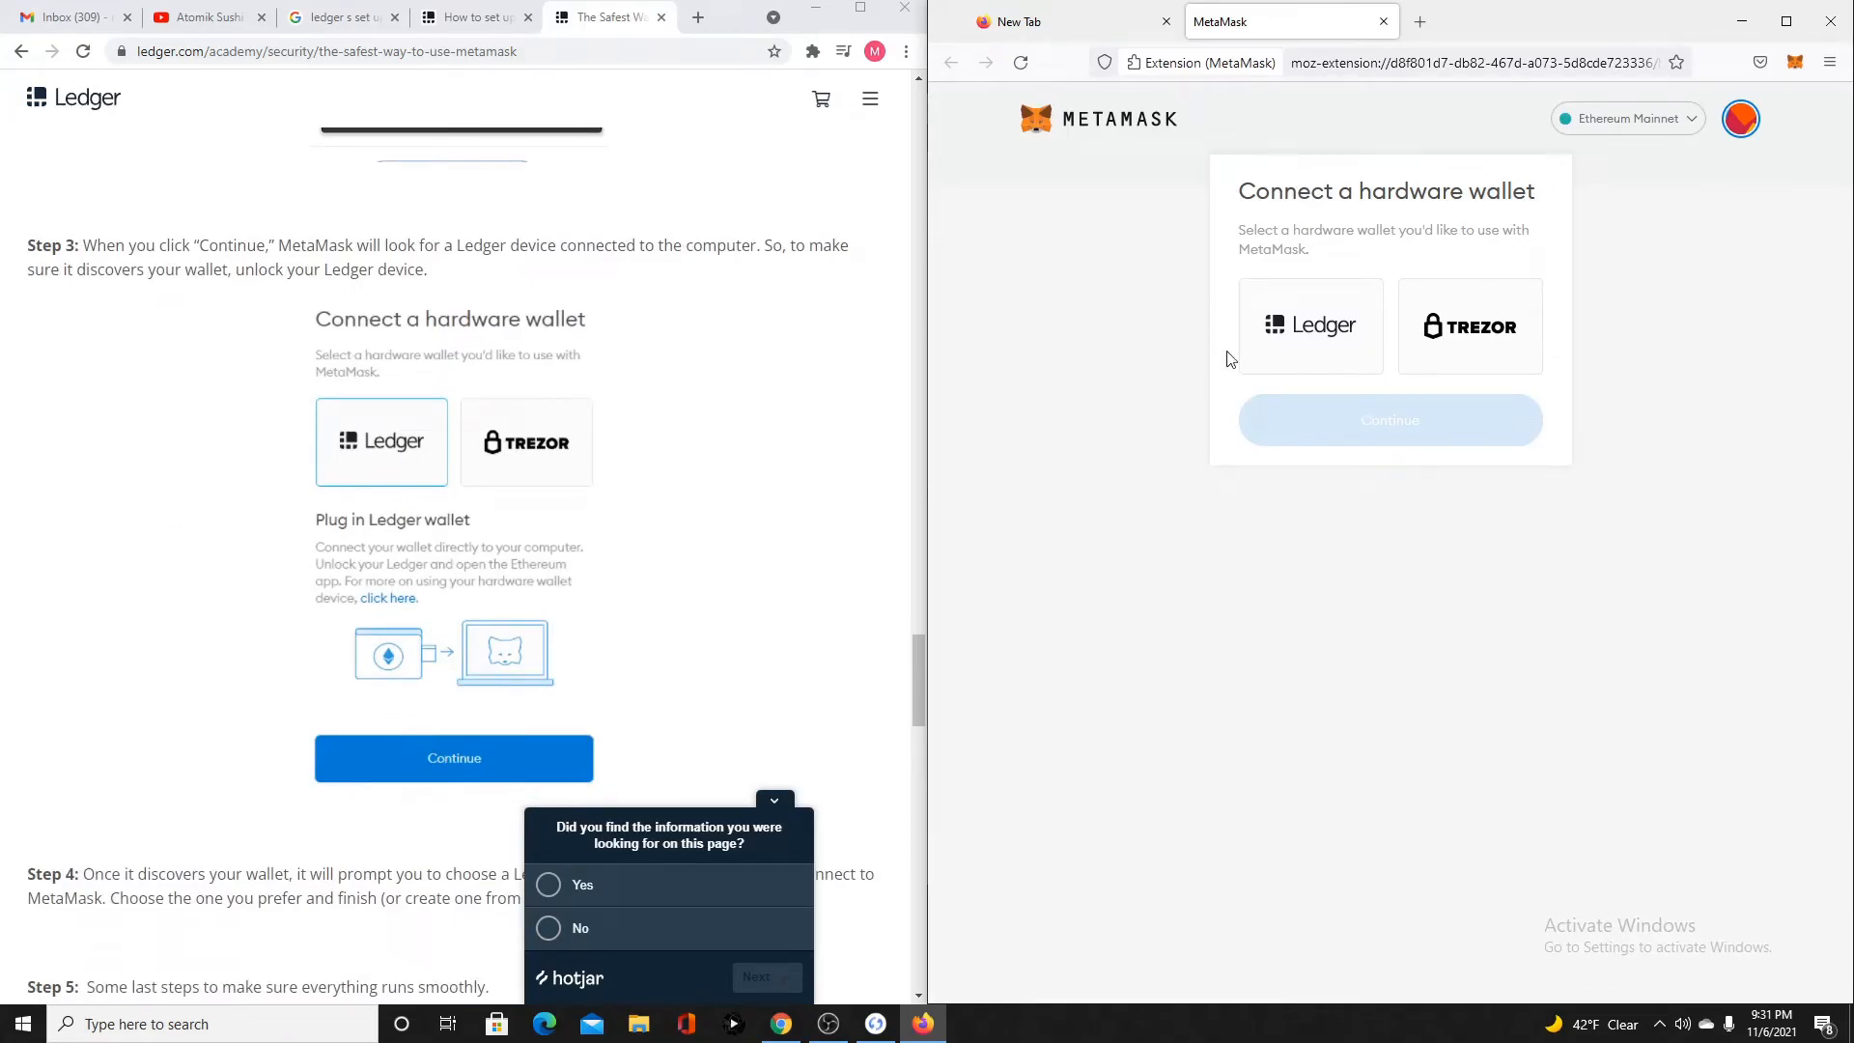
Choose Ledger as the hardware wallet, continue, and cancel the Windows Security key prompt
{"action": "left_click", "coordinate": [1310, 325]}
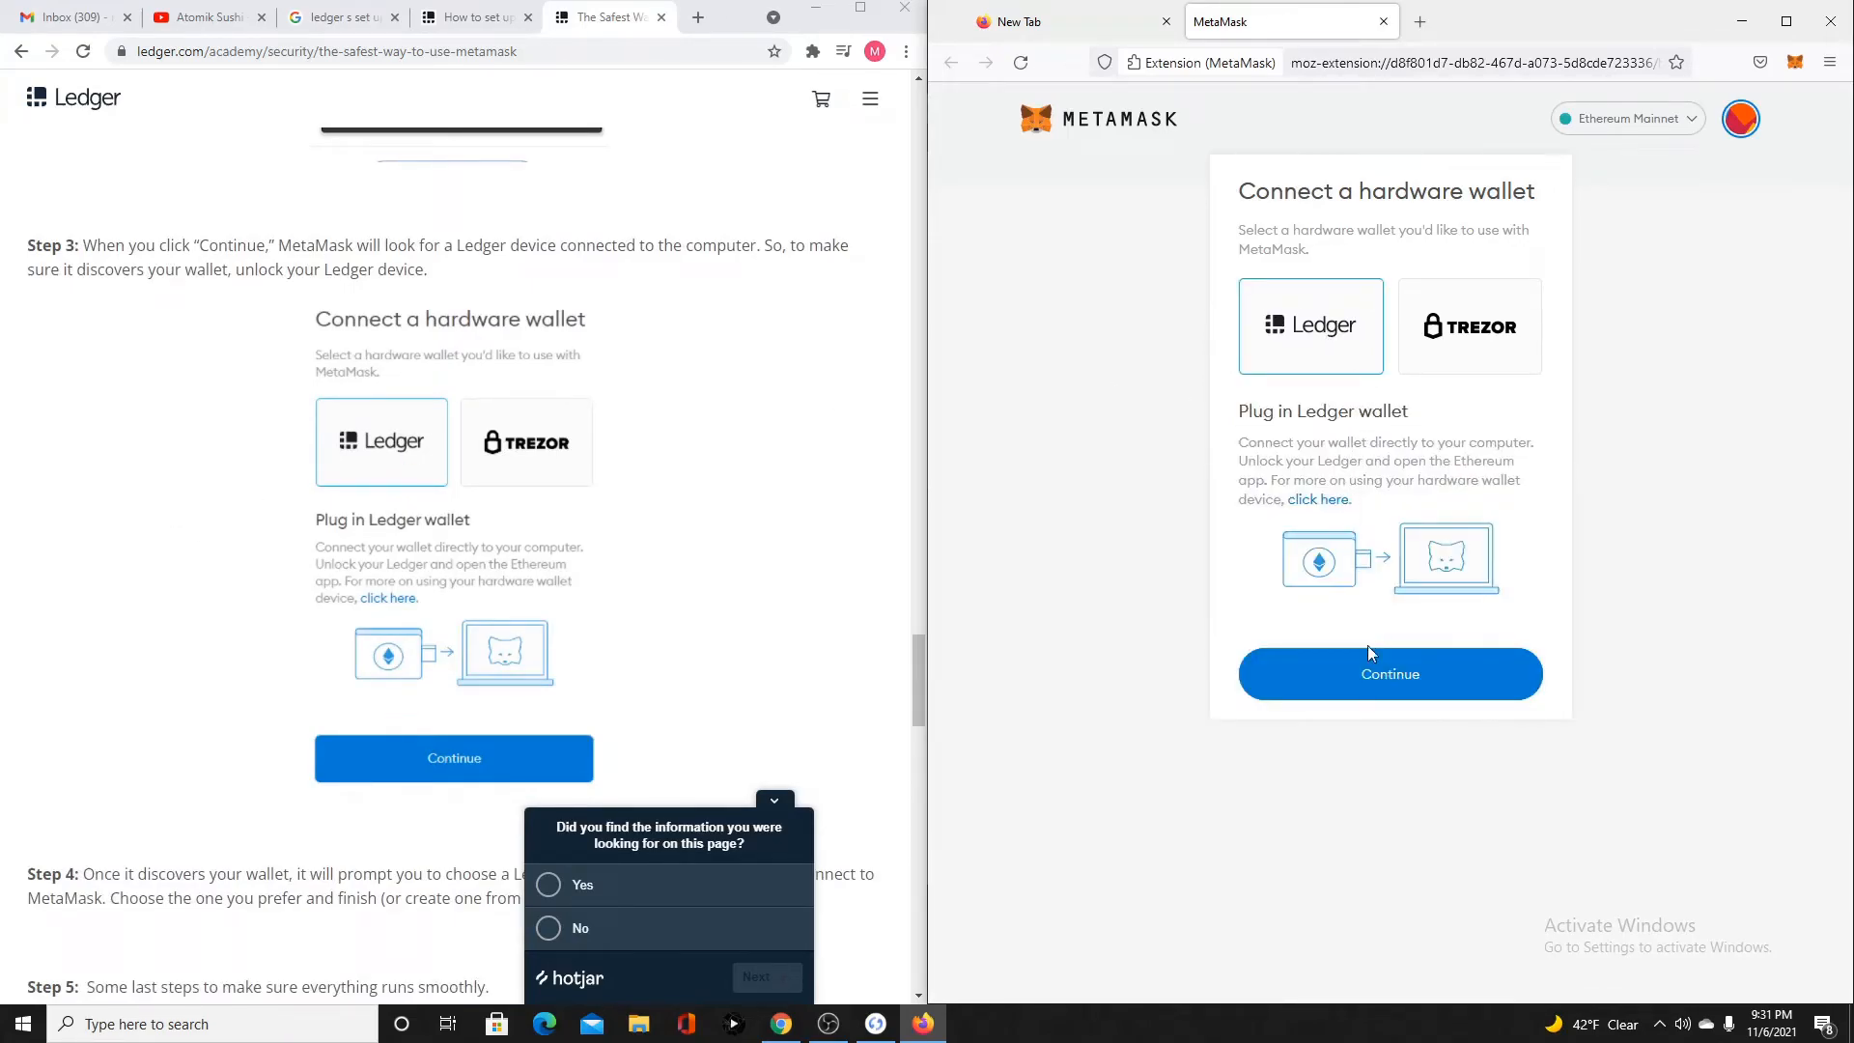
{"action": "left_click", "coordinate": [1389, 674]}
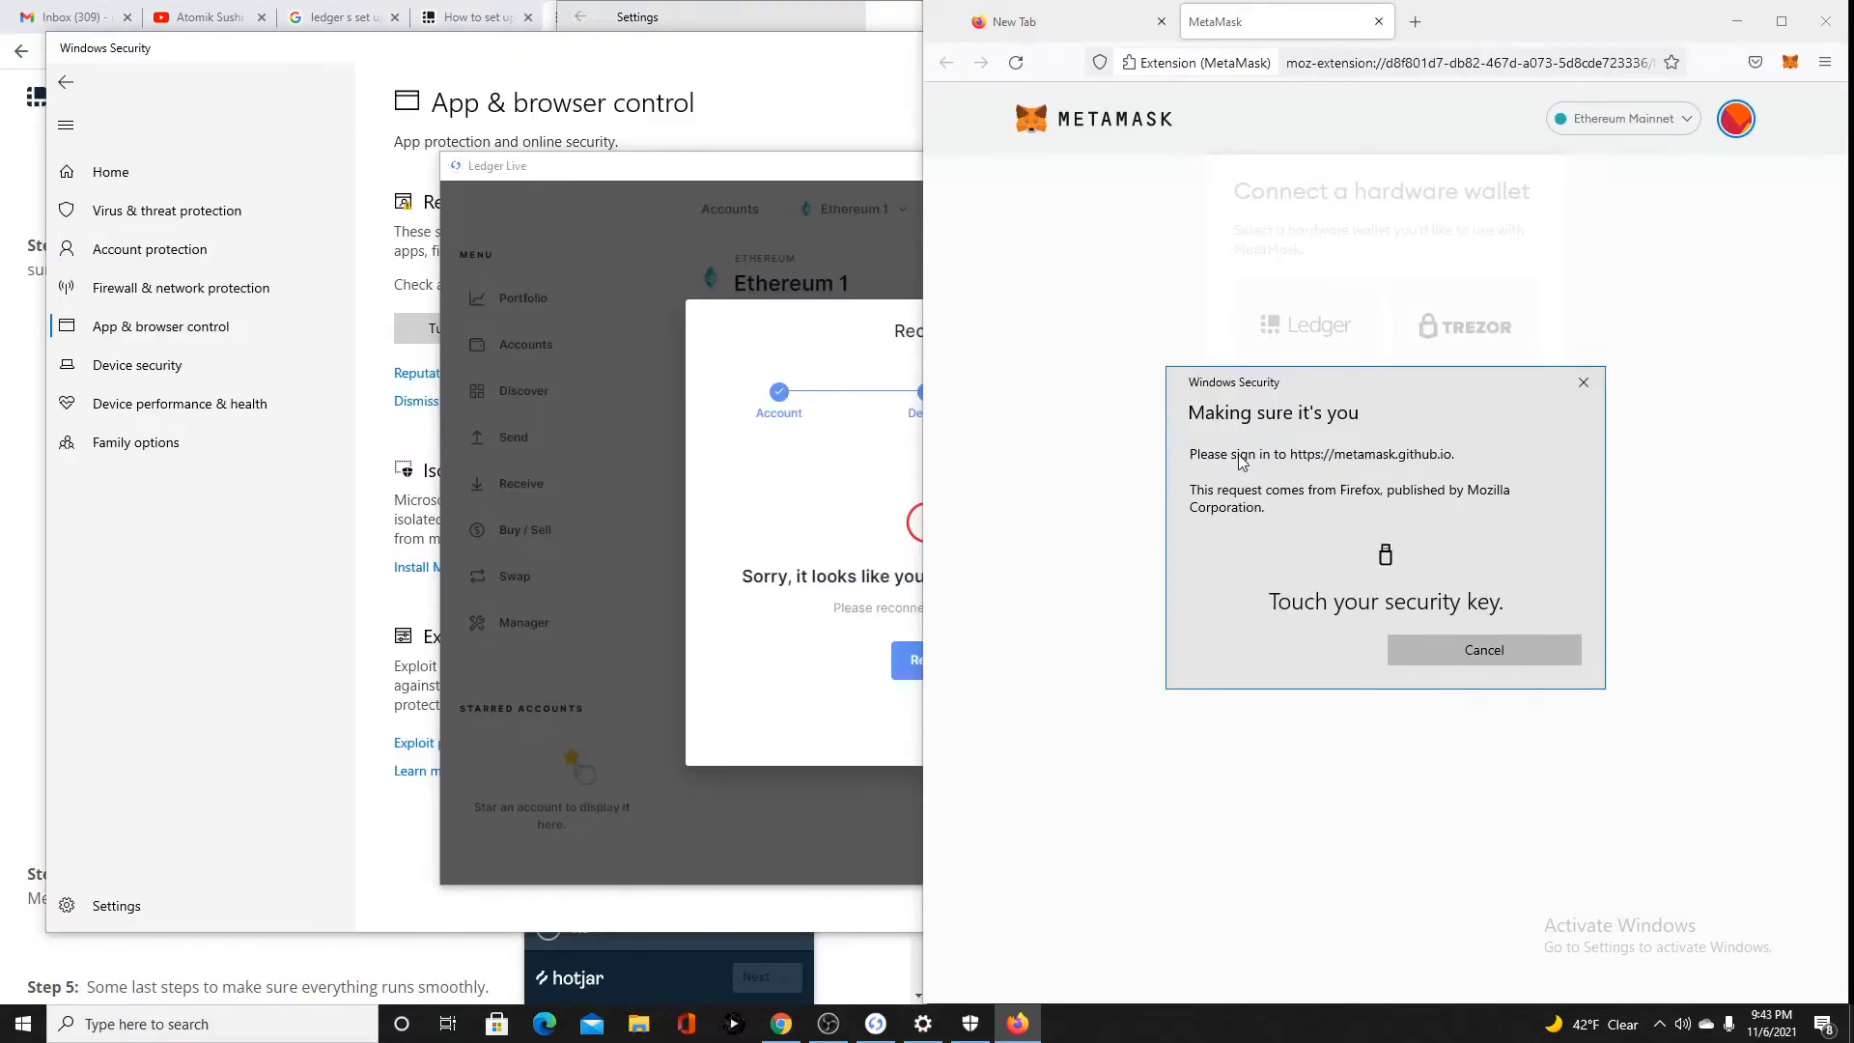
{"action": "left_click", "coordinate": [1483, 649]}
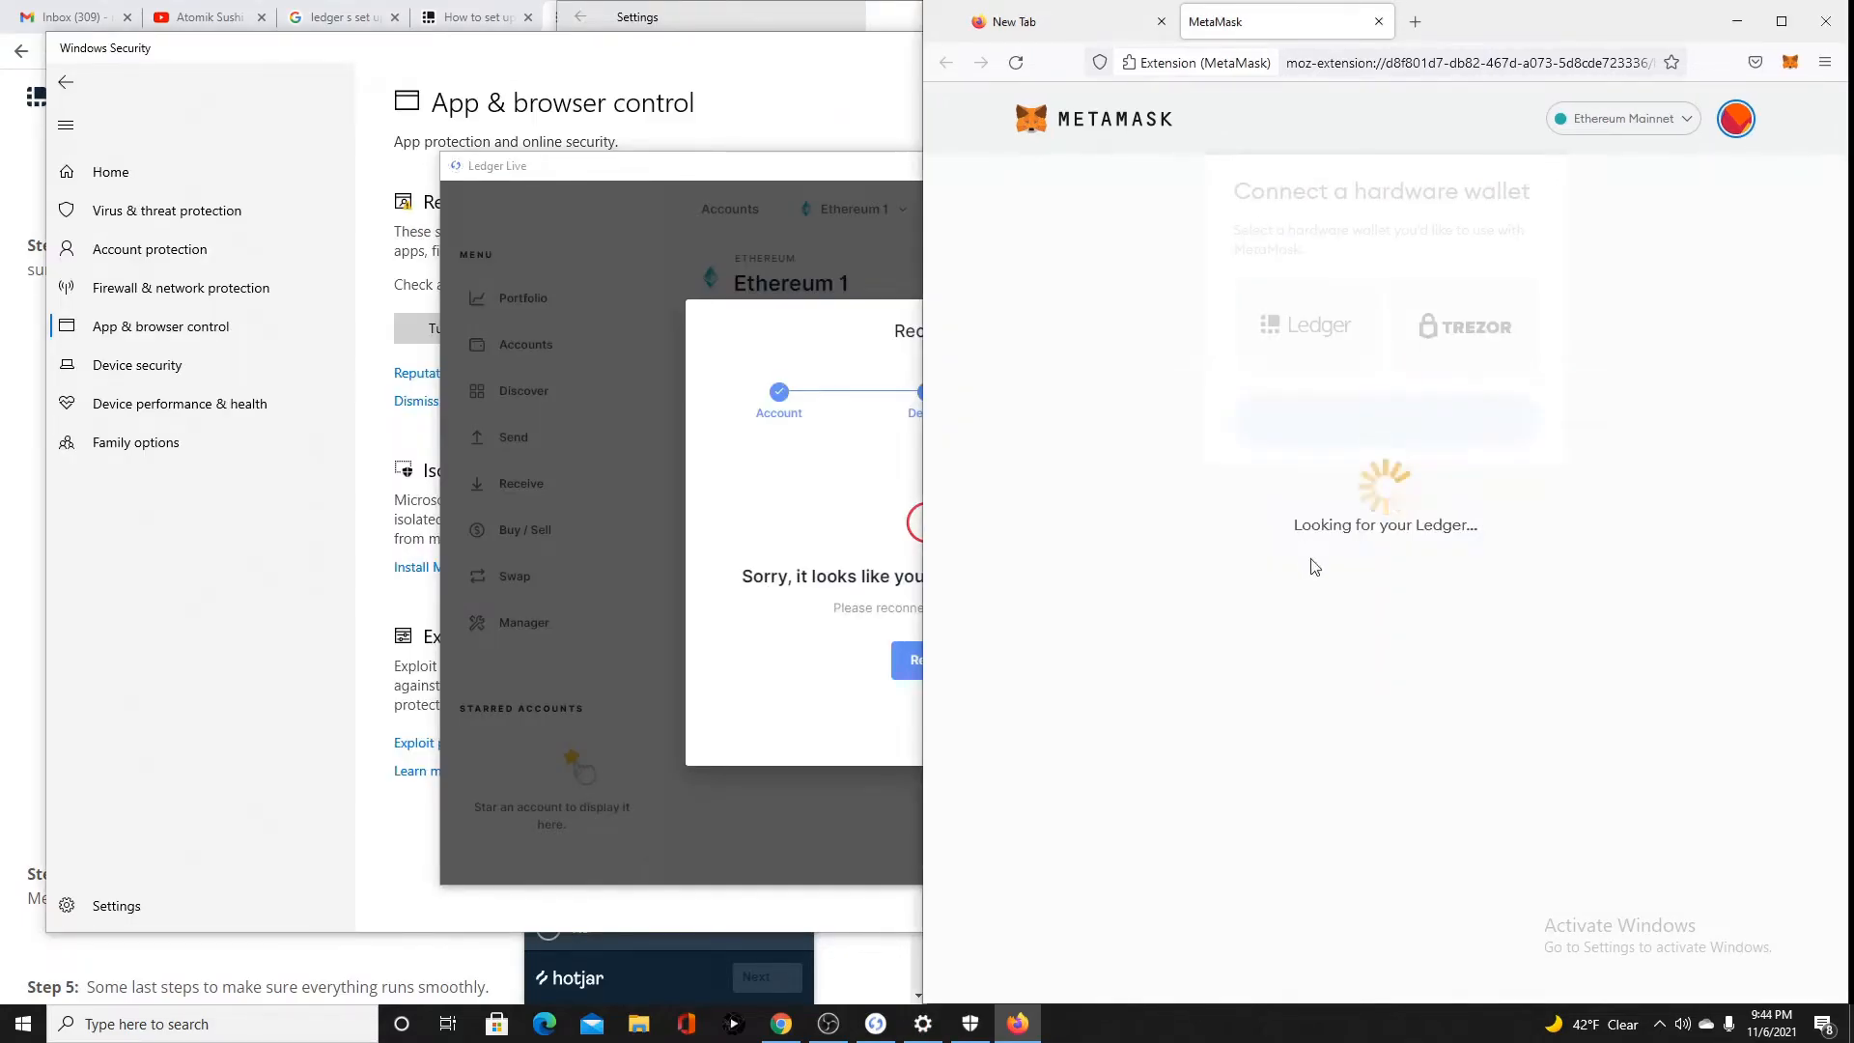
{"action": "mouse_move", "coordinate": [1323, 459]}
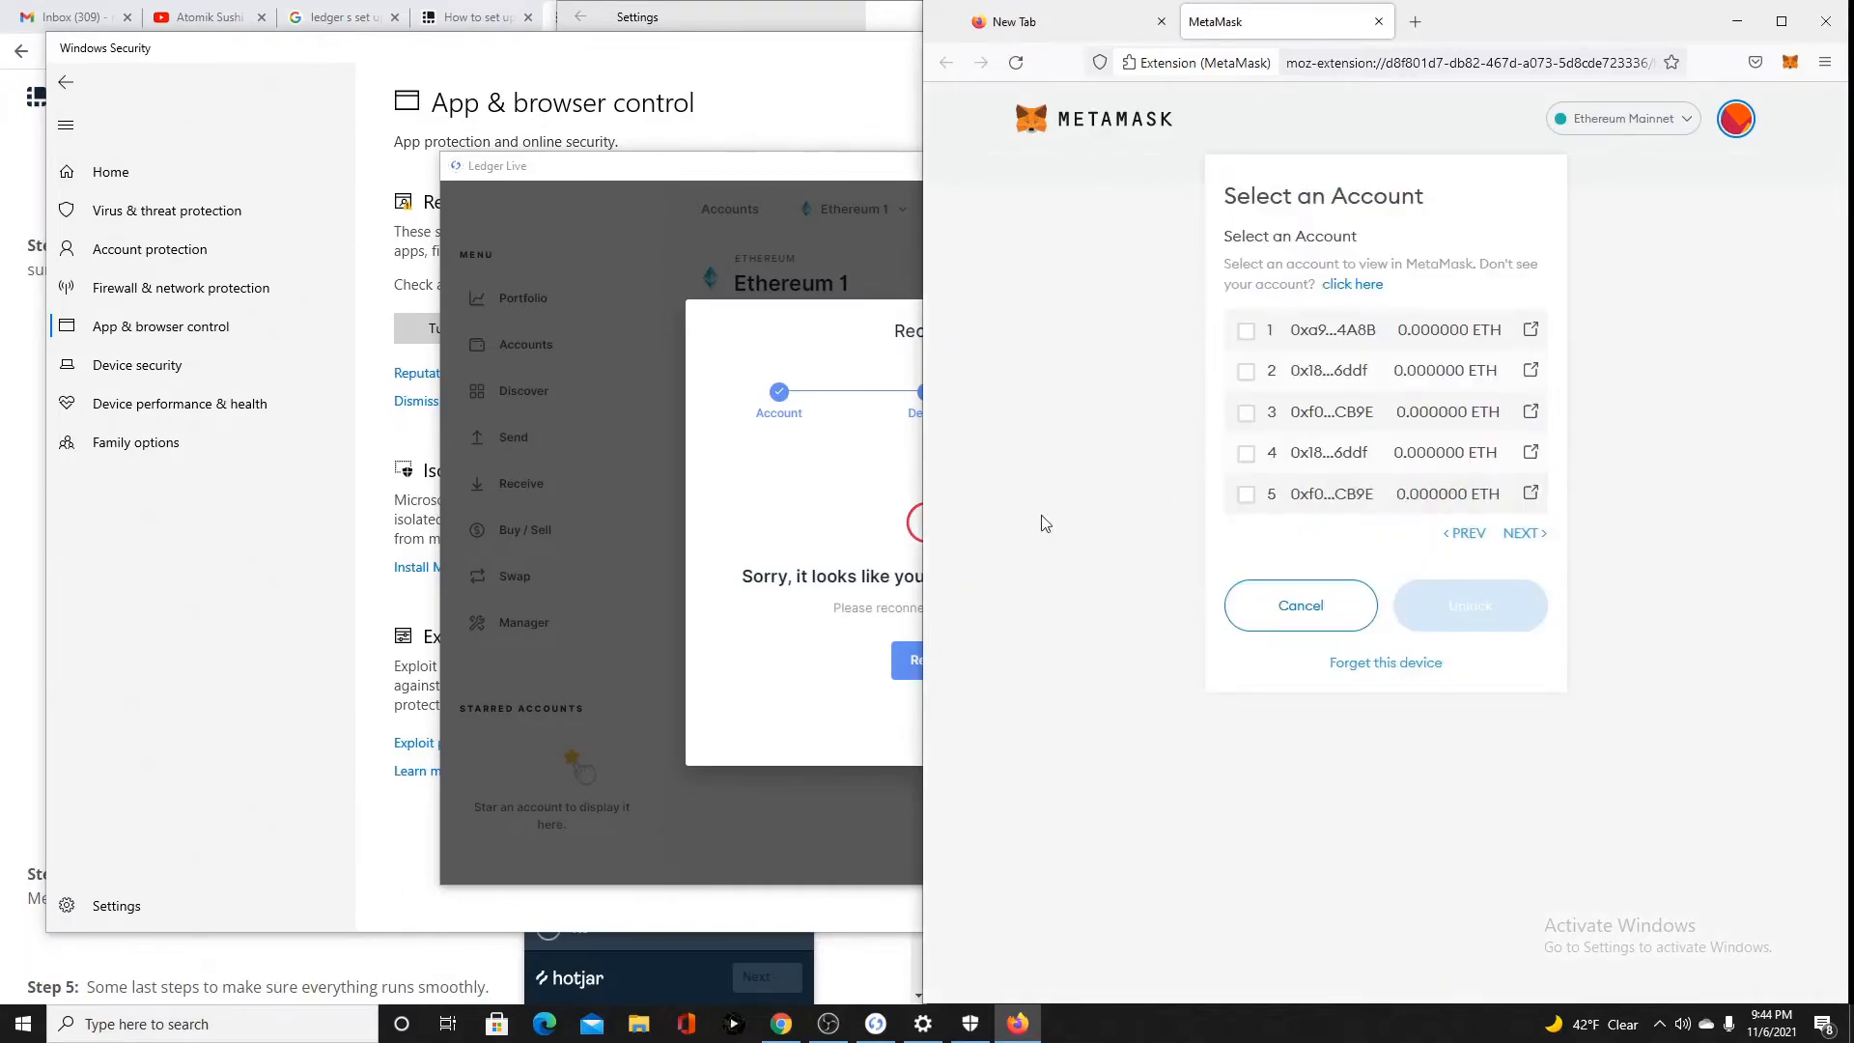
{"action": "mouse_move", "coordinate": [731, 531]}
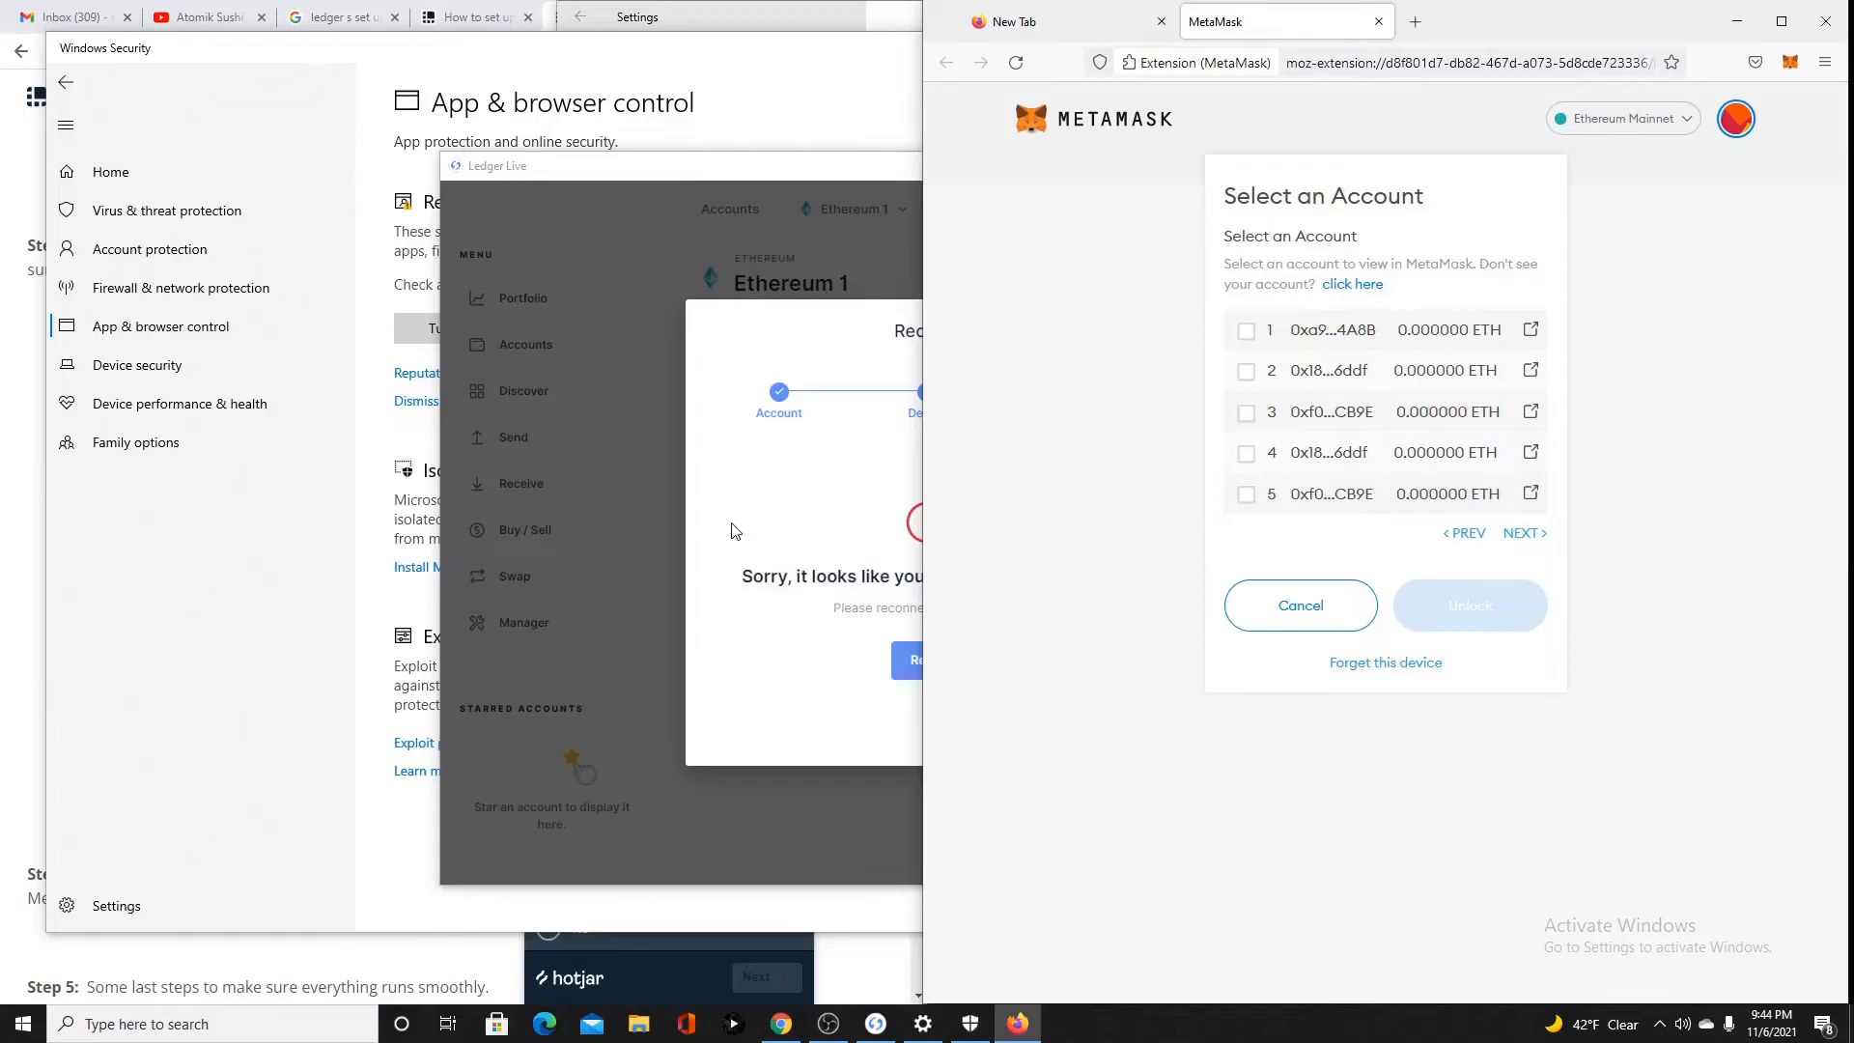
{"action": "mouse_move", "coordinate": [1316, 343]}
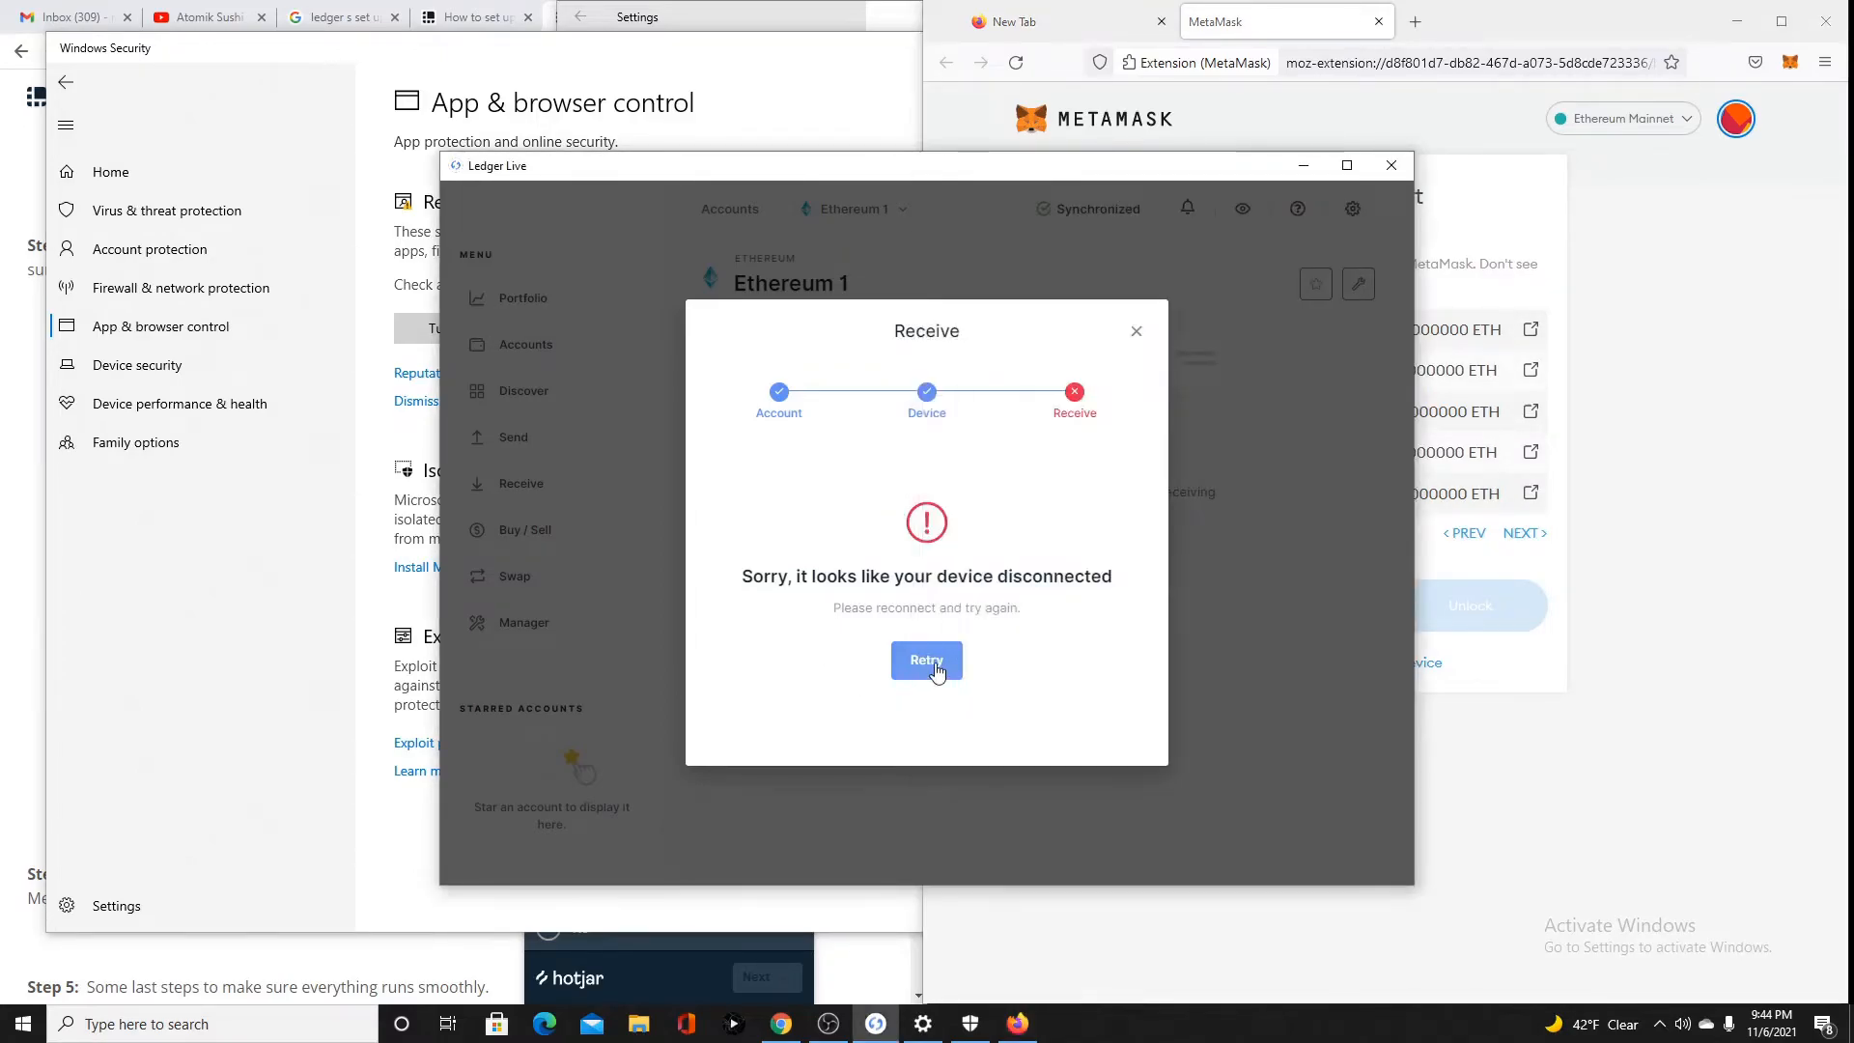
Retry after the disconnection error, then receive into Ethereum 1 and continue to verification
{"action": "left_click", "coordinate": [926, 660]}
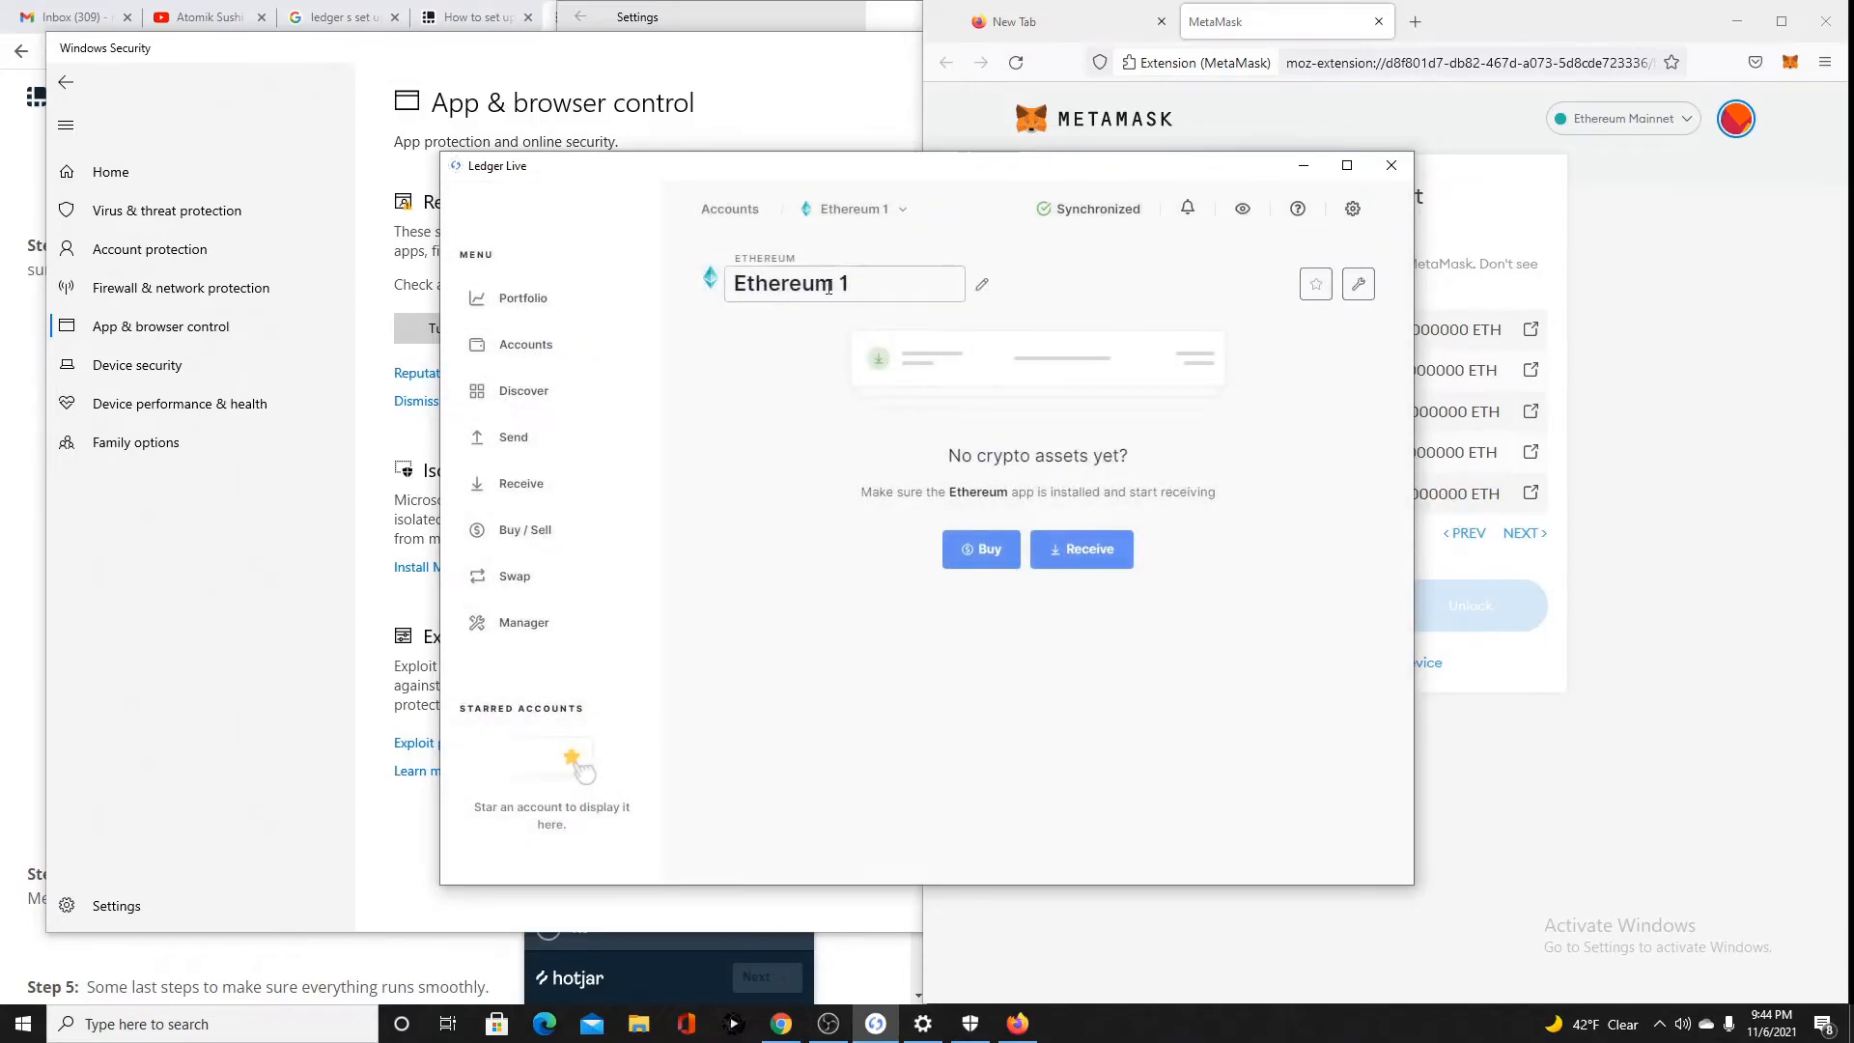
{"action": "left_click", "coordinate": [1079, 548]}
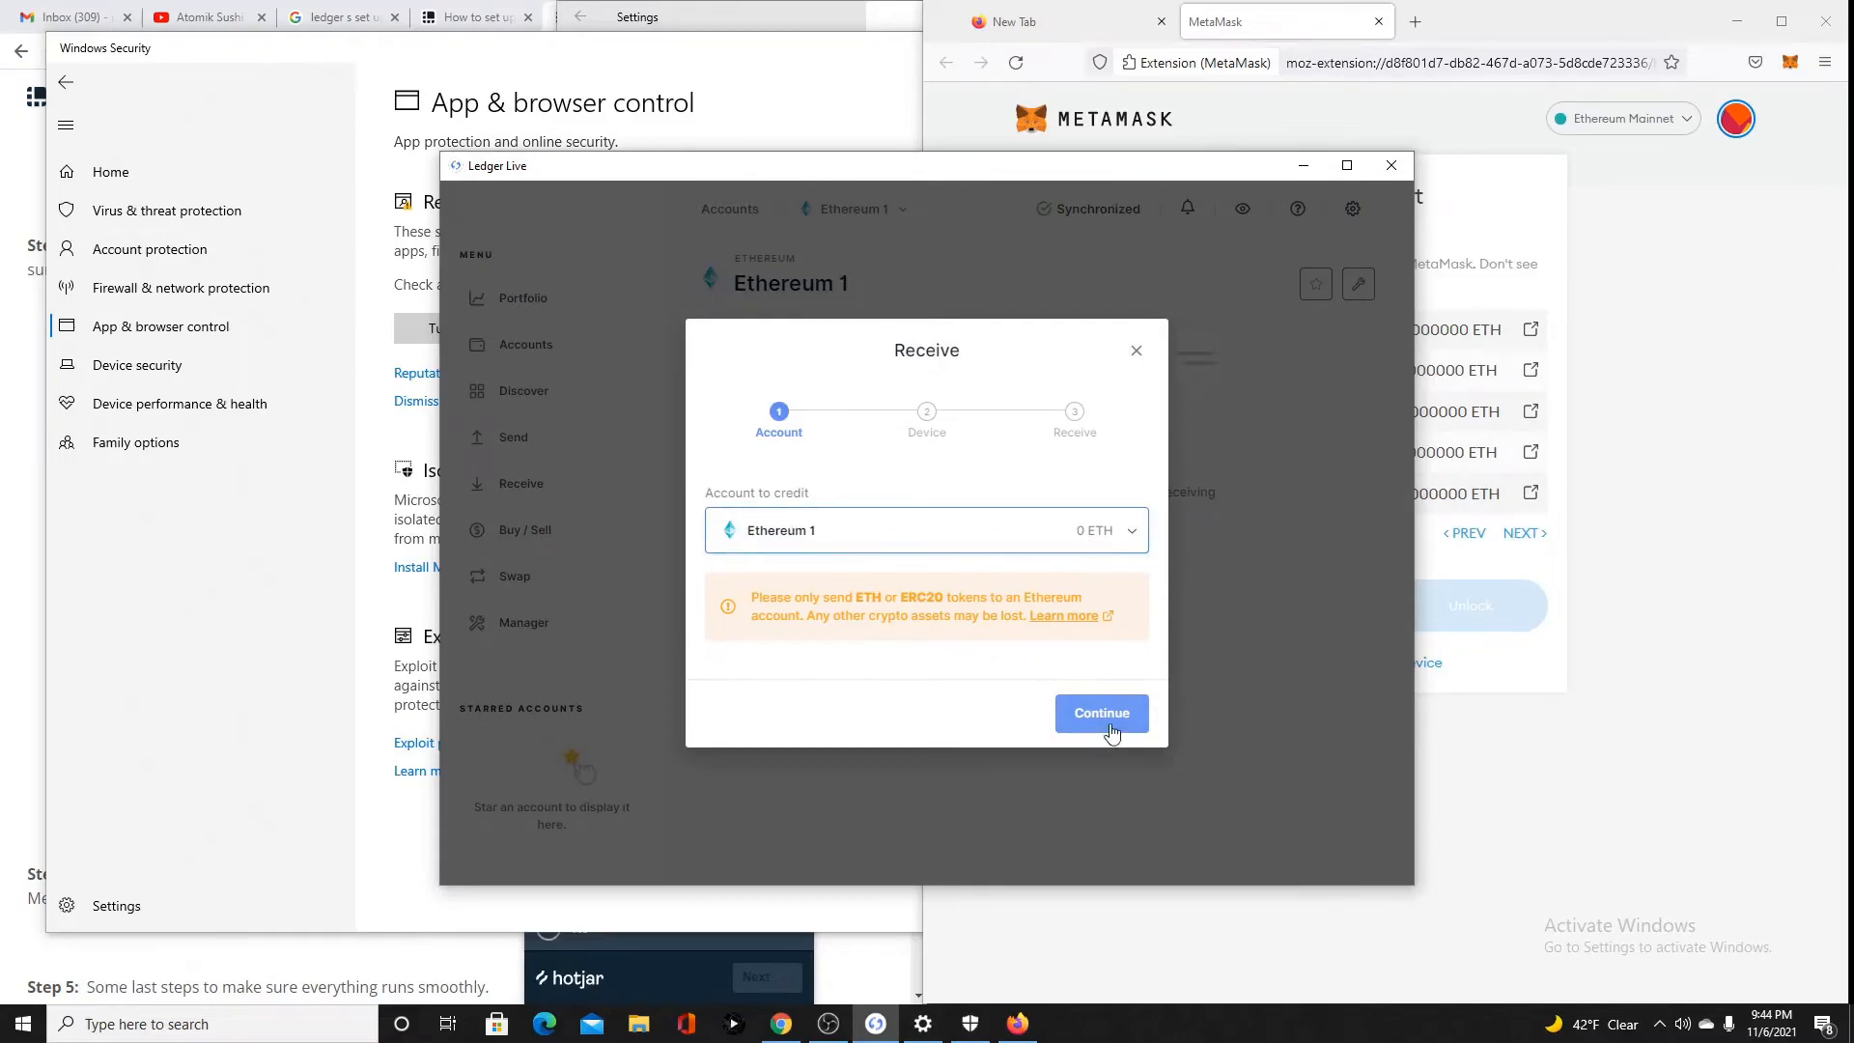
{"action": "left_click", "coordinate": [1100, 712]}
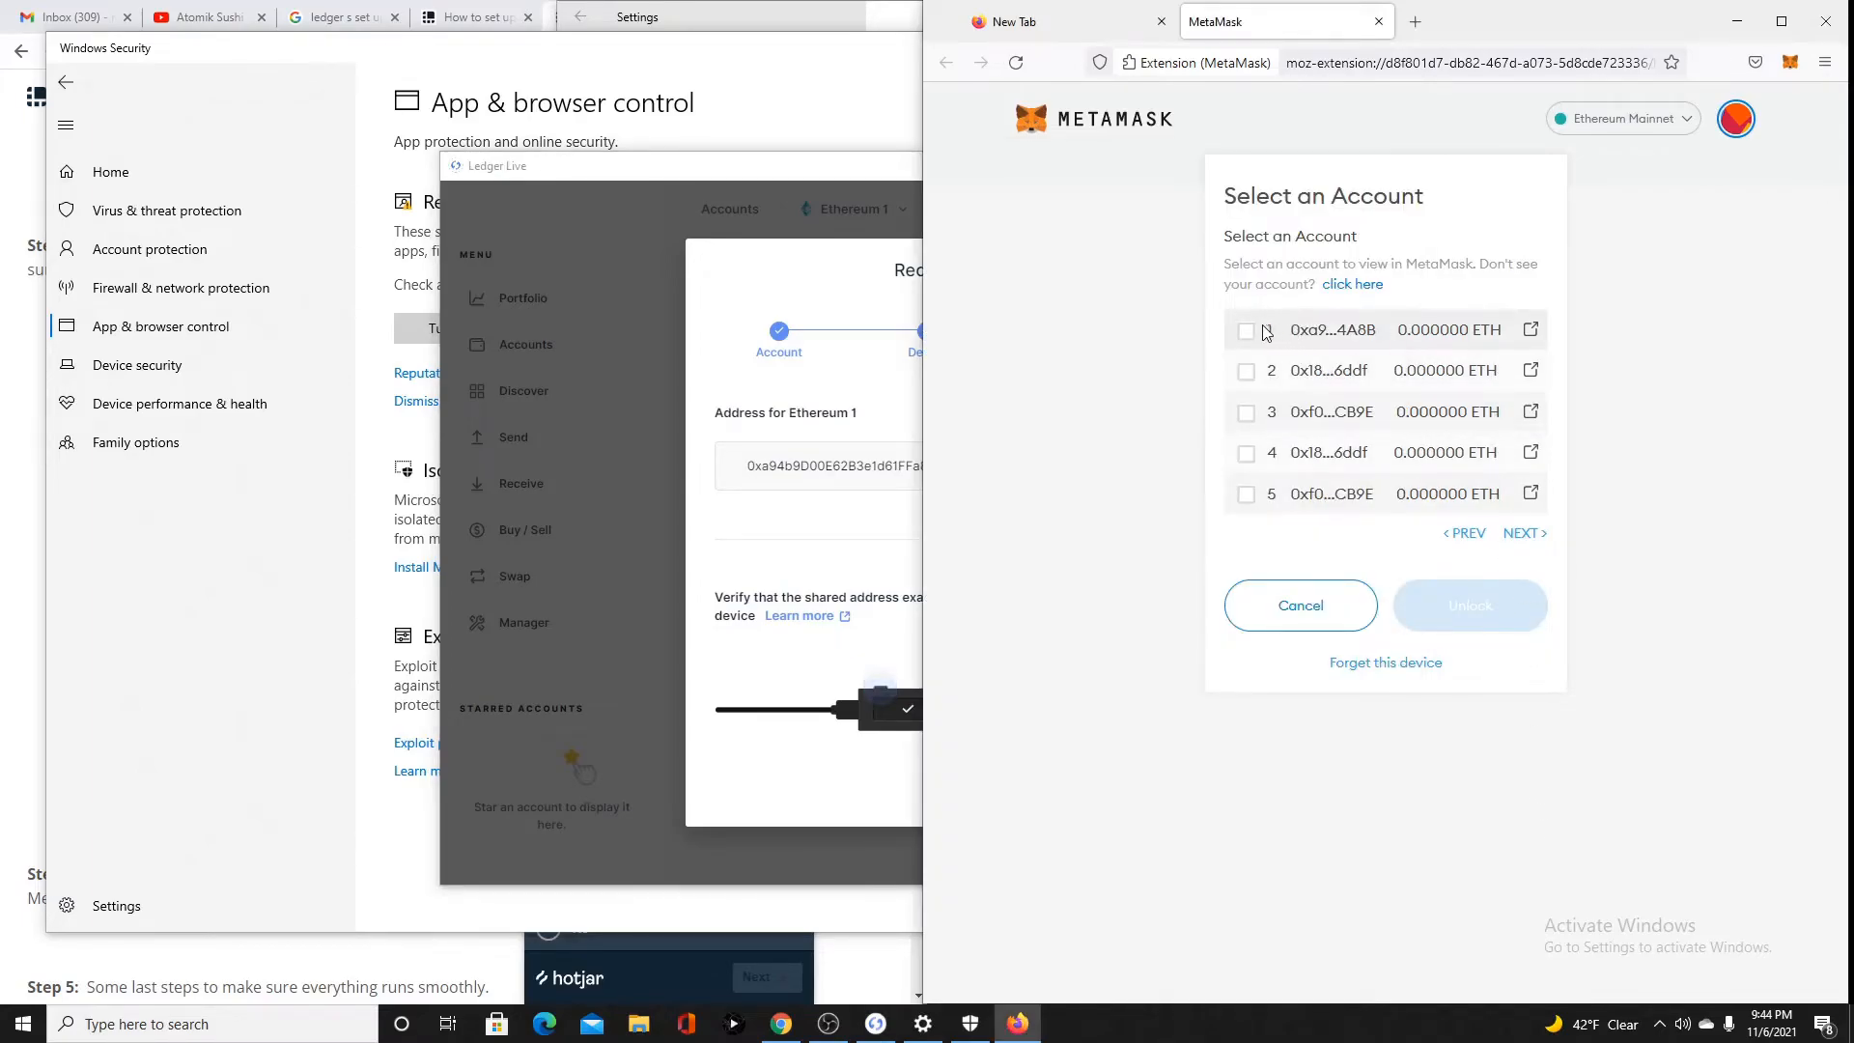
Unlock Ledger account 1, dismiss the What's new notices, and reopen the MetaMask popup
{"action": "left_click", "coordinate": [1245, 330]}
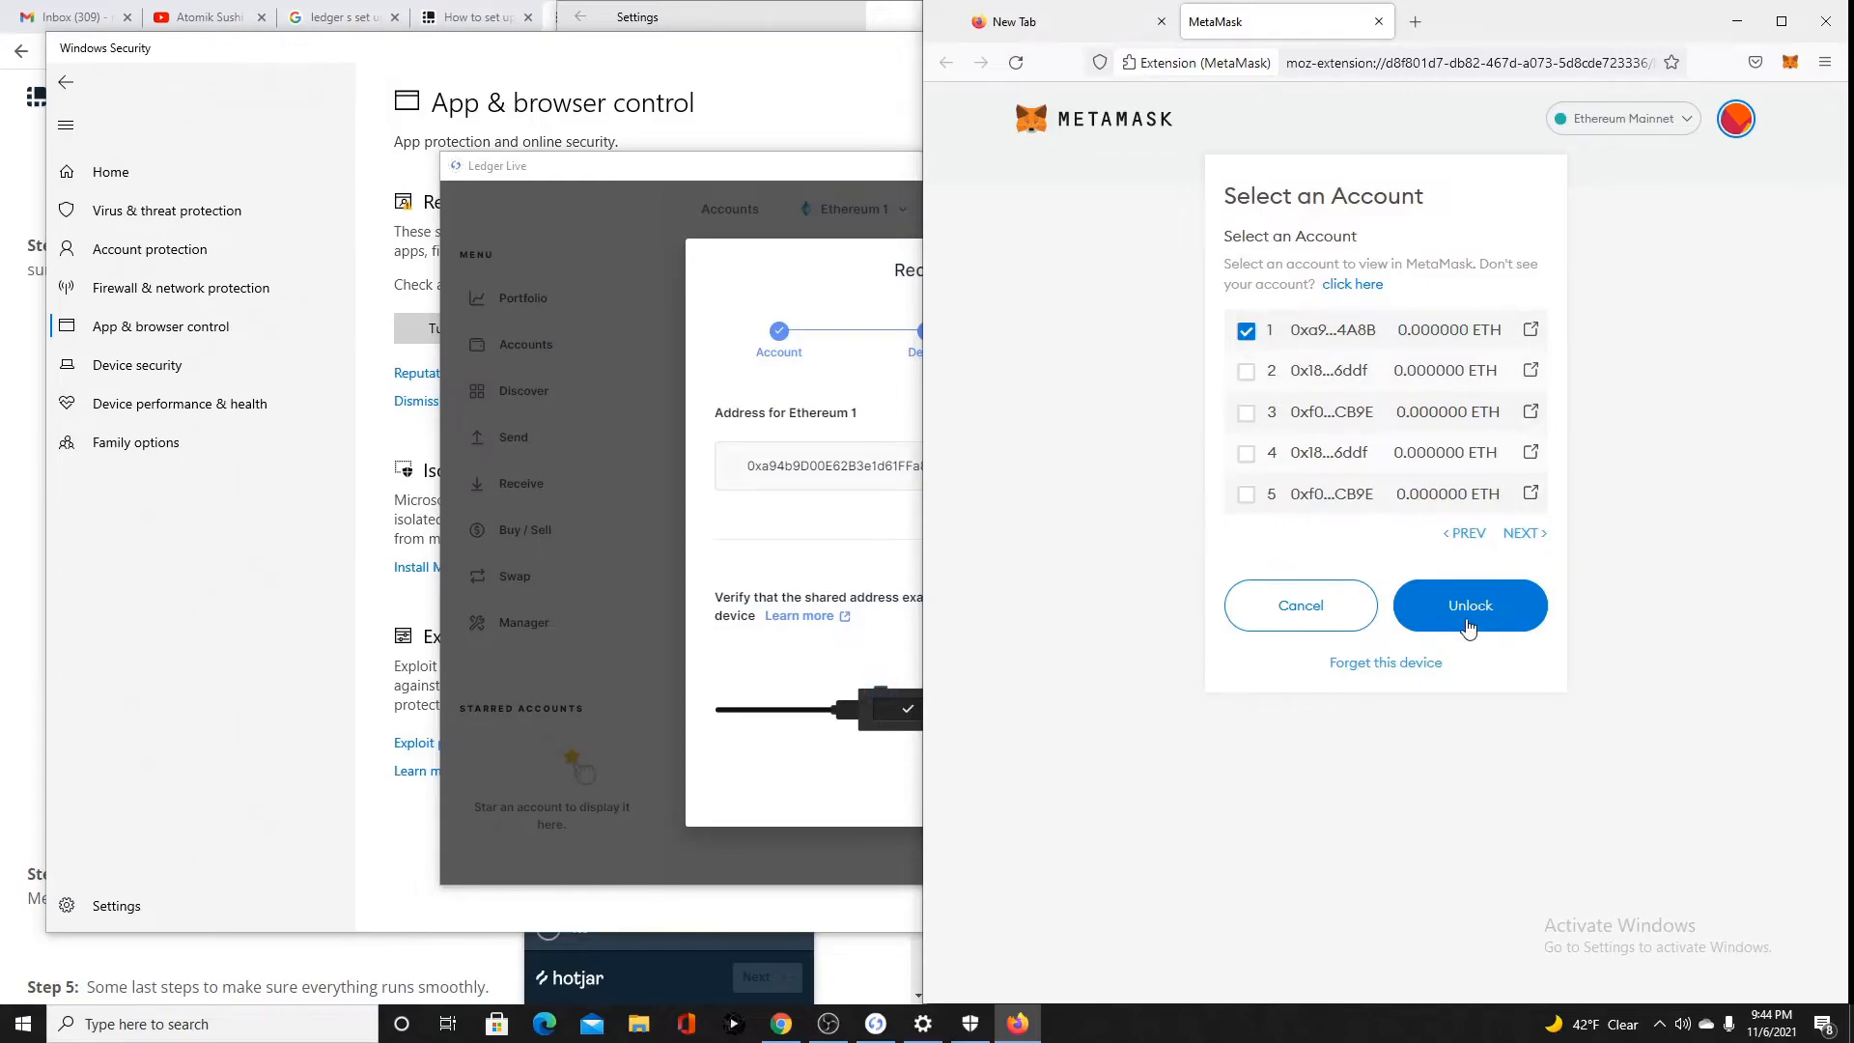
{"action": "left_click", "coordinate": [1468, 605]}
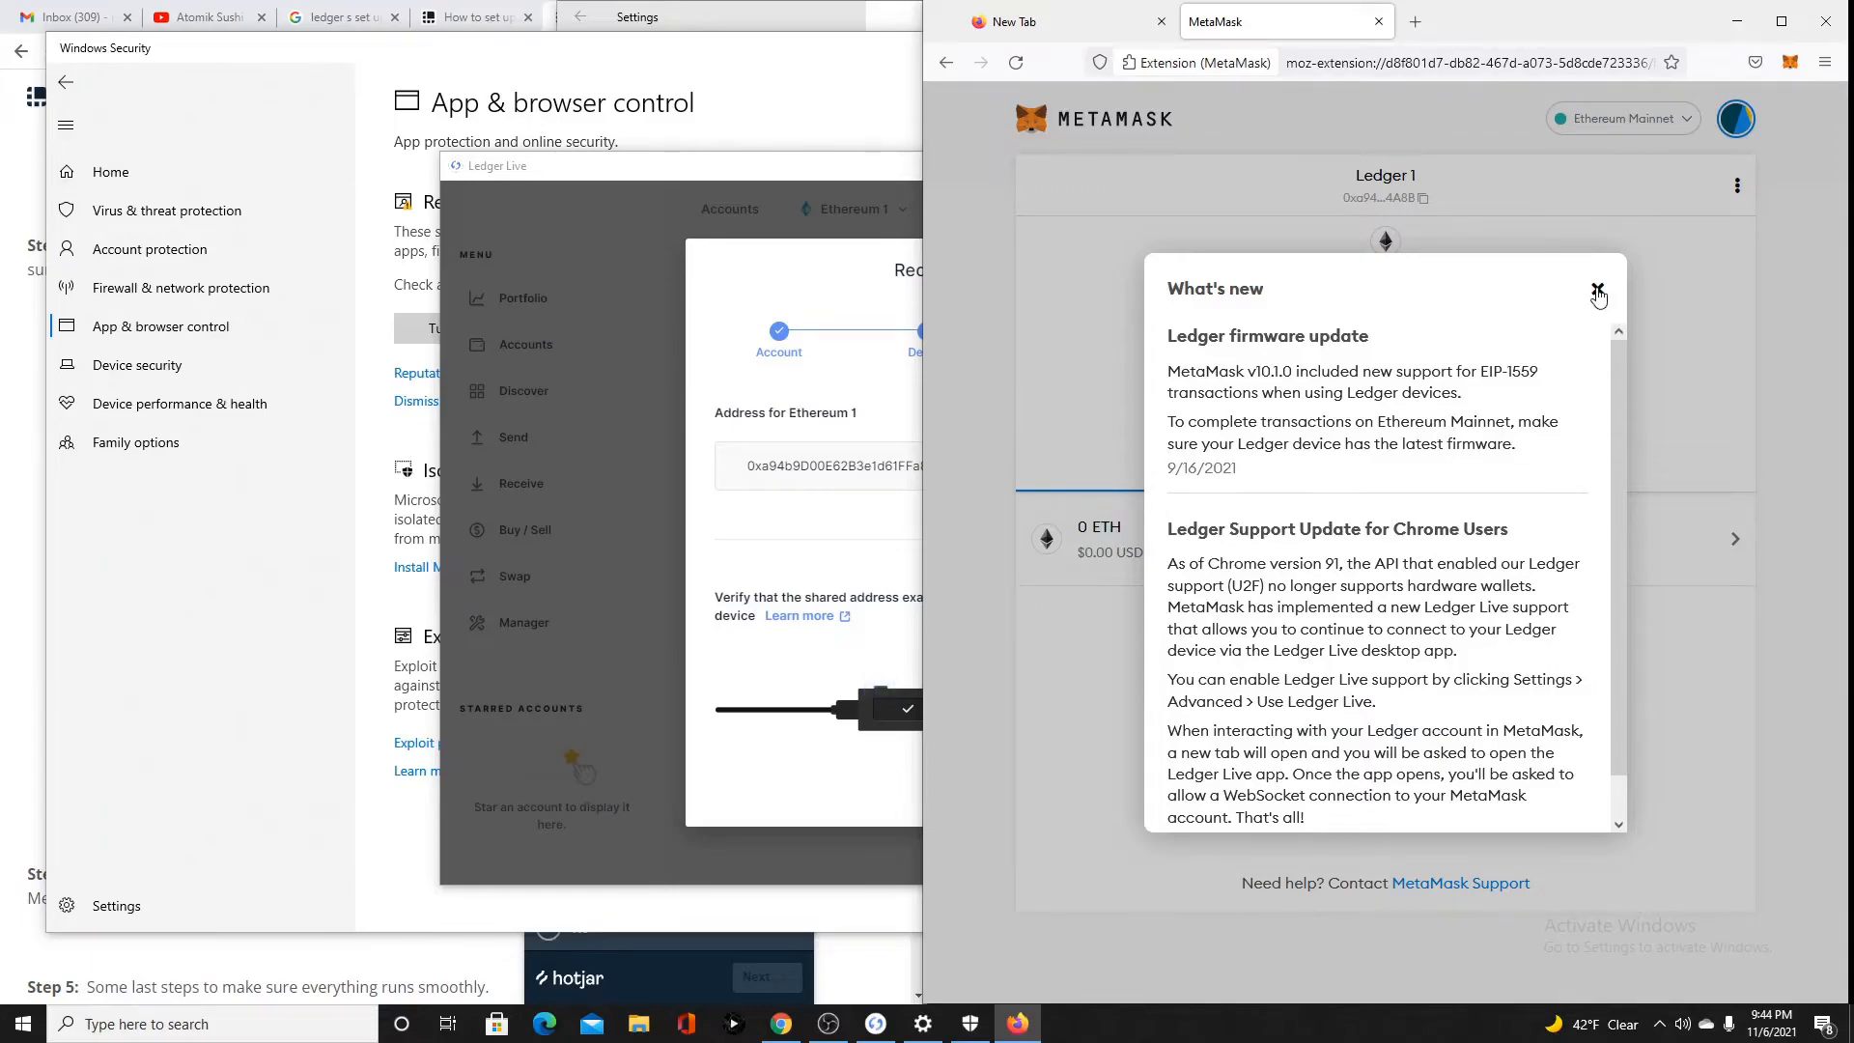
{"action": "left_click", "coordinate": [1599, 291]}
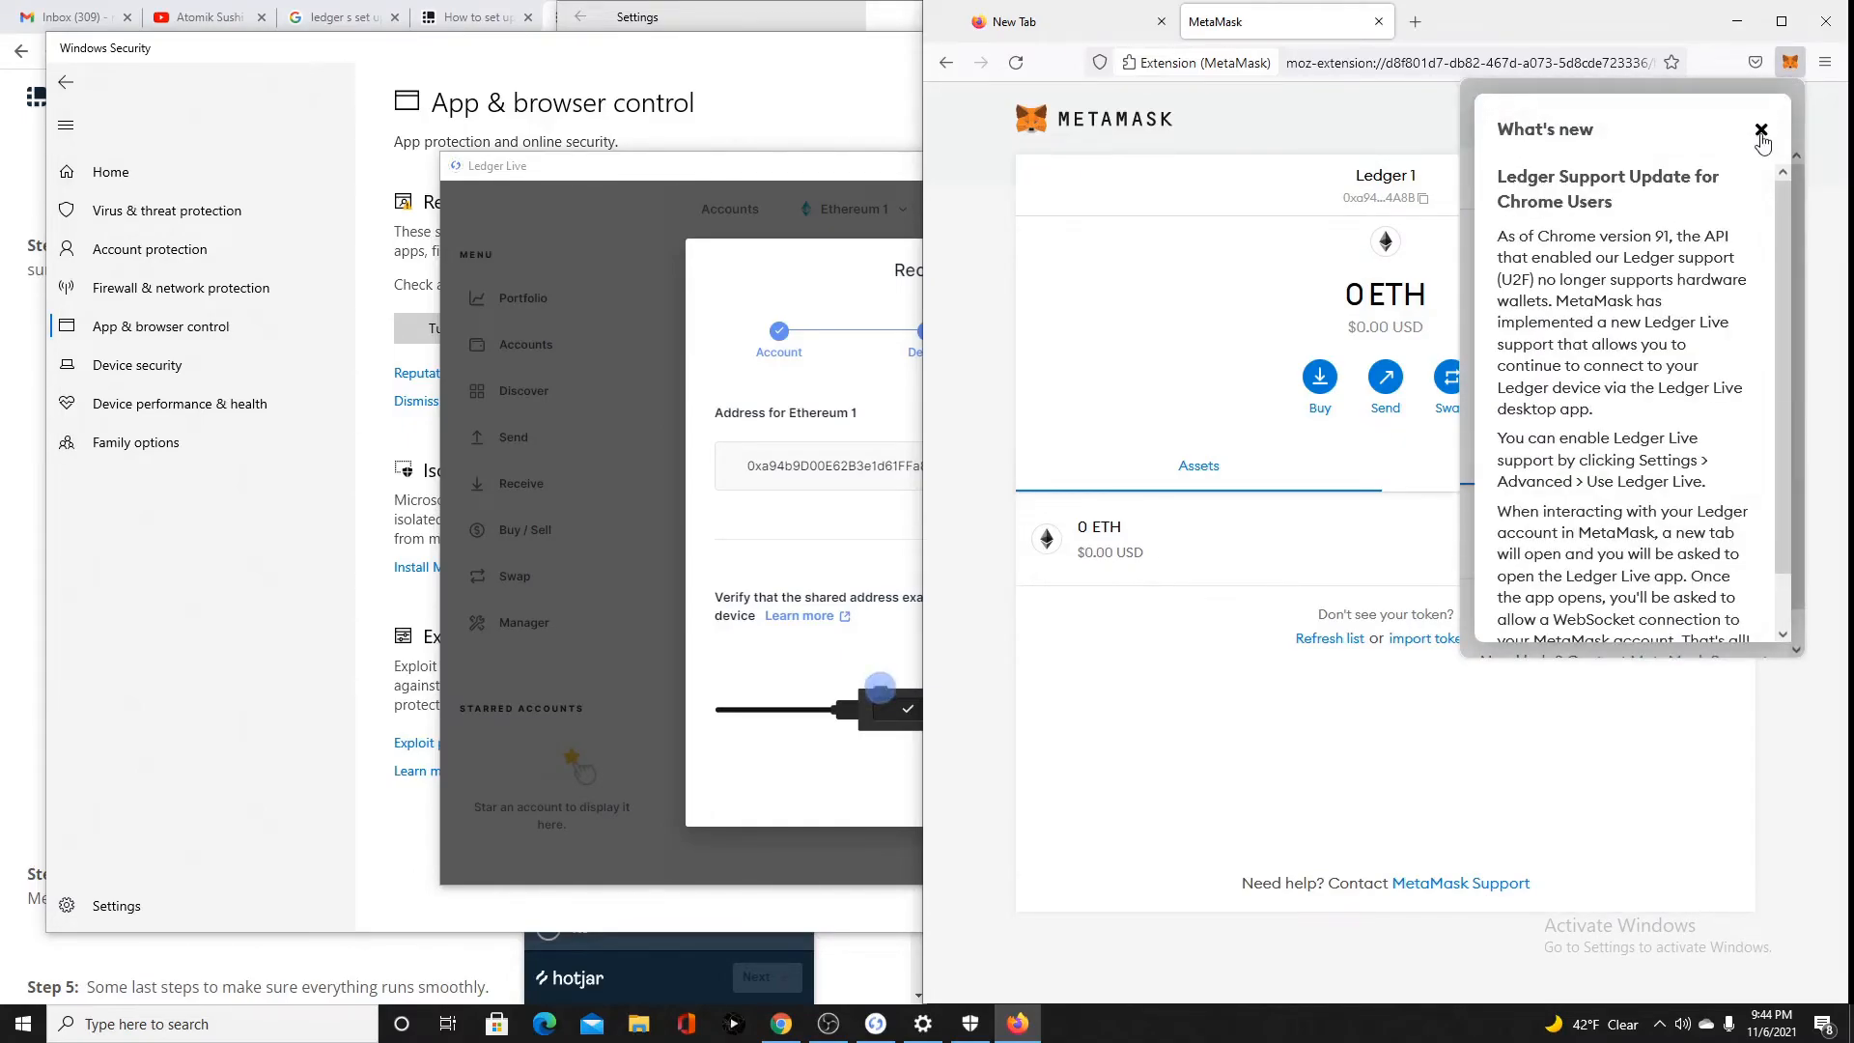
{"action": "left_click", "coordinate": [1760, 127]}
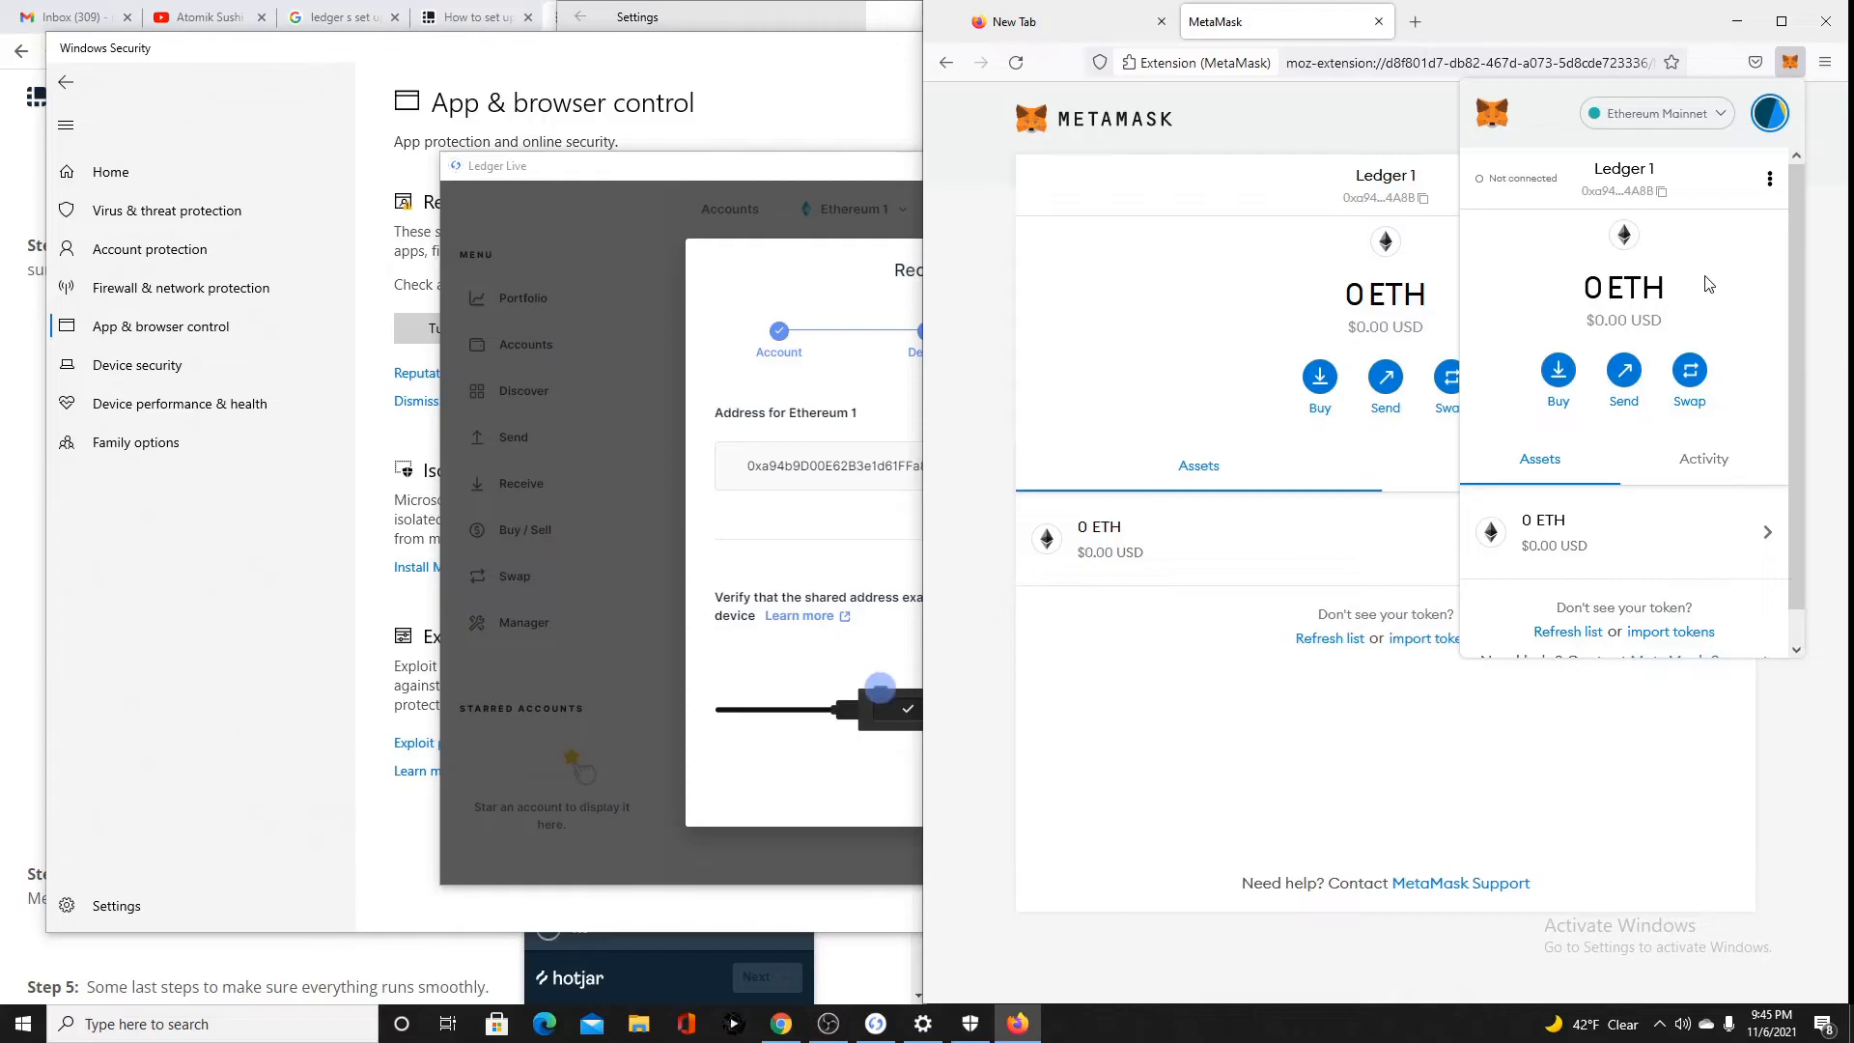
{"action": "left_click", "coordinate": [1790, 62]}
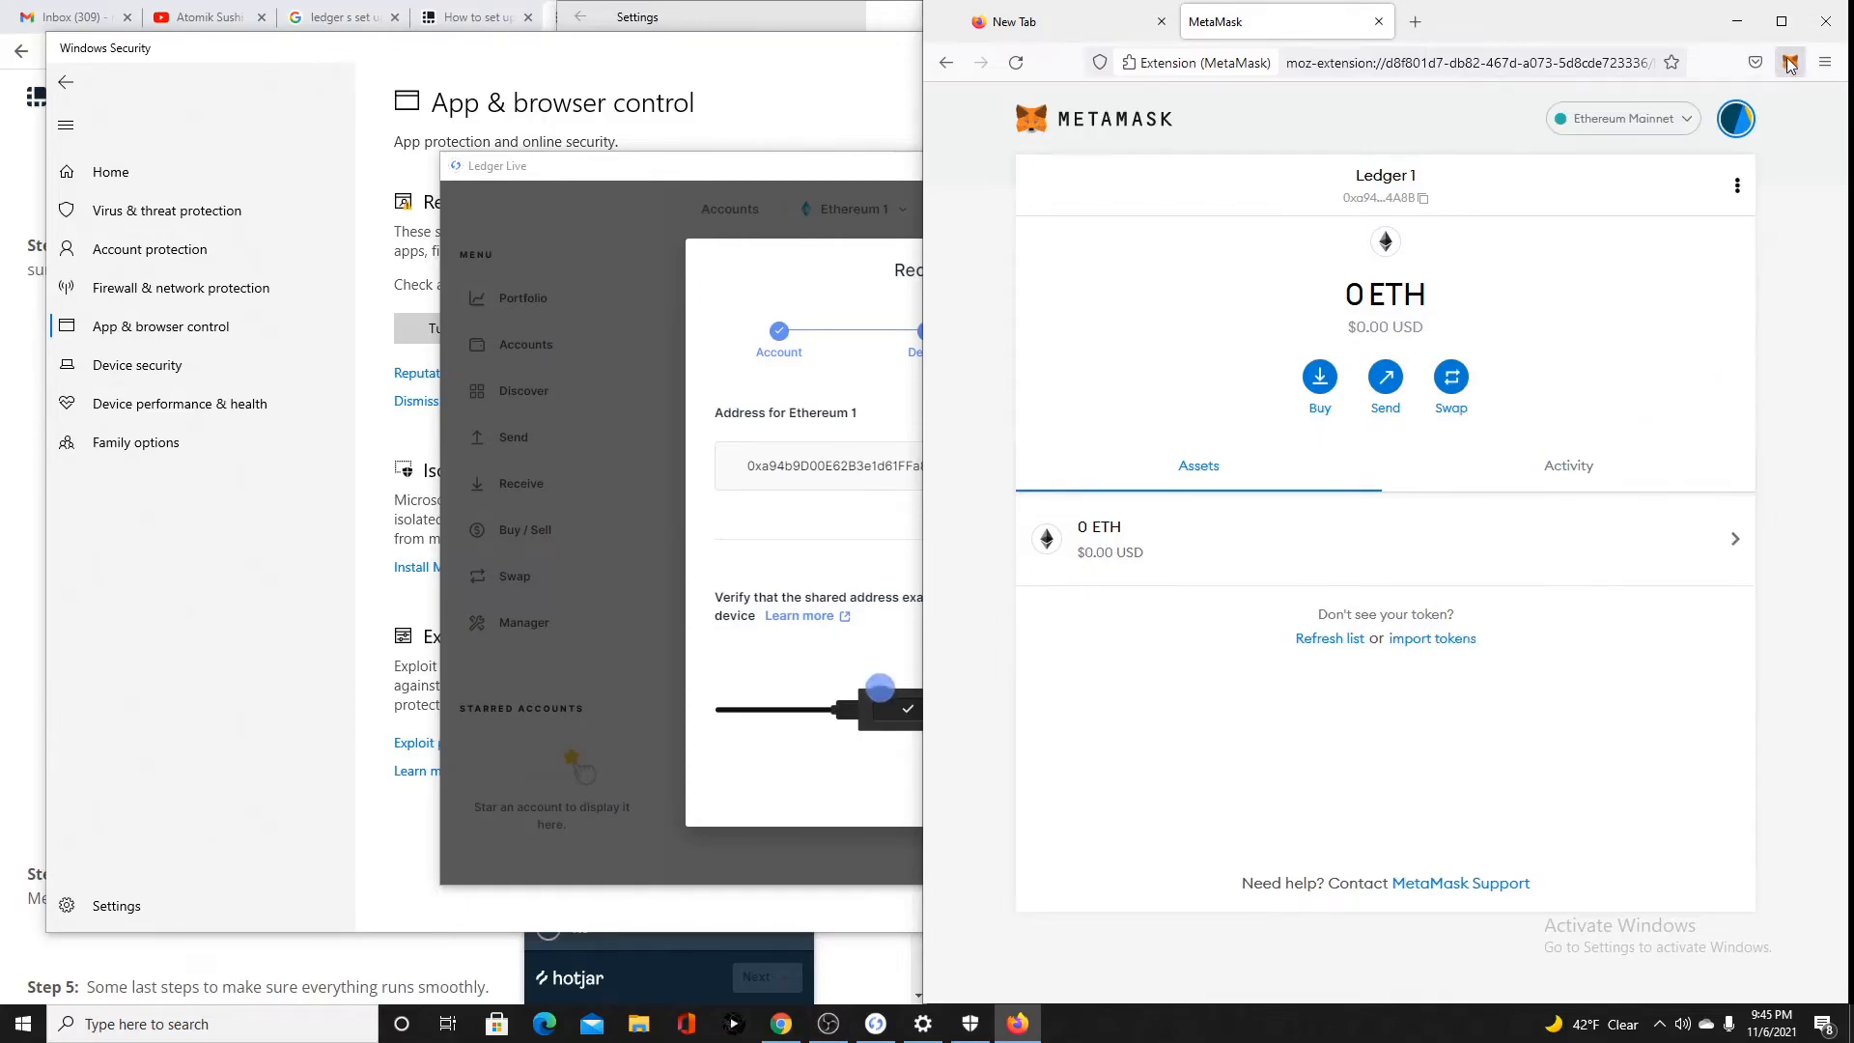
{"action": "left_click", "coordinate": [1789, 61]}
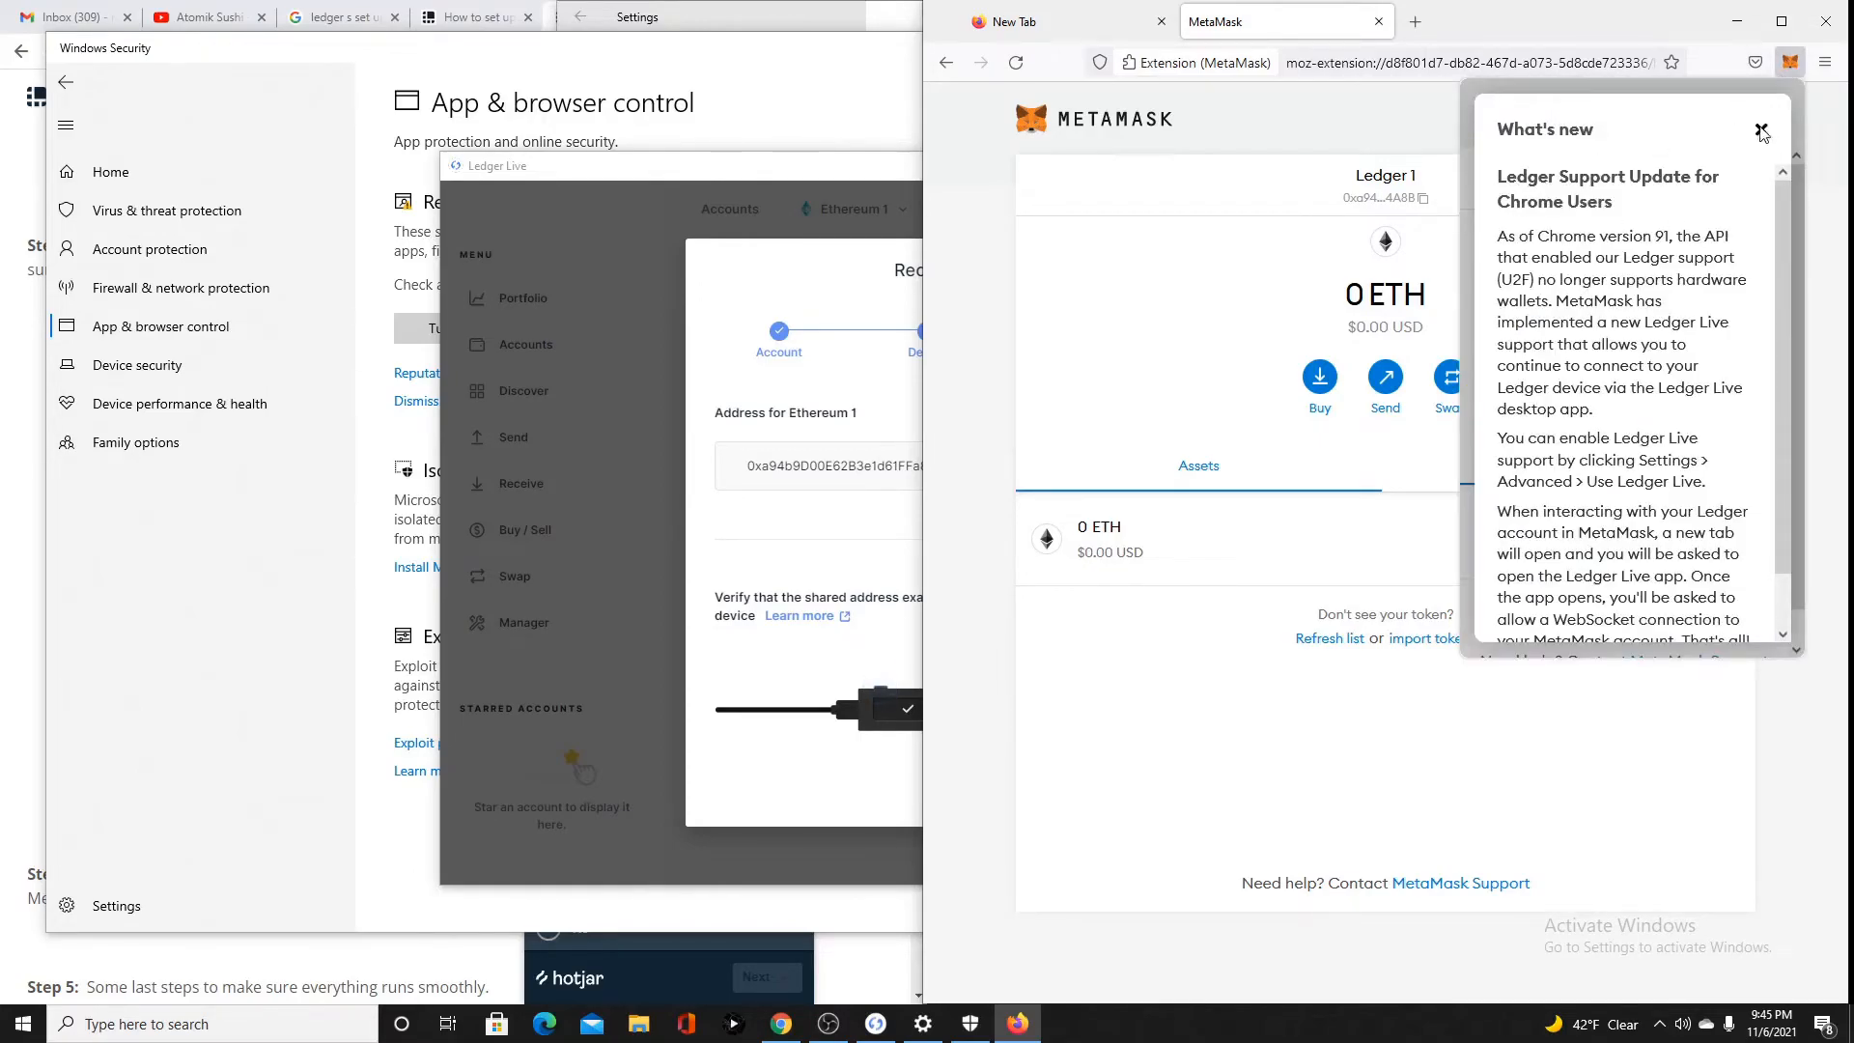
Close the MetaMask popup and switch to the 'Your Profile | OpenSea' tab
{"action": "left_click", "coordinate": [1760, 130]}
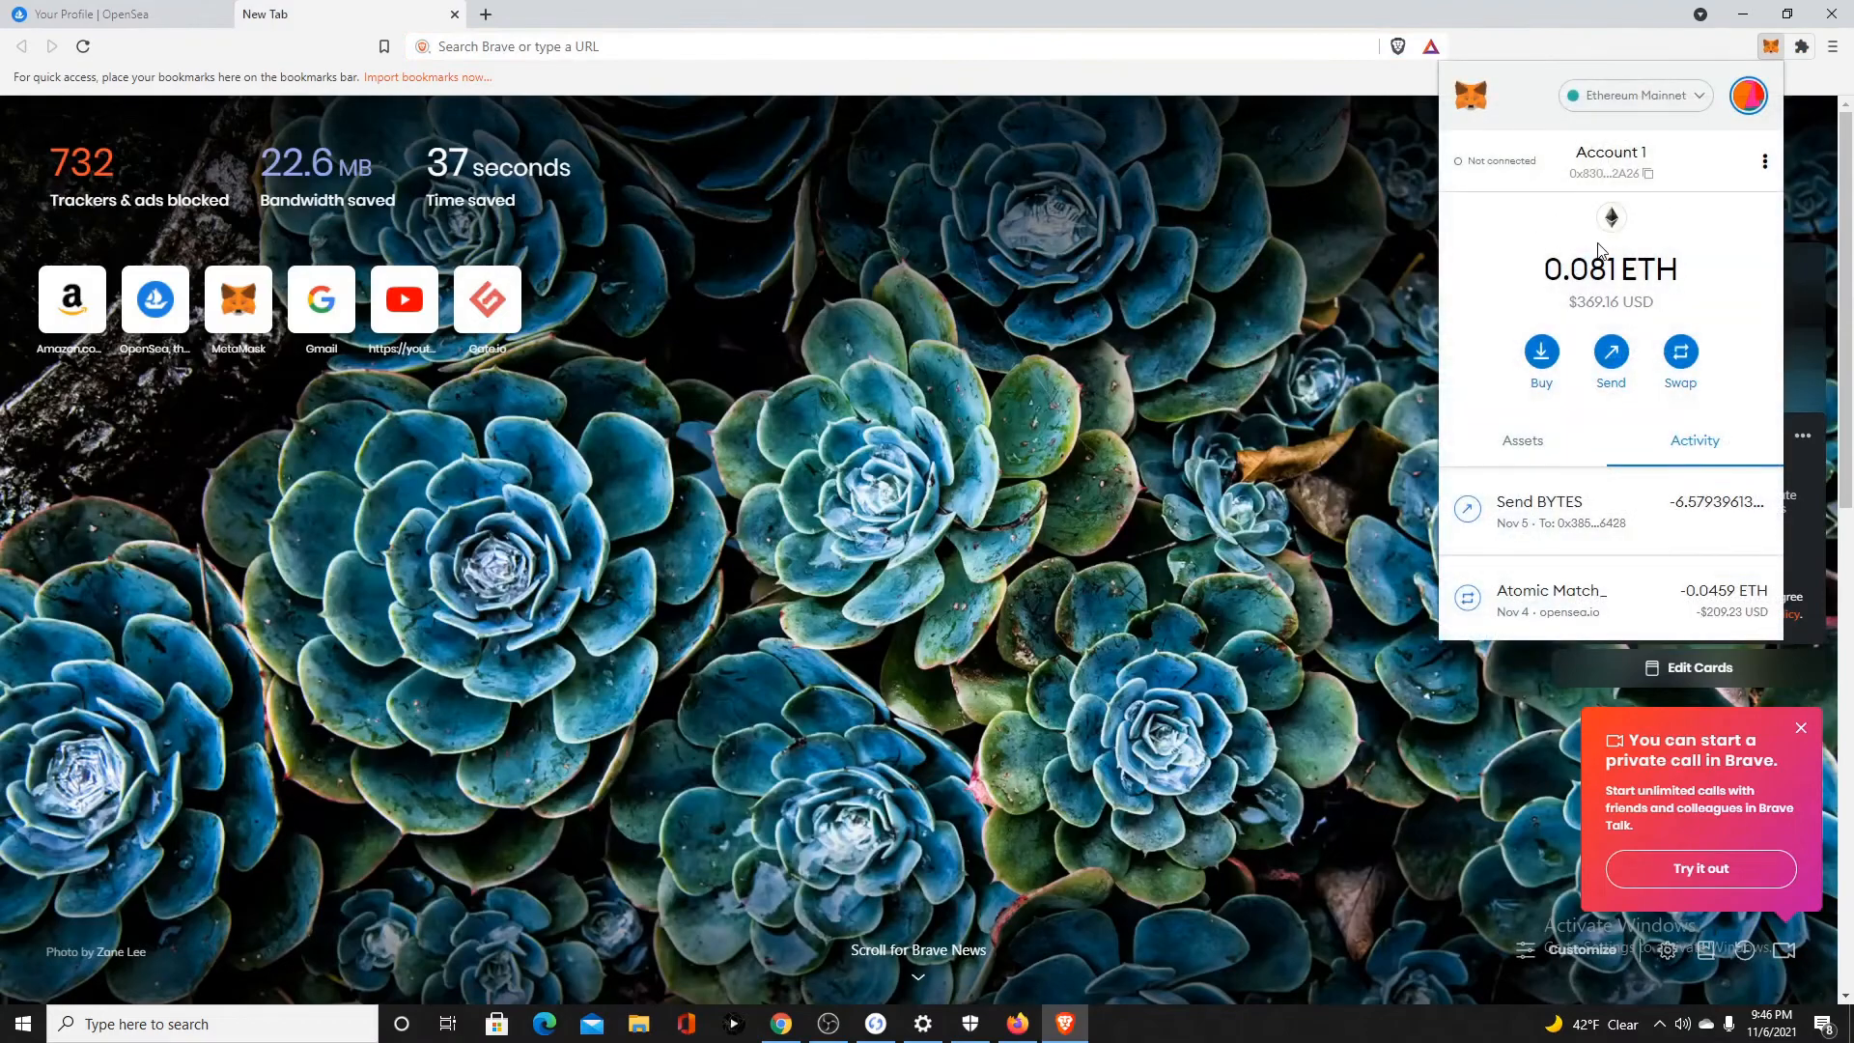
{"action": "mouse_move", "coordinate": [1469, 300]}
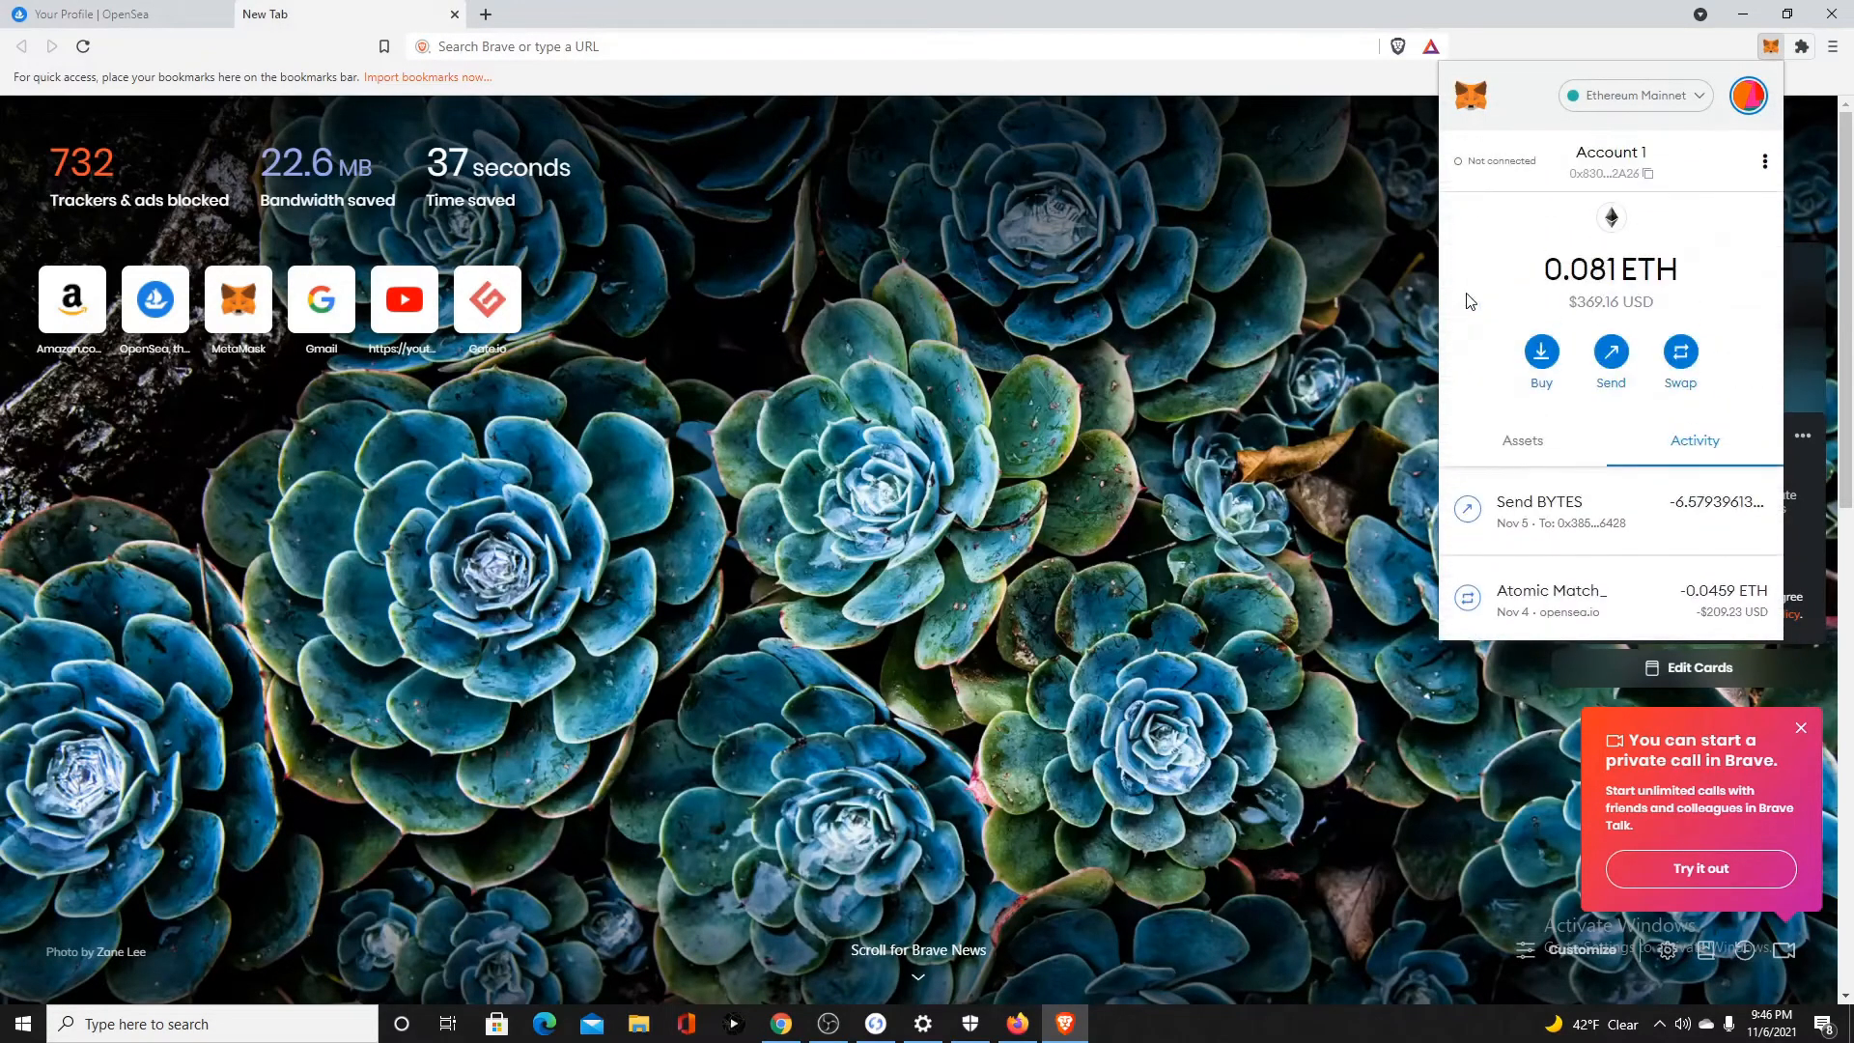
{"action": "left_click", "coordinate": [1522, 440]}
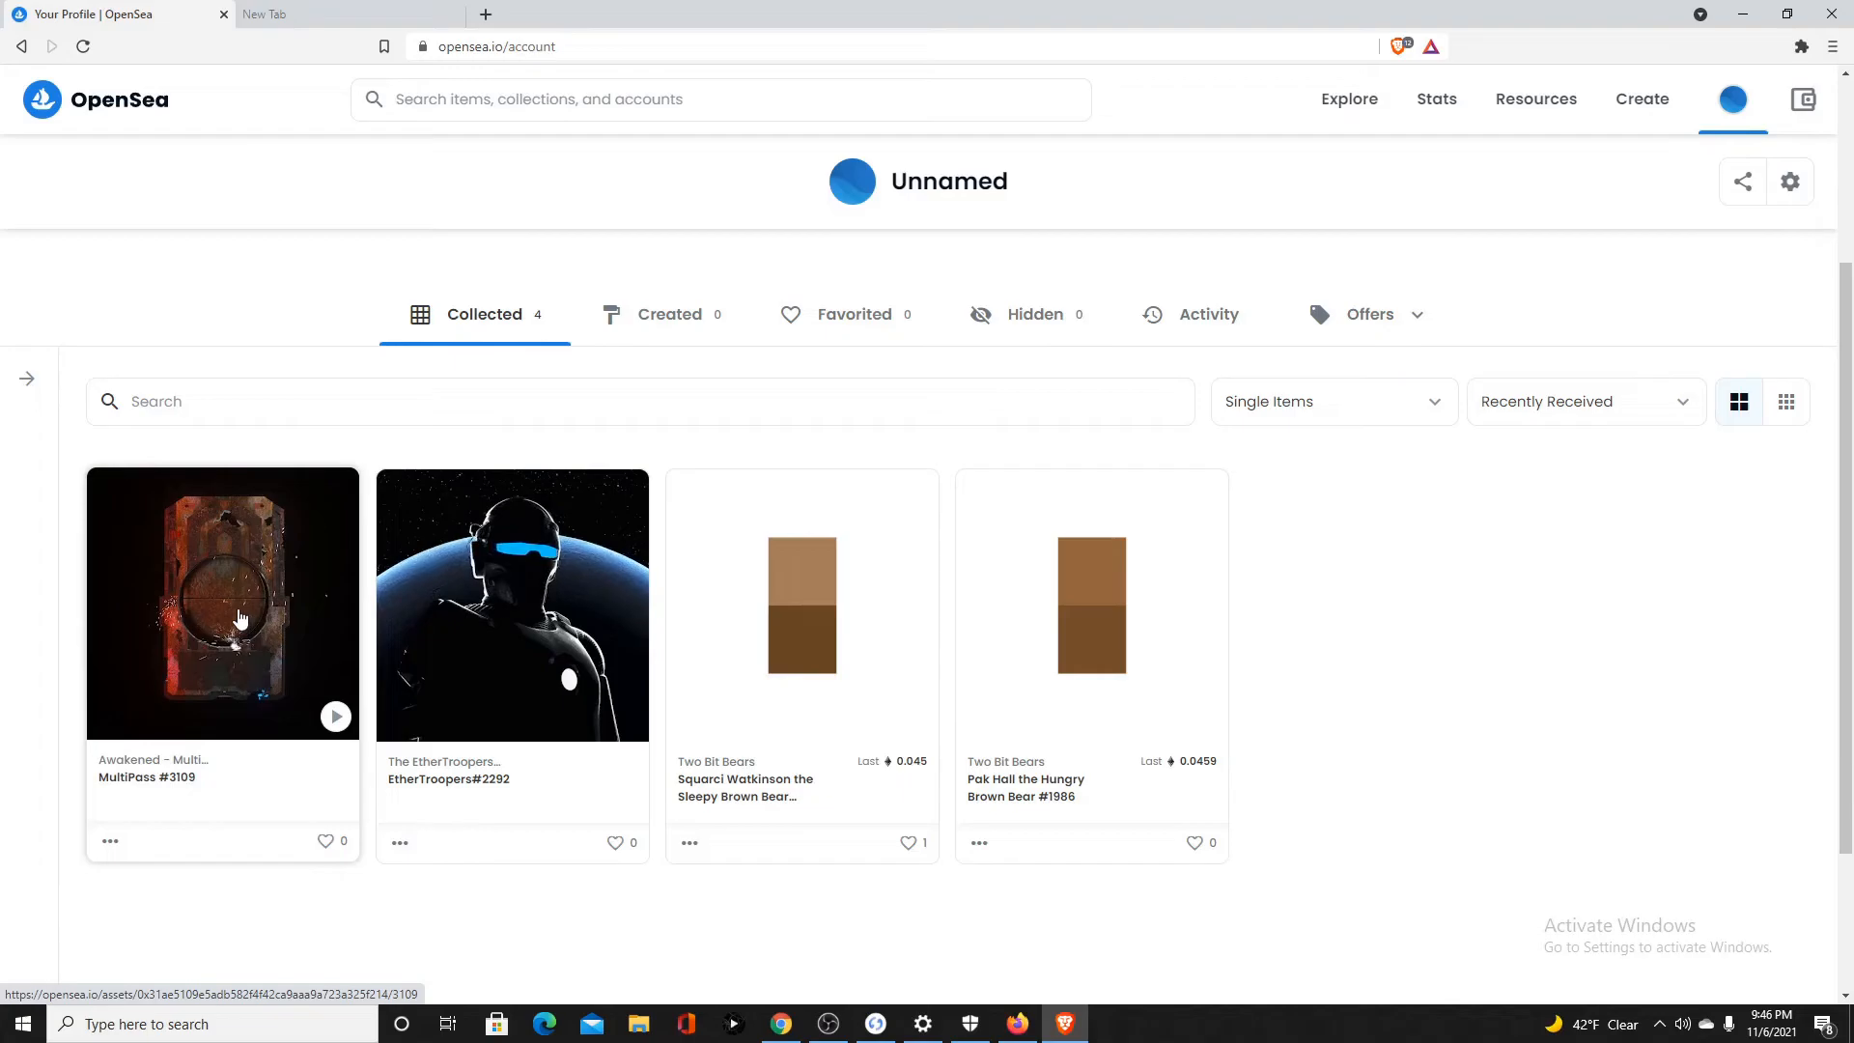
Open the MultiPass #3109 item page and start its Transfer
{"action": "left_click", "coordinate": [222, 603]}
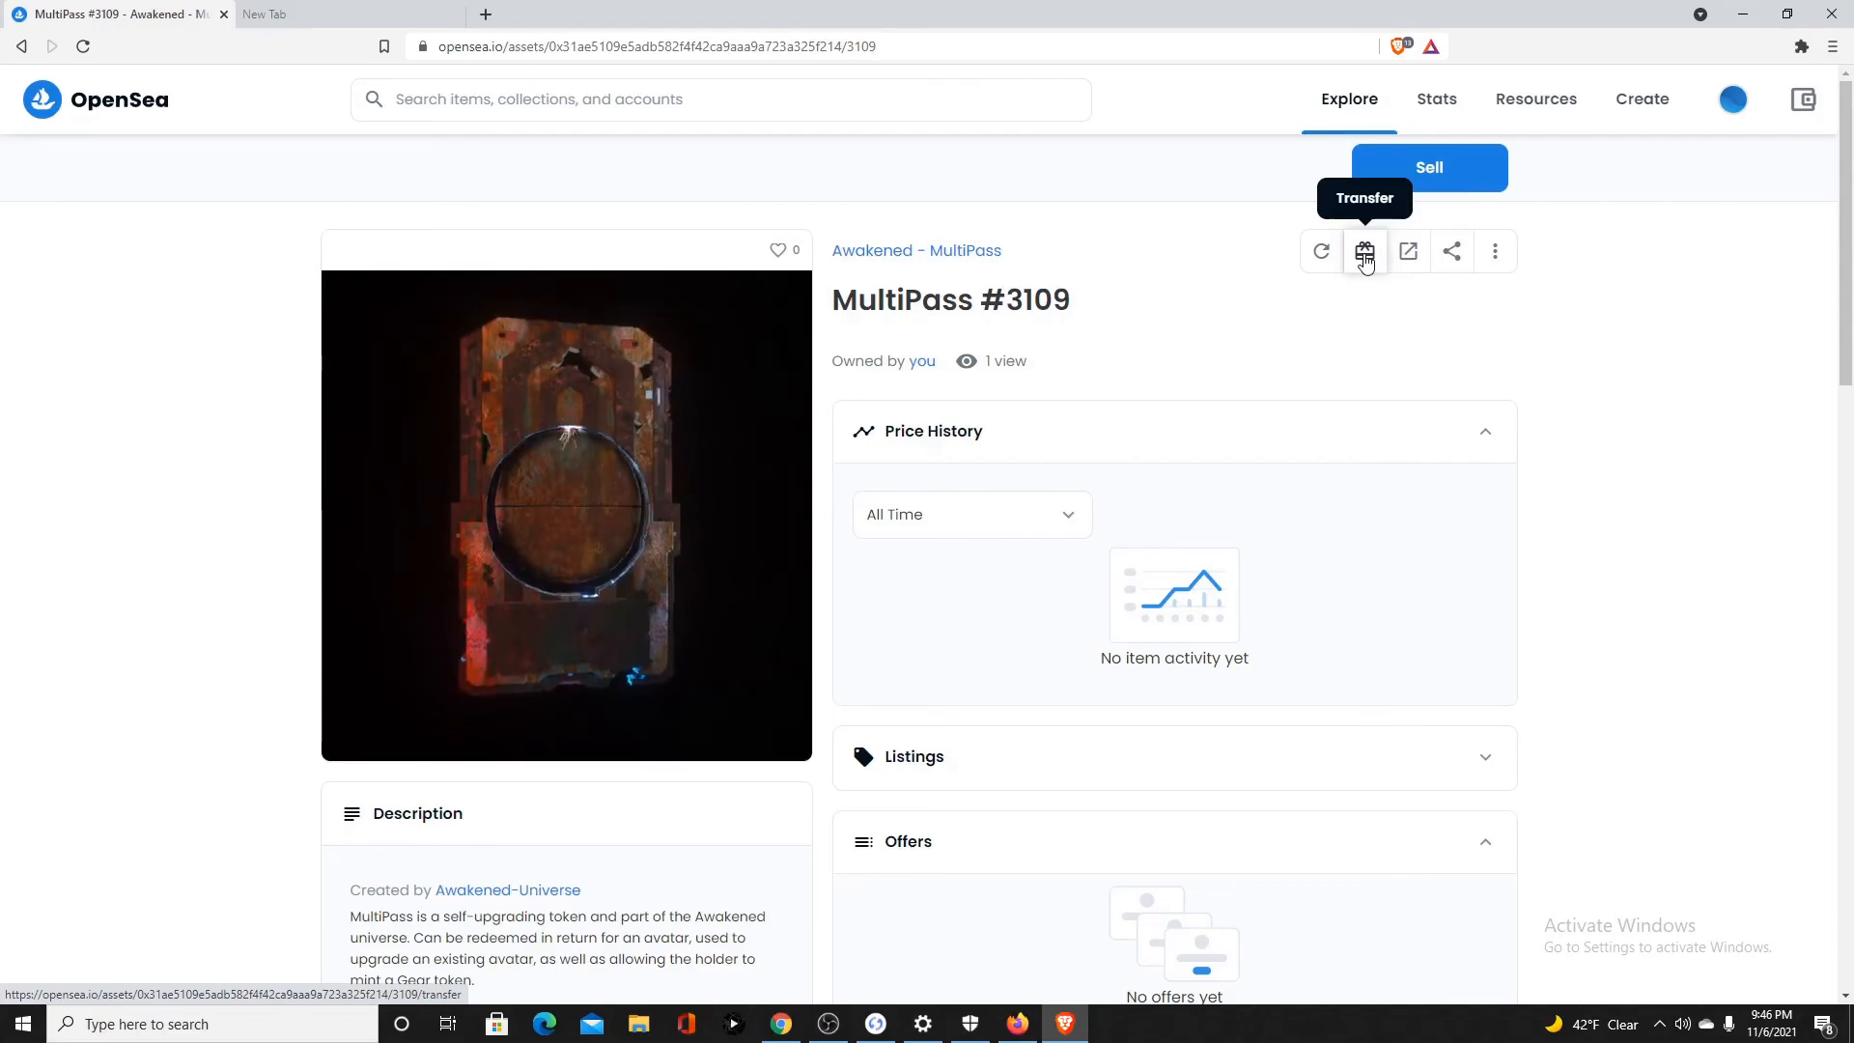
{"action": "left_click", "coordinate": [1364, 251]}
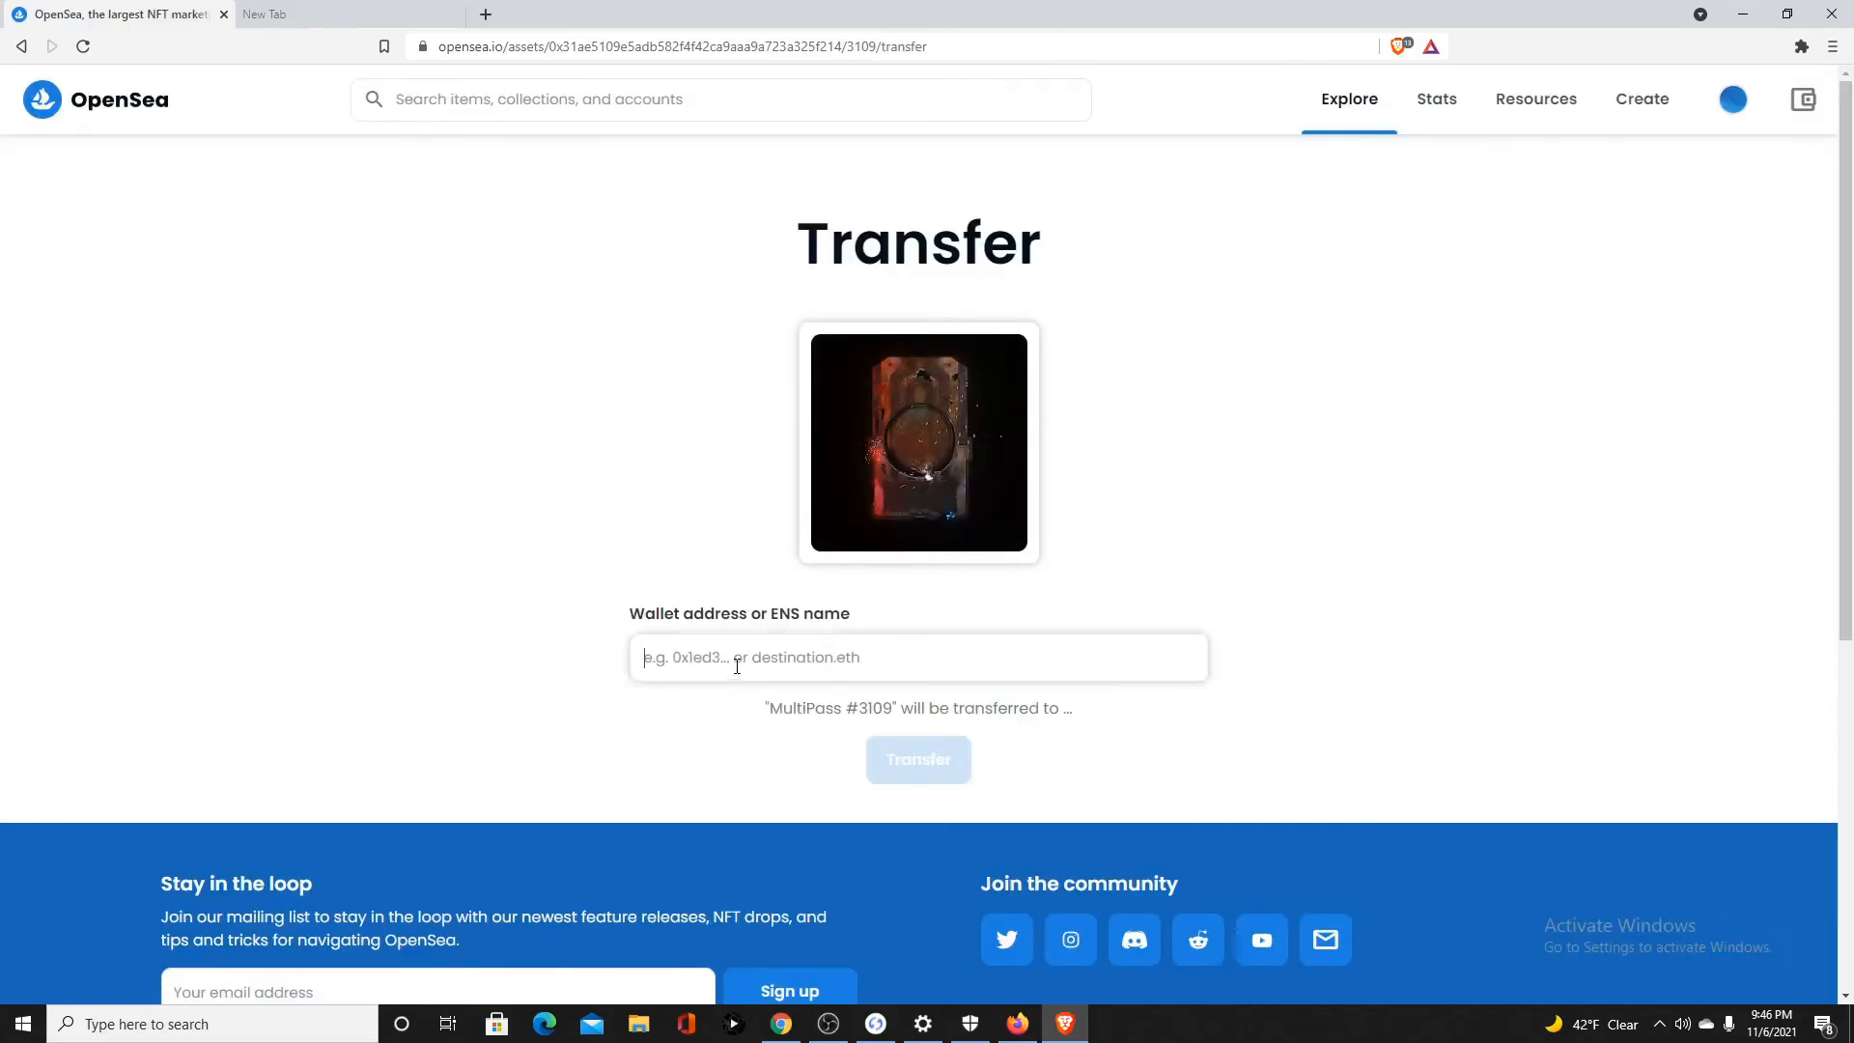
{"action": "mouse_move", "coordinate": [1015, 1022]}
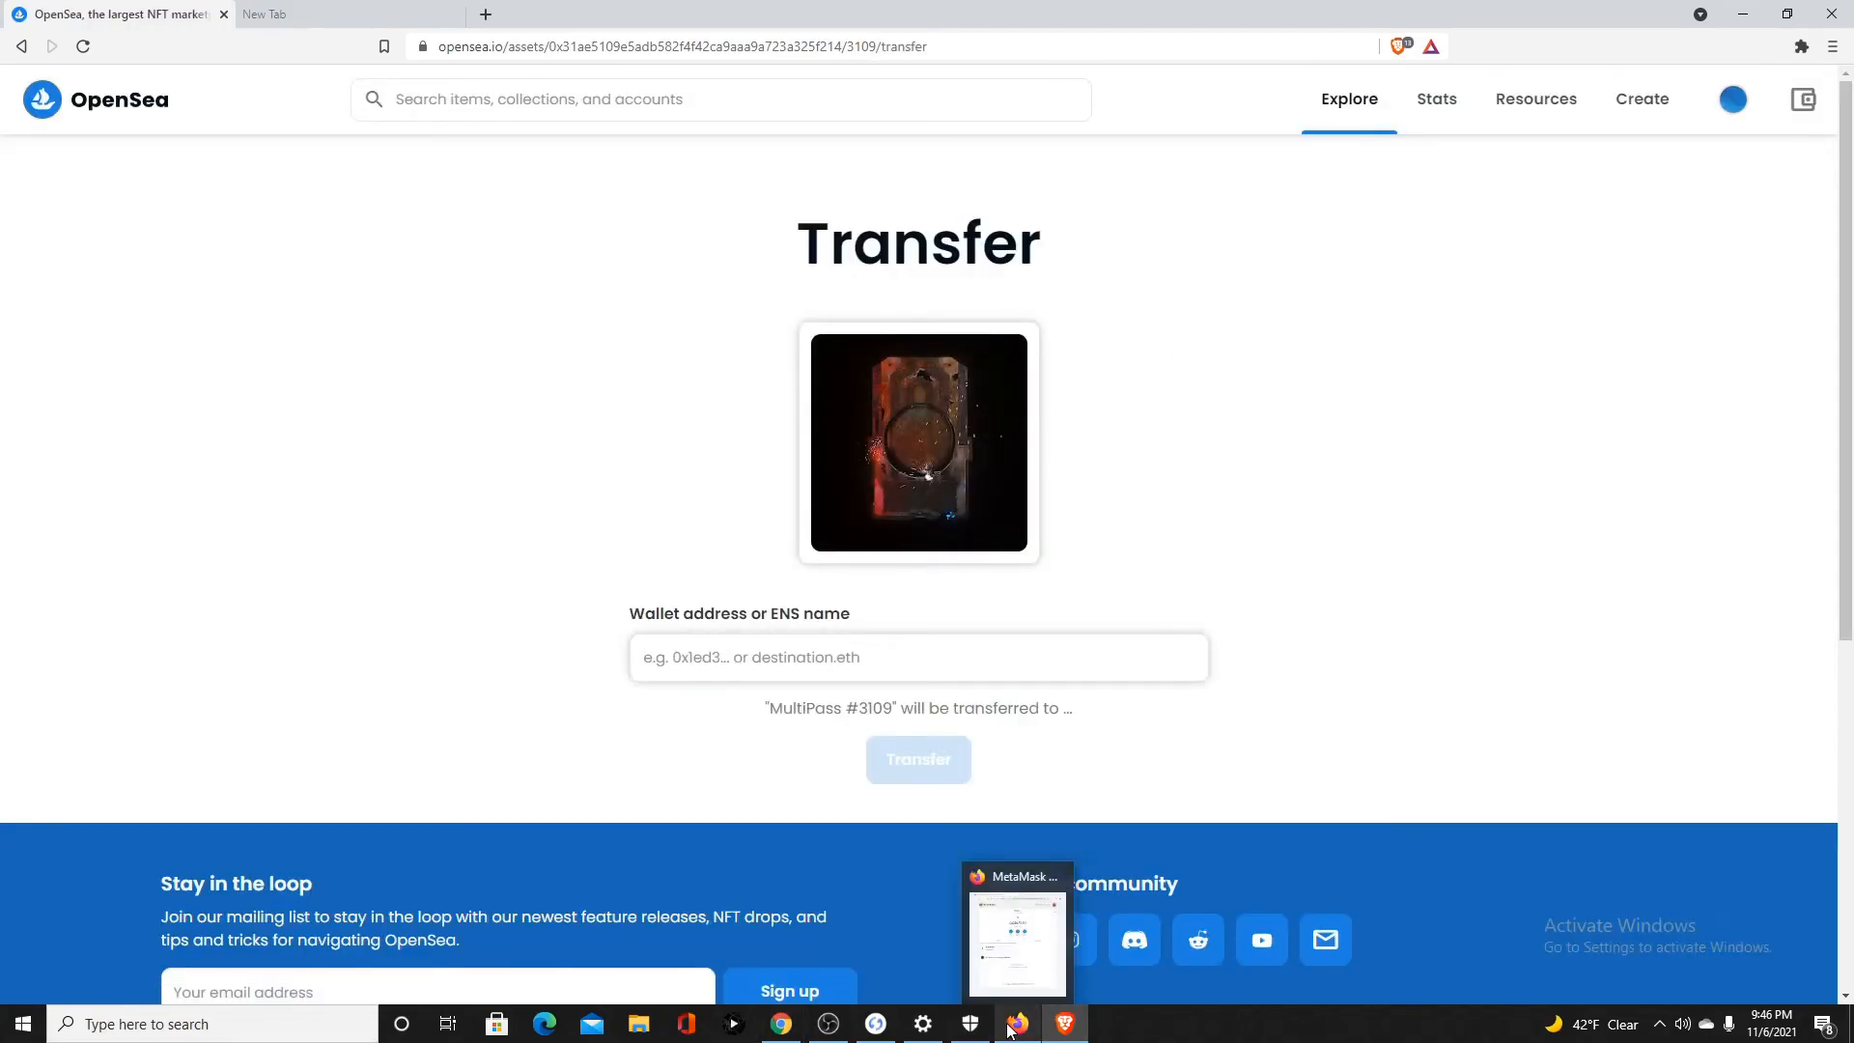
Switch MetaMask to Ledger 1 and copy its address for the transfer recipient
{"action": "left_click", "coordinate": [1014, 934]}
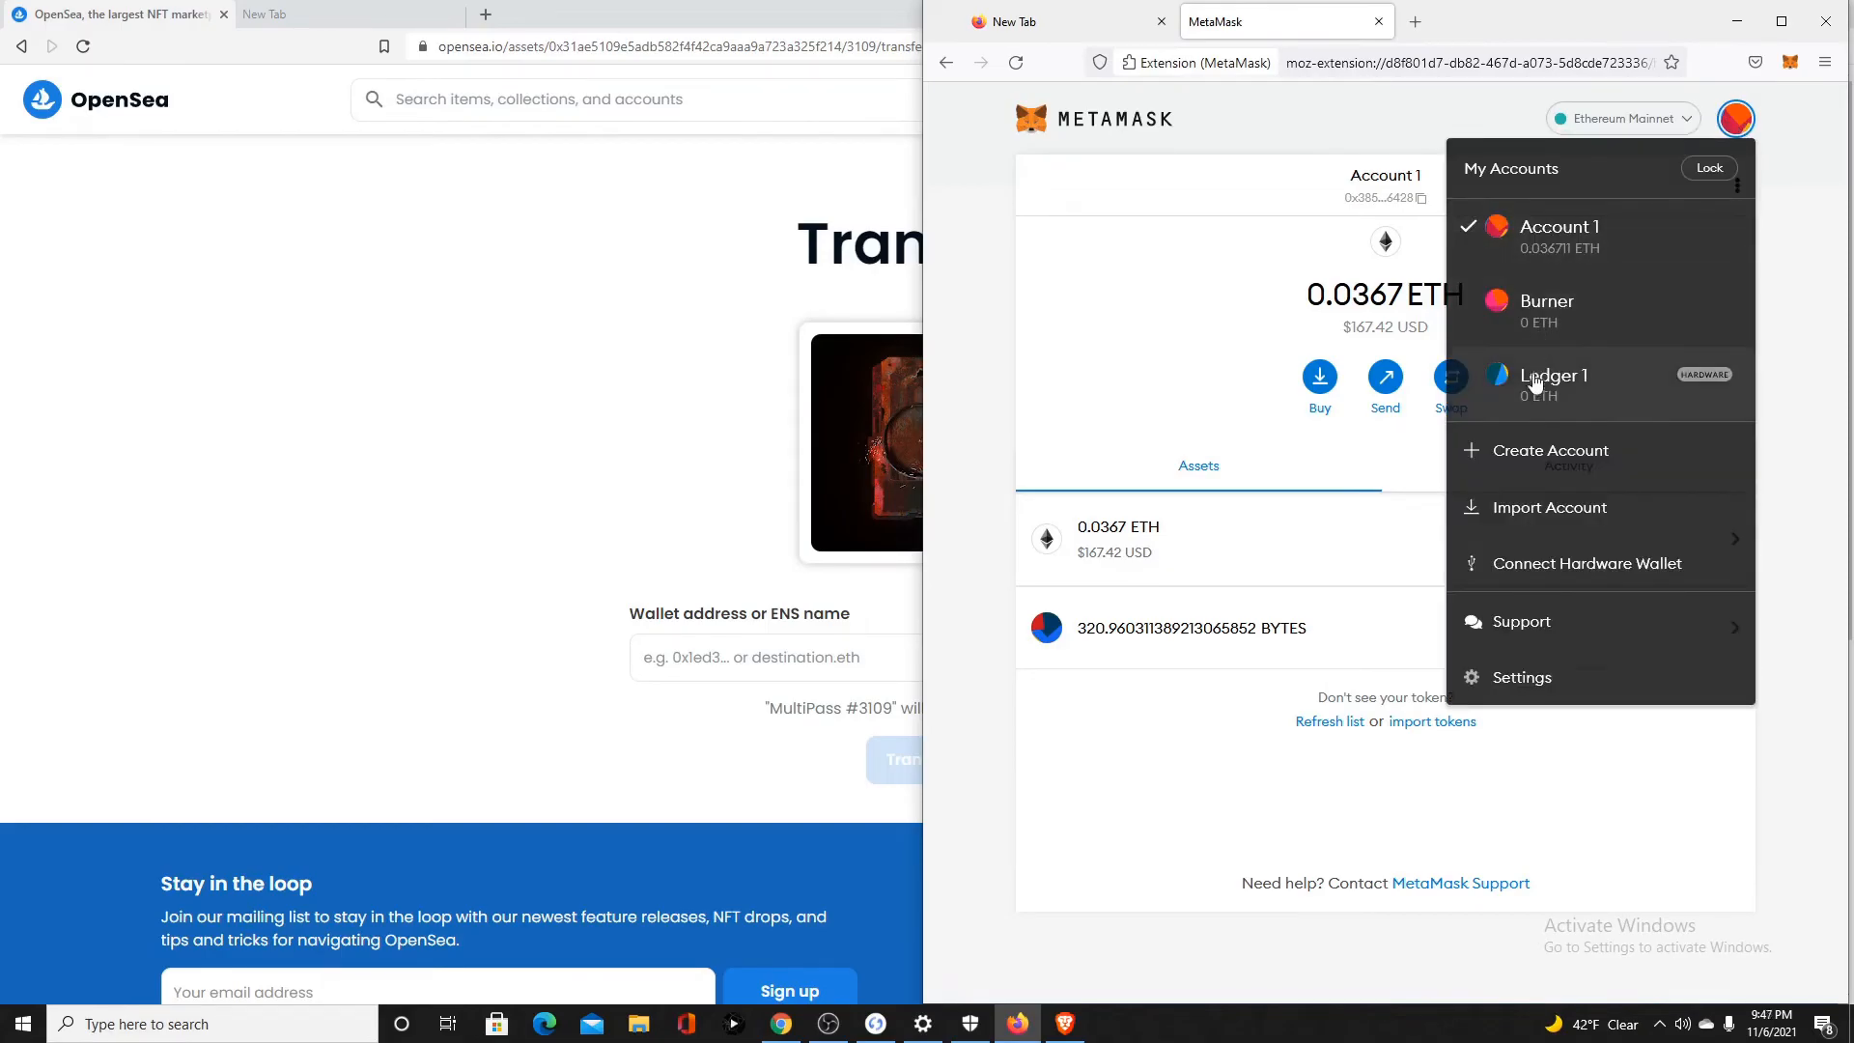
{"action": "left_click", "coordinate": [1552, 376]}
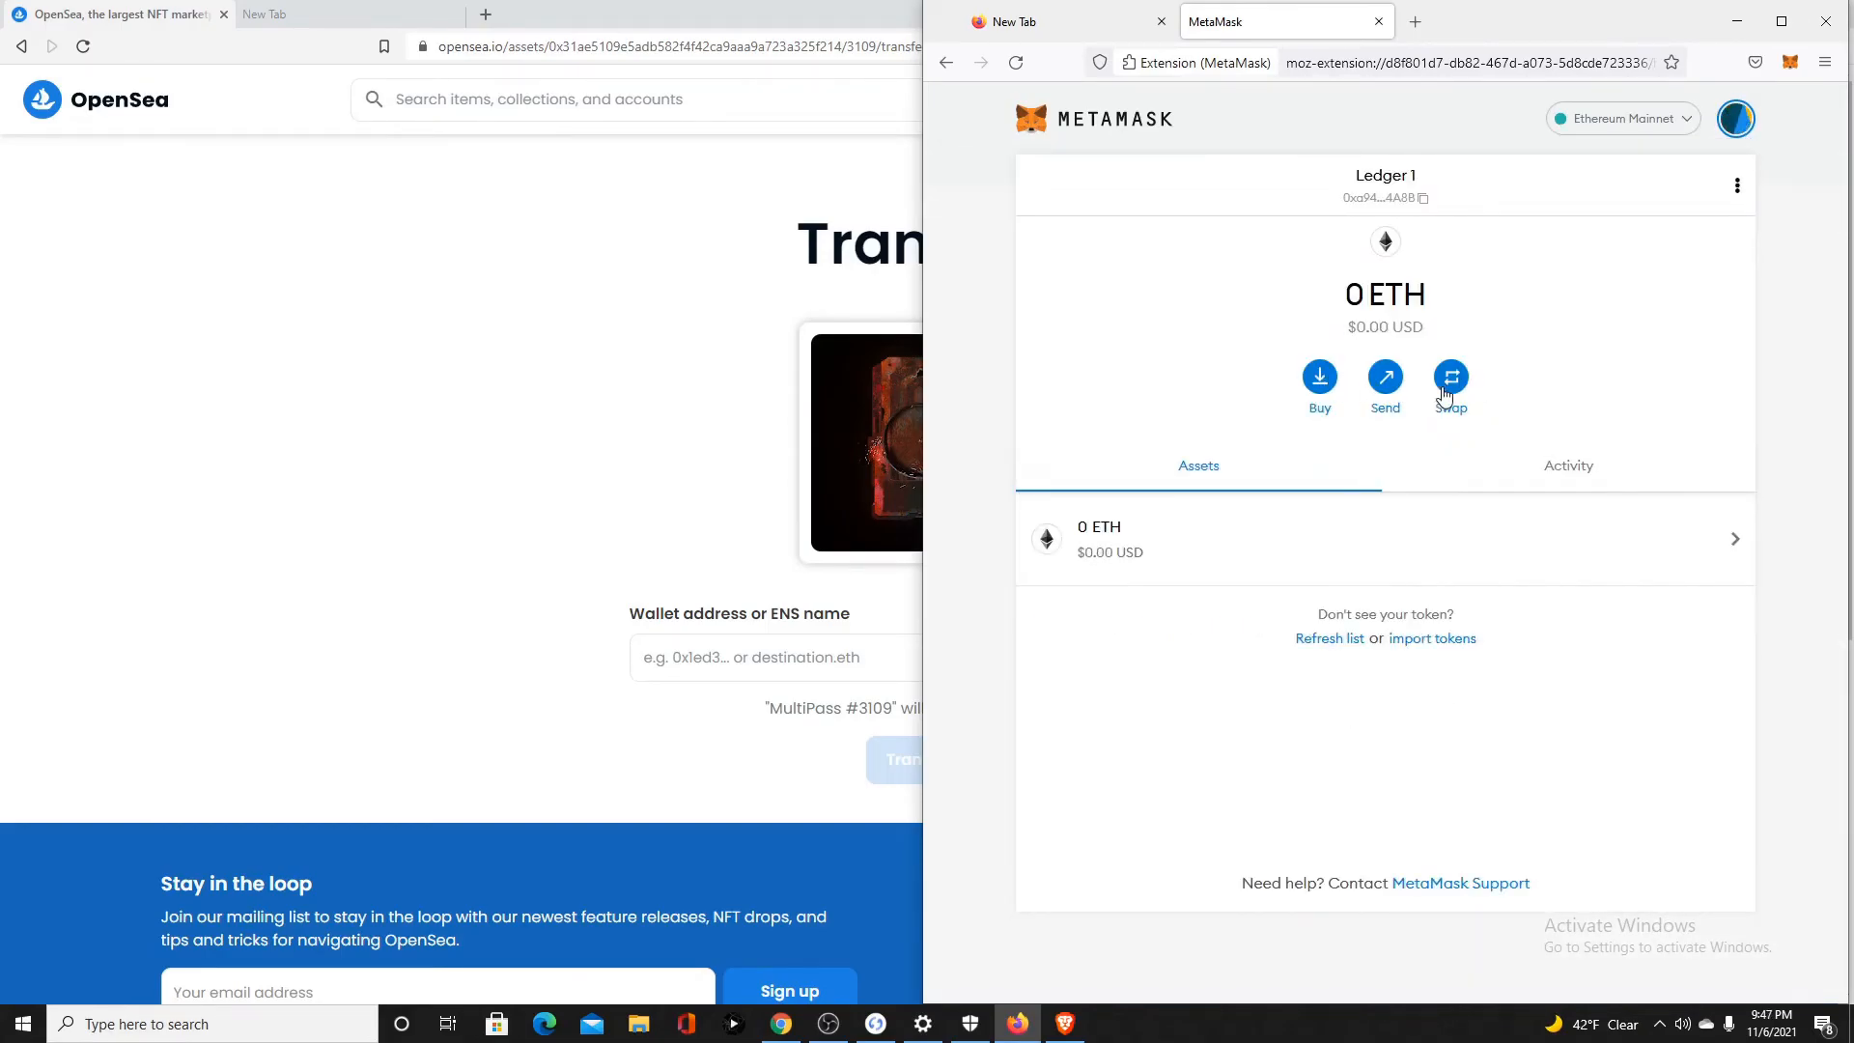
{"action": "left_click", "coordinate": [1384, 197]}
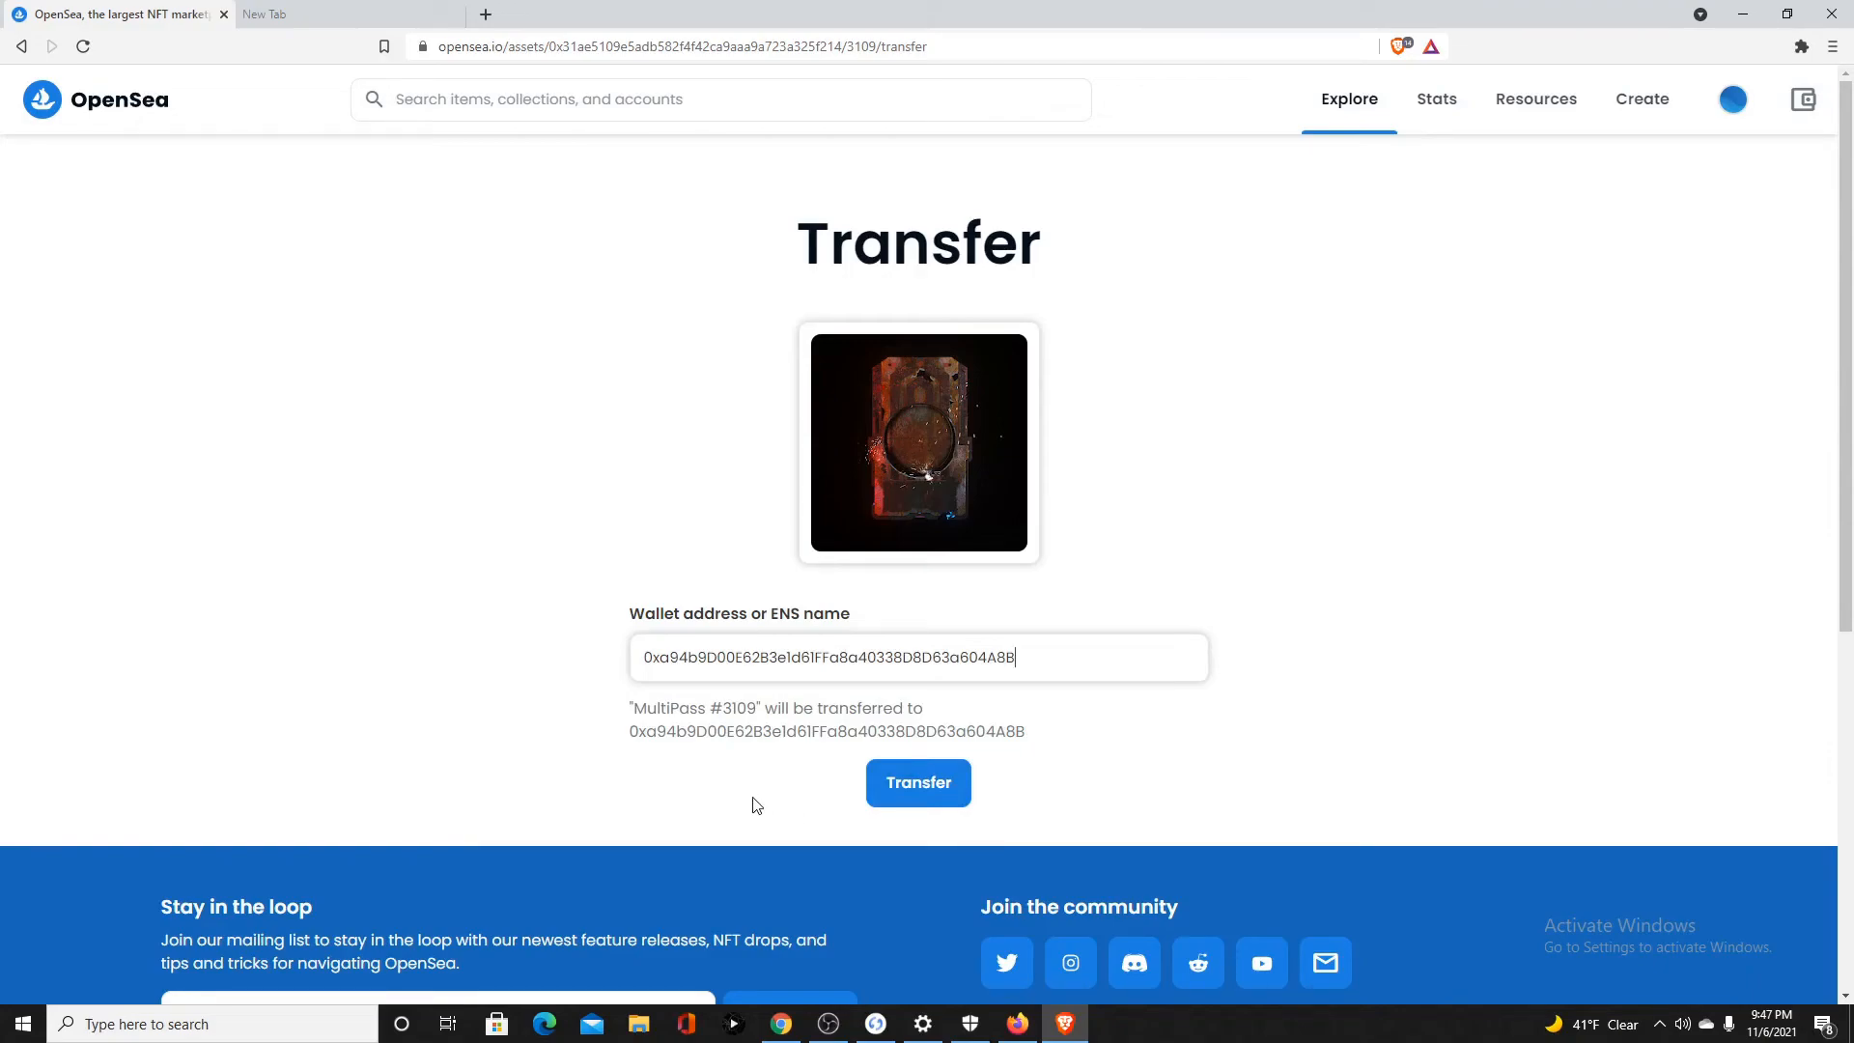
{"action": "left_click", "coordinate": [875, 1024]}
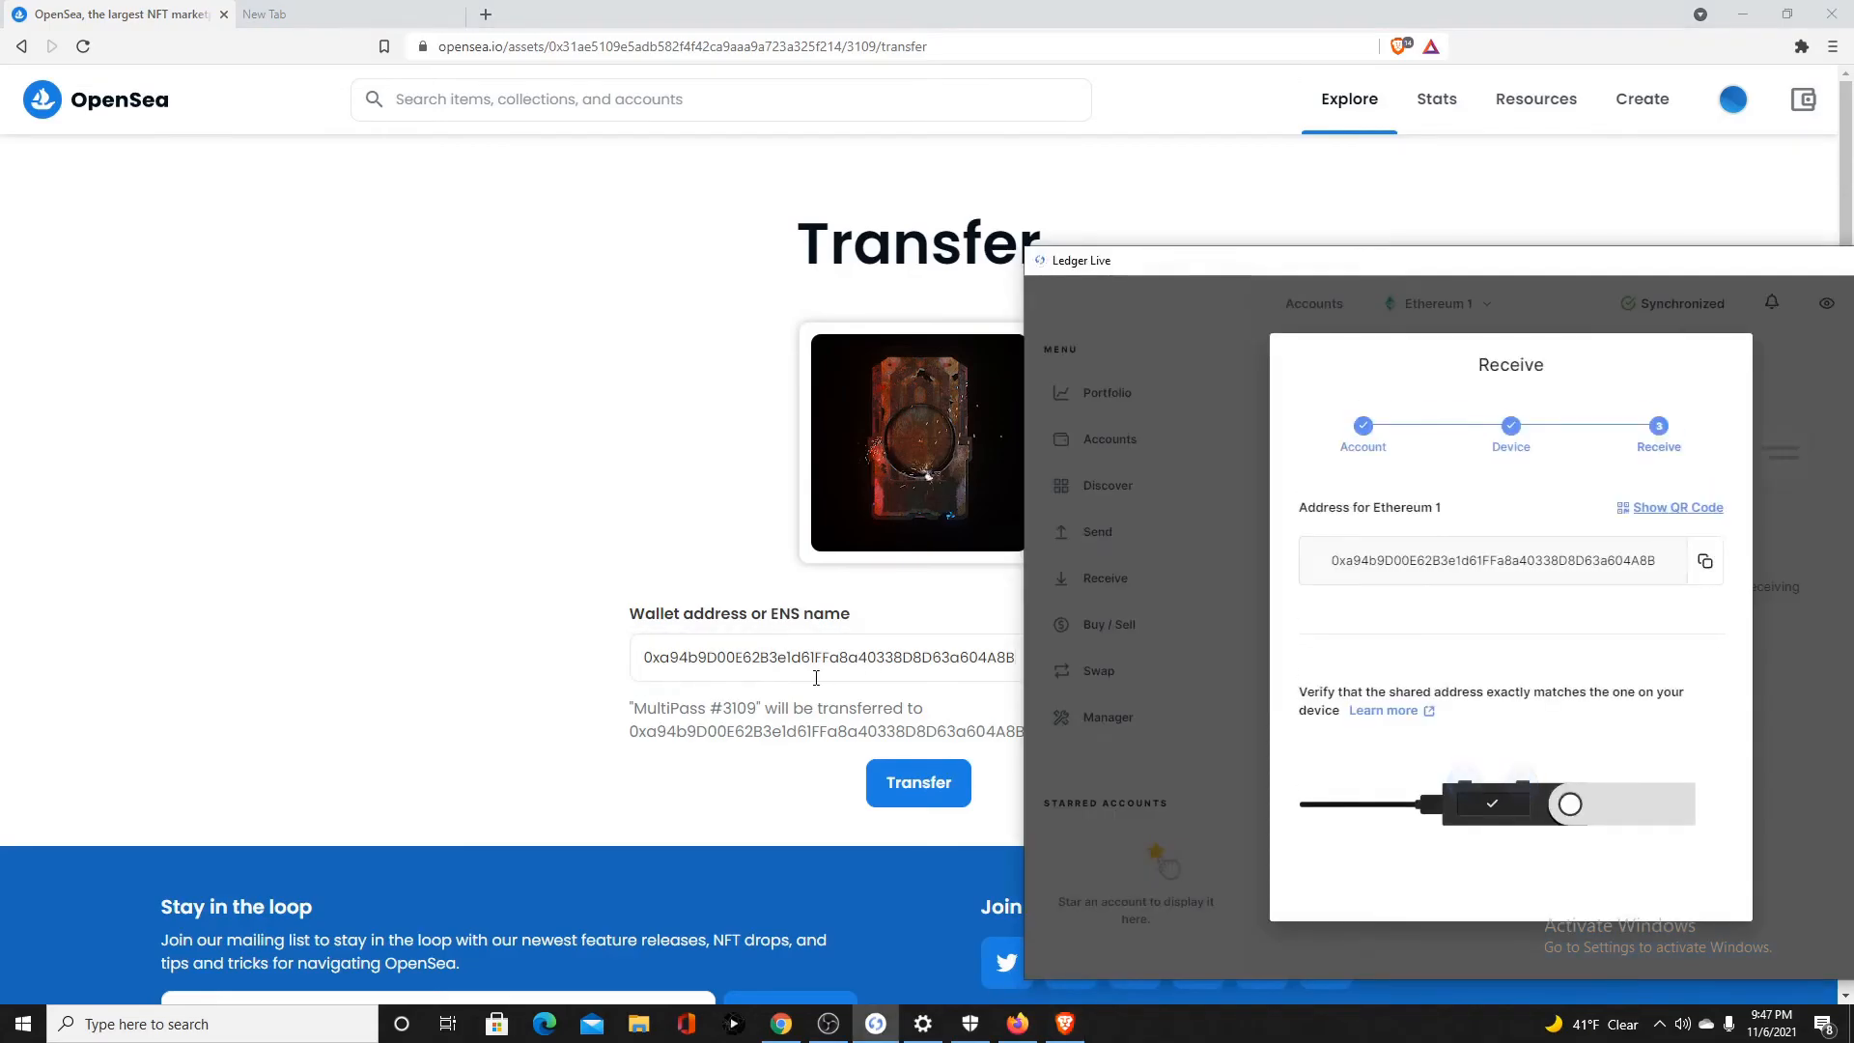
{"action": "mouse_move", "coordinate": [590, 597]}
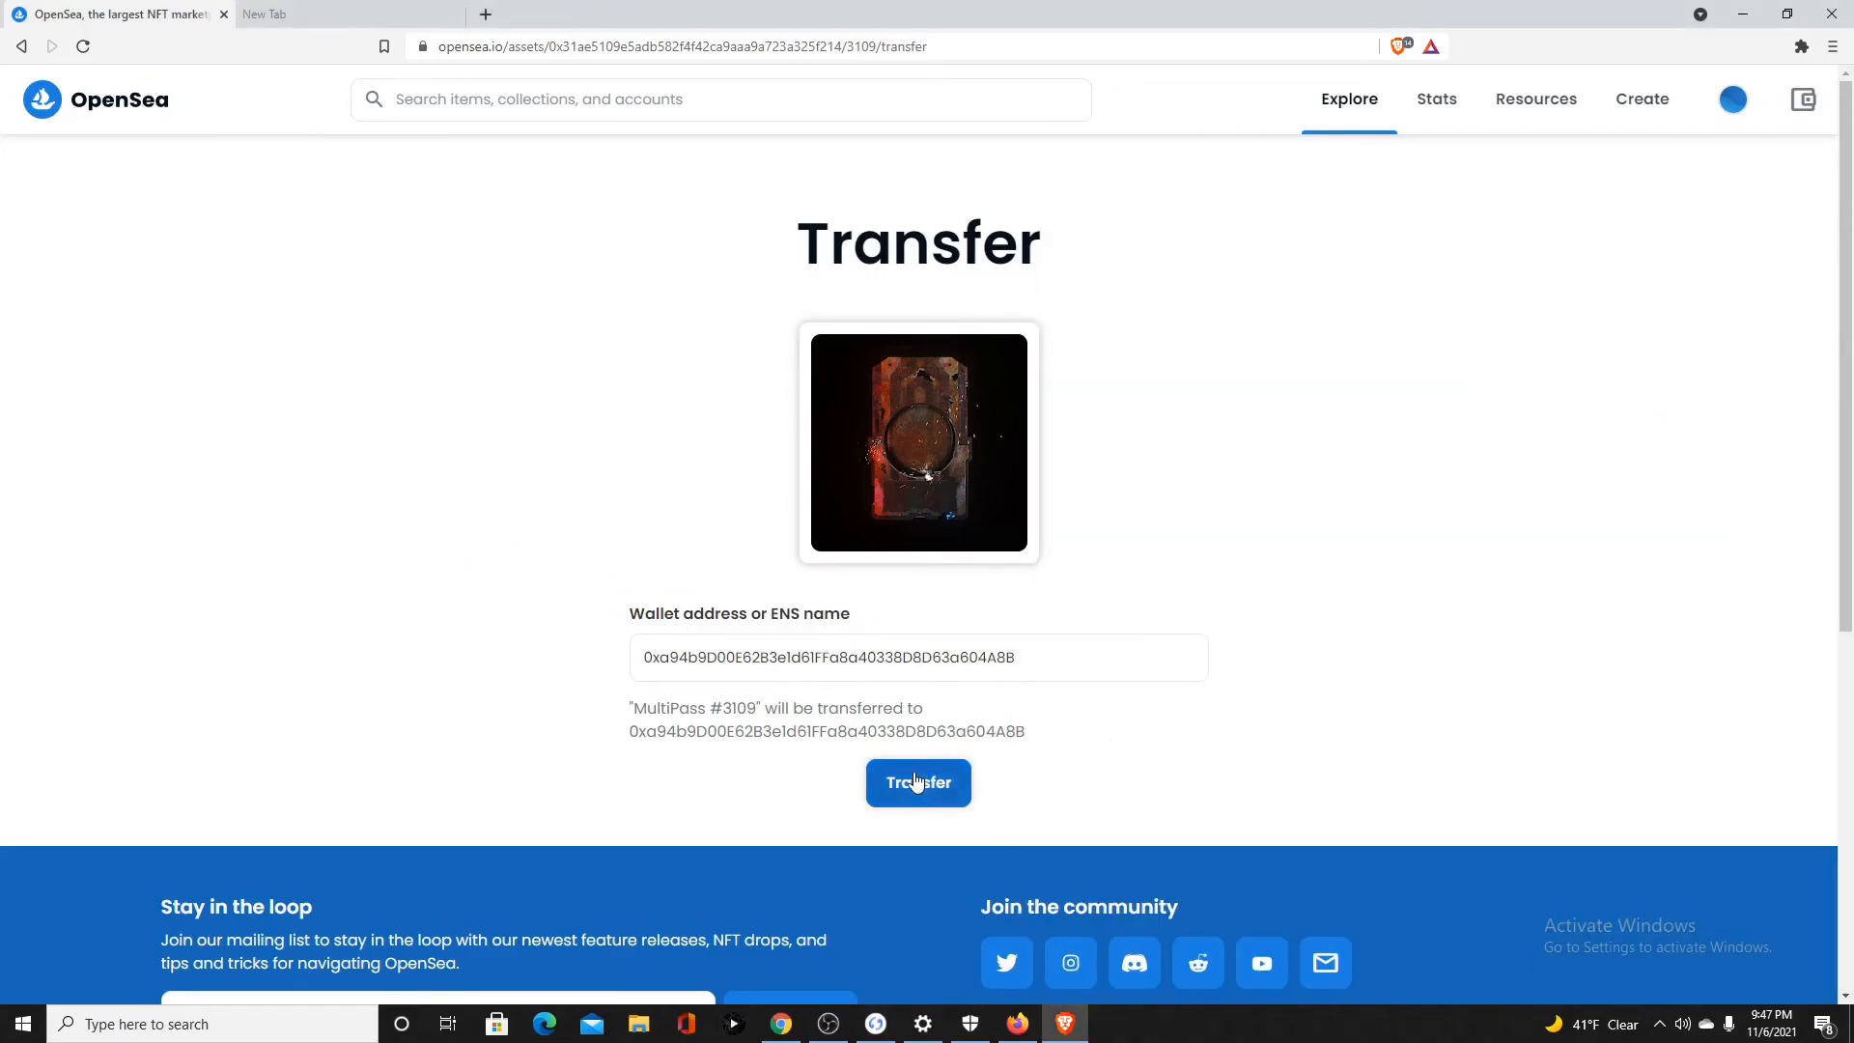
{"action": "mouse_move", "coordinate": [846, 875]}
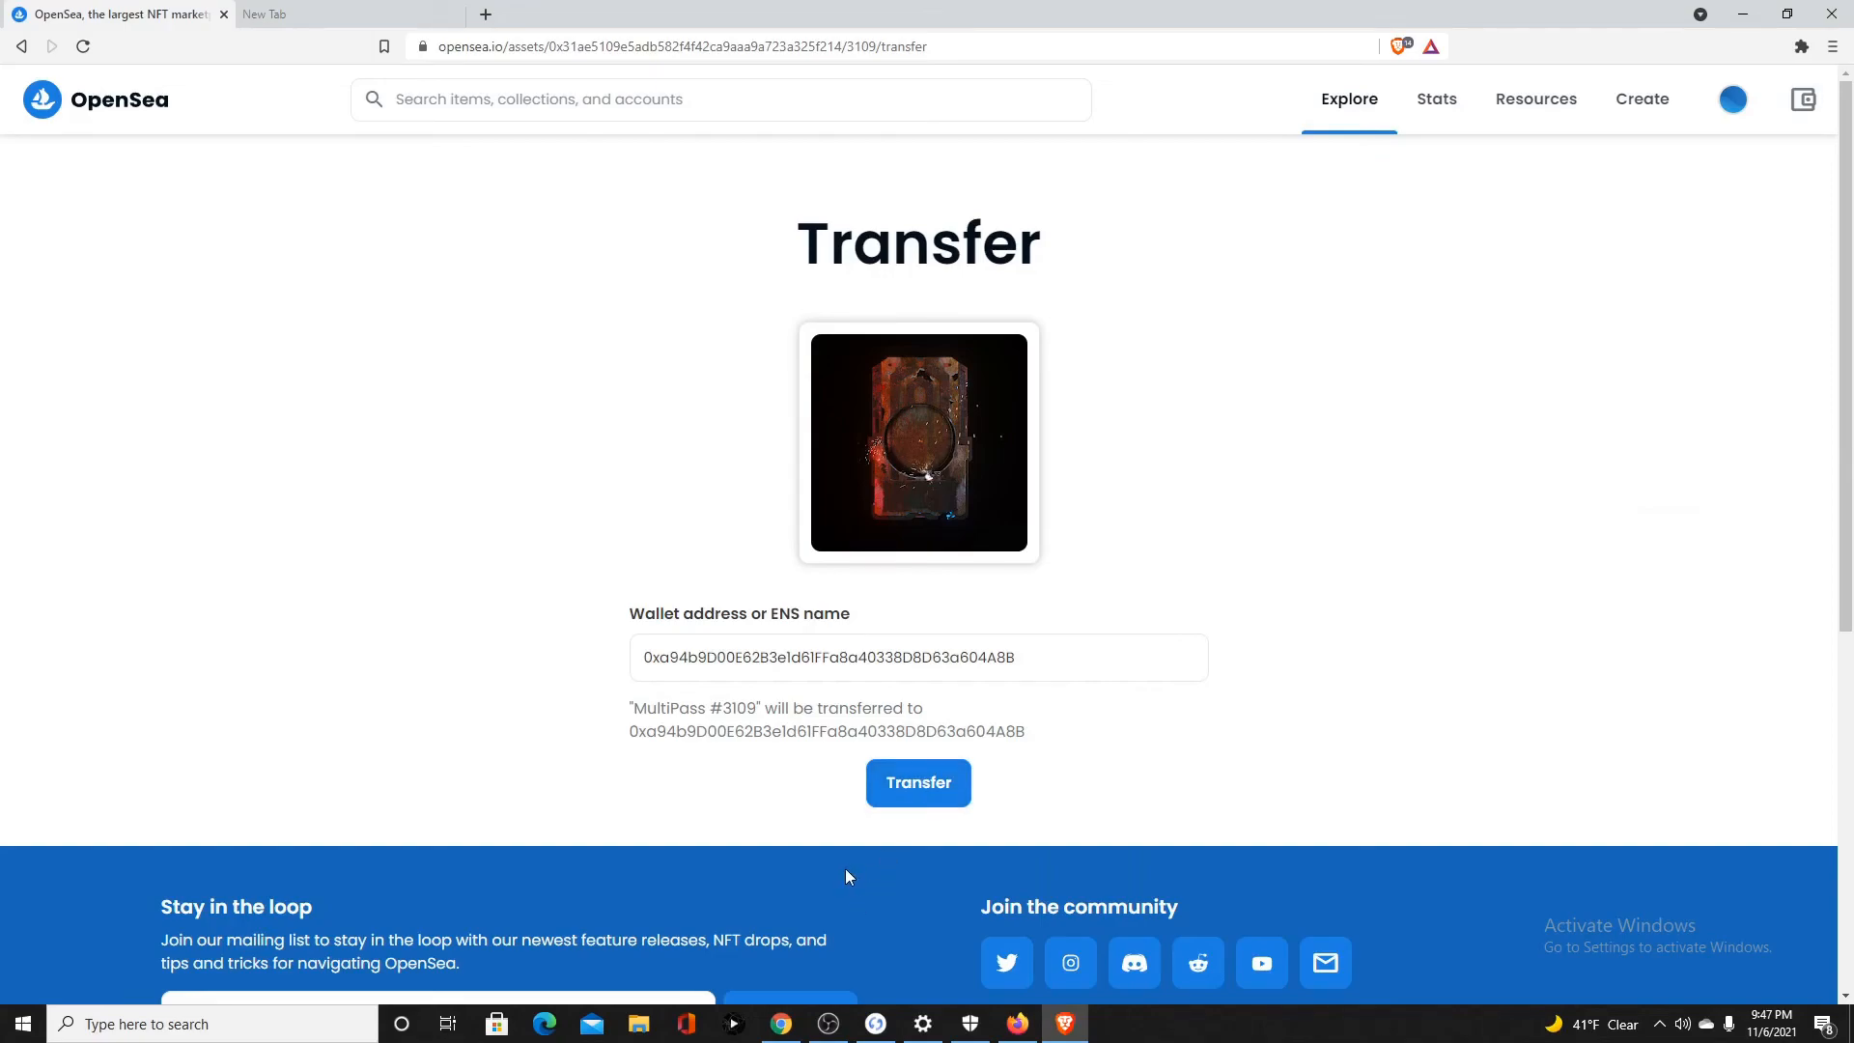
Submit the MultiPass #3109 transfer and confirm the transaction in MetaMask
{"action": "left_click", "coordinate": [917, 783]}
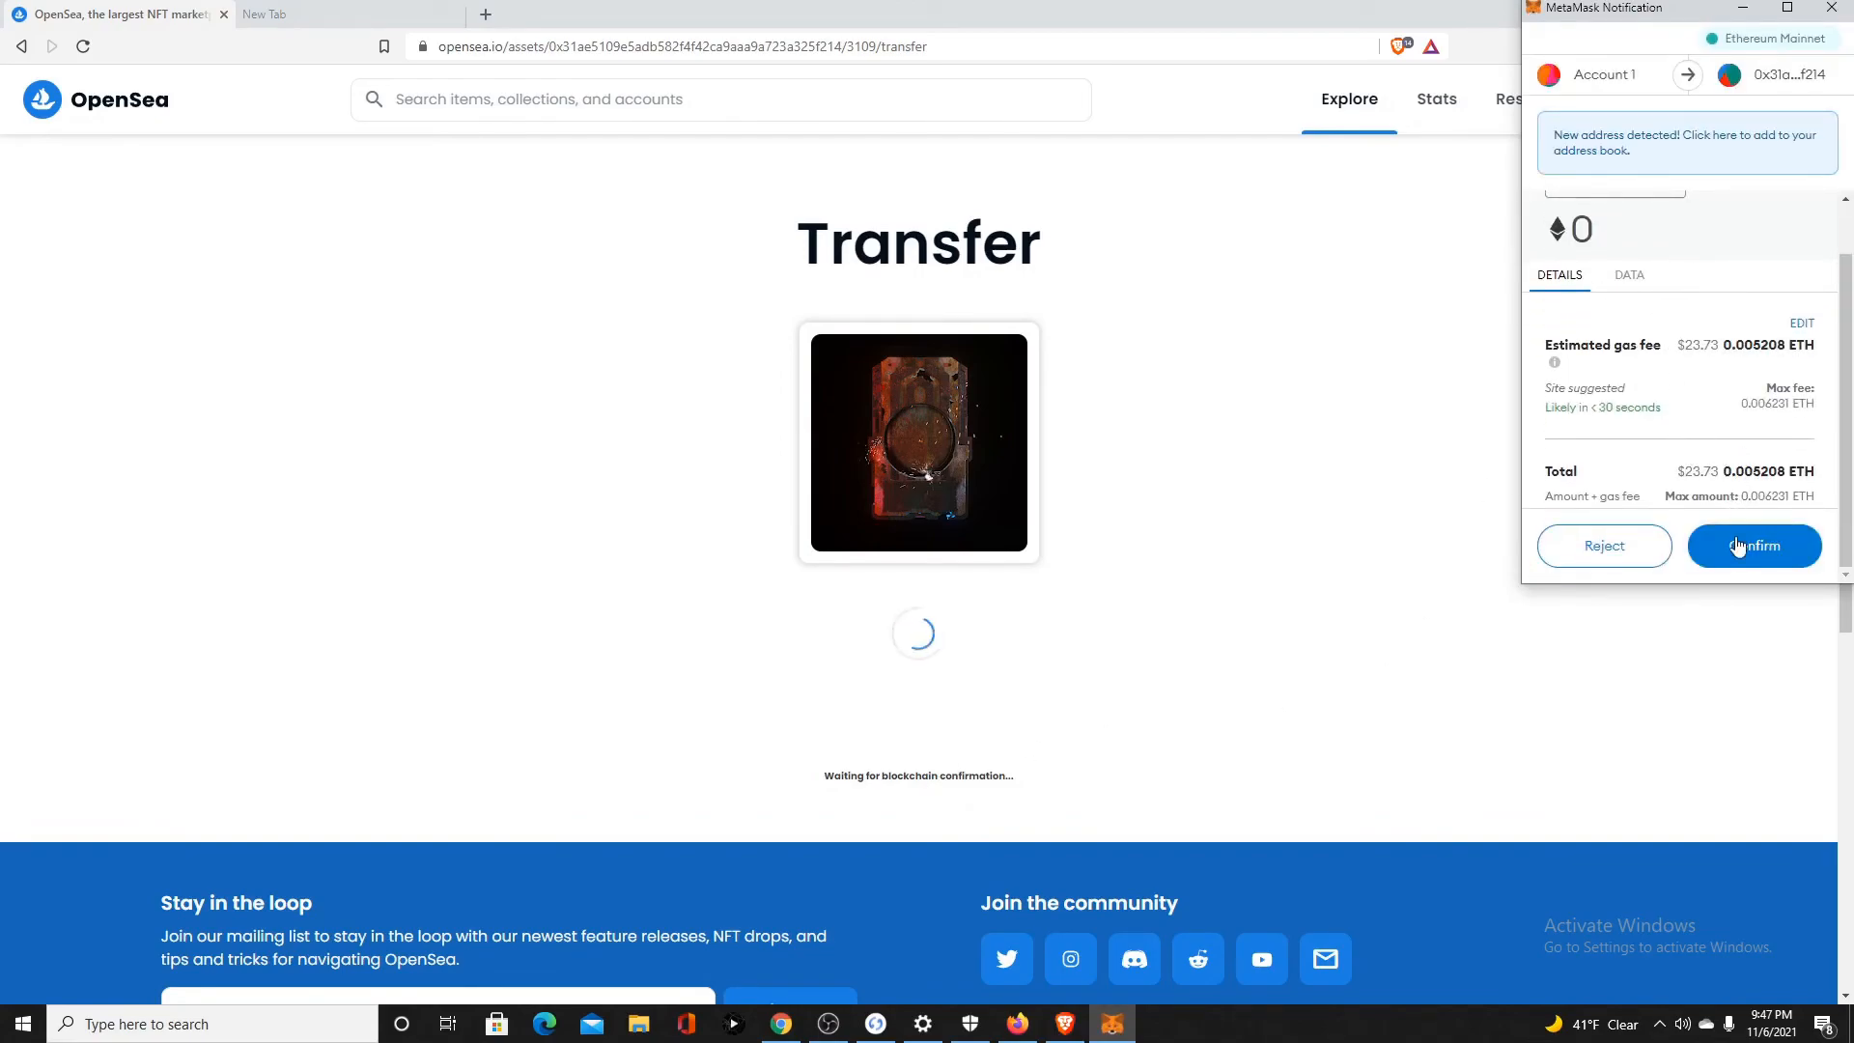
{"action": "left_click", "coordinate": [1753, 545]}
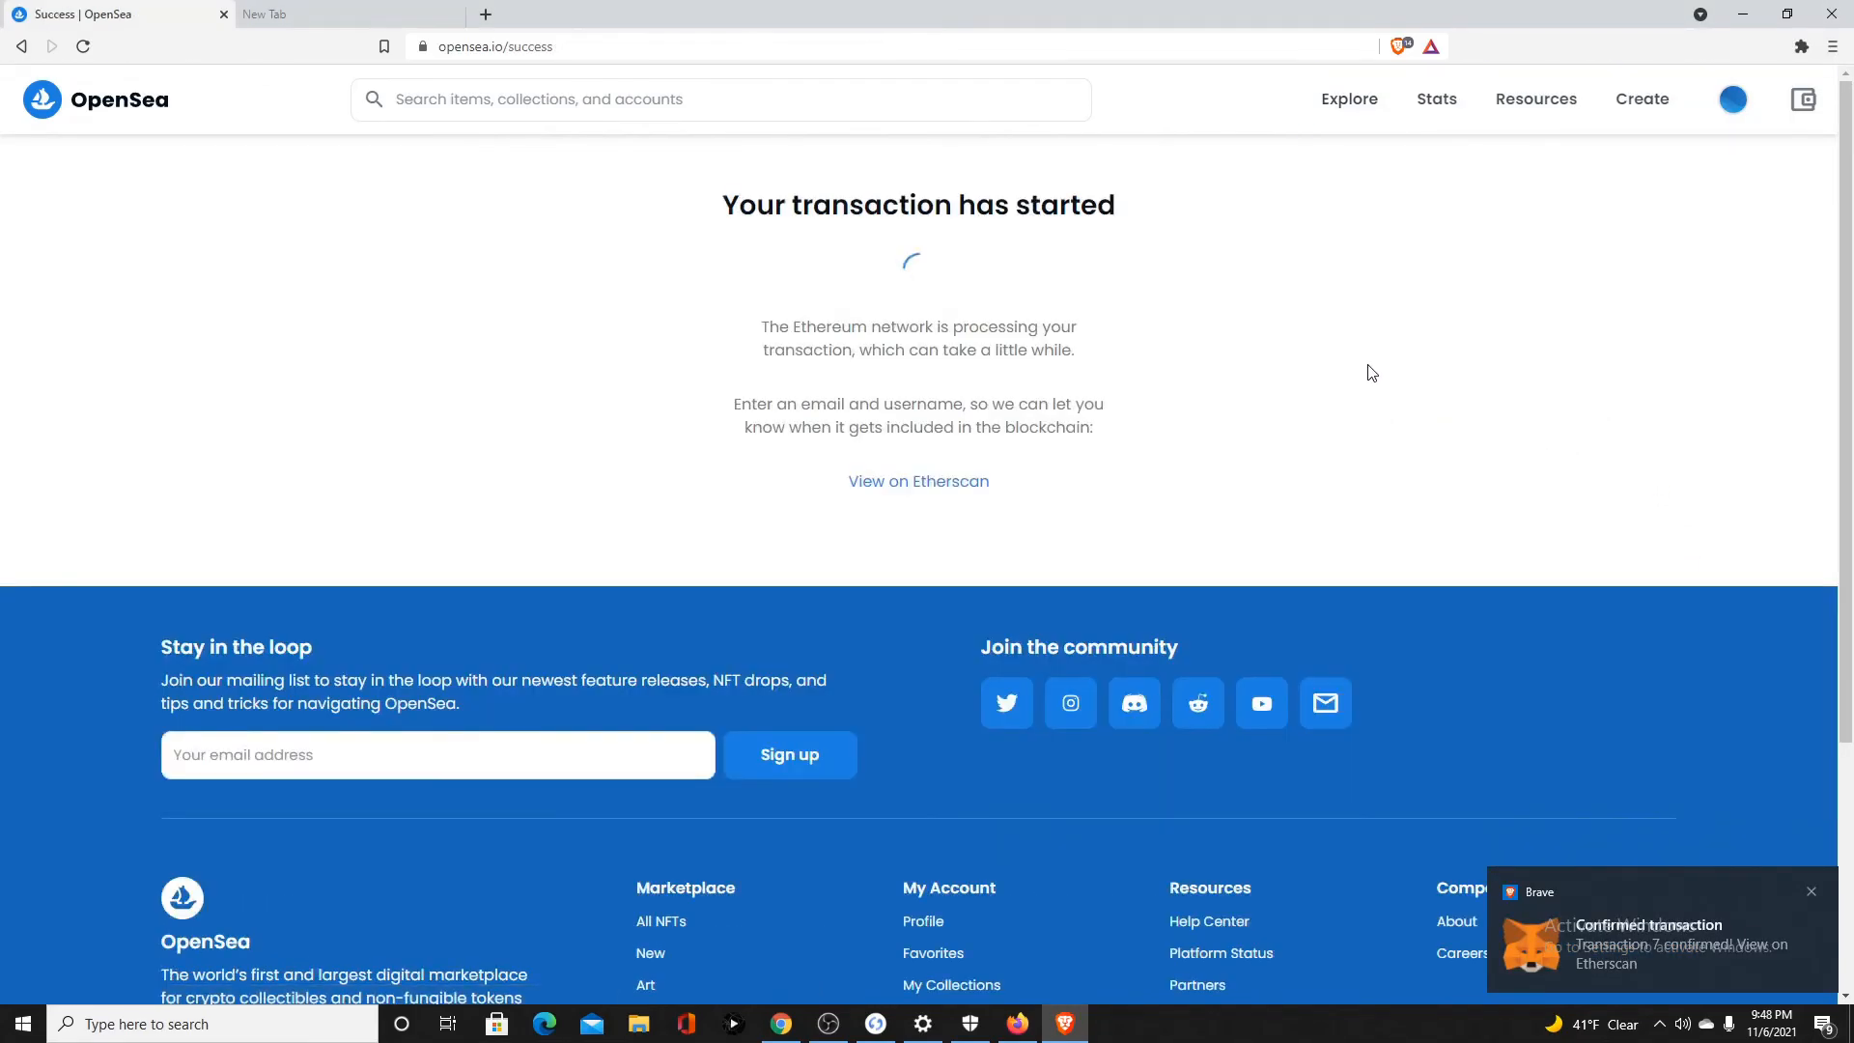
{"action": "mouse_move", "coordinate": [1284, 378]}
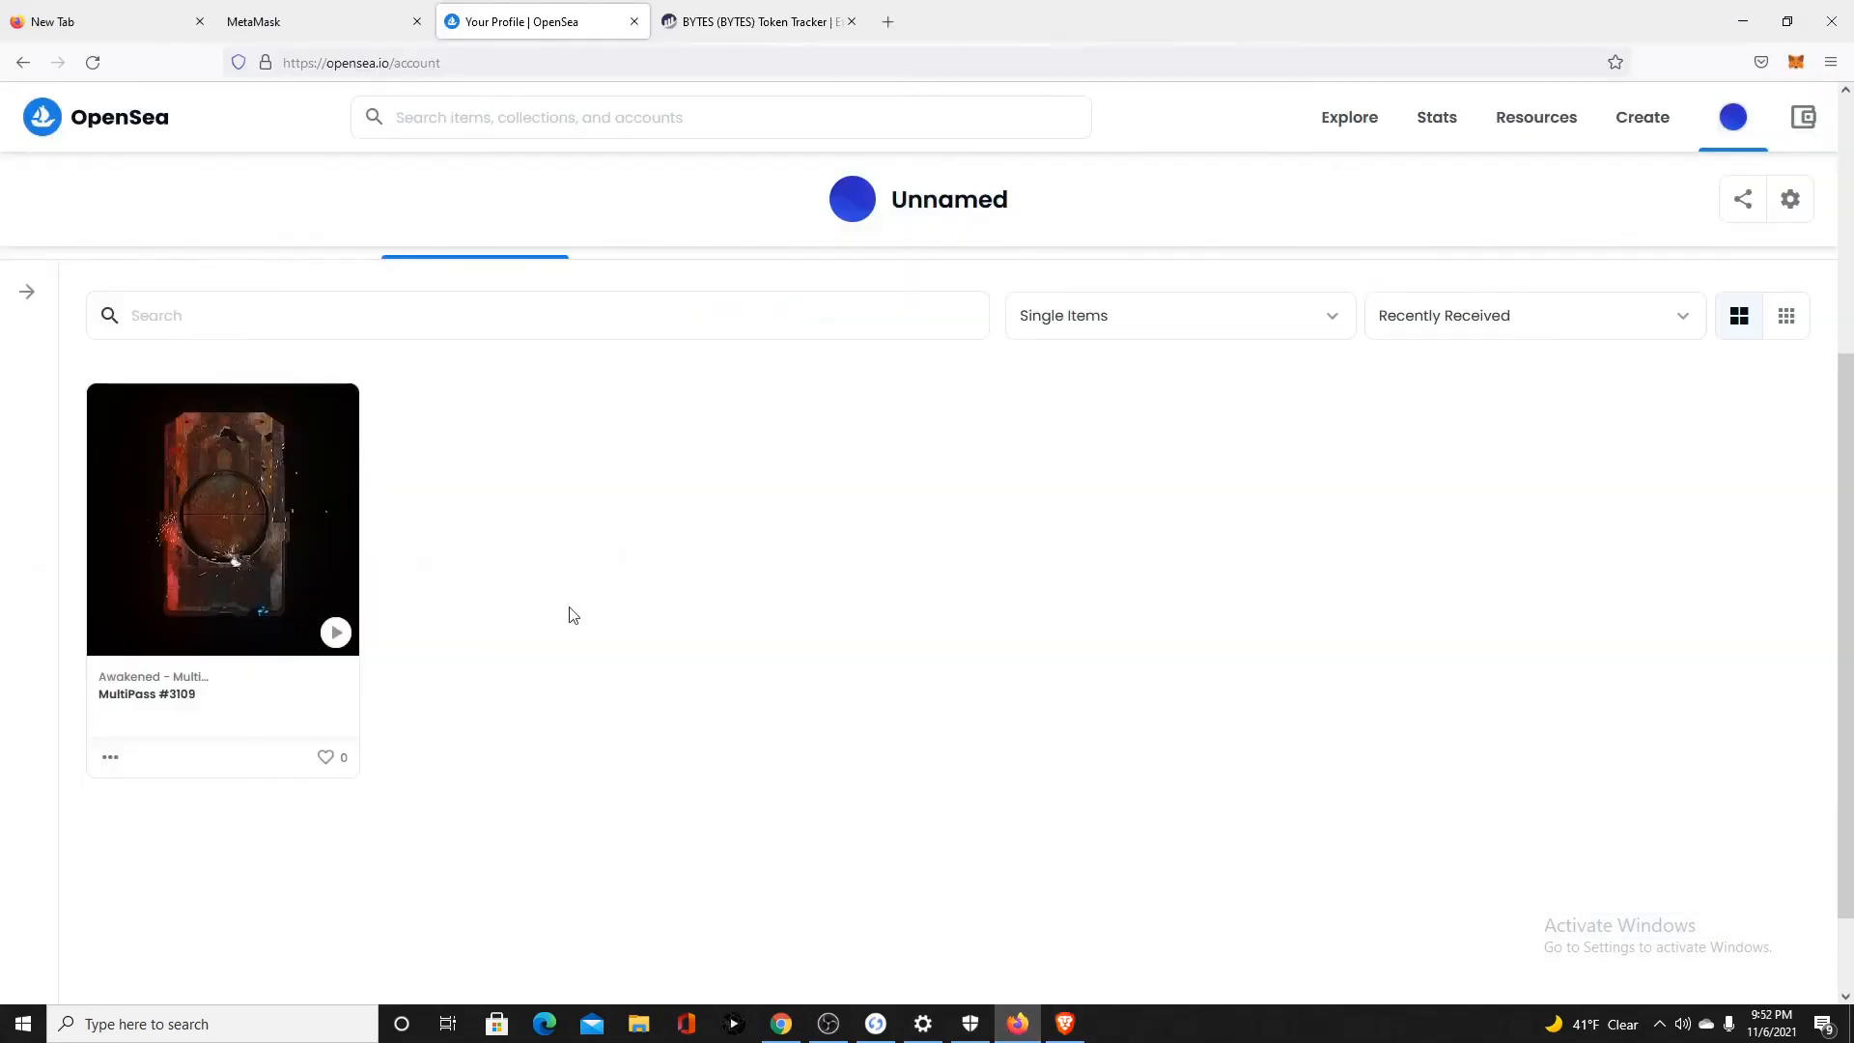
{"action": "scroll", "scroll_direction": "down", "scroll_amount": 3}
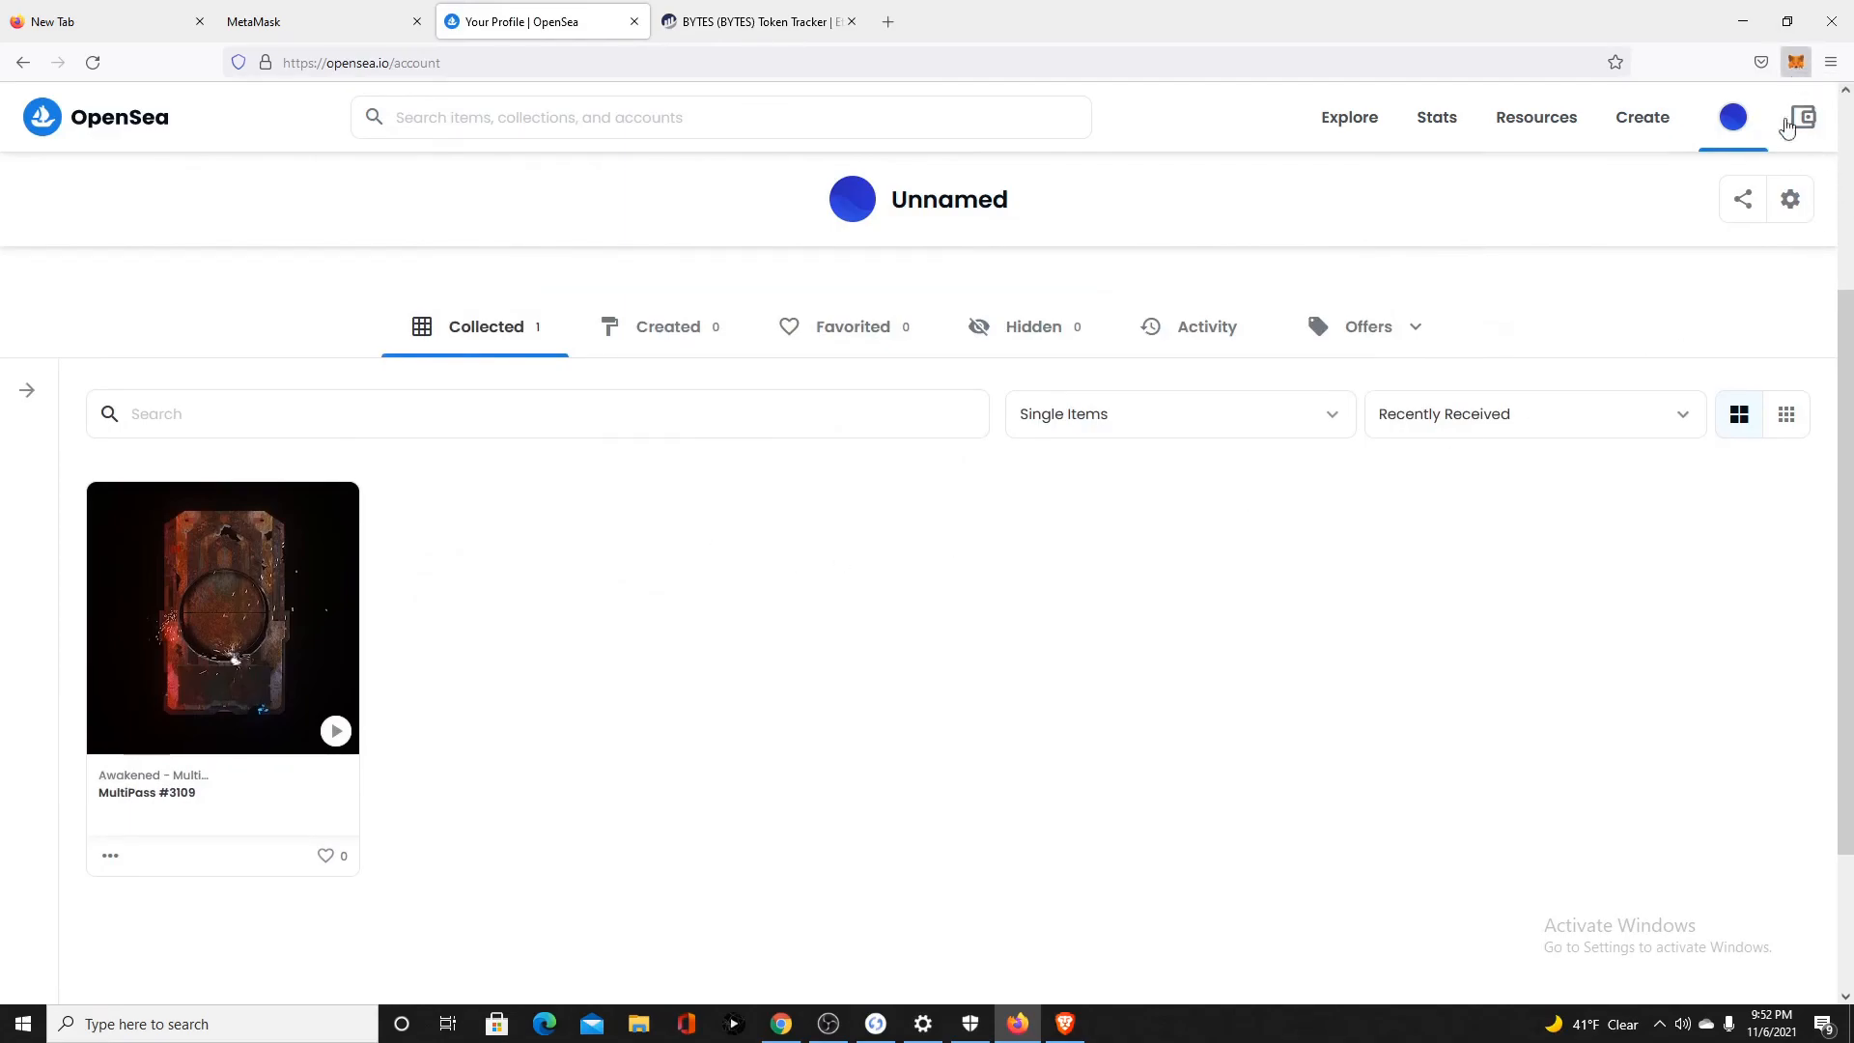
{"action": "mouse_move", "coordinate": [780, 491]}
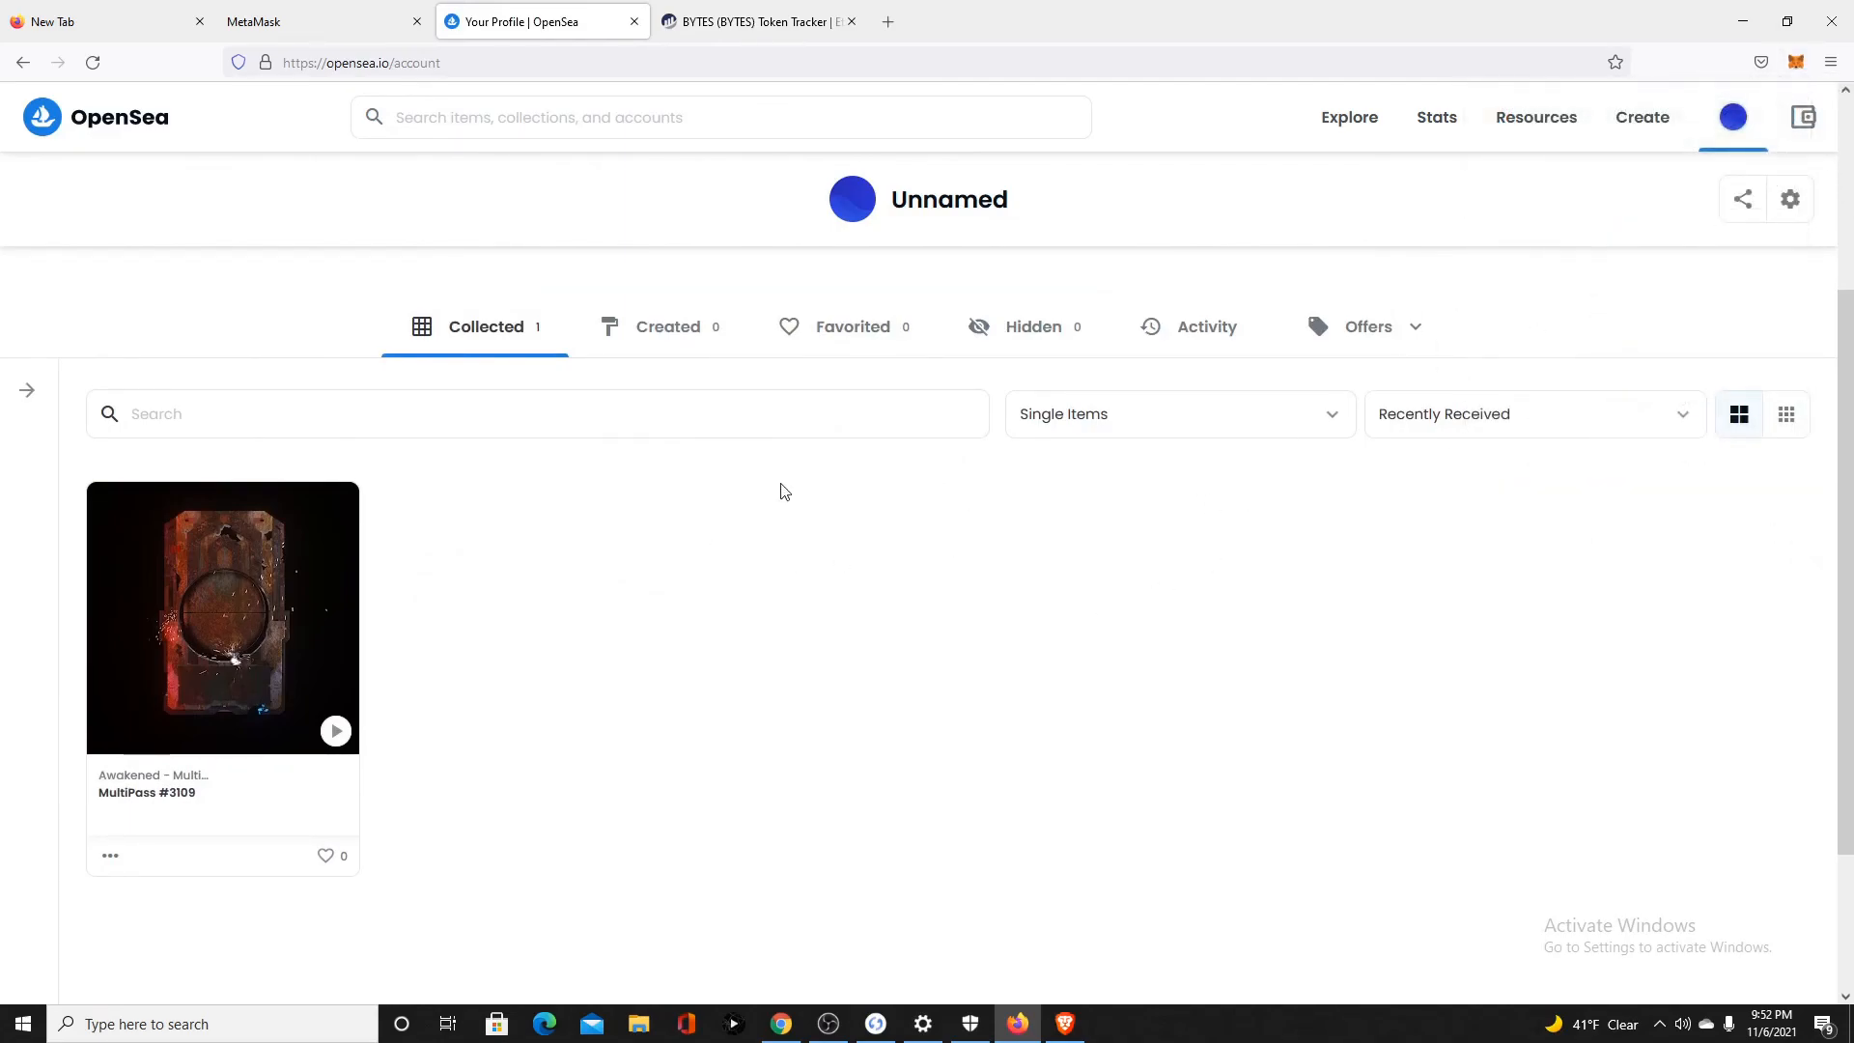
{"action": "mouse_move", "coordinate": [222, 780]}
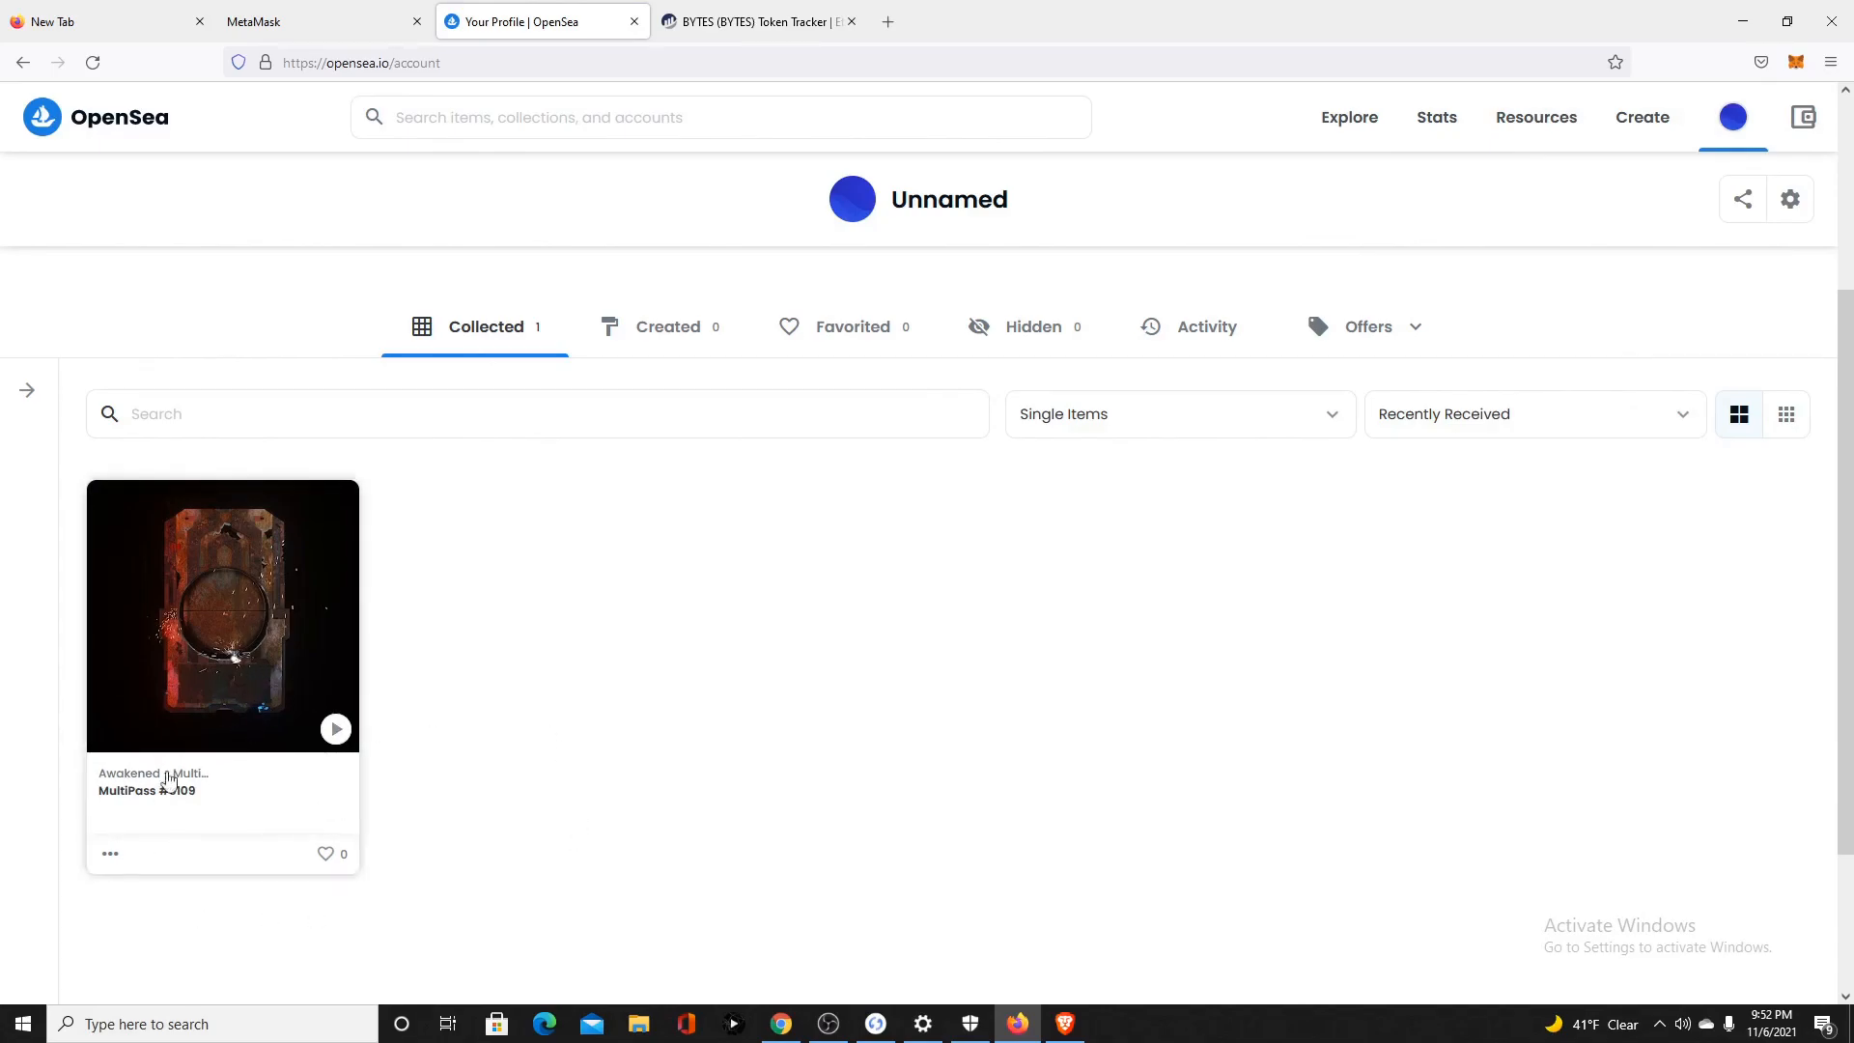
{"action": "mouse_move", "coordinate": [257, 628]}
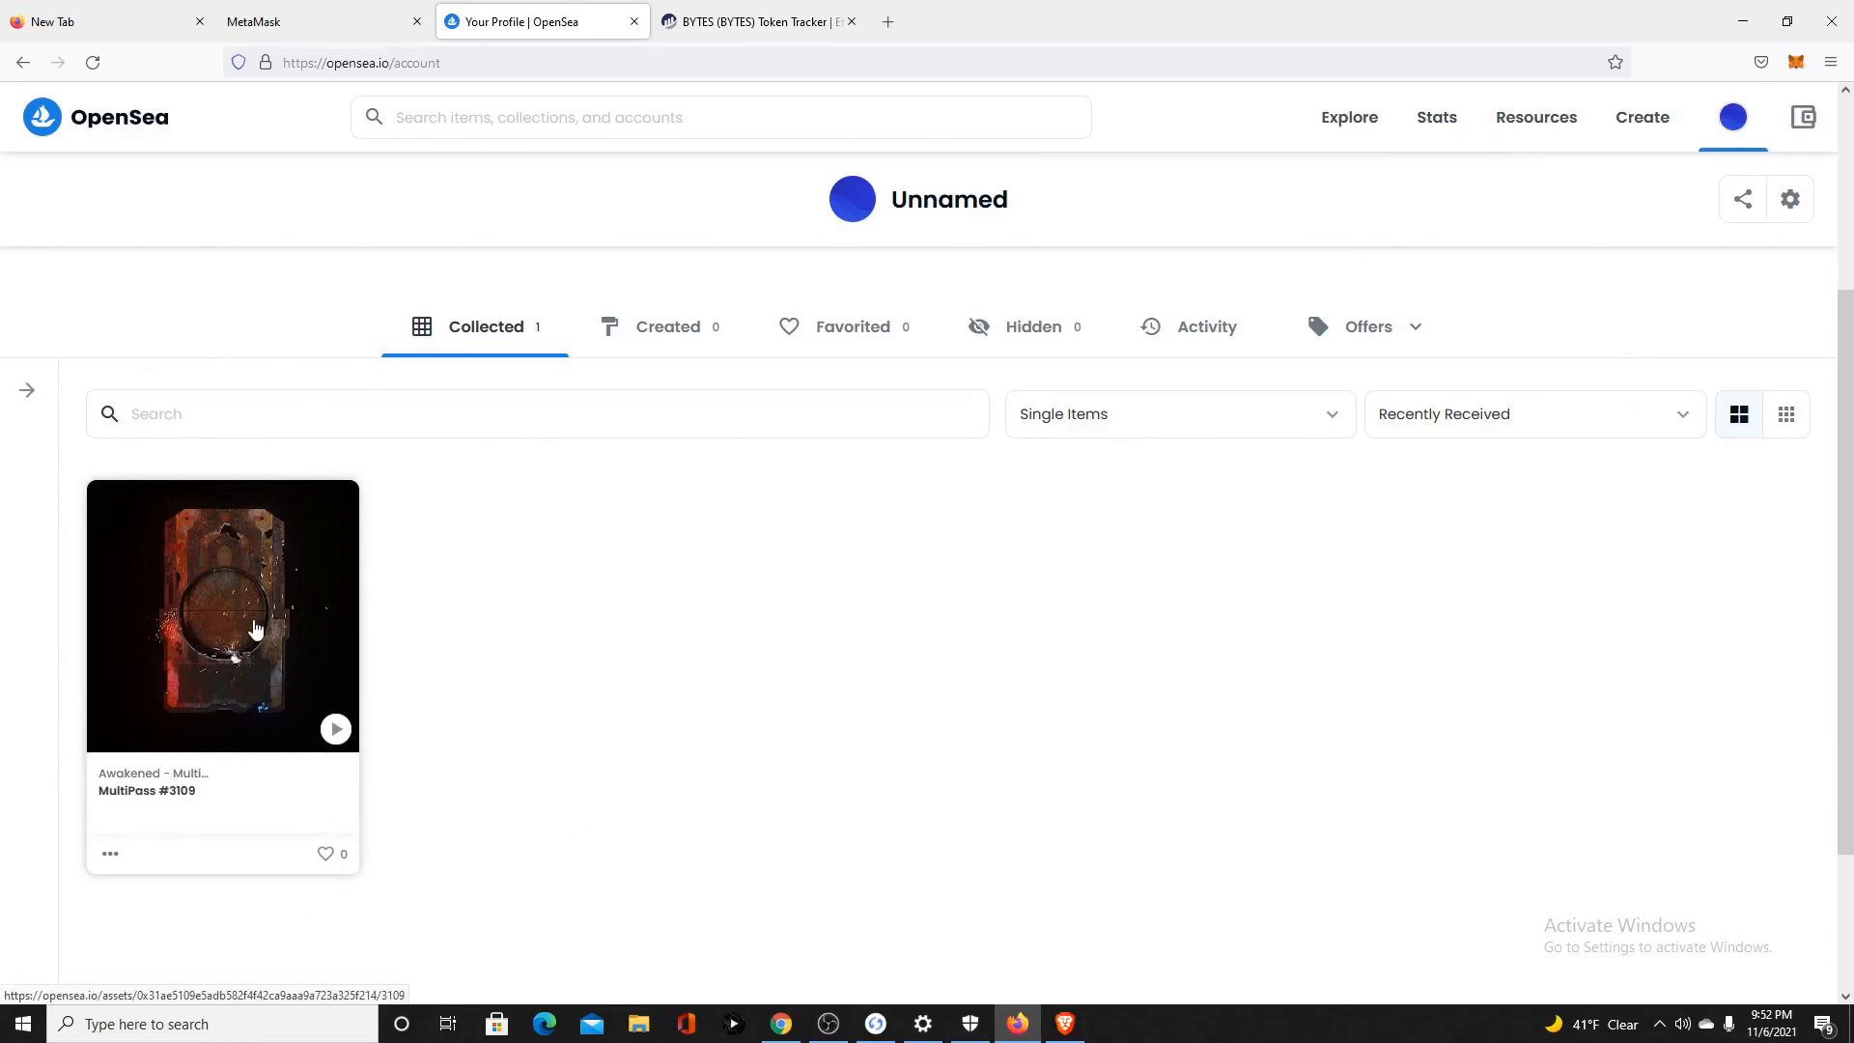
{"action": "scroll", "scroll_direction": "up", "scroll_amount": 3}
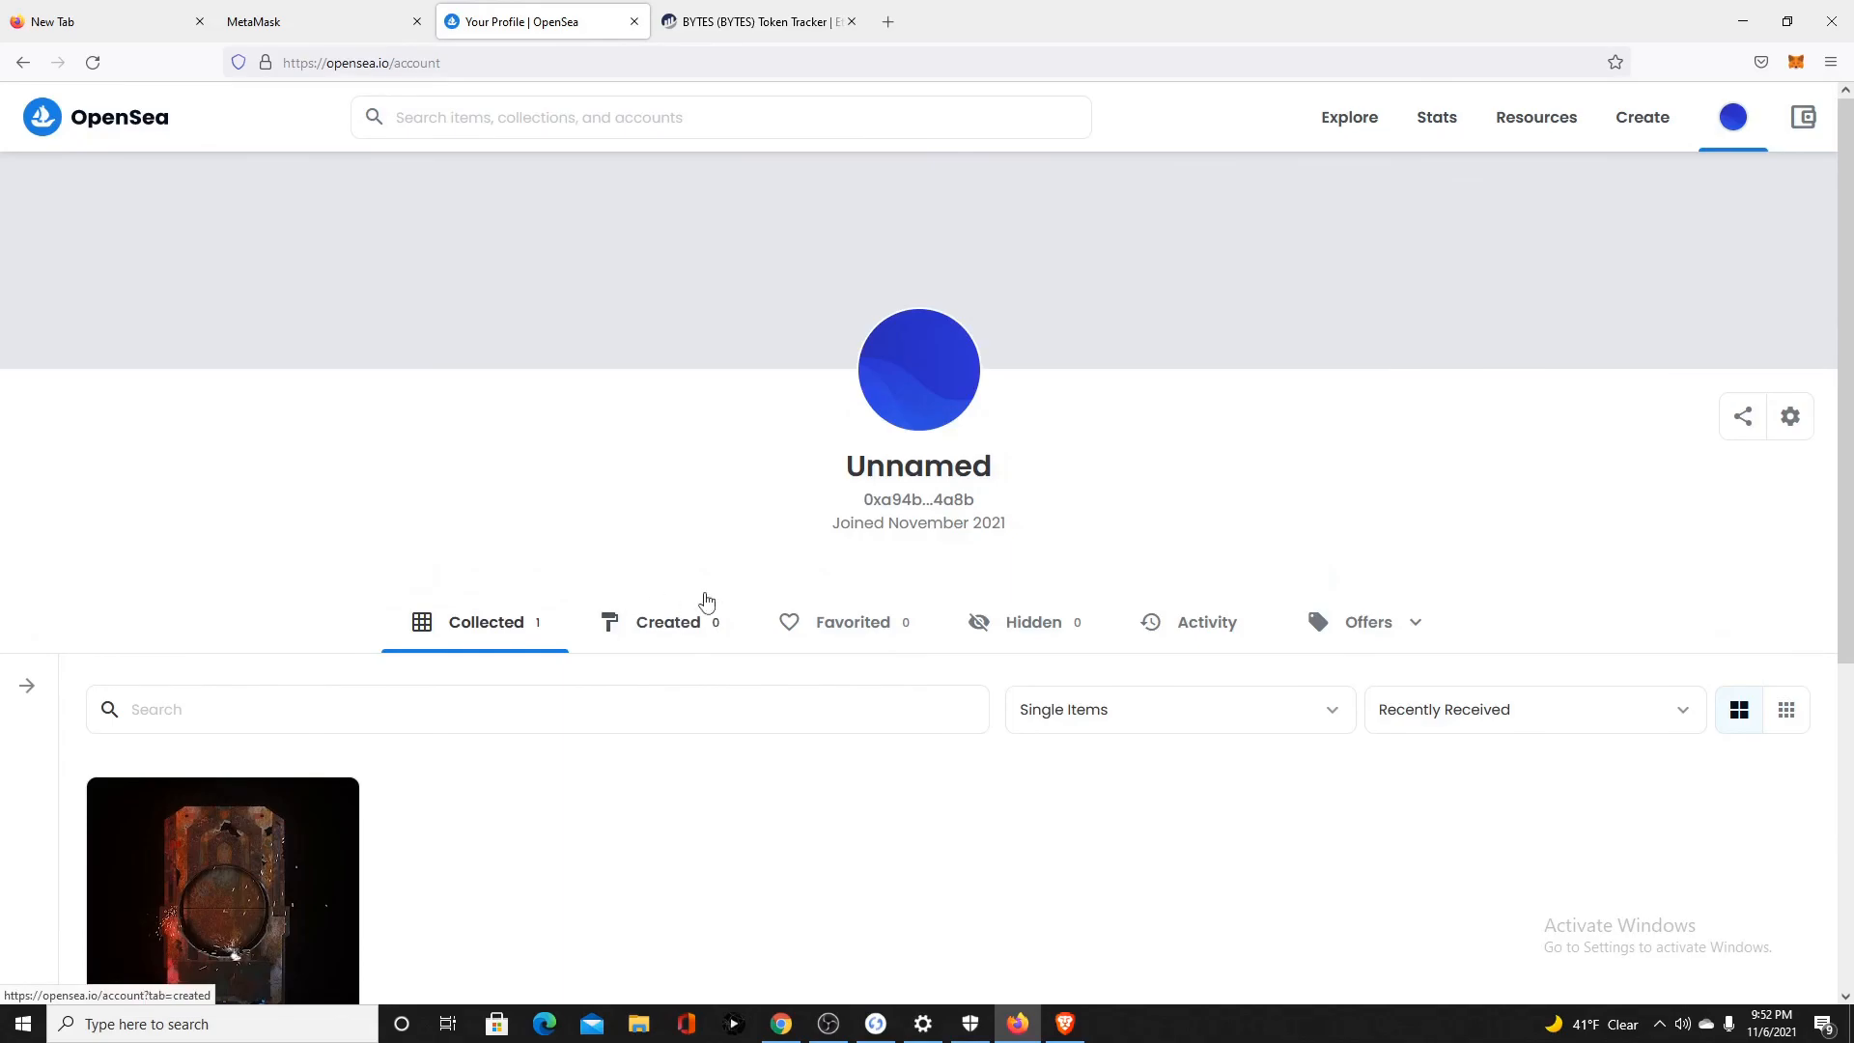
{"action": "mouse_move", "coordinate": [735, 286]}
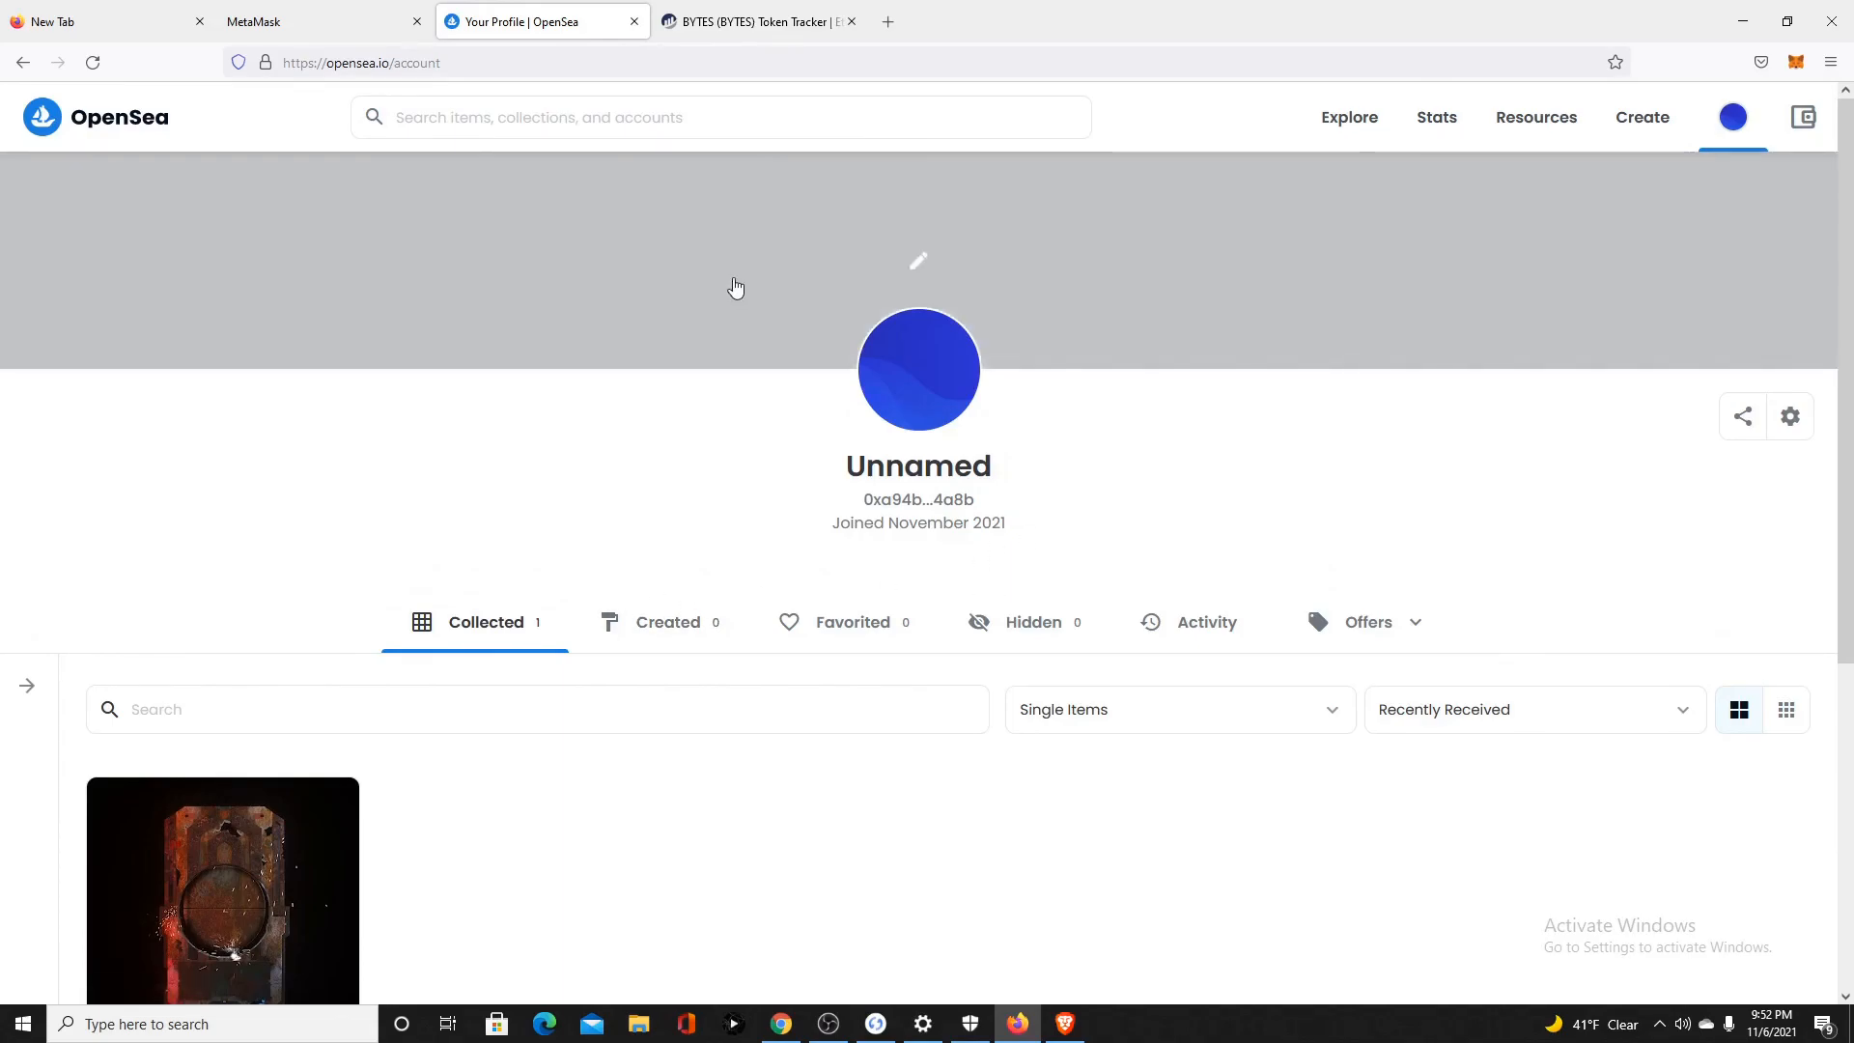
{"action": "mouse_move", "coordinate": [556, 781]}
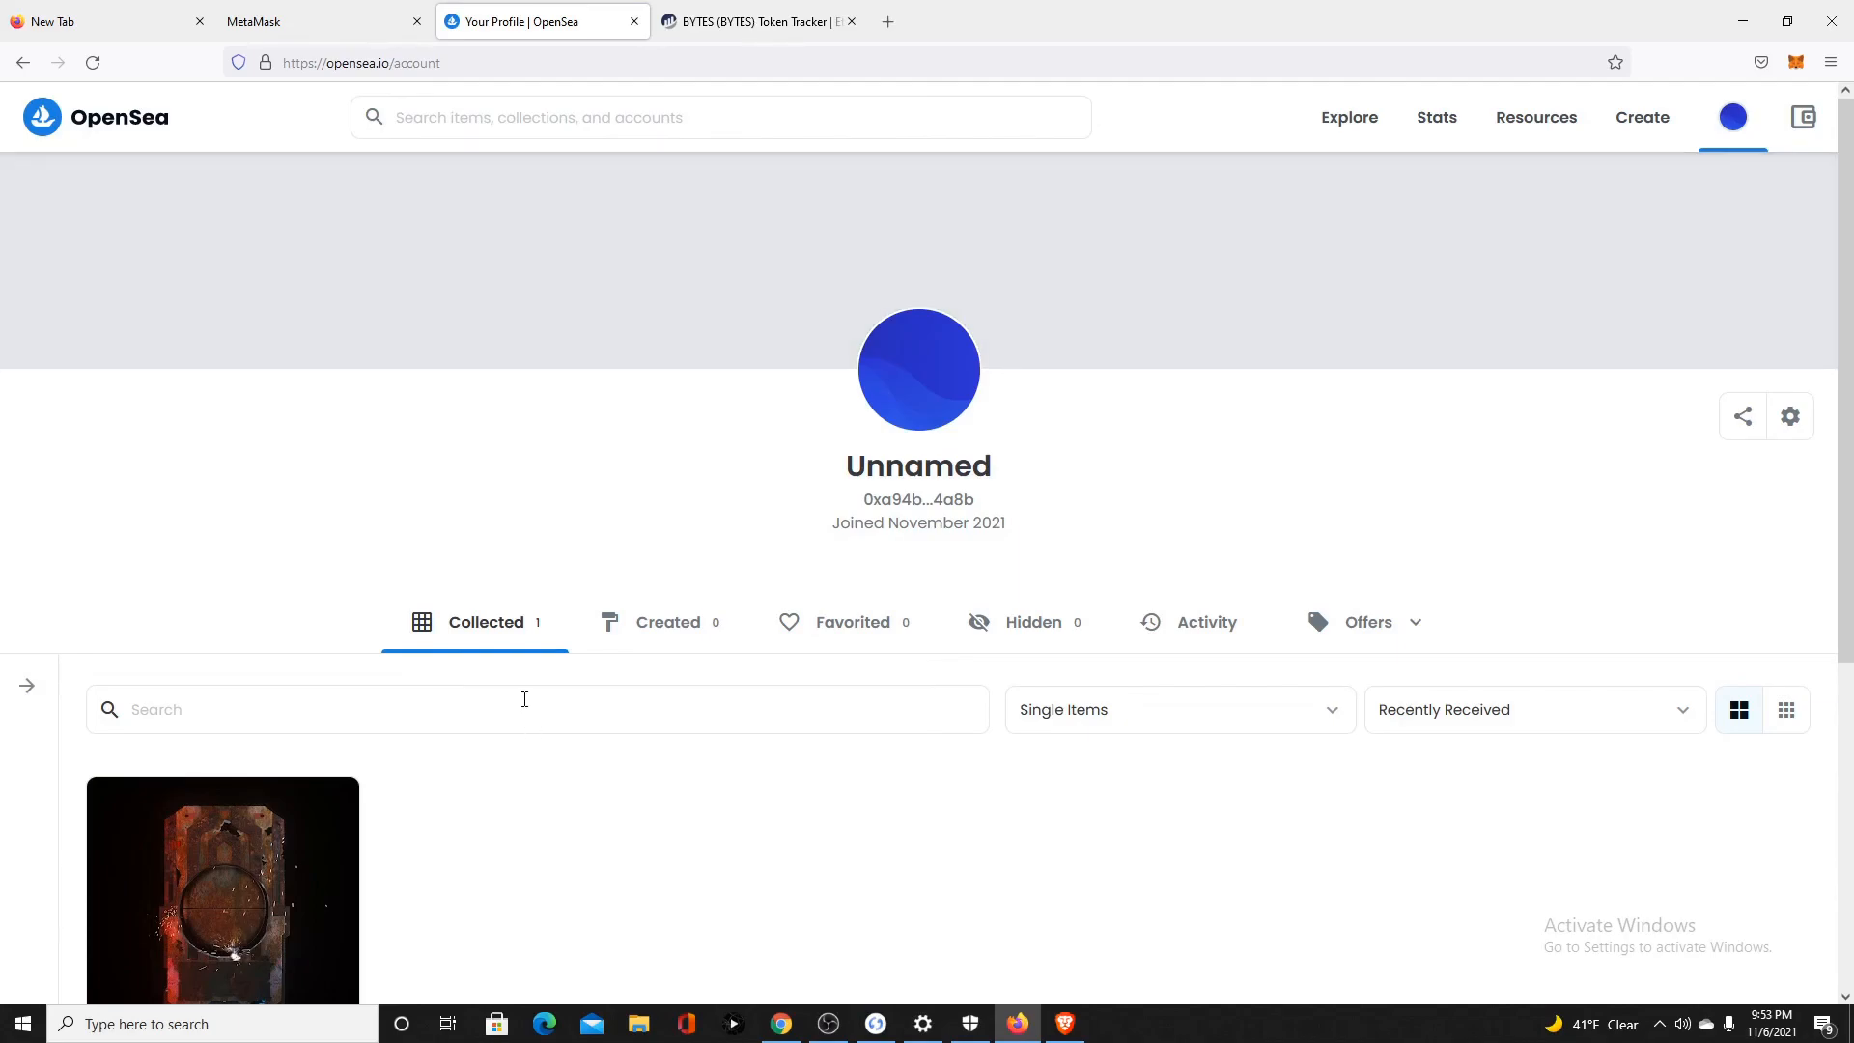
{"action": "mouse_move", "coordinate": [833, 831]}
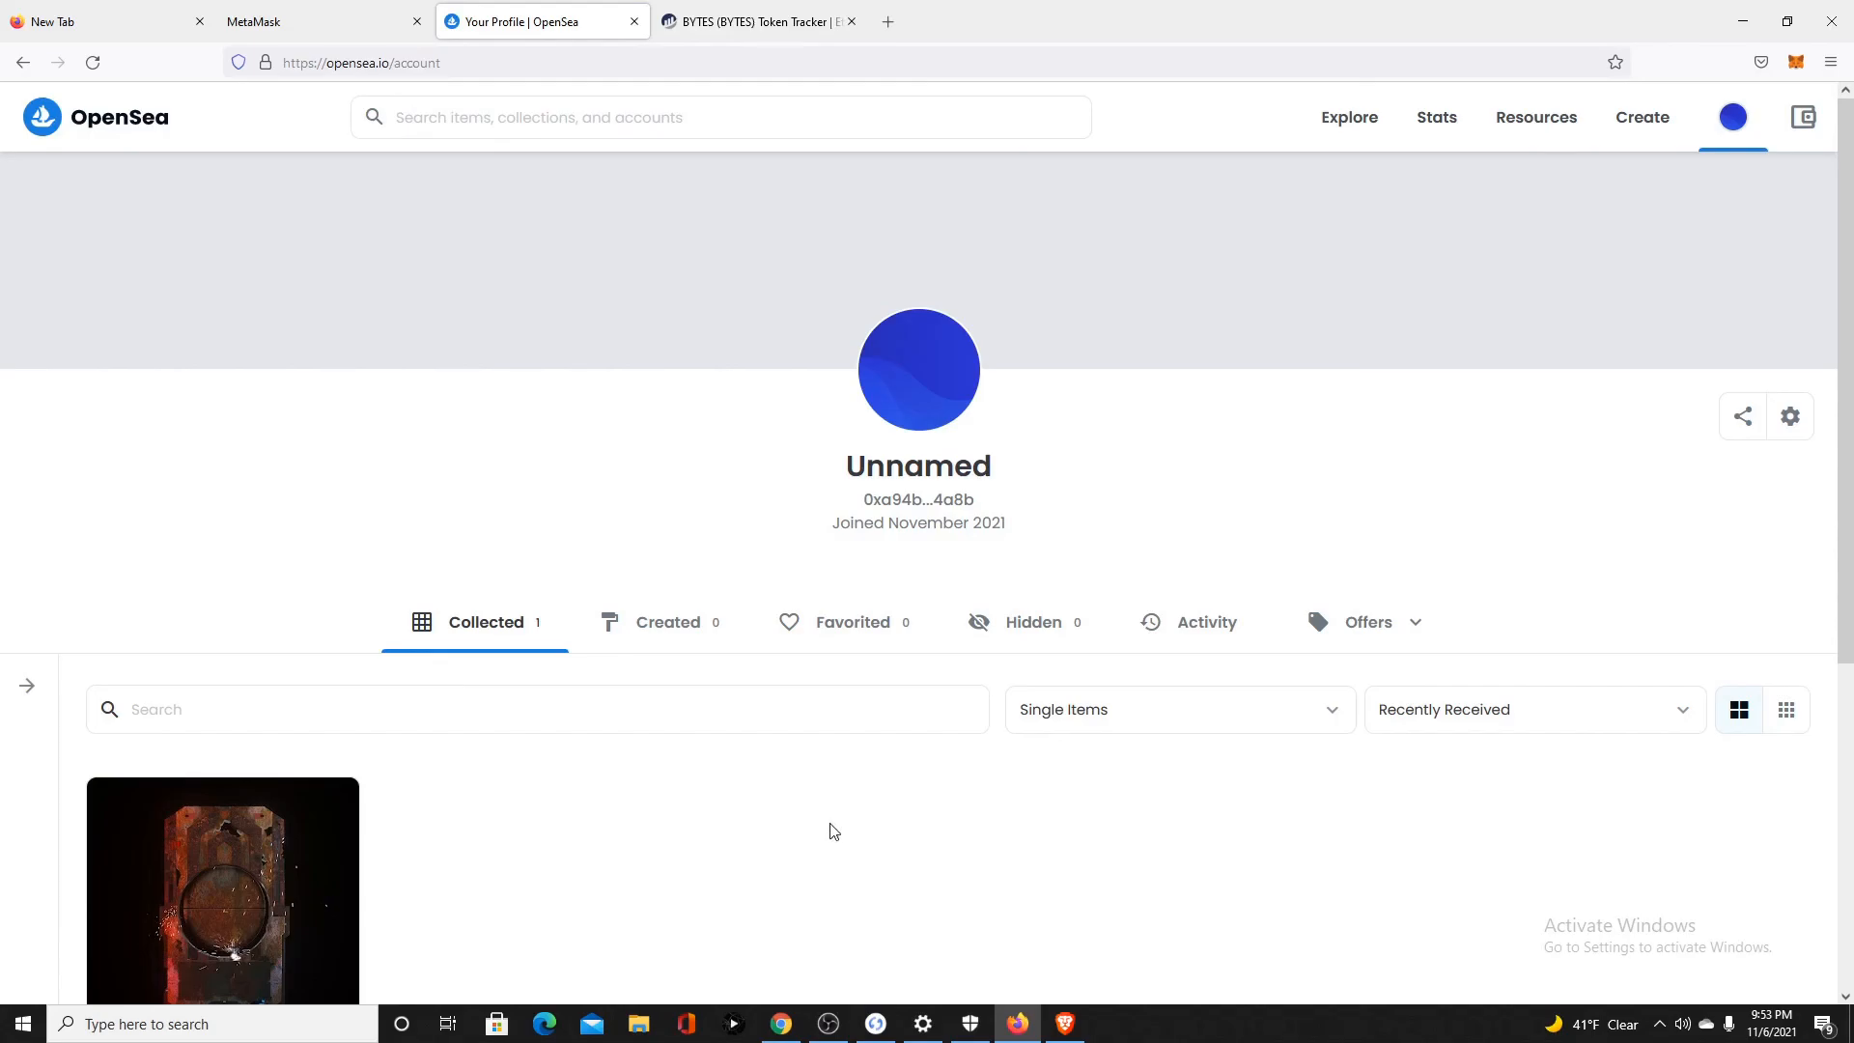
{"action": "mouse_move", "coordinate": [1667, 431]}
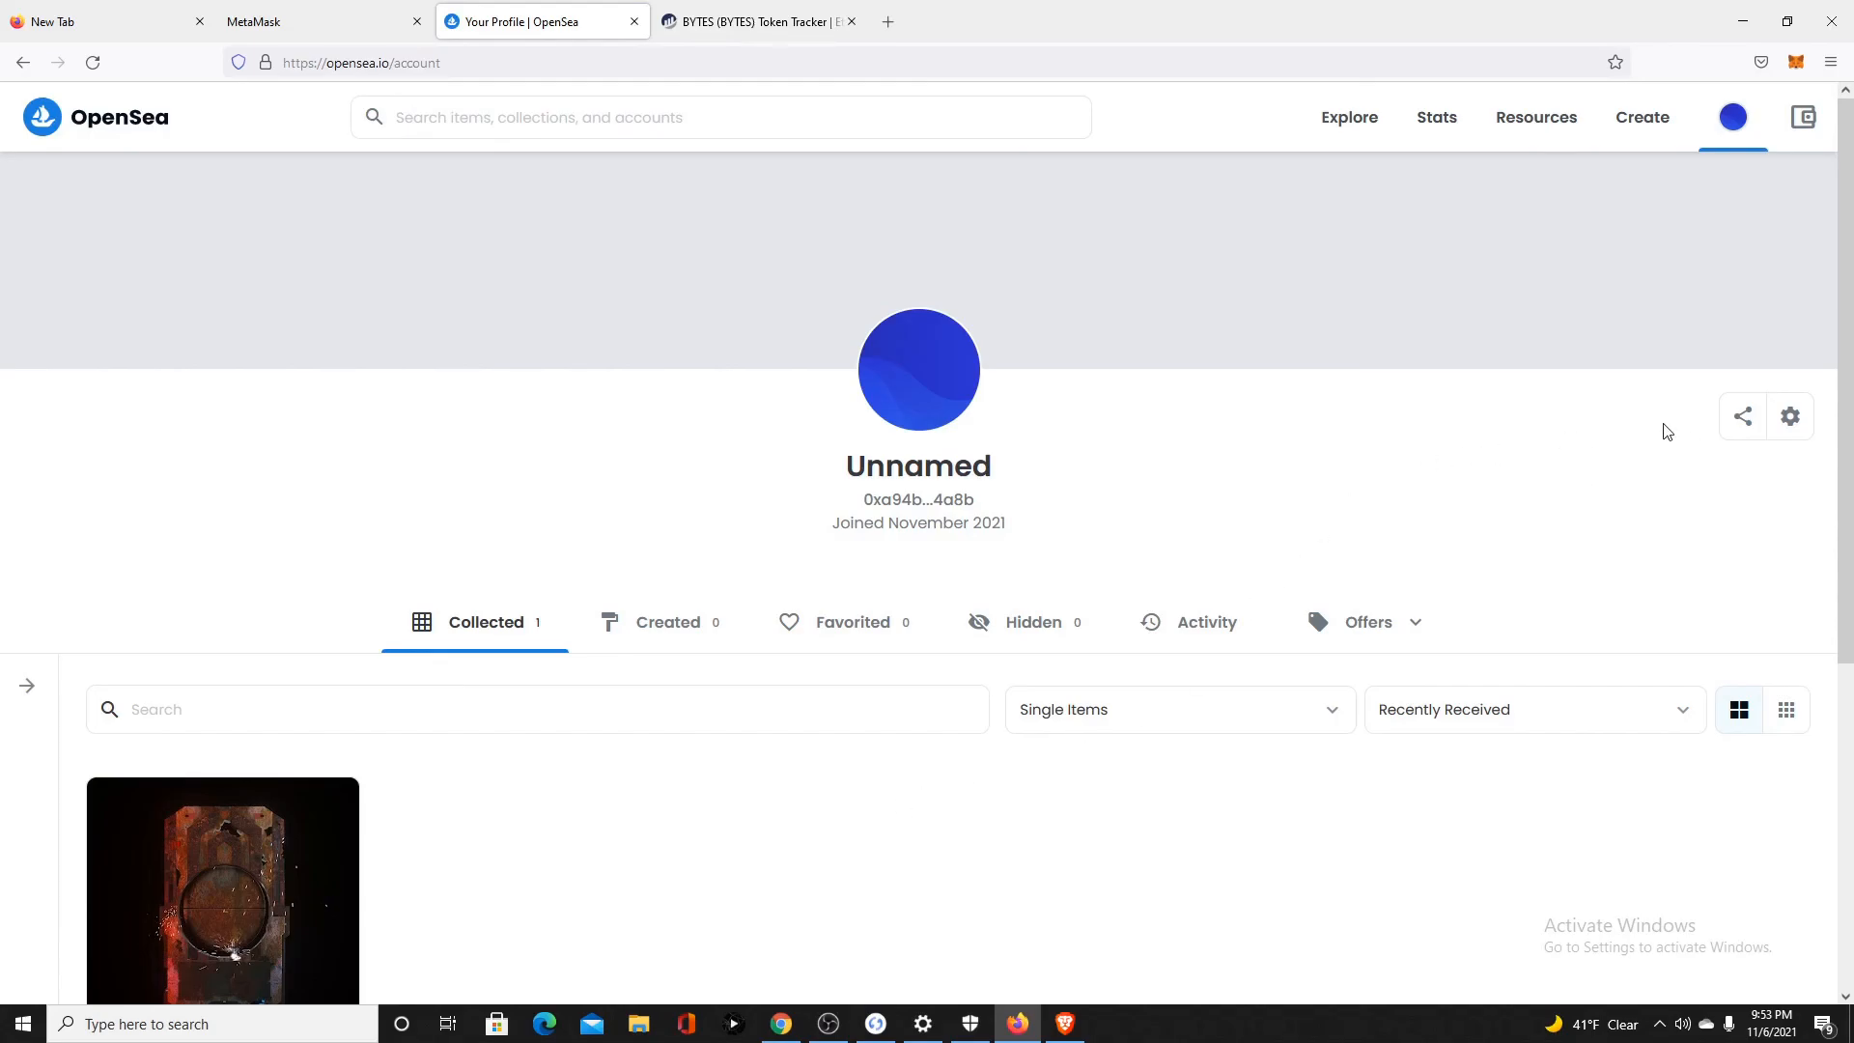
{"action": "mouse_move", "coordinate": [1629, 394]}
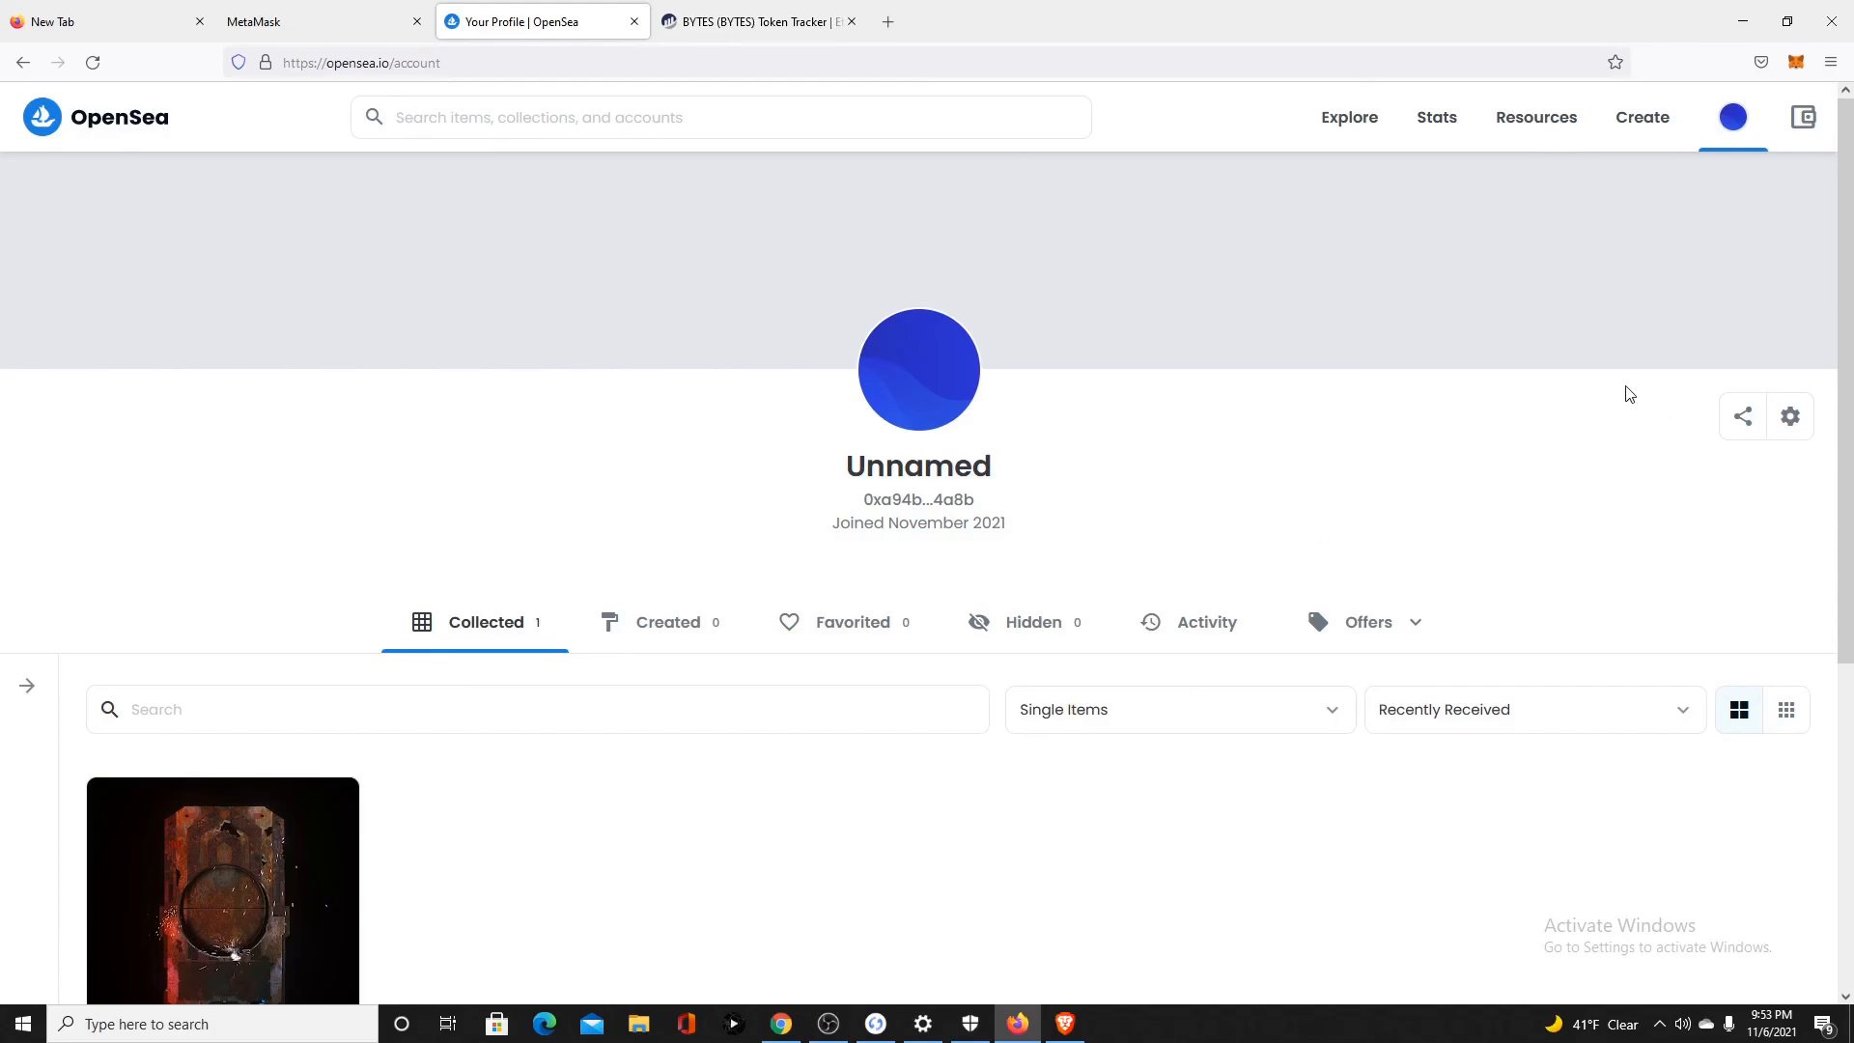
{"action": "mouse_move", "coordinate": [1682, 301]}
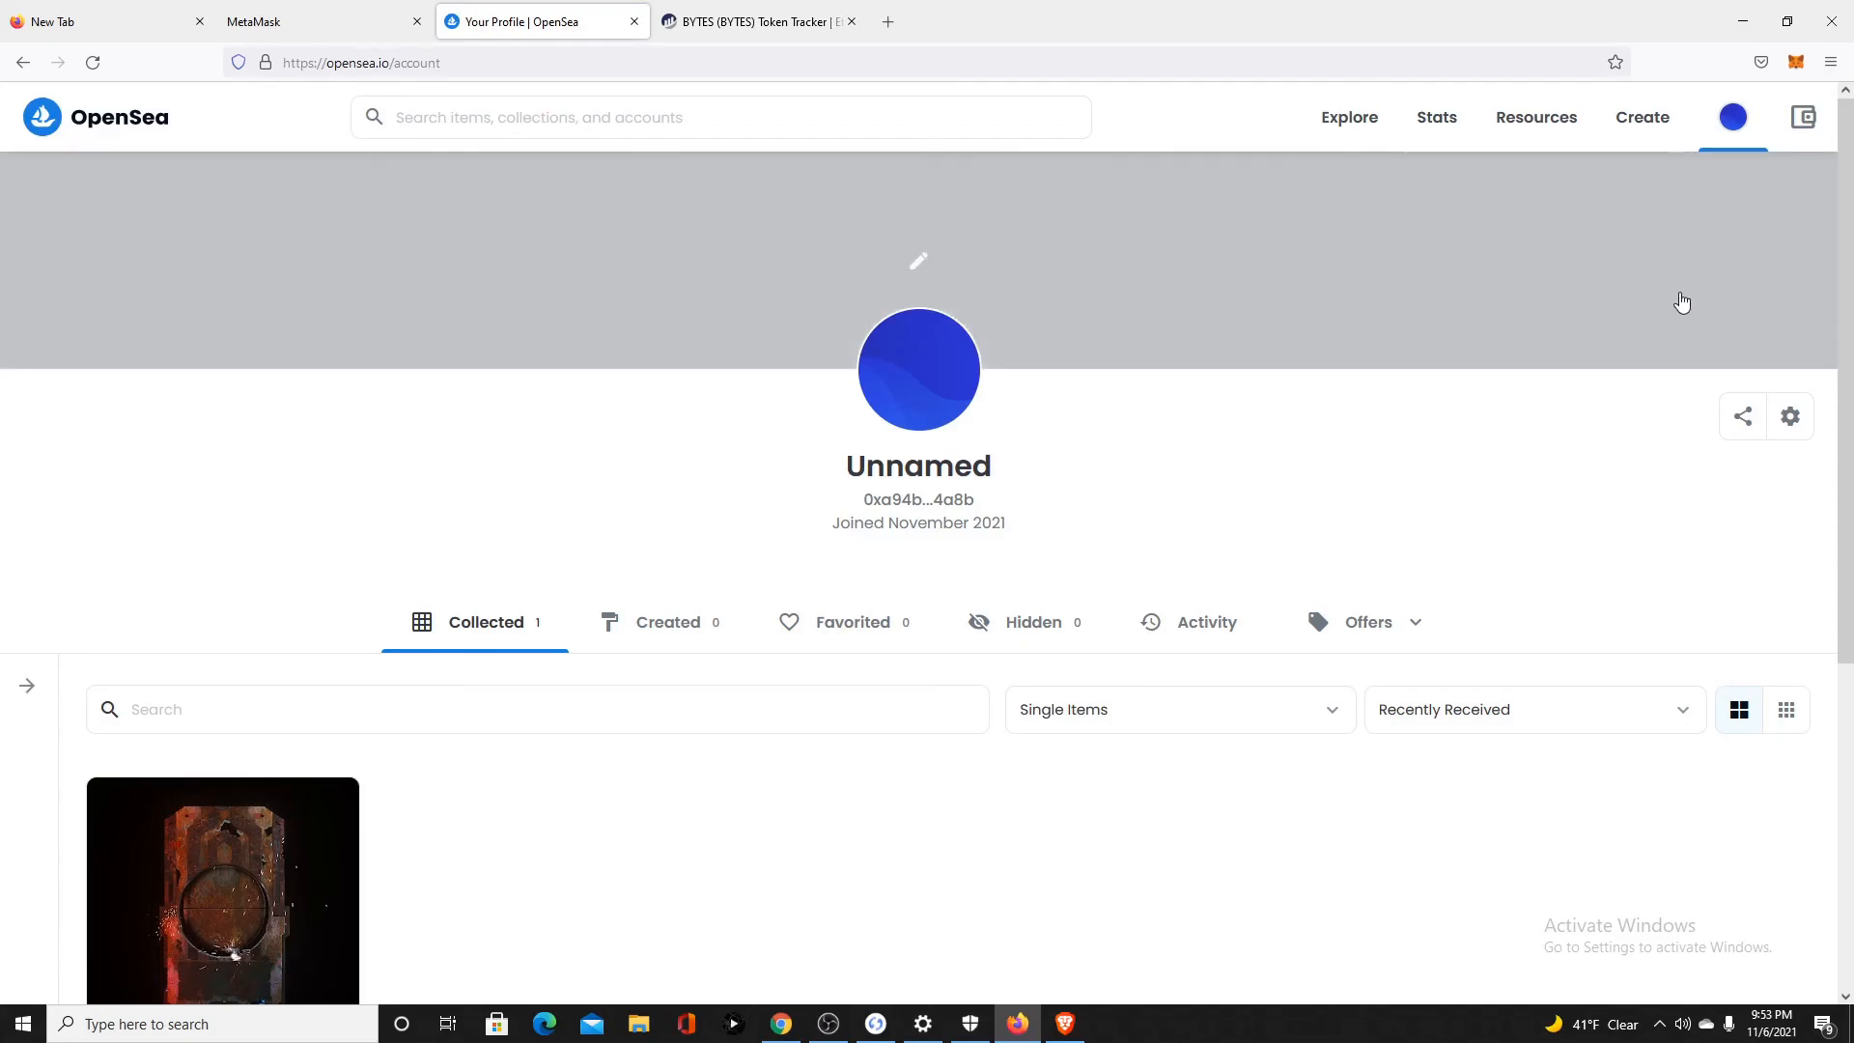